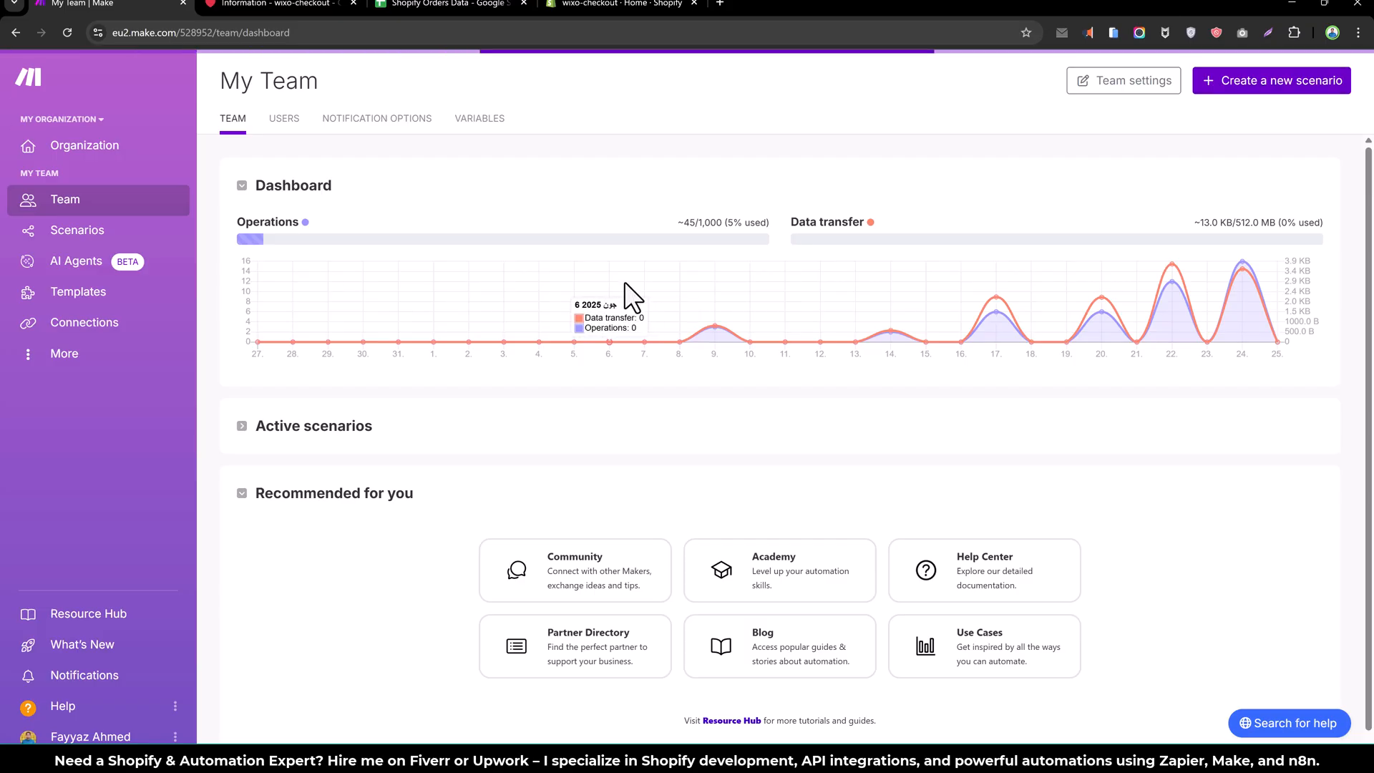
# Create a new scenario and pick the Webhooks app for its first module after searching 'shopify' then 'webook'
pyautogui.click(1271, 81)
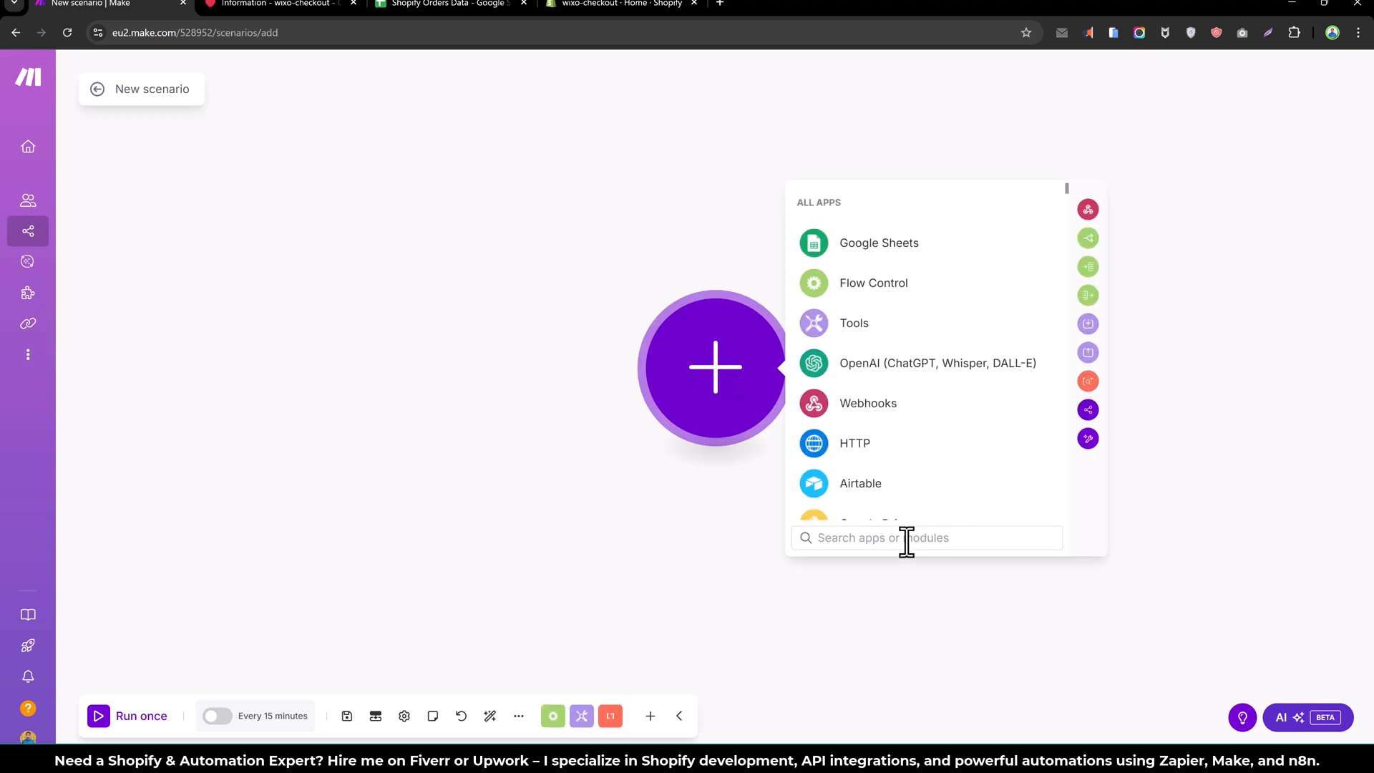
pyautogui.write('shopify')
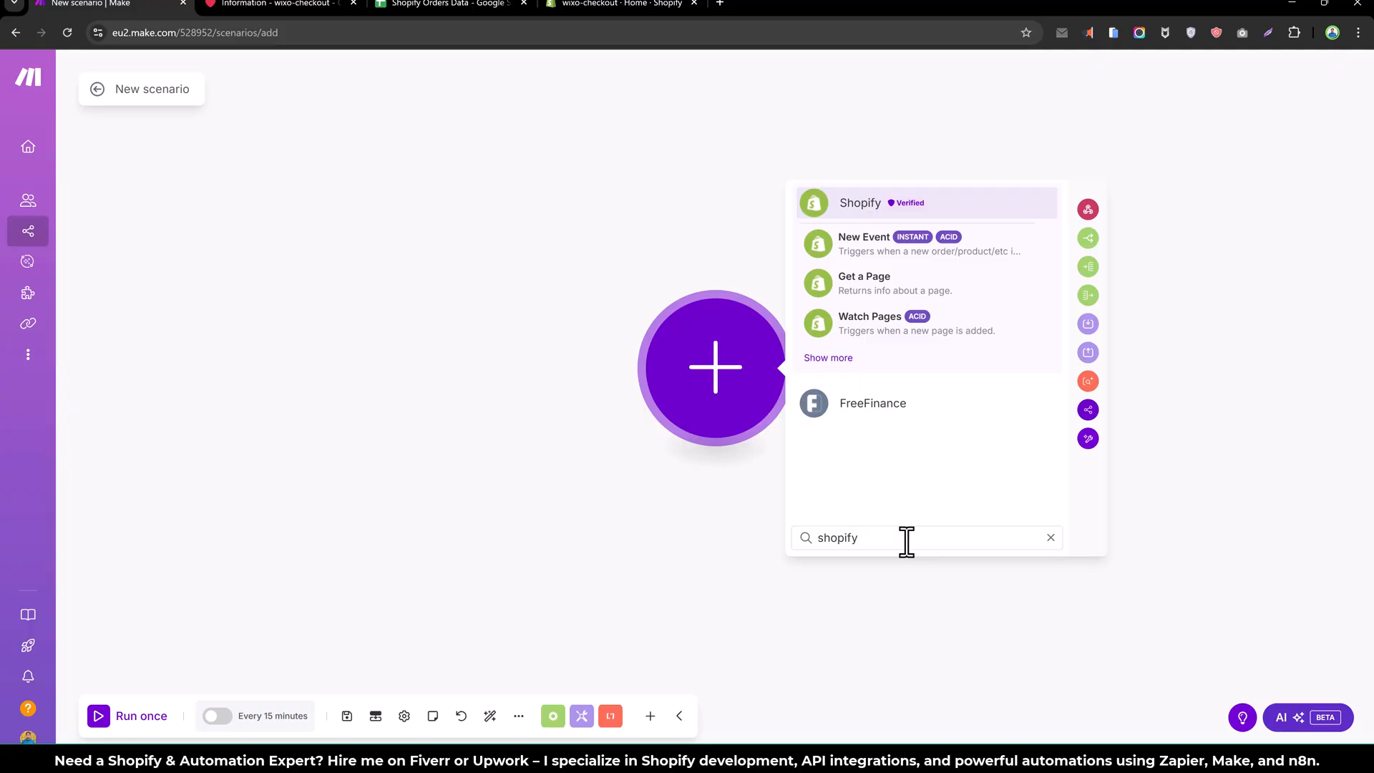
pyautogui.click(1049, 536)
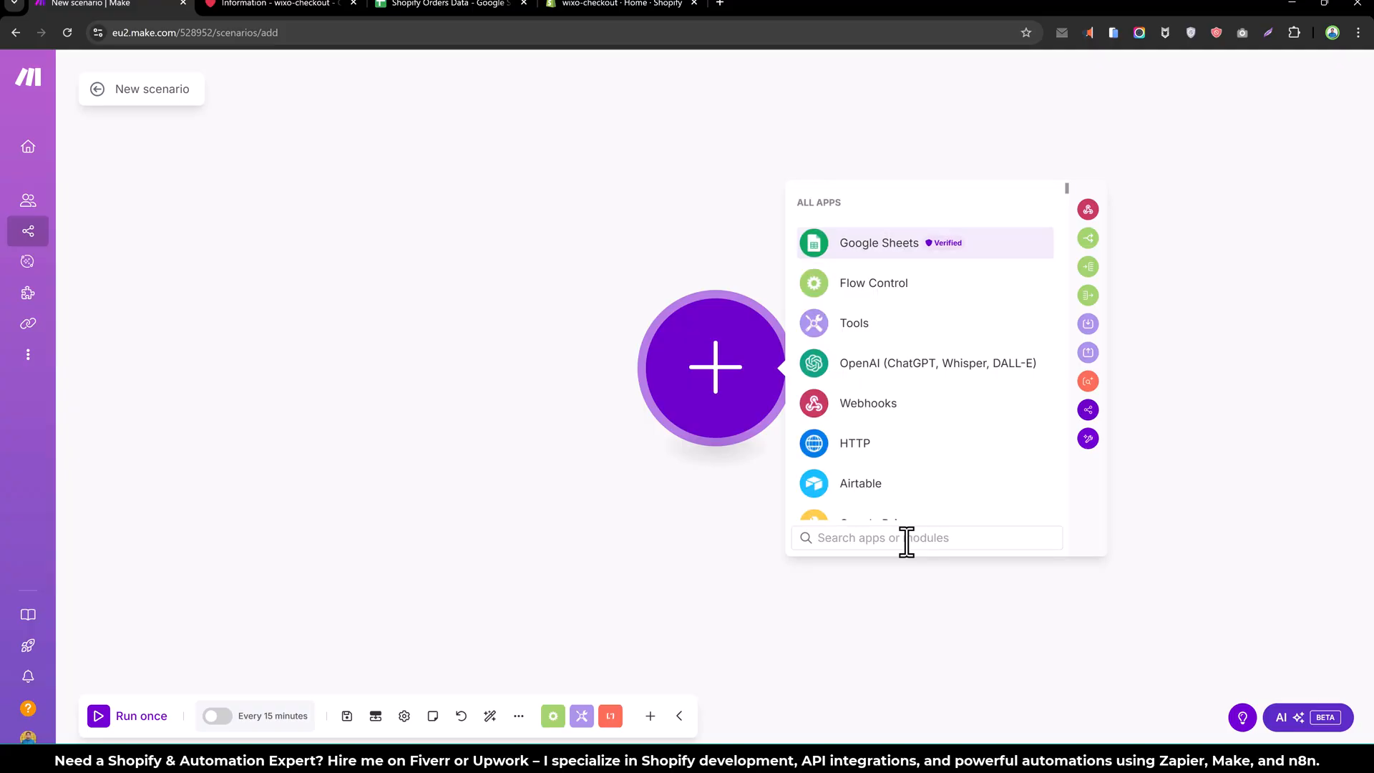
pyautogui.write('webook')
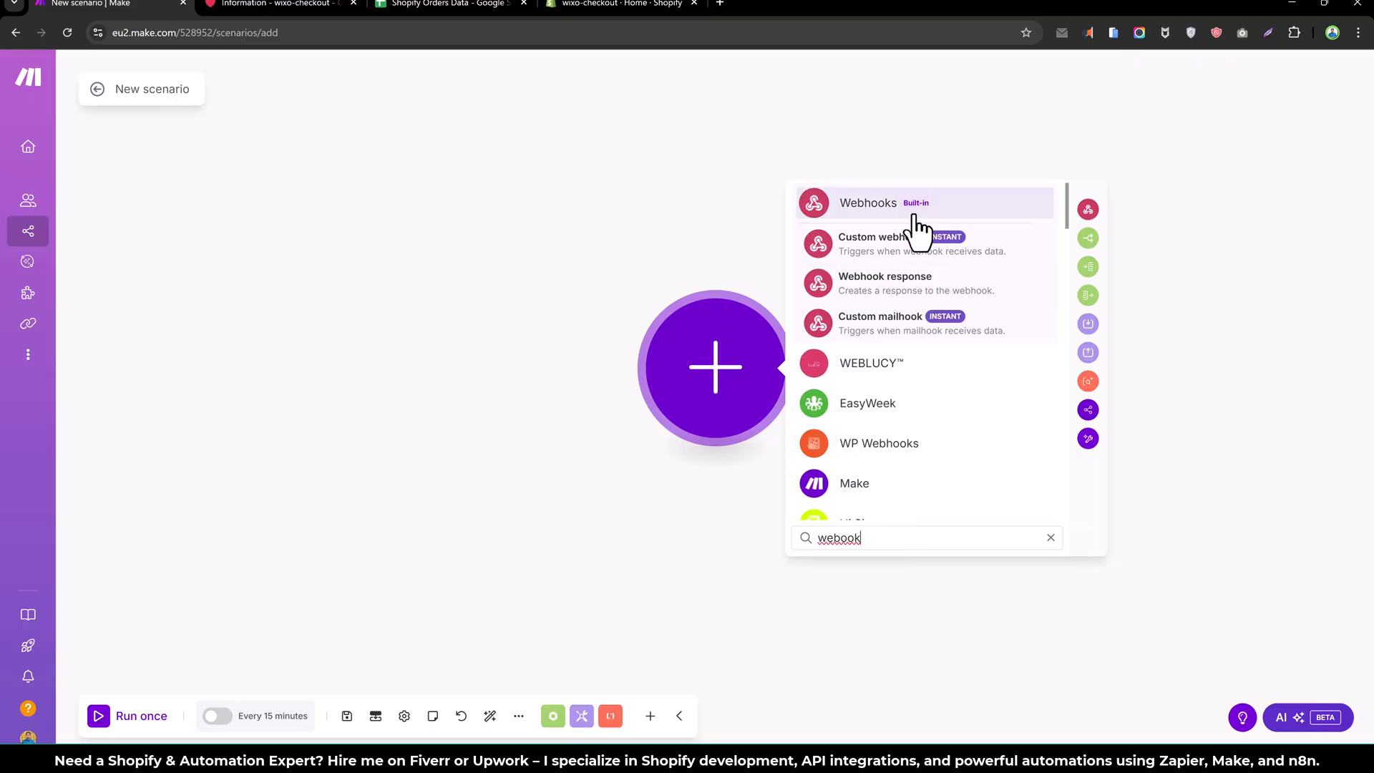
pyautogui.click(867, 201)
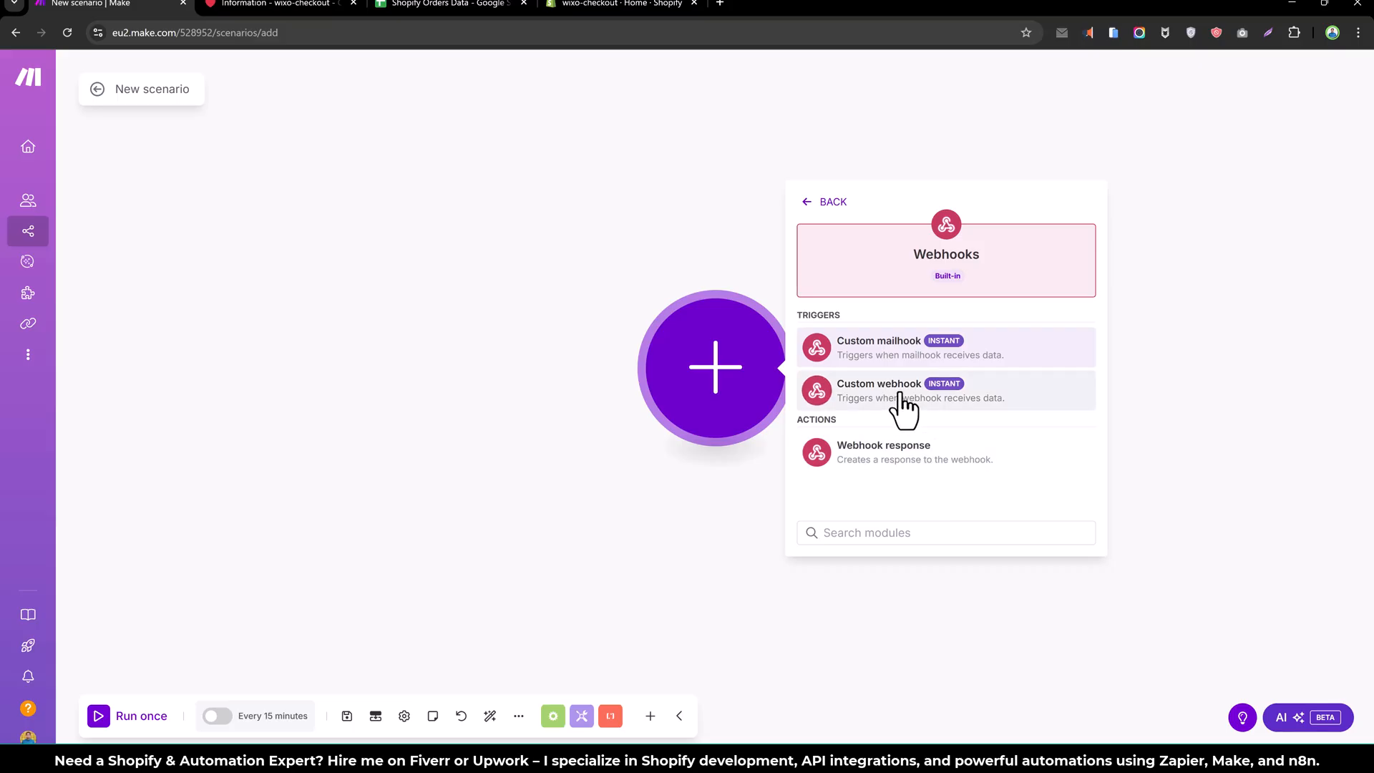
# Add a Custom webhook trigger named 'Listen Shopify Orders', save it and select its generated address
pyautogui.click(877, 389)
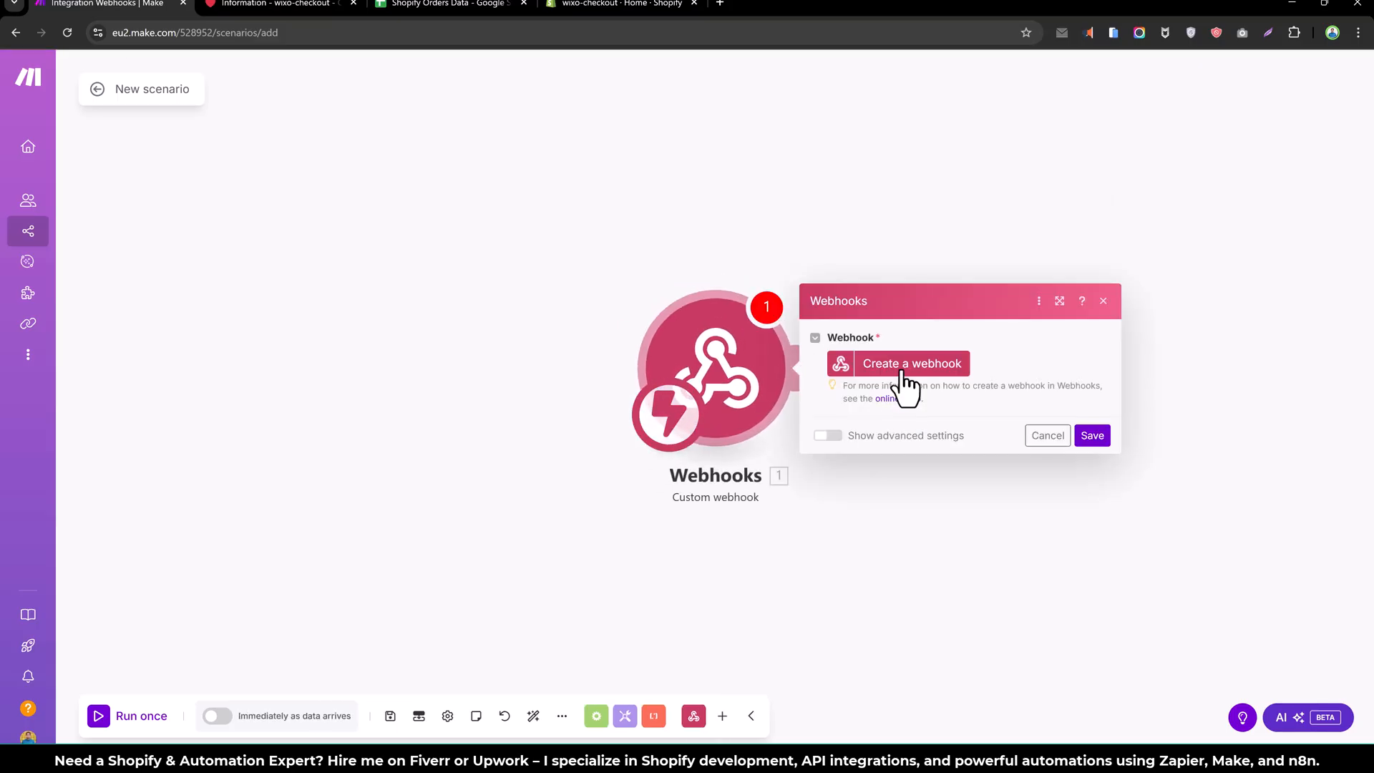
pyautogui.click(912, 362)
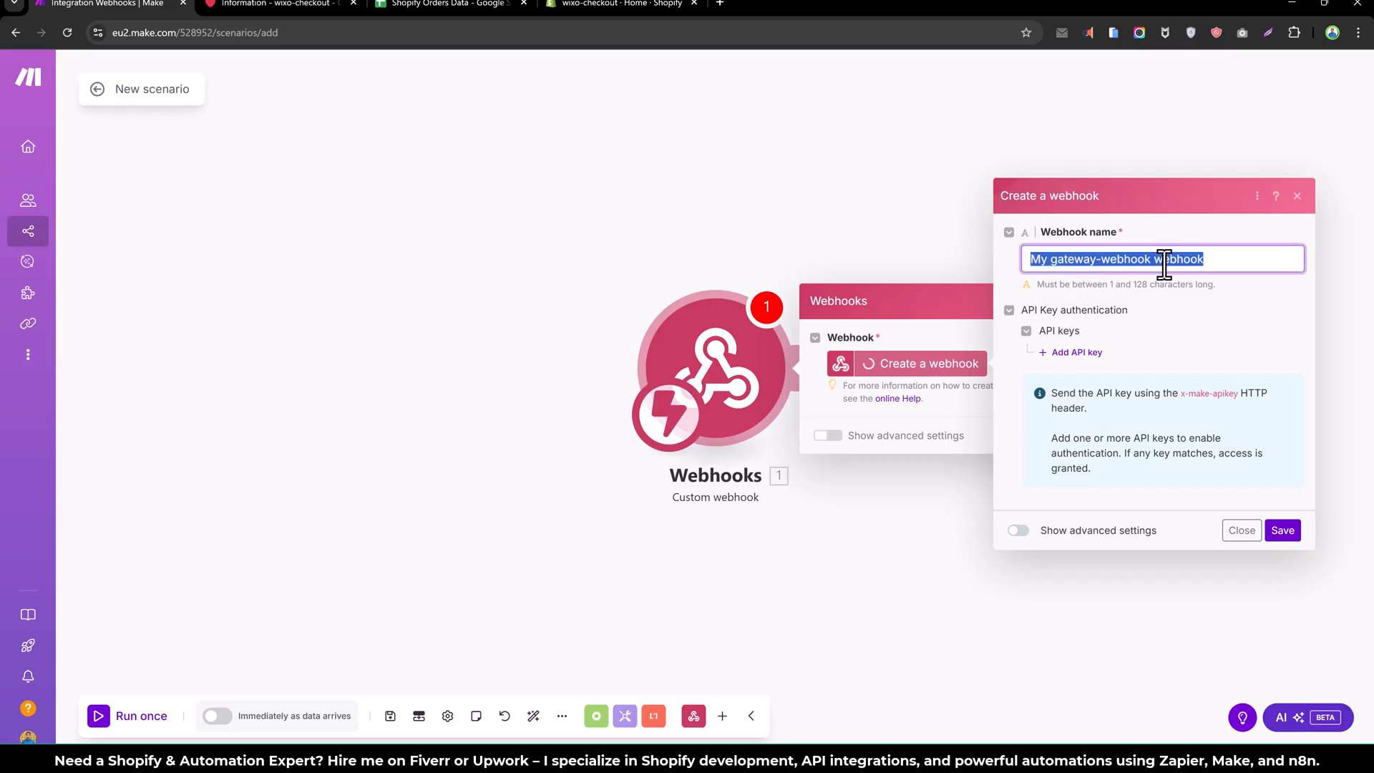
pyautogui.write('Listen Shopify Orders')
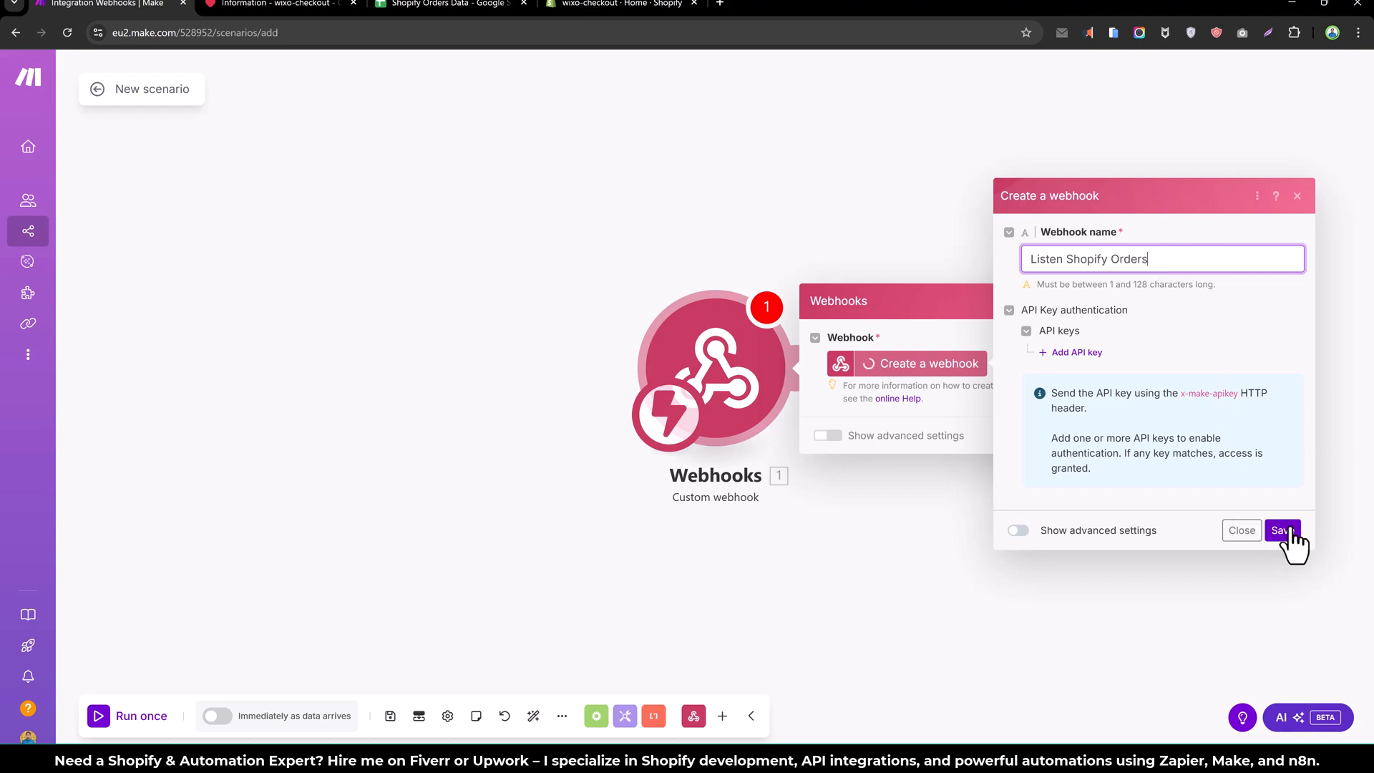
pyautogui.click(1283, 529)
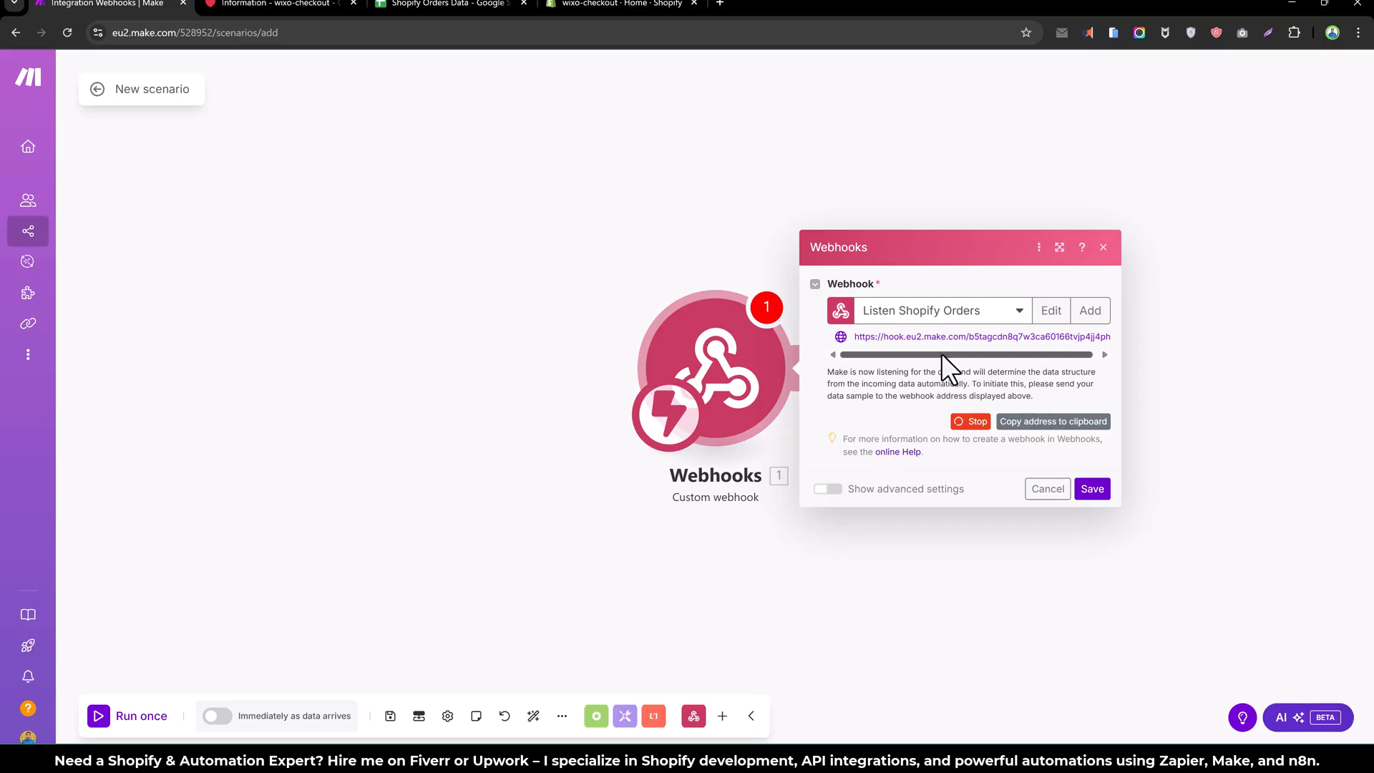
pyautogui.tripleClick(964, 337)
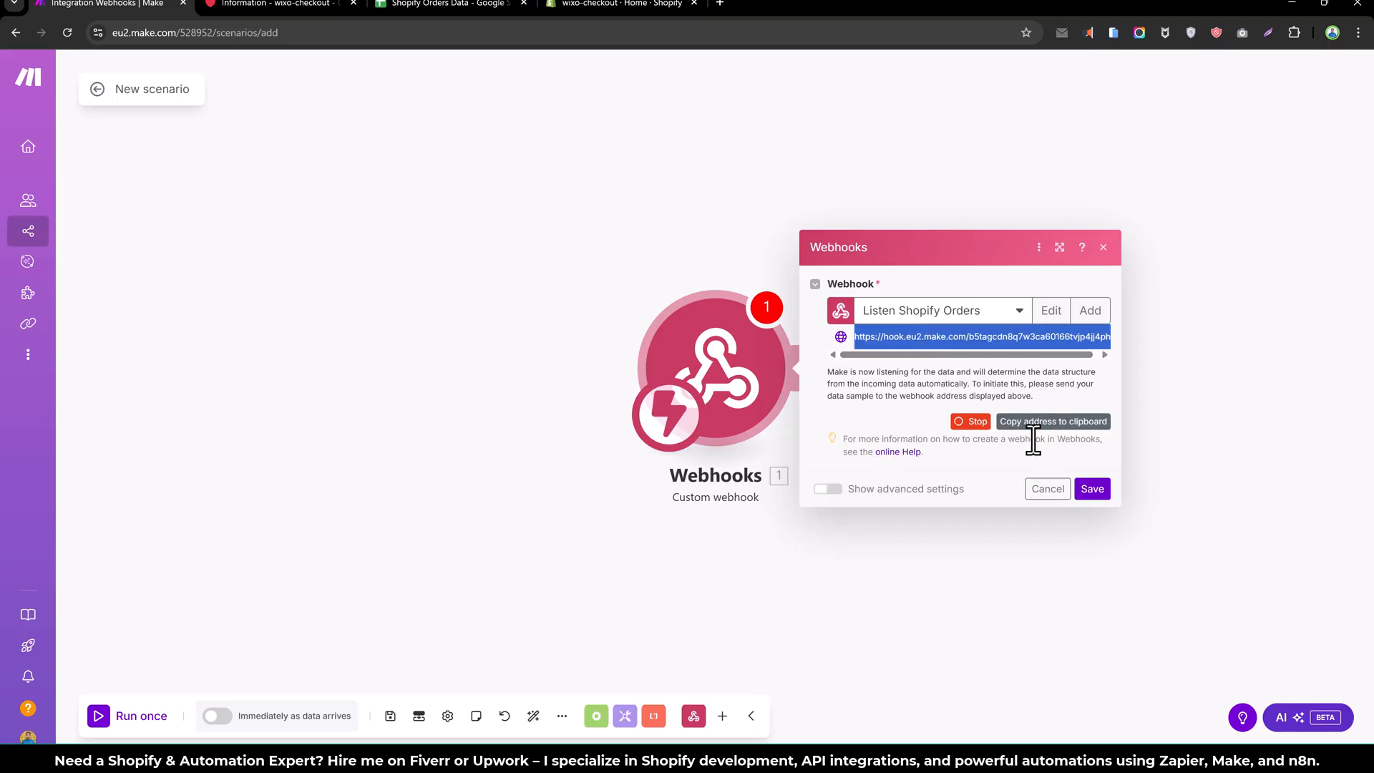
pyautogui.click(889, 6)
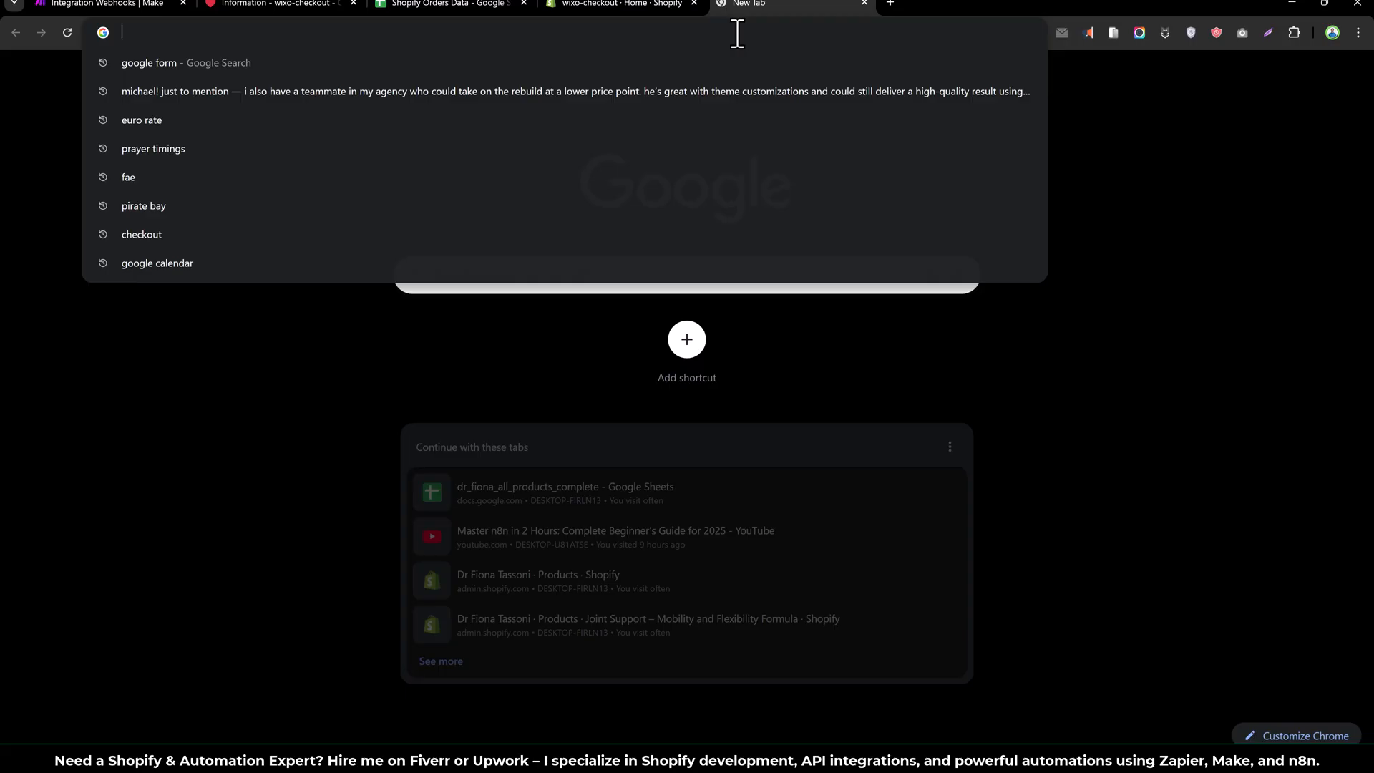
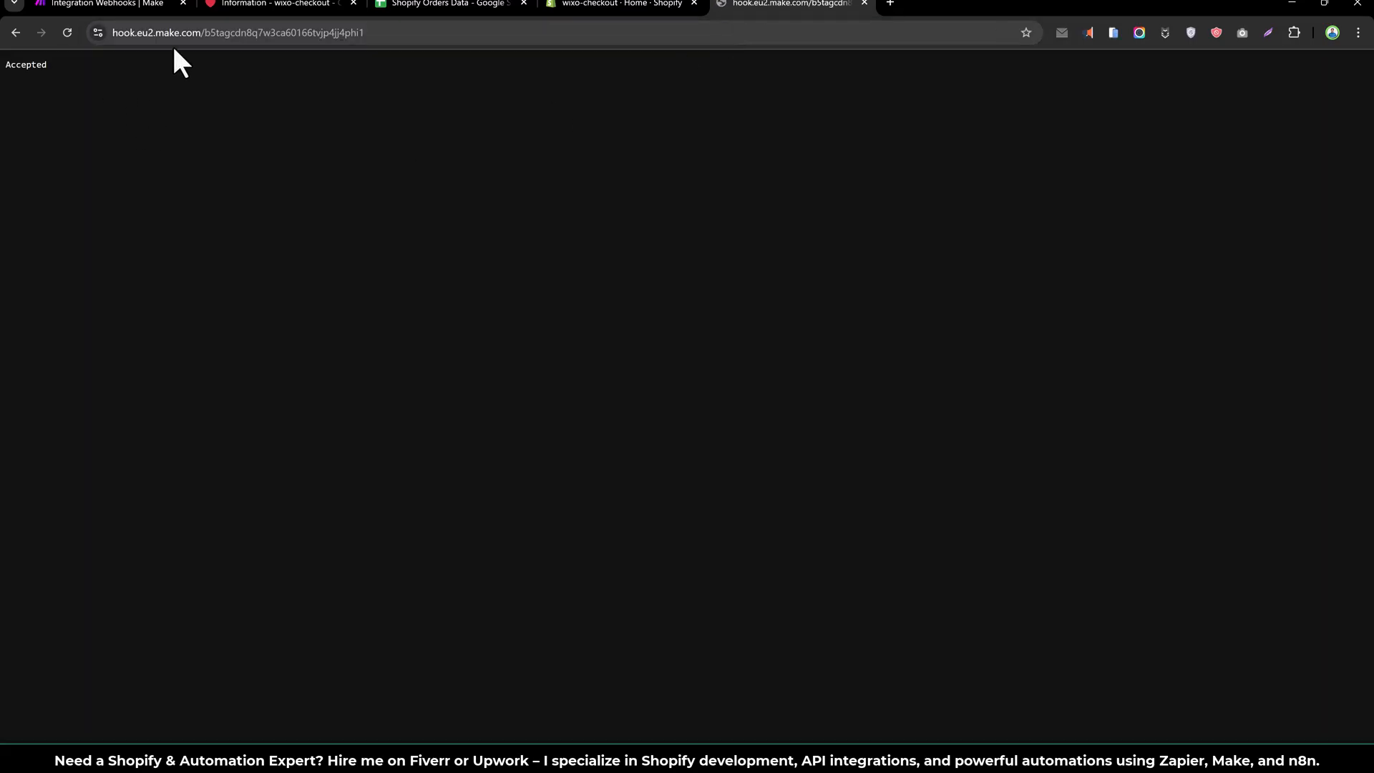
pyautogui.moveTo(785, 13)
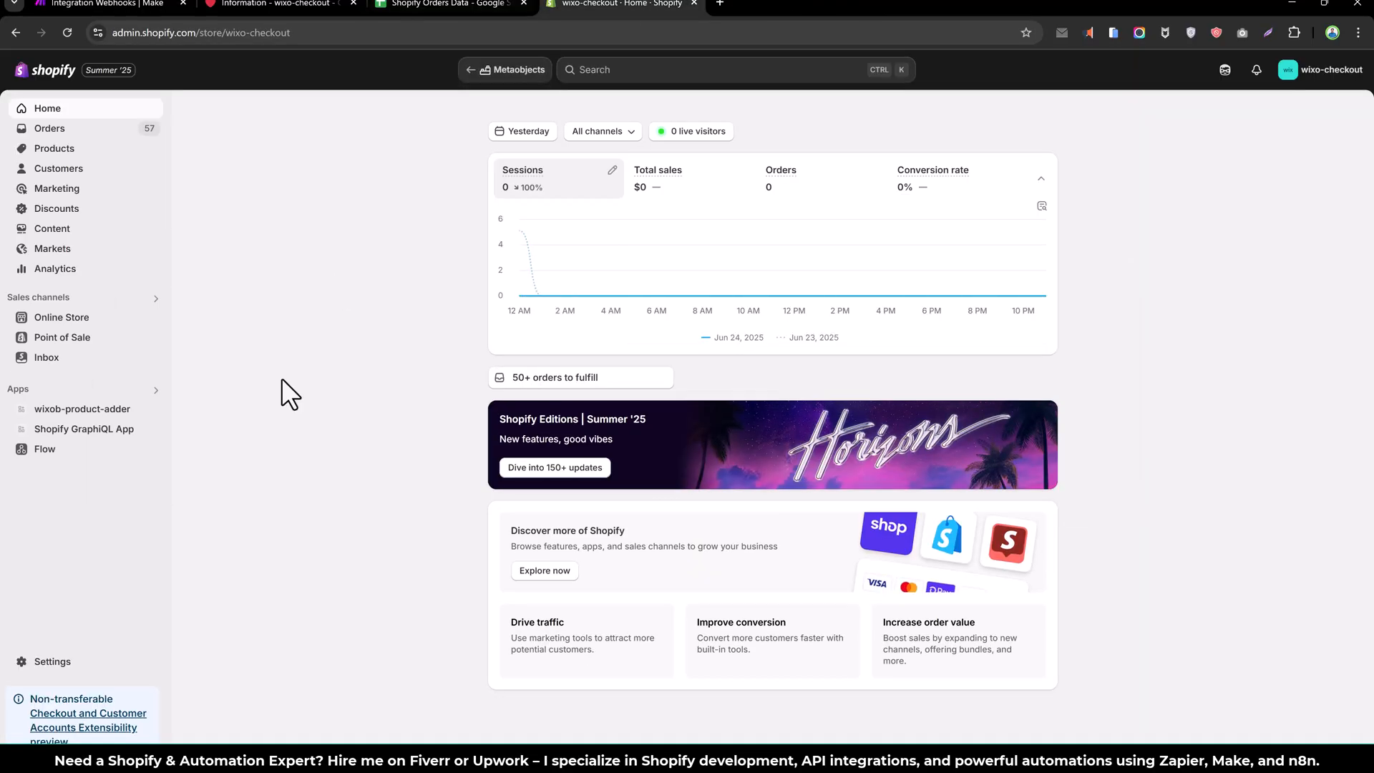
# Go to the store Settings and its Notifications page listing the existing webhooks
pyautogui.click(52, 662)
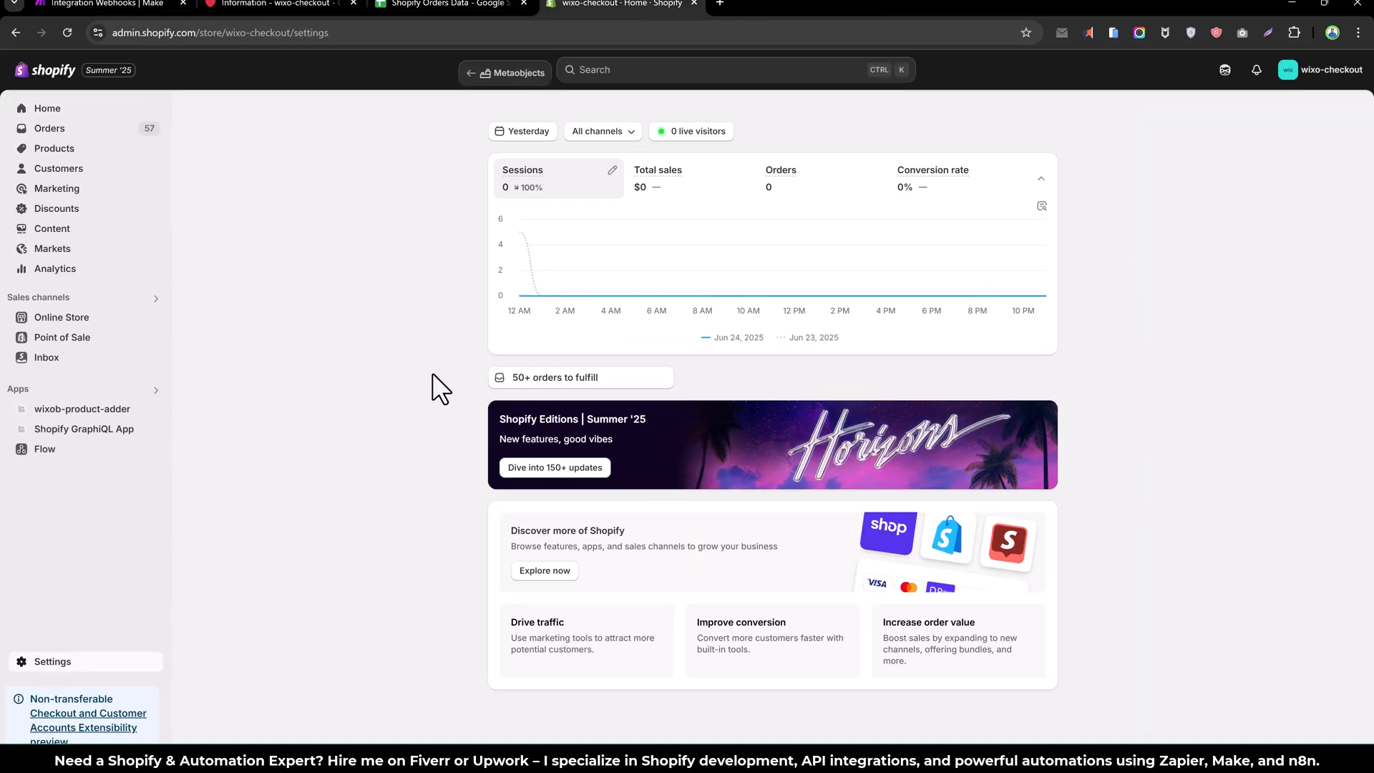
pyautogui.click(51, 662)
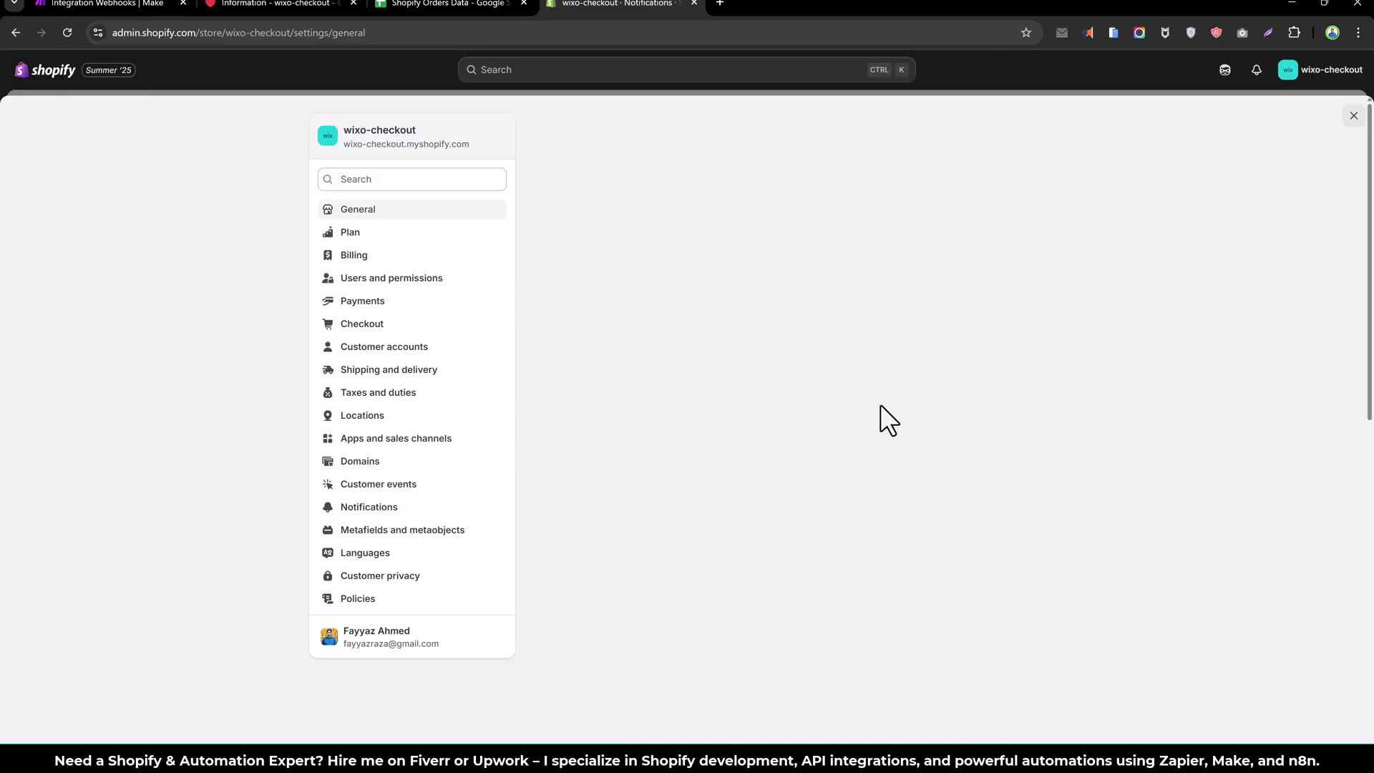
pyautogui.click(369, 507)
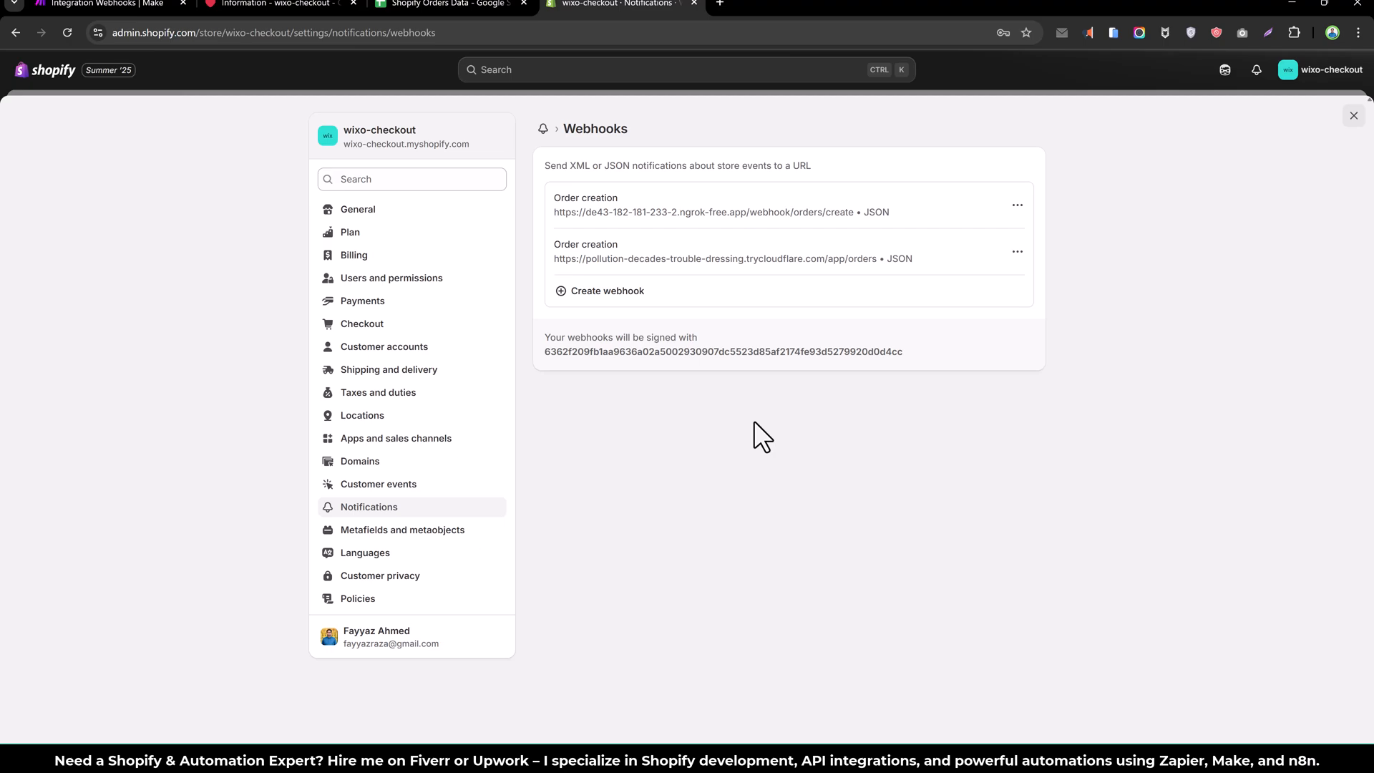
# Start a new Shopify webhook with Order creation as its event
pyautogui.click(607, 291)
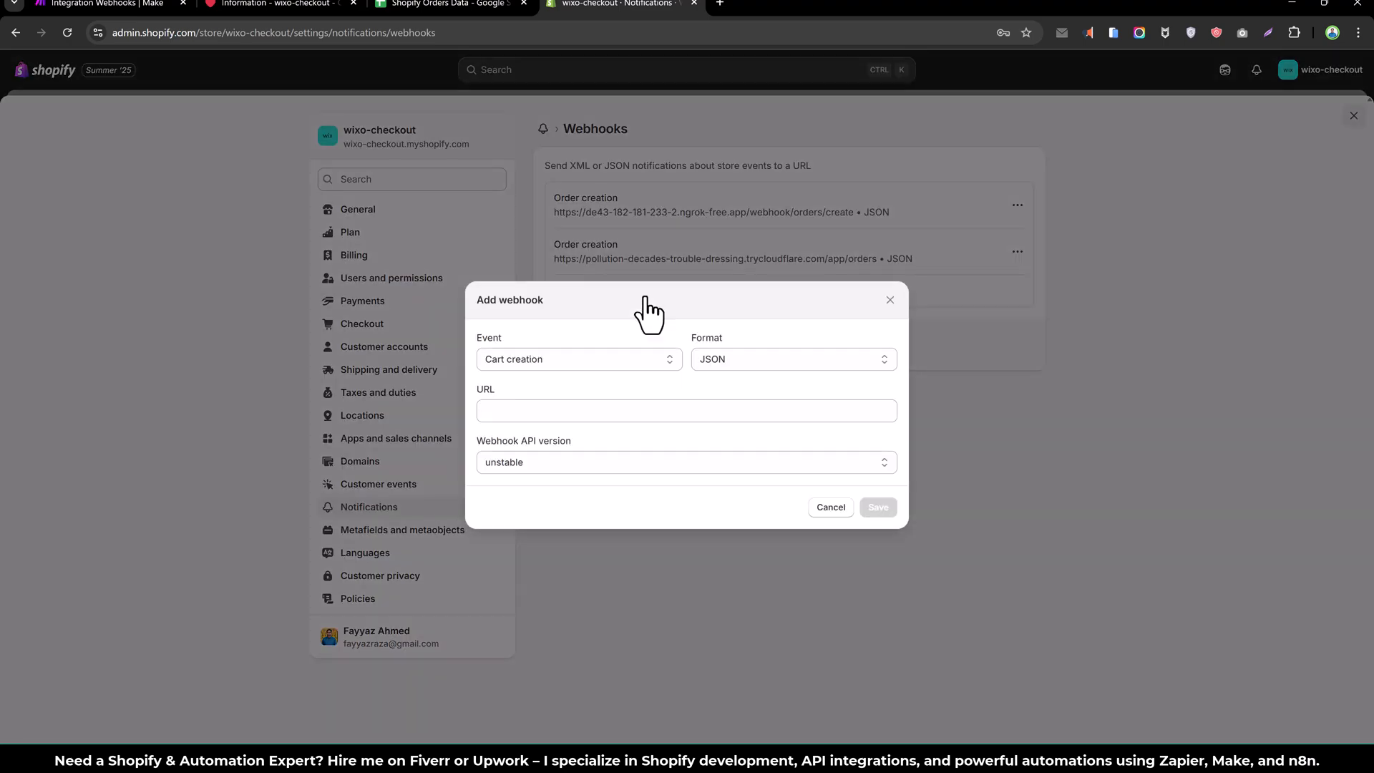
pyautogui.click(578, 358)
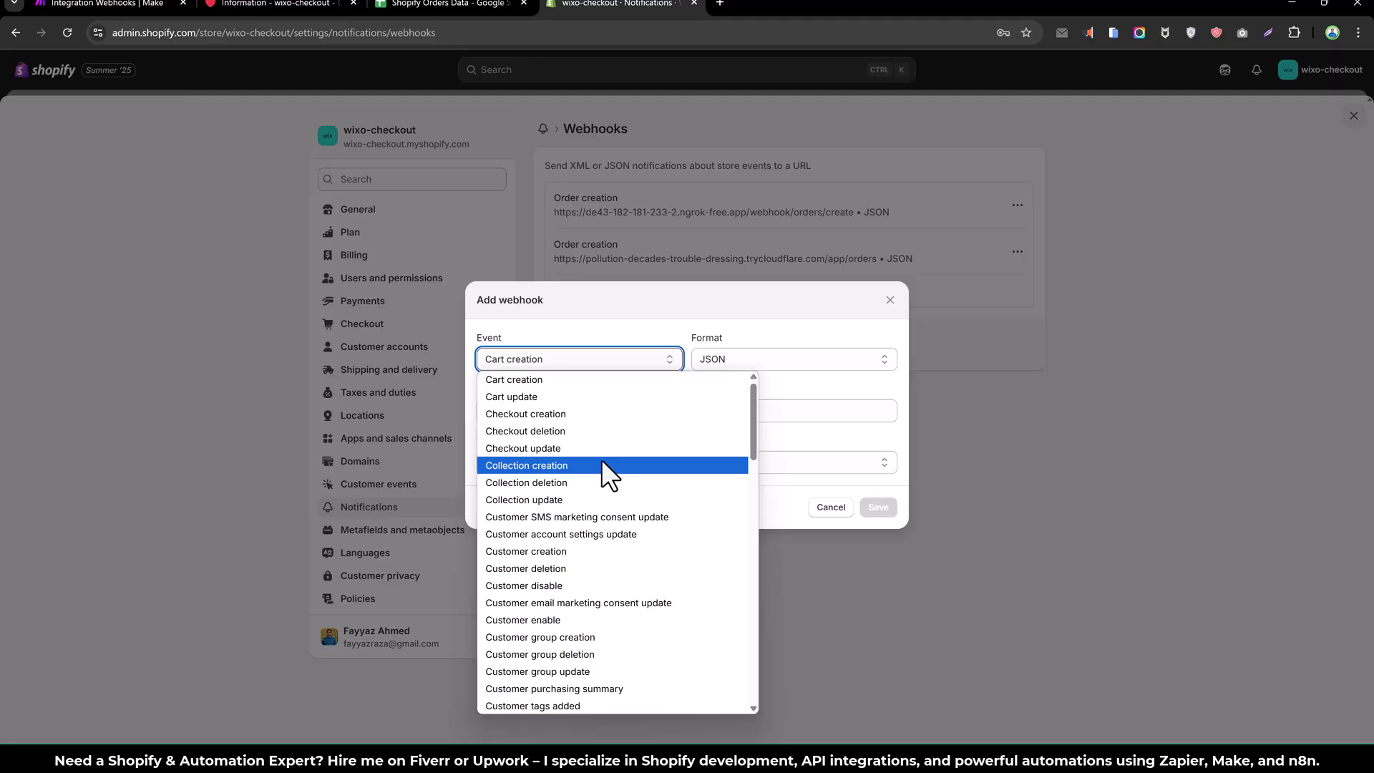
pyautogui.scroll(-3)
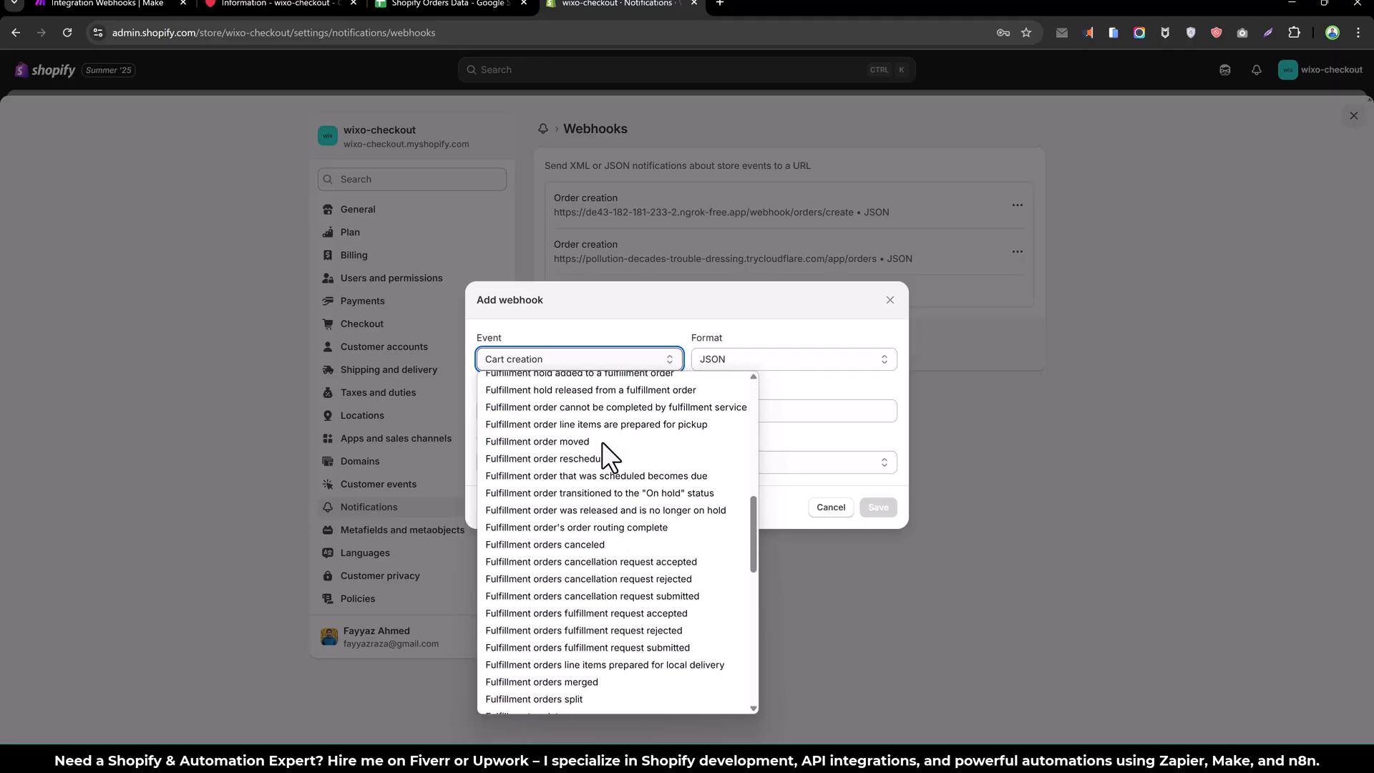
pyautogui.scroll(-3)
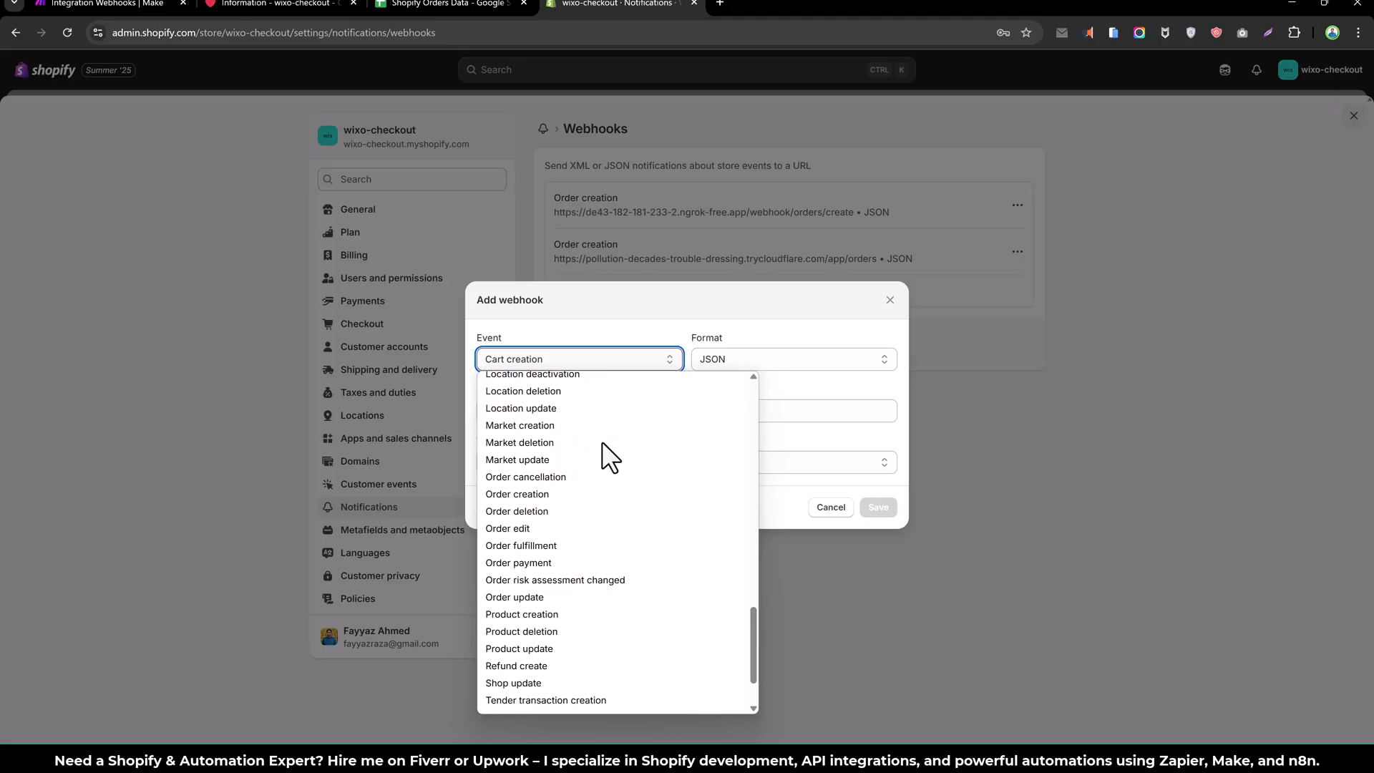
pyautogui.click(516, 494)
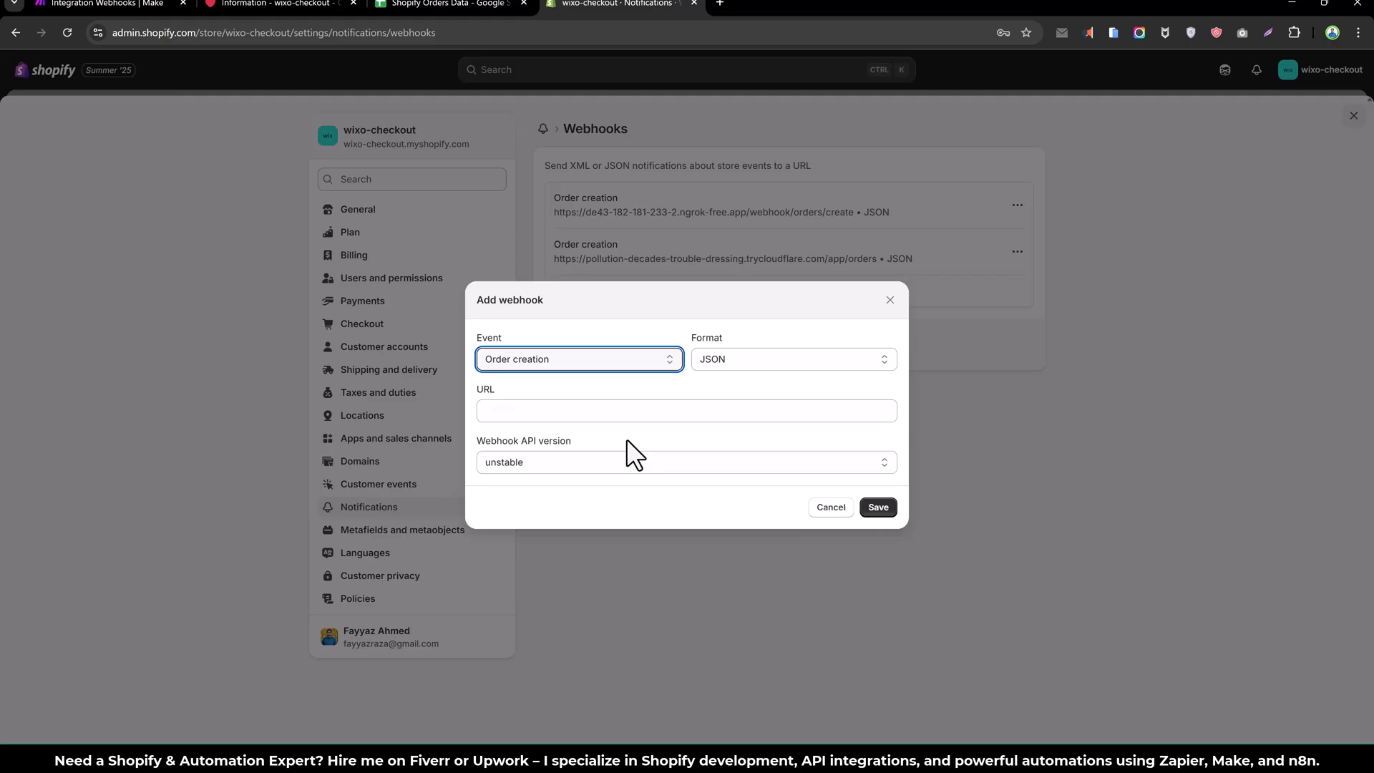
pyautogui.click(686, 411)
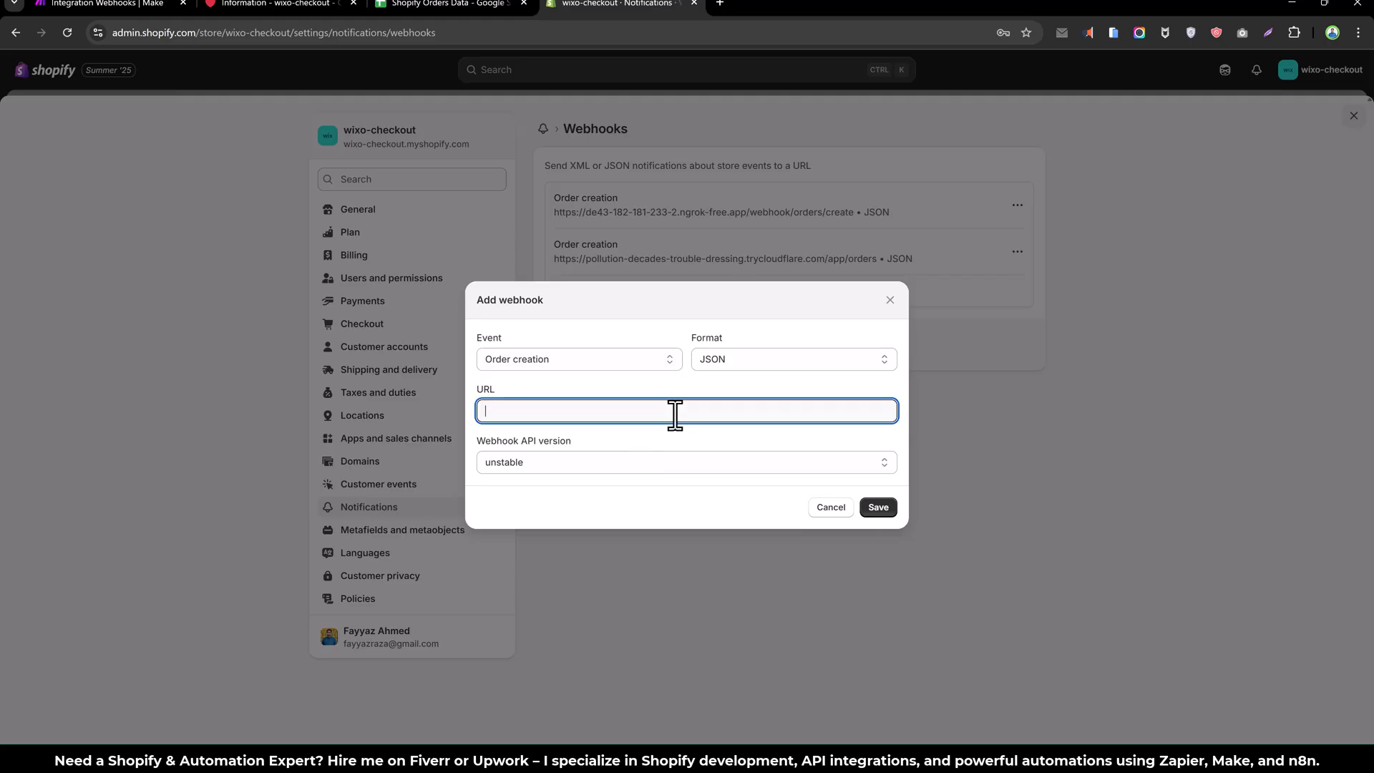
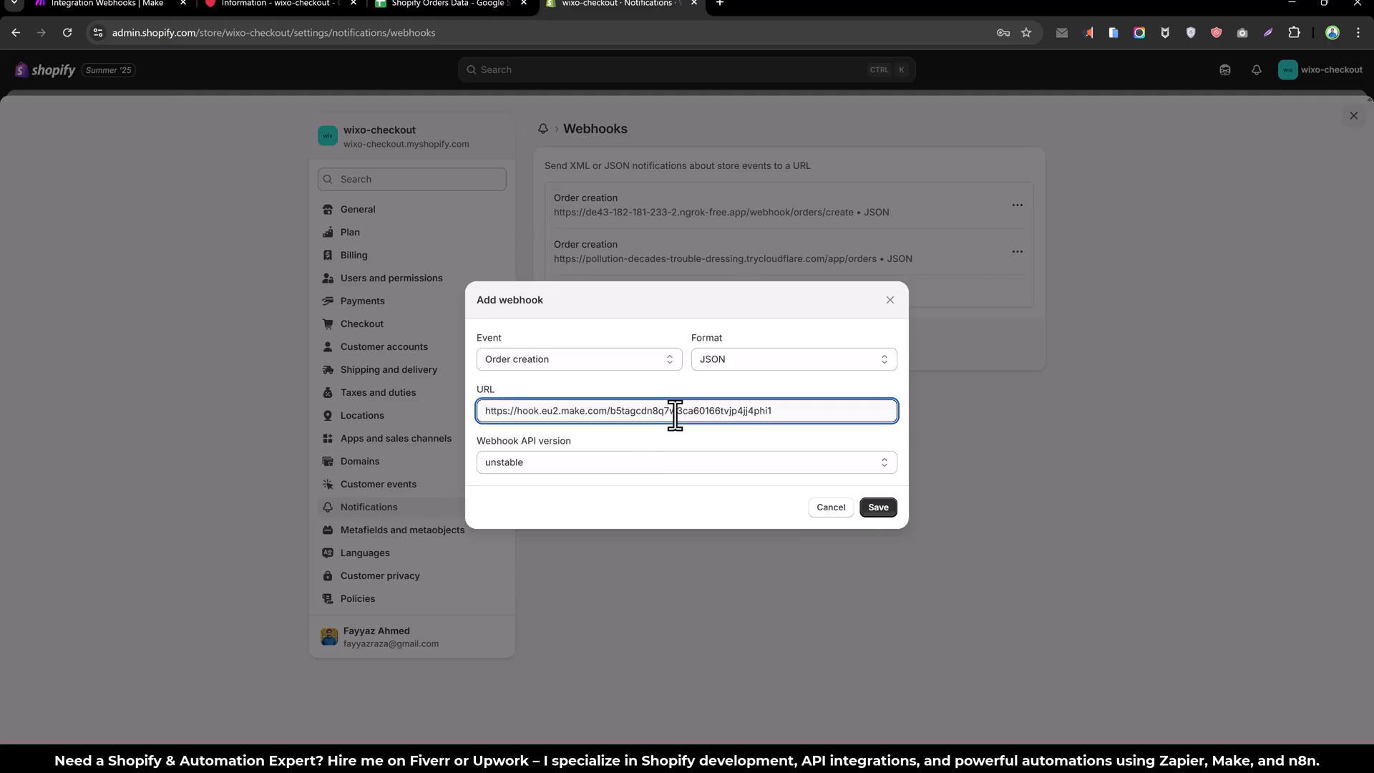
pyautogui.click(686, 462)
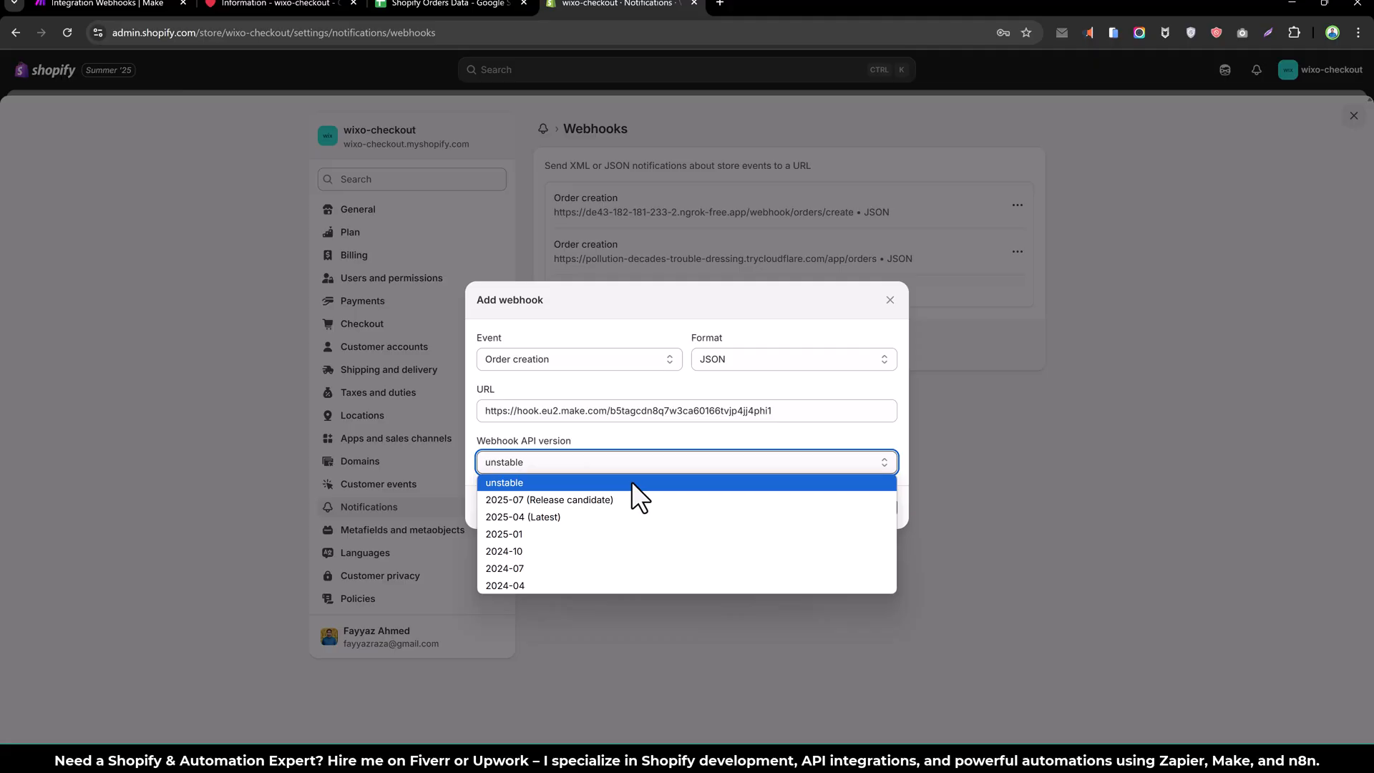
pyautogui.click(523, 517)
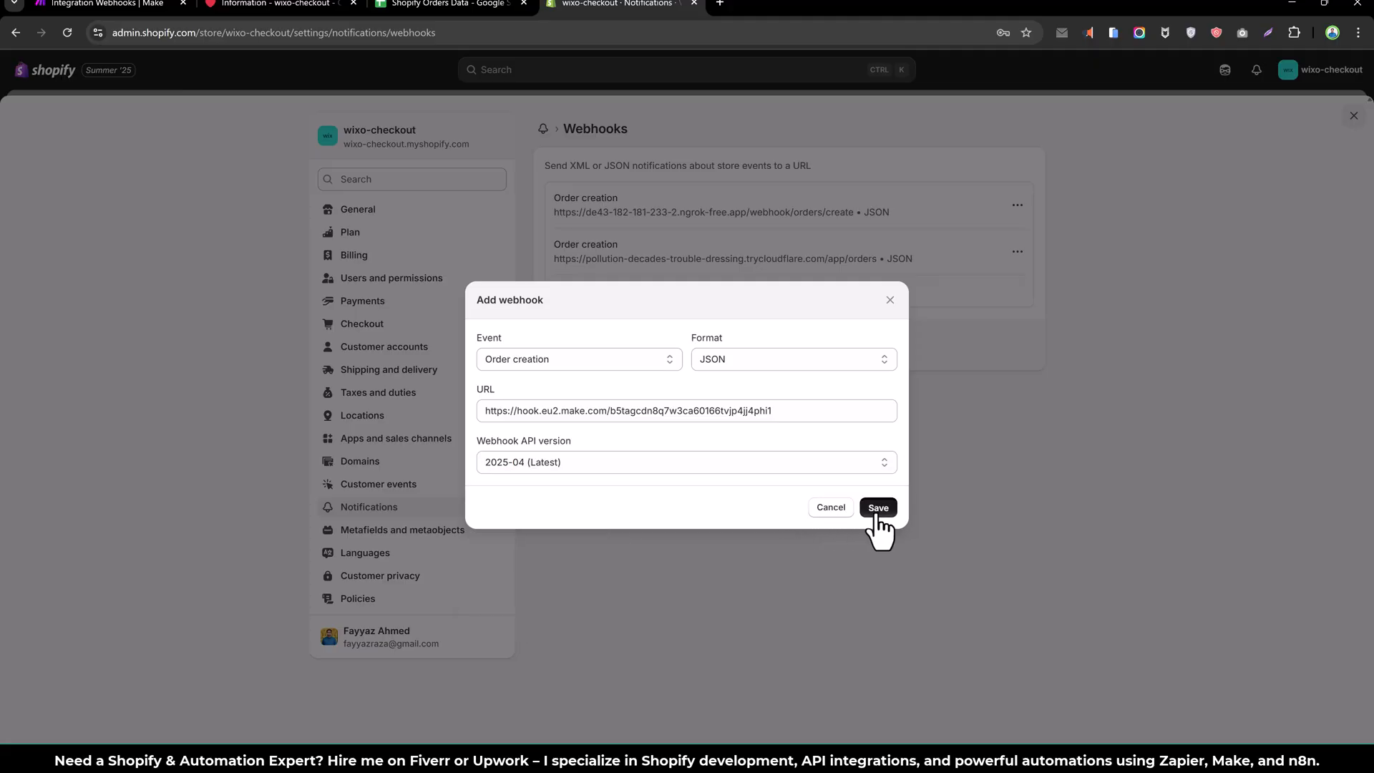
pyautogui.click(877, 507)
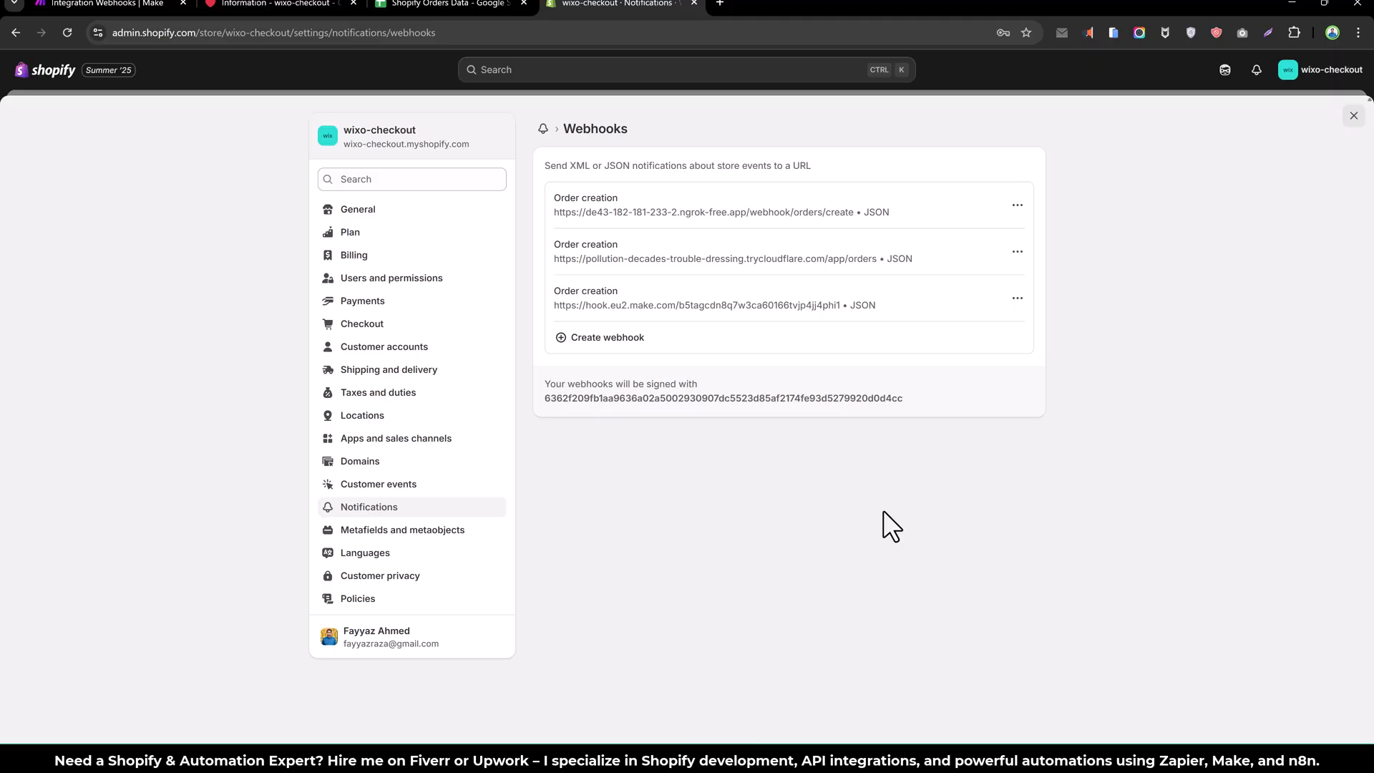
pyautogui.moveTo(609, 326)
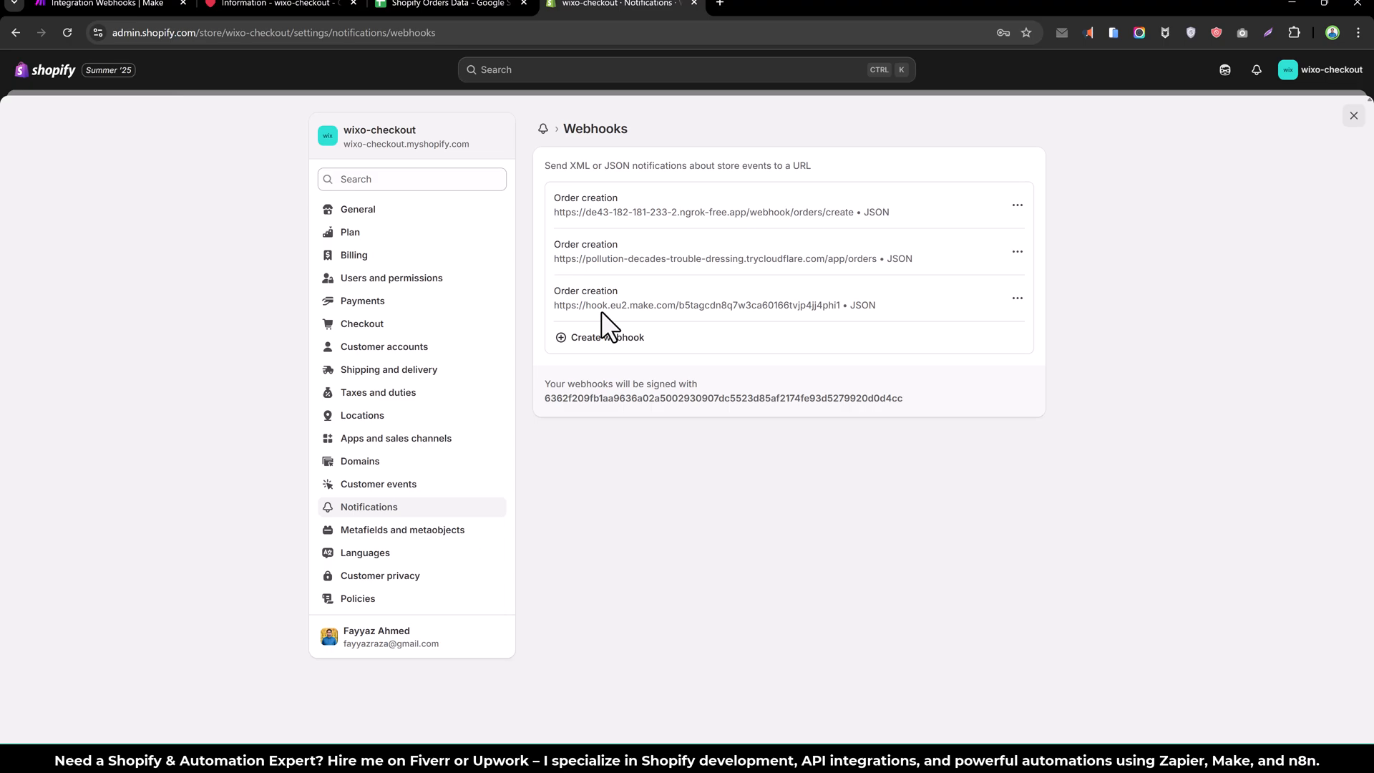
pyautogui.moveTo(289, 22)
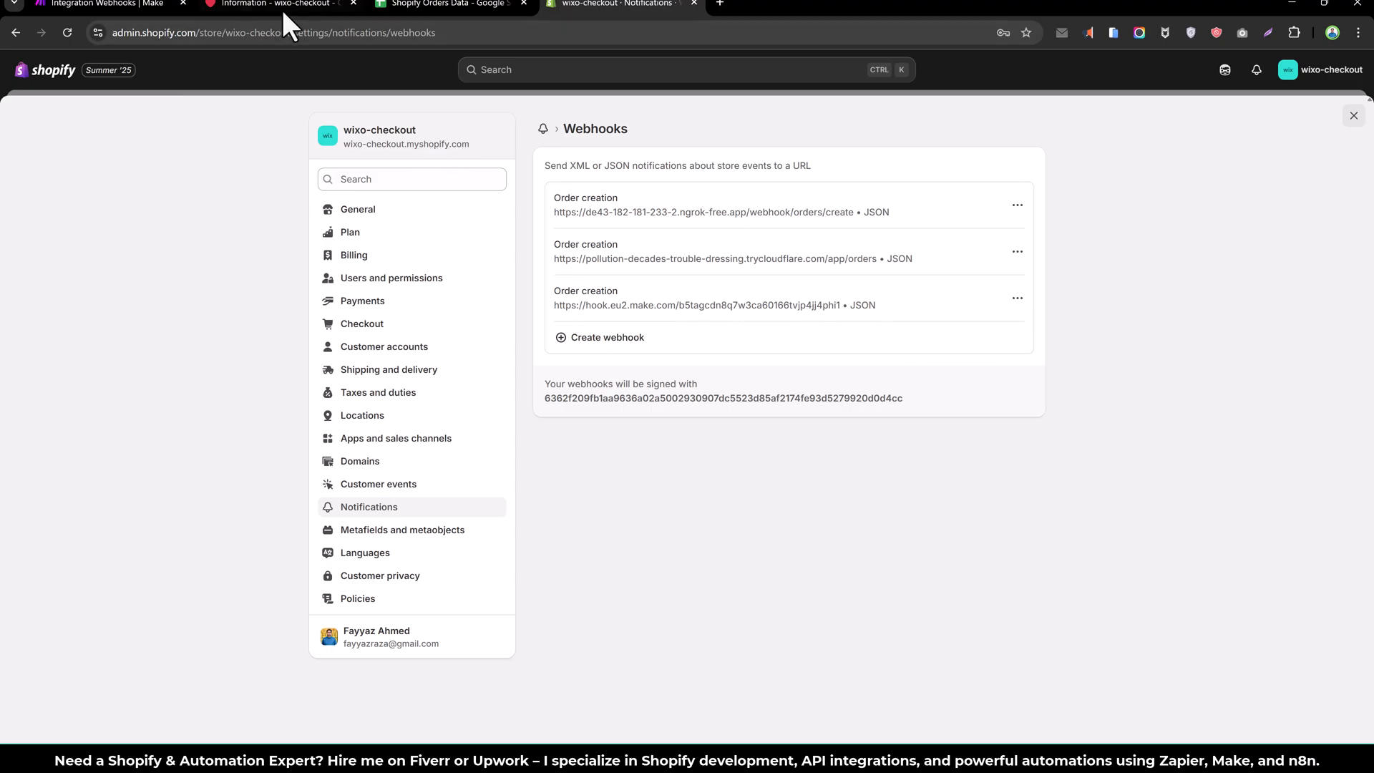
# On the storefront checkout, continue through shipping to the payment step
pyautogui.click(276, 4)
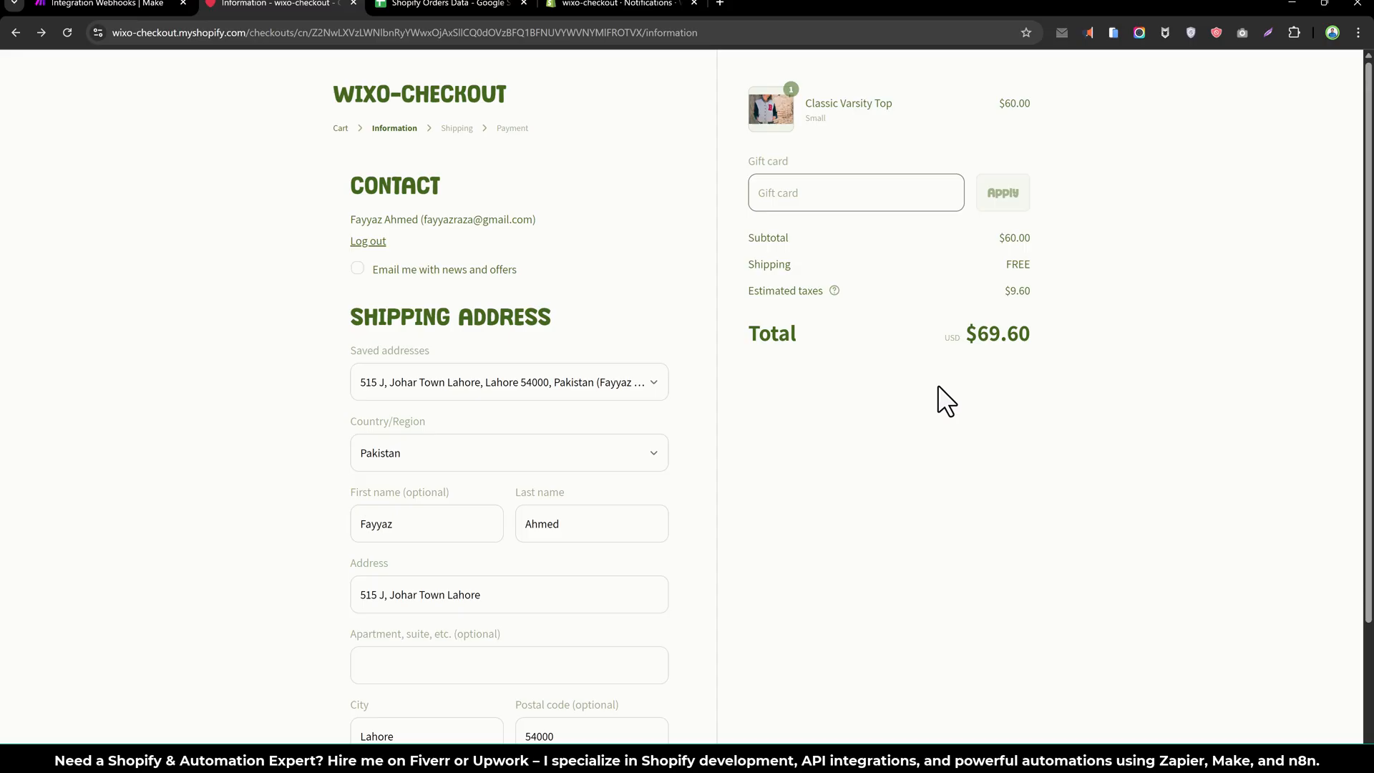
pyautogui.moveTo(840, 399)
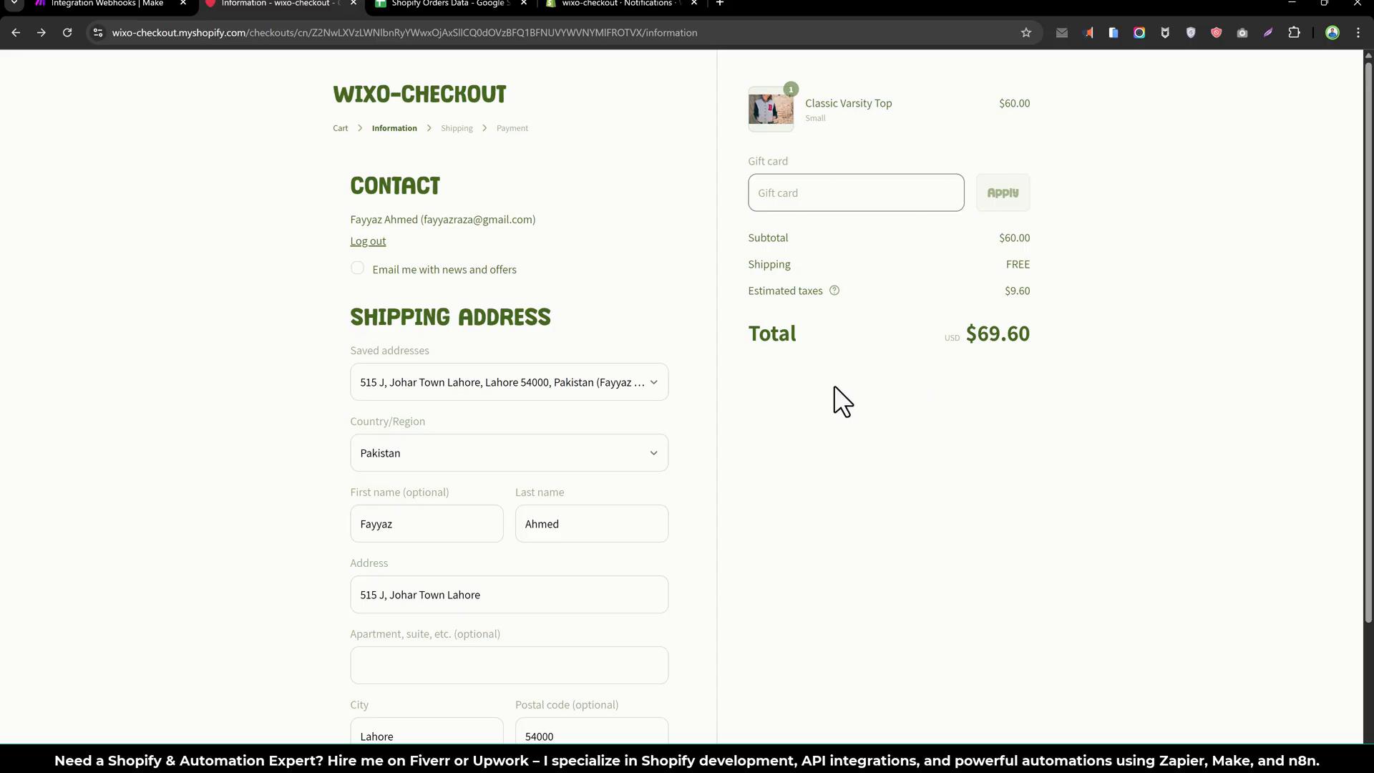
pyautogui.scroll(-3)
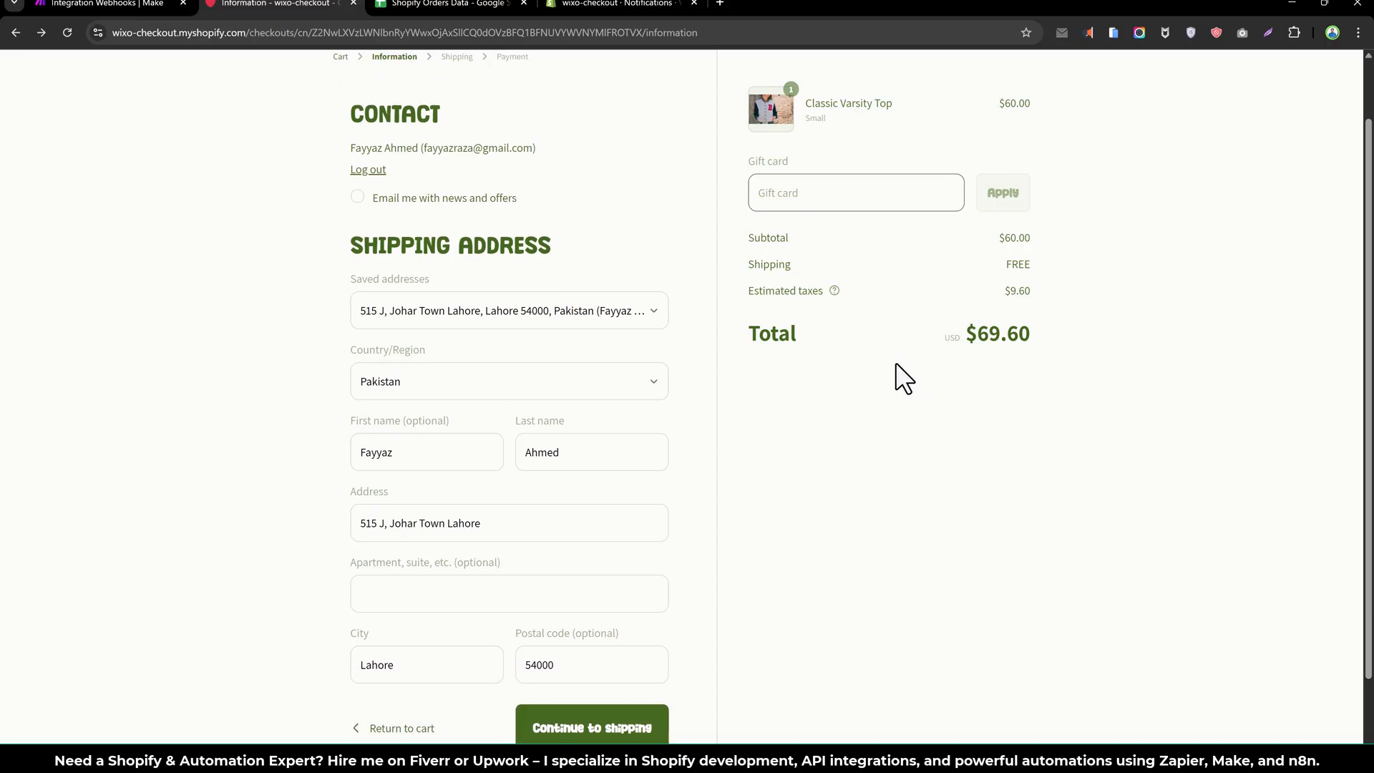
pyautogui.click(591, 727)
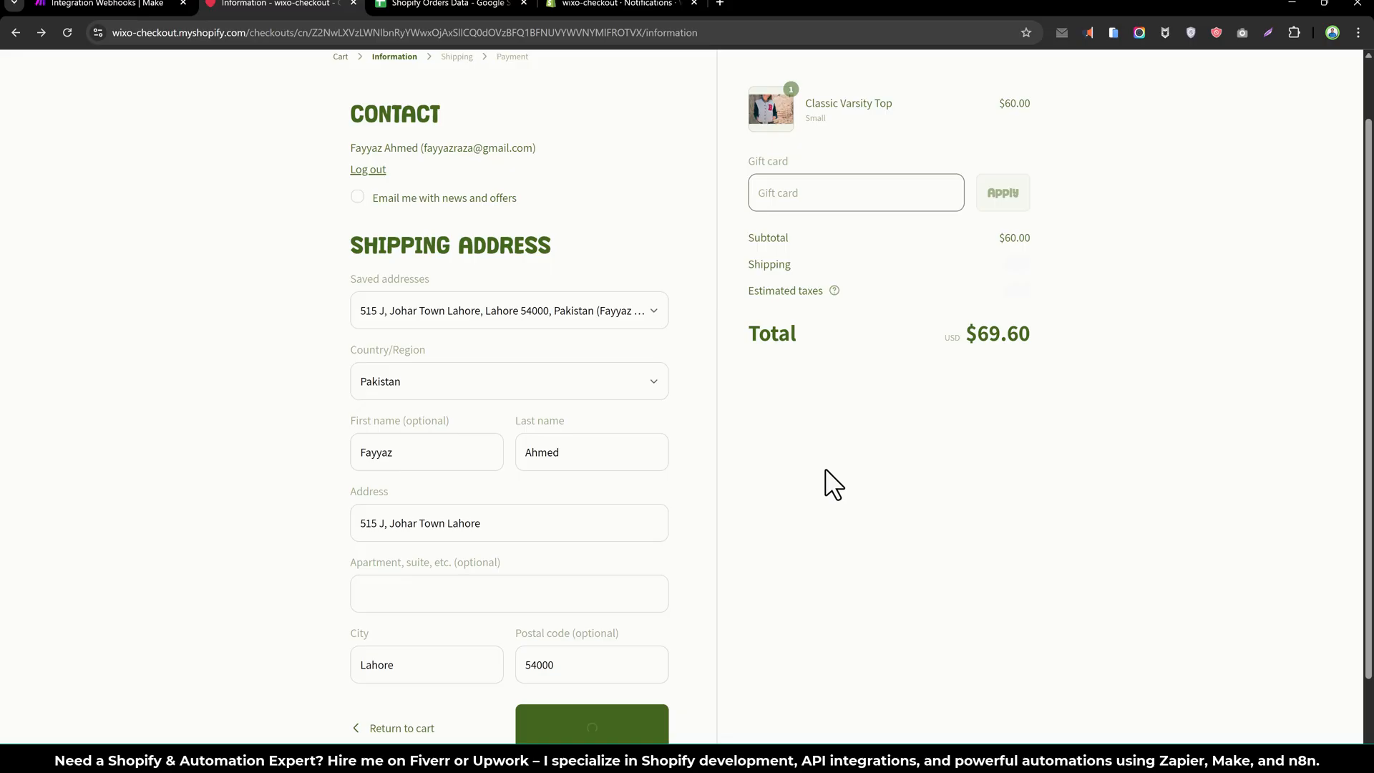
pyautogui.click(591, 727)
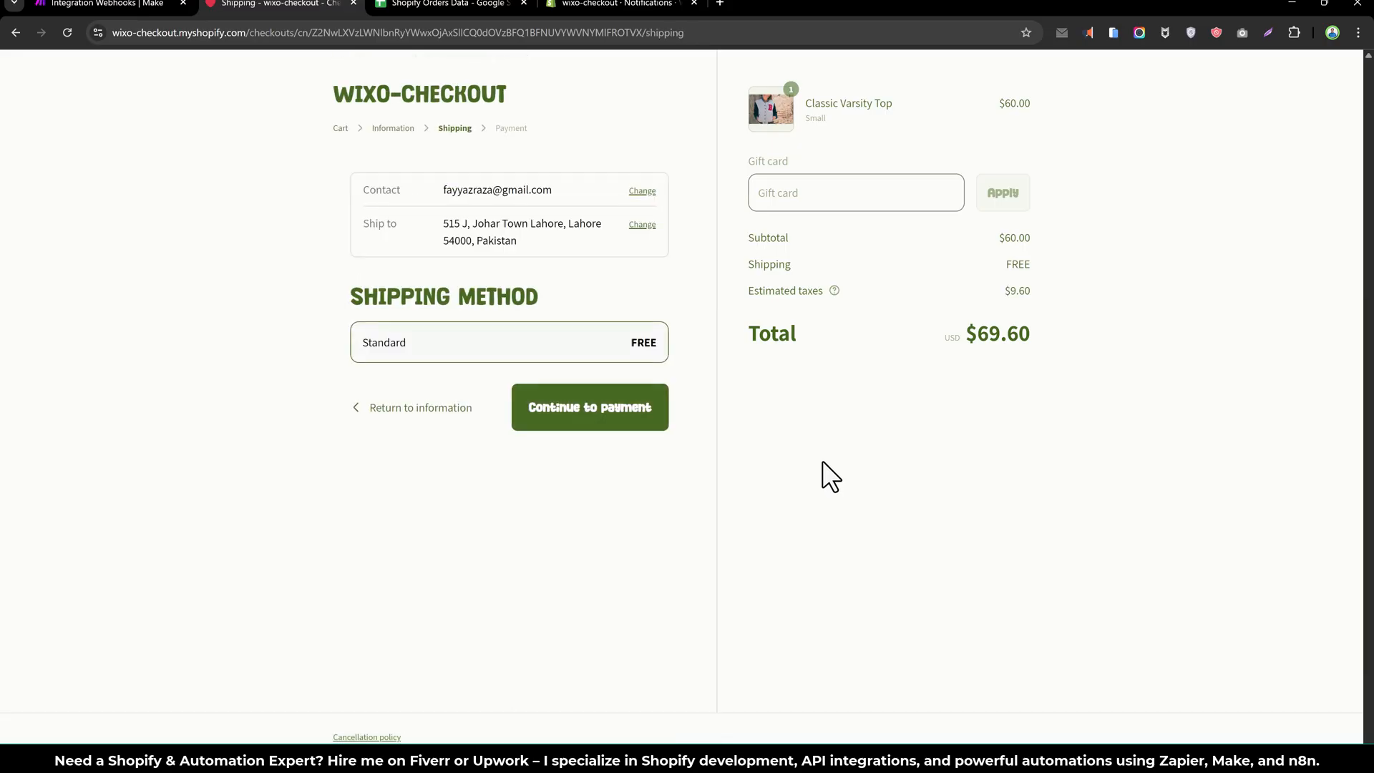
pyautogui.click(589, 406)
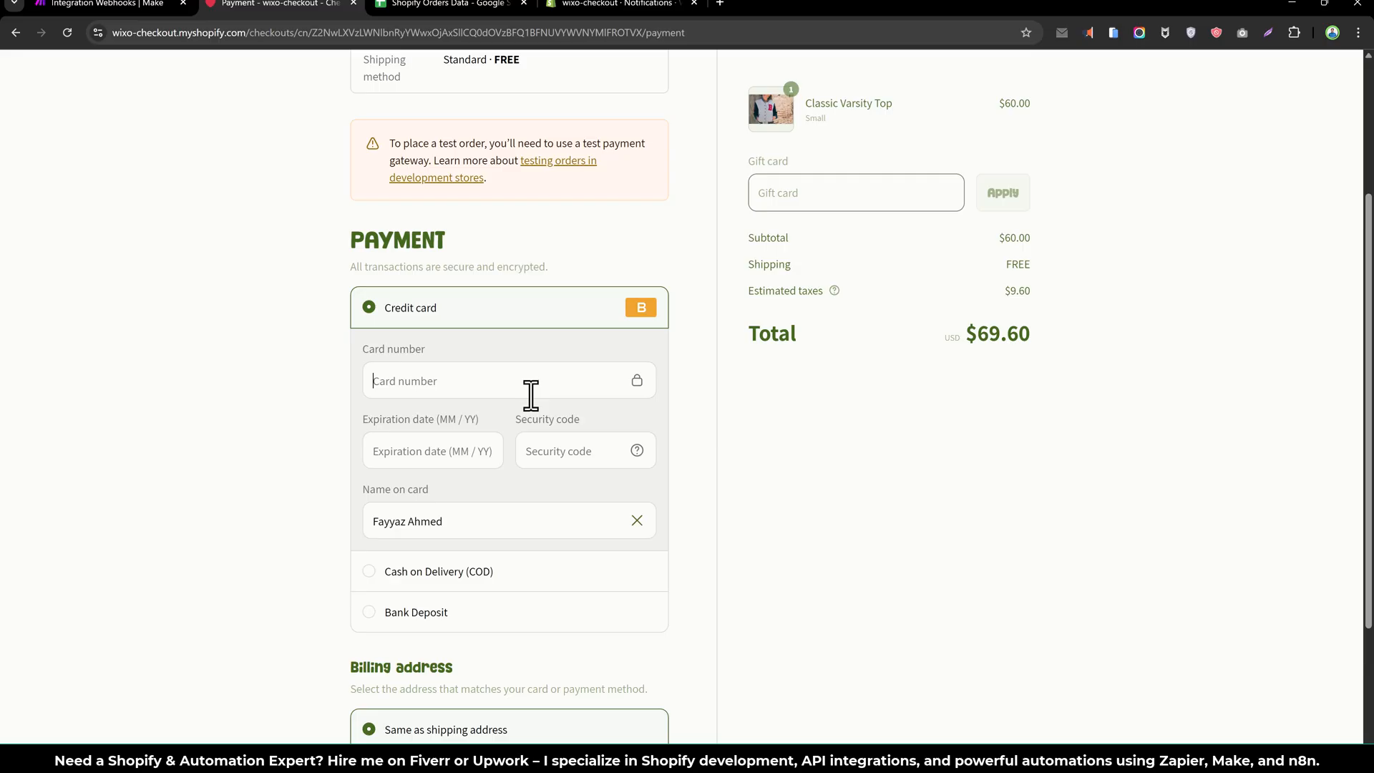
# Enter test card number 1, expiry 02/30 and security code 123
pyautogui.write('1')
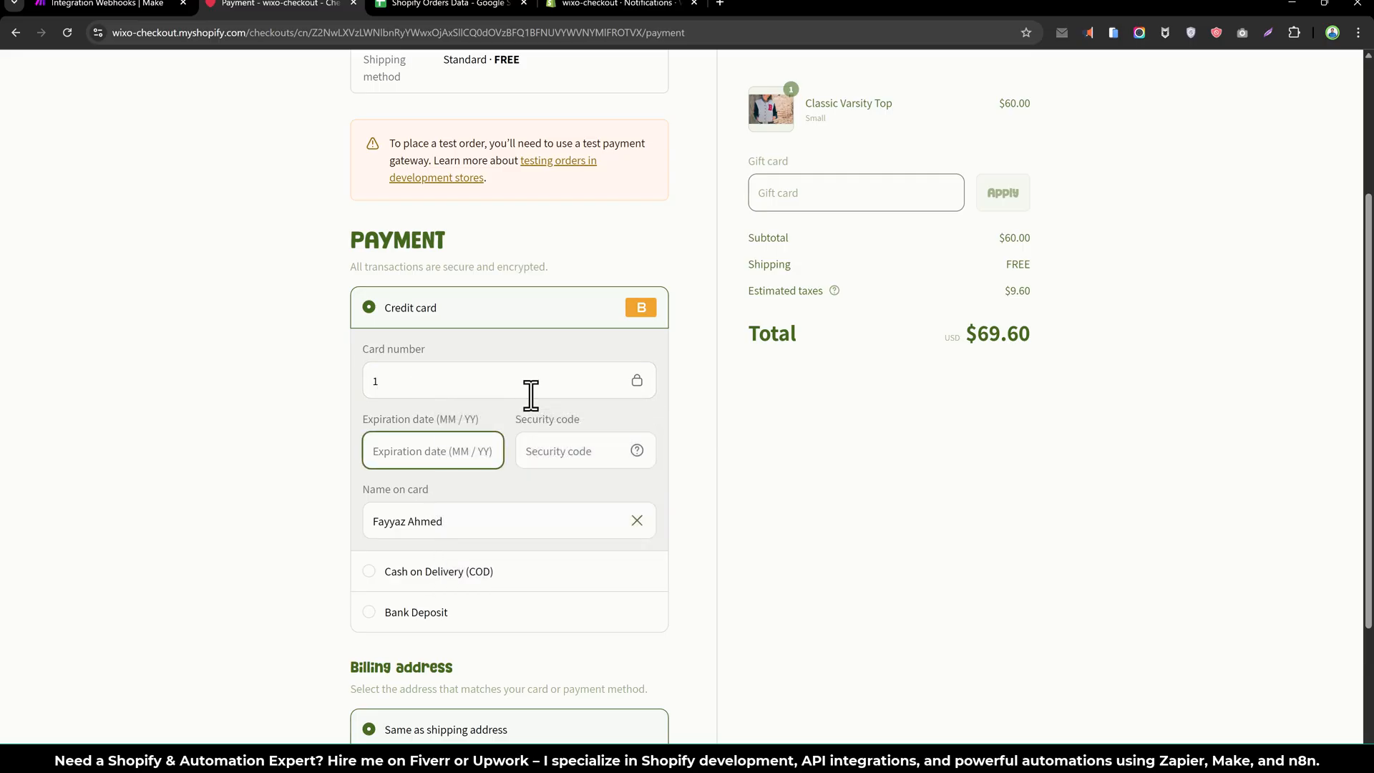
pyautogui.write('02 /')
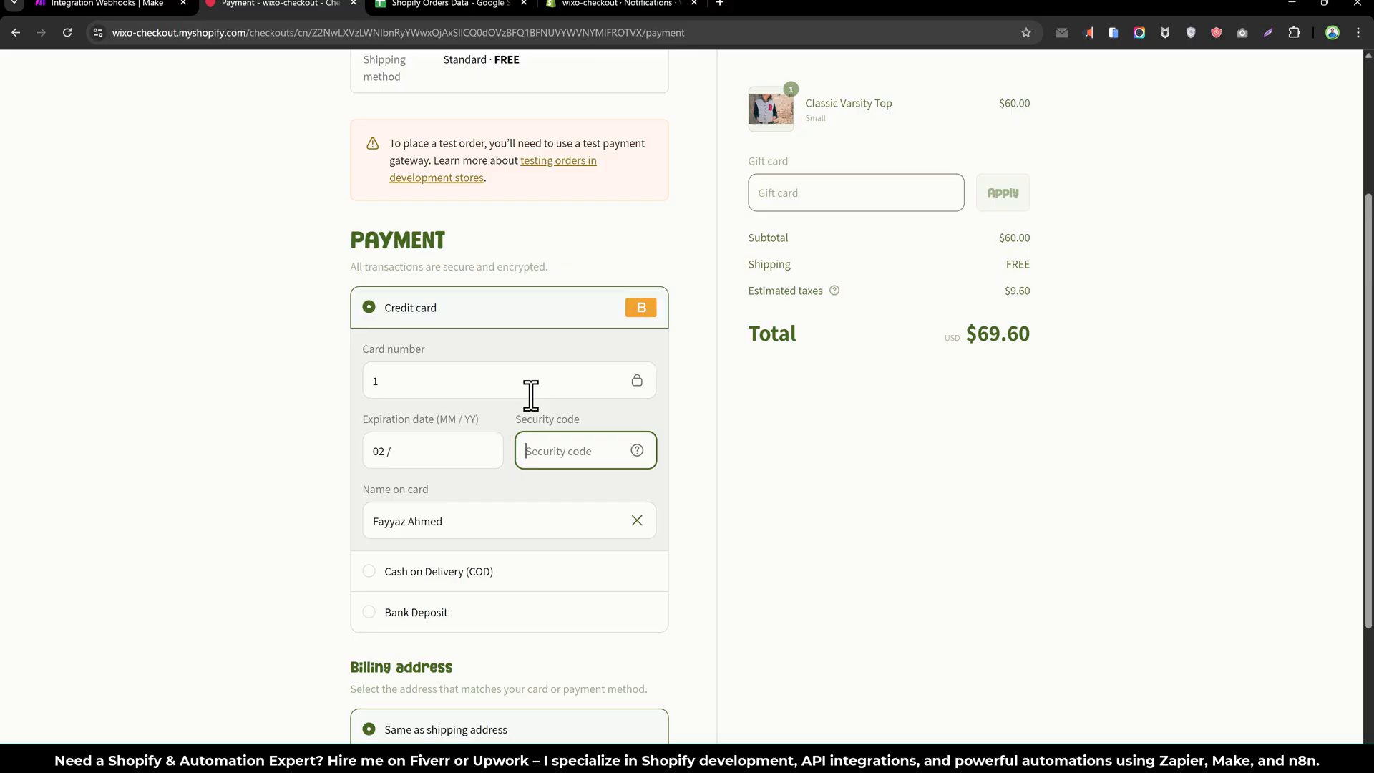
pyautogui.write('123')
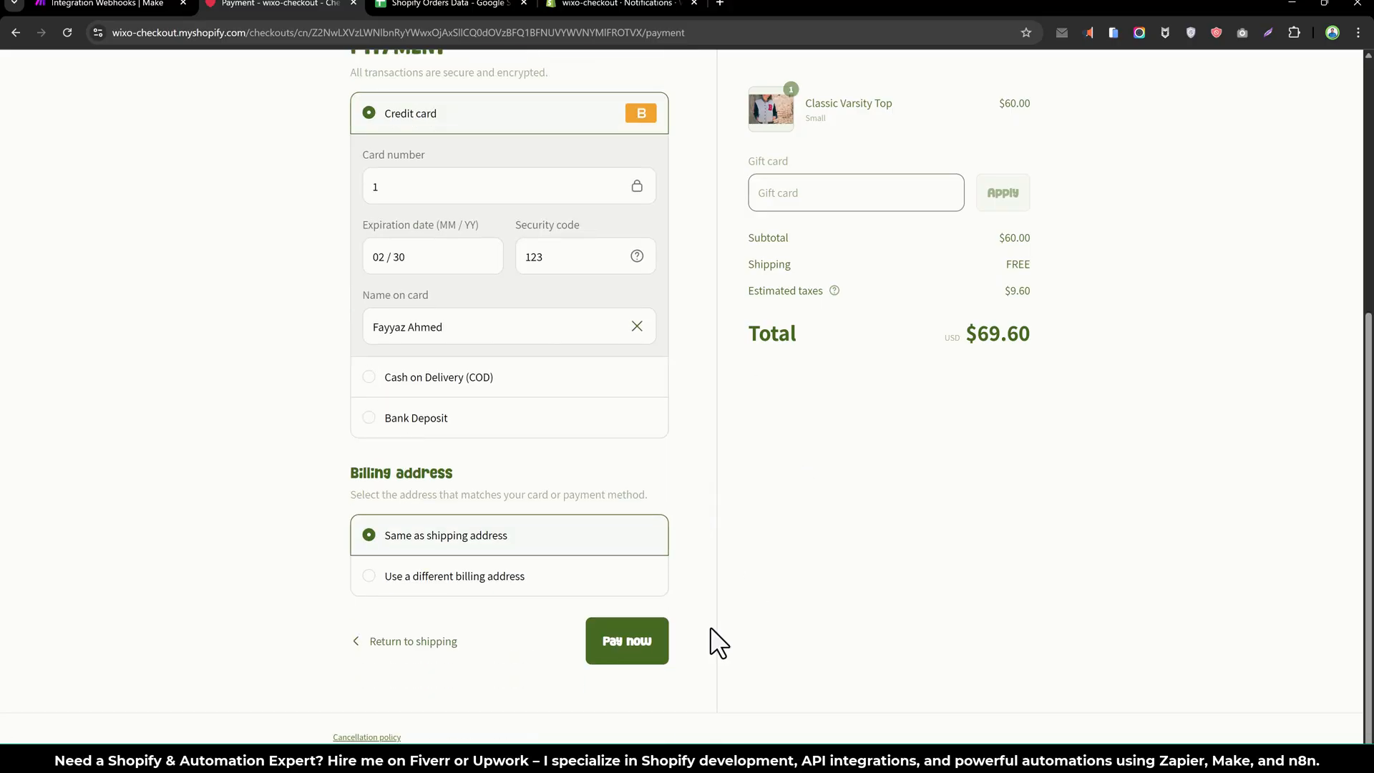
# Pay for the test order, then save the webhook settings in Make and run the scenario once
pyautogui.click(626, 641)
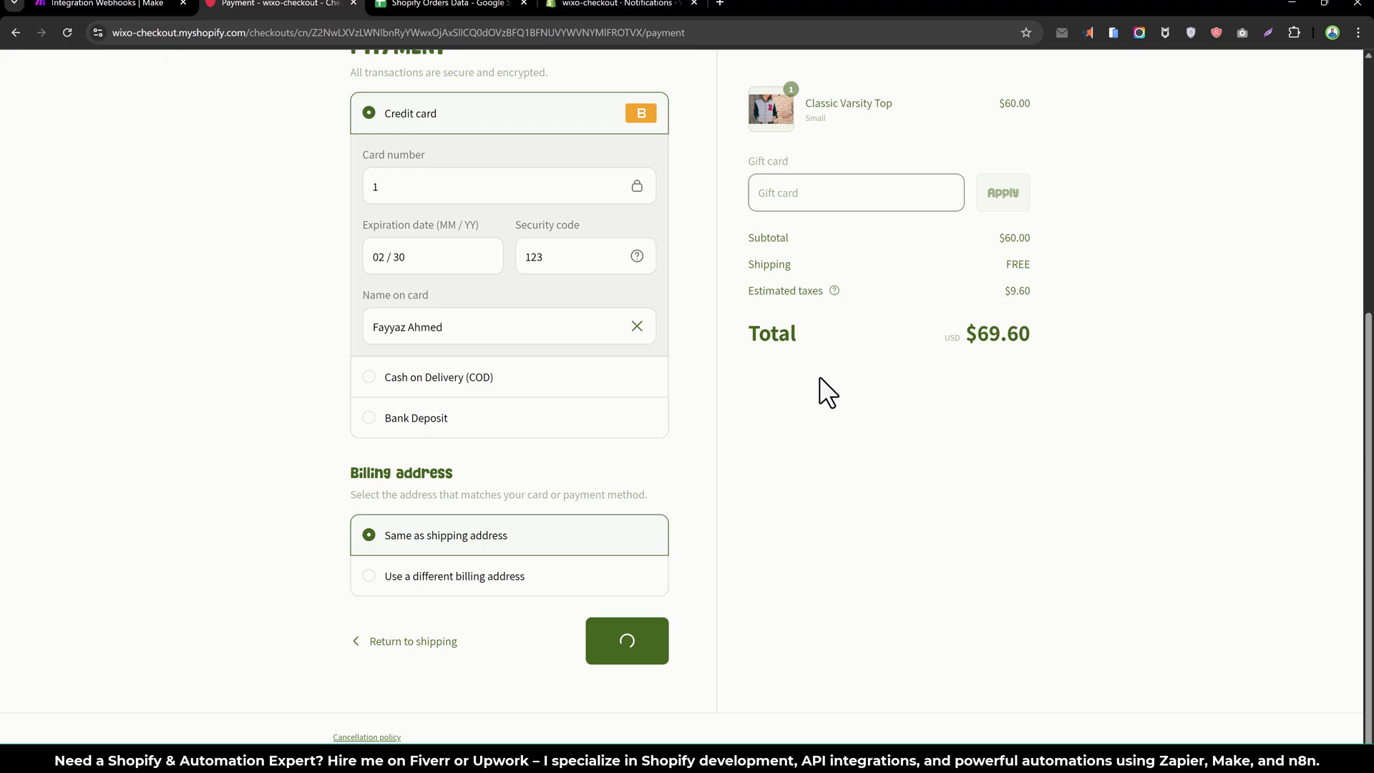
pyautogui.click(626, 641)
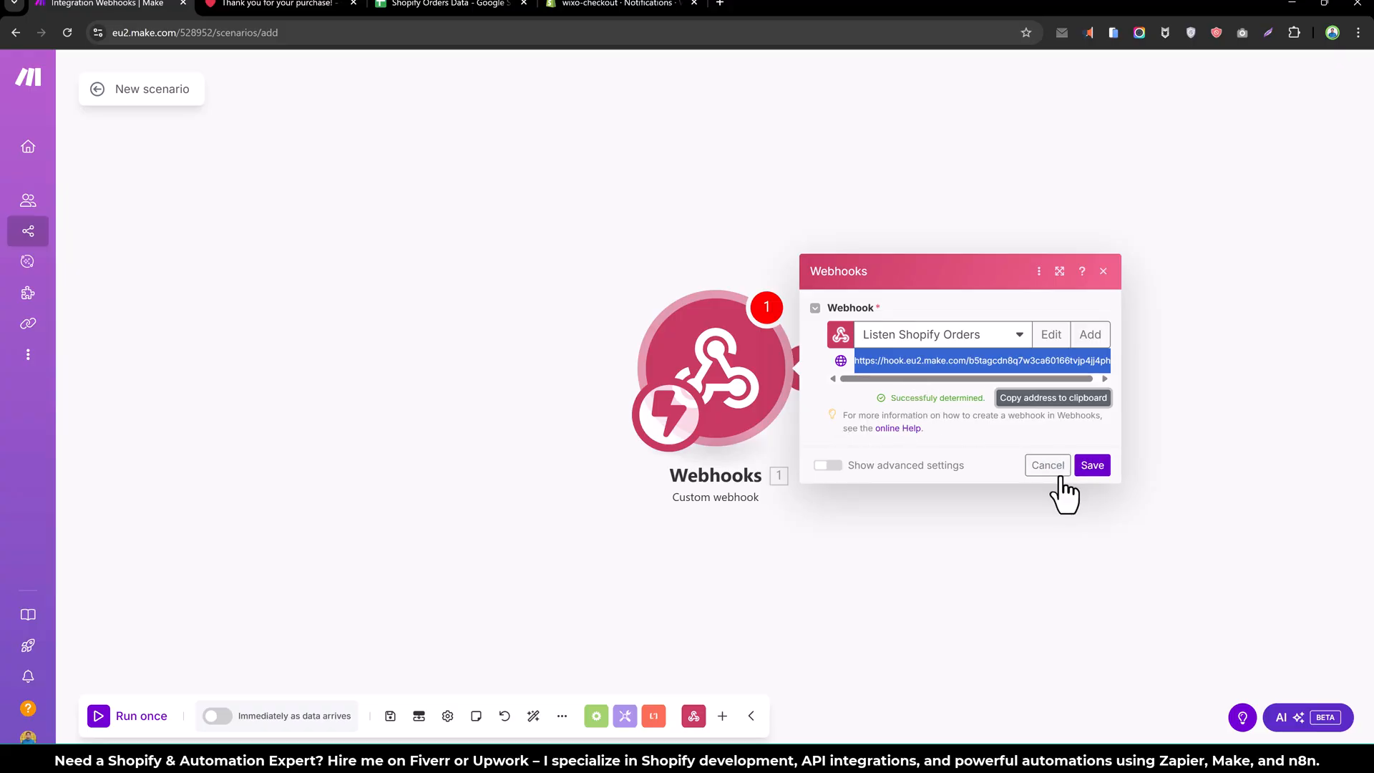
pyautogui.click(1092, 465)
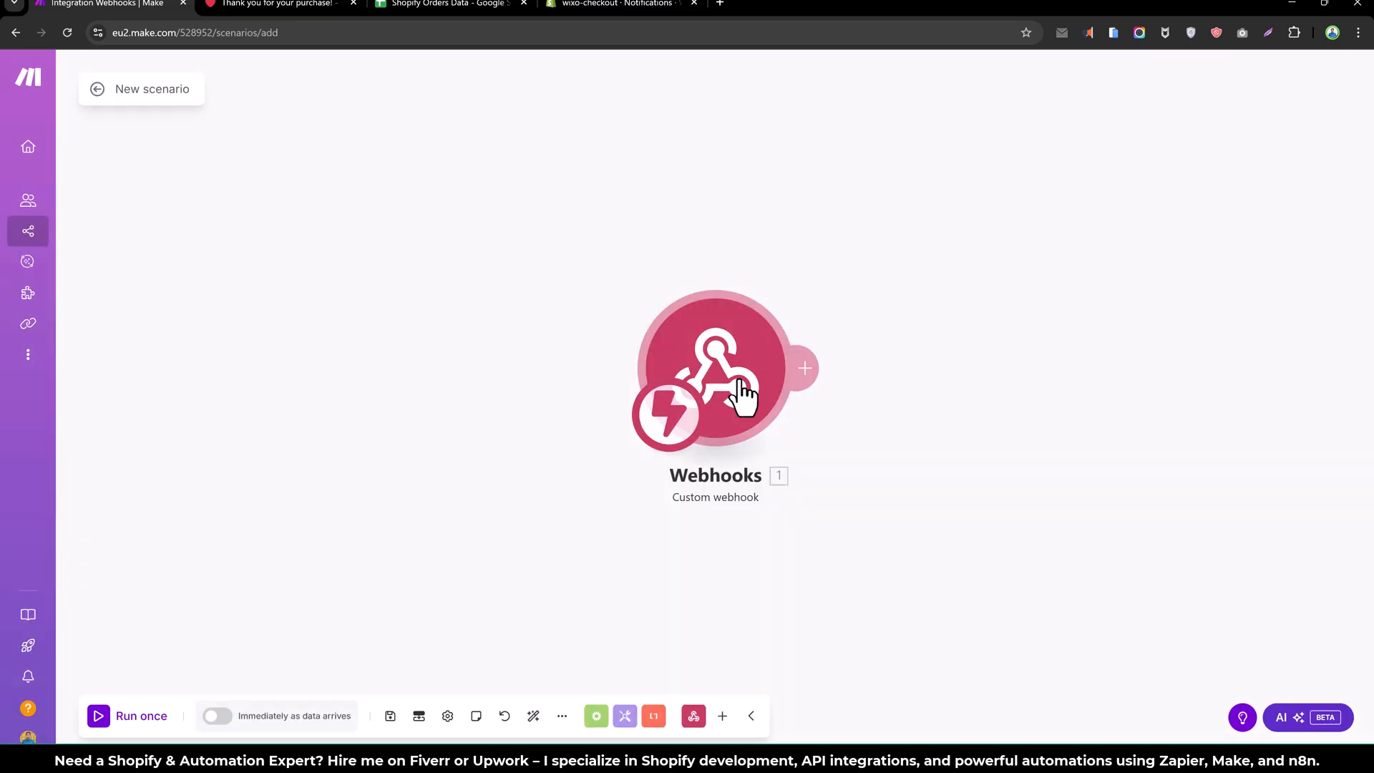
pyautogui.click(128, 715)
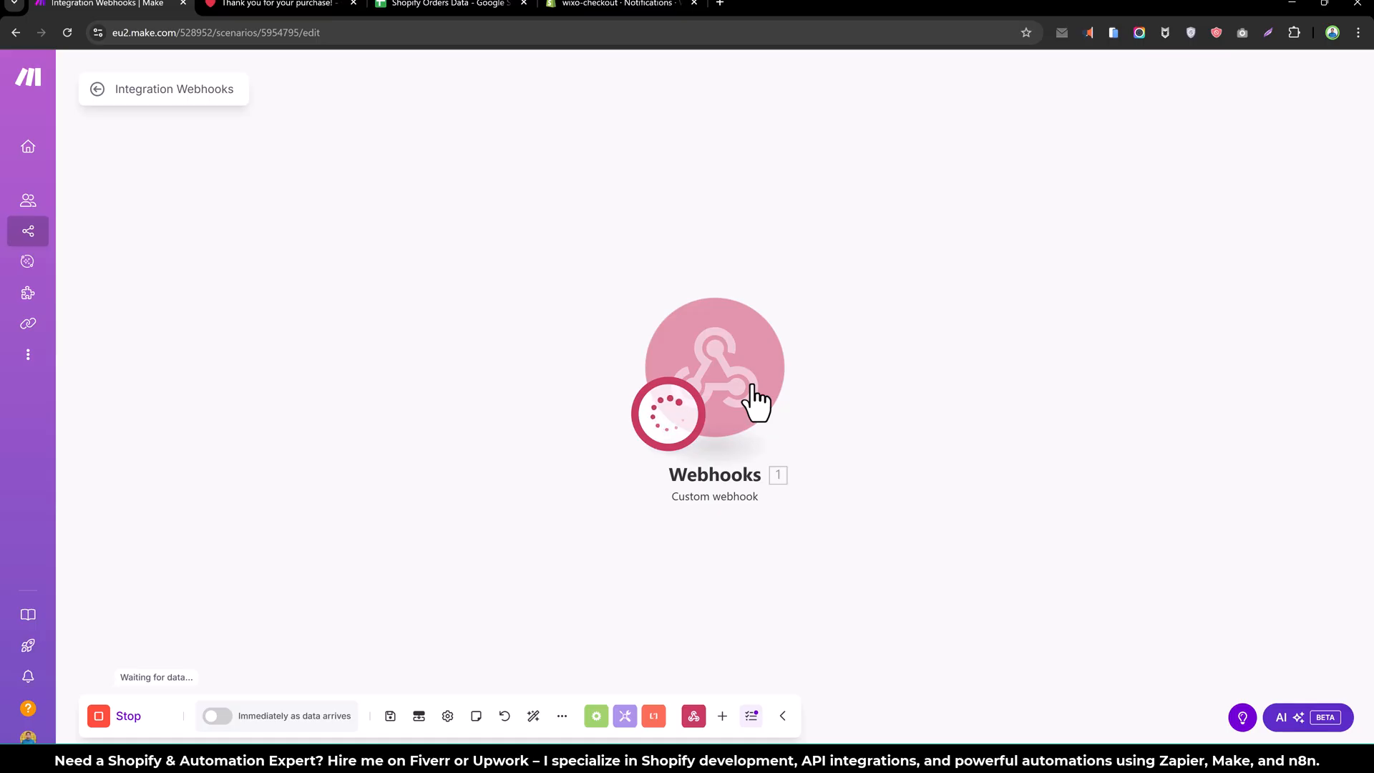
pyautogui.moveTo(770, 407)
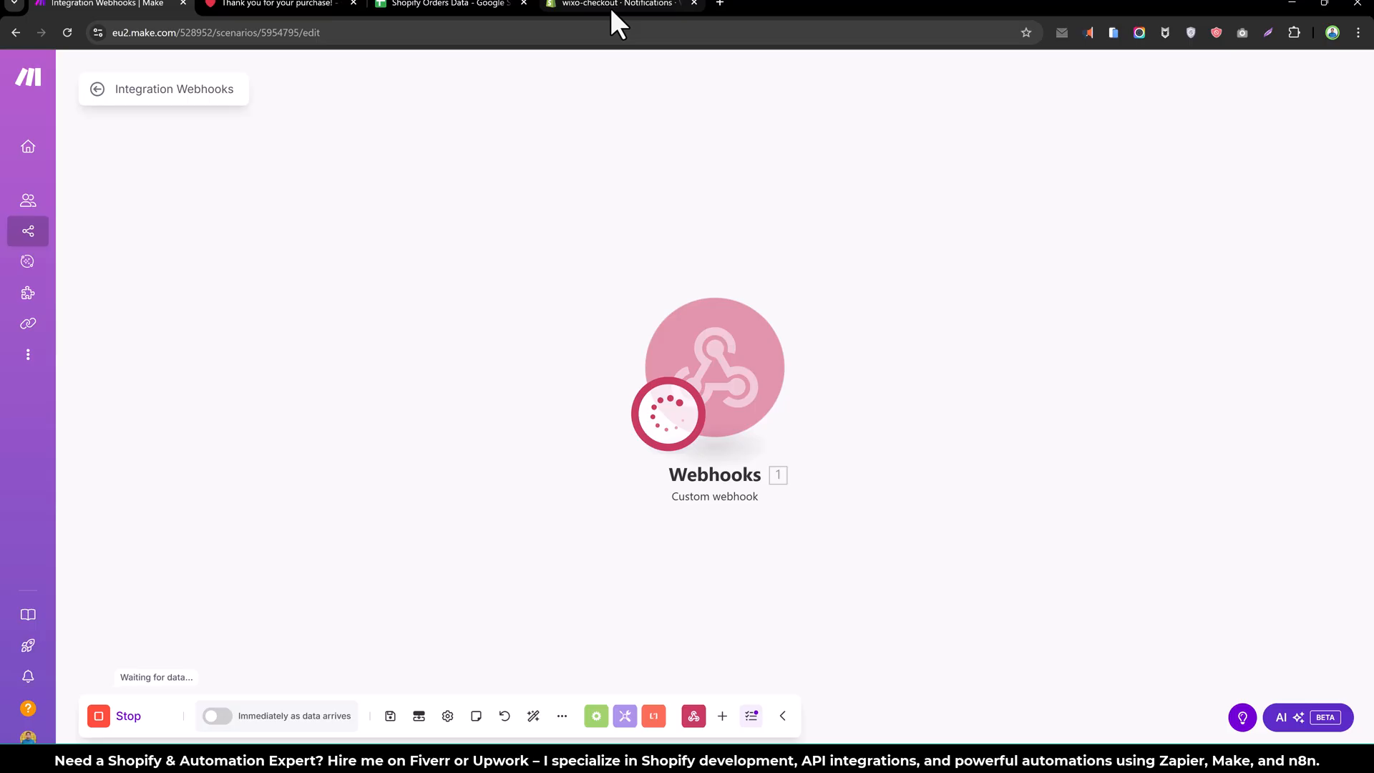
pyautogui.moveTo(614, 6)
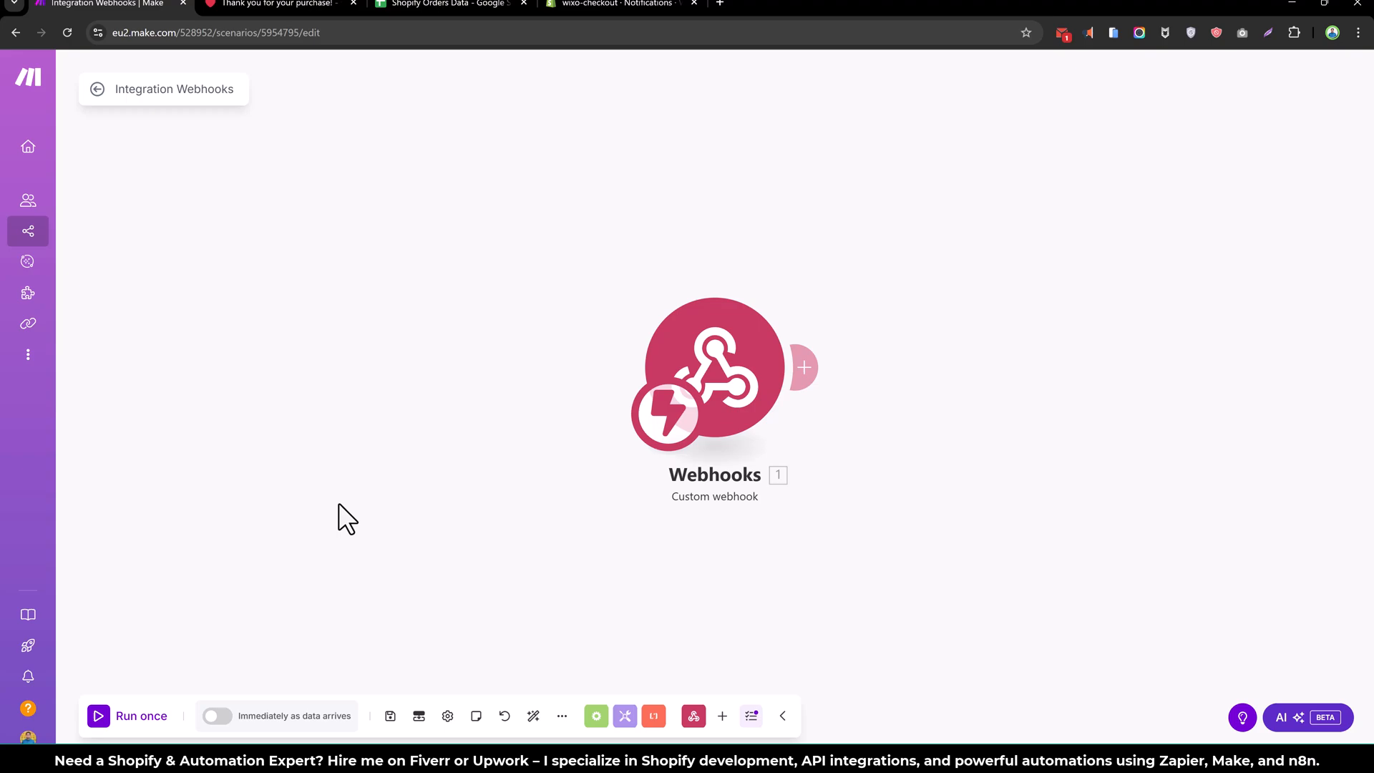
pyautogui.moveTo(372, 591)
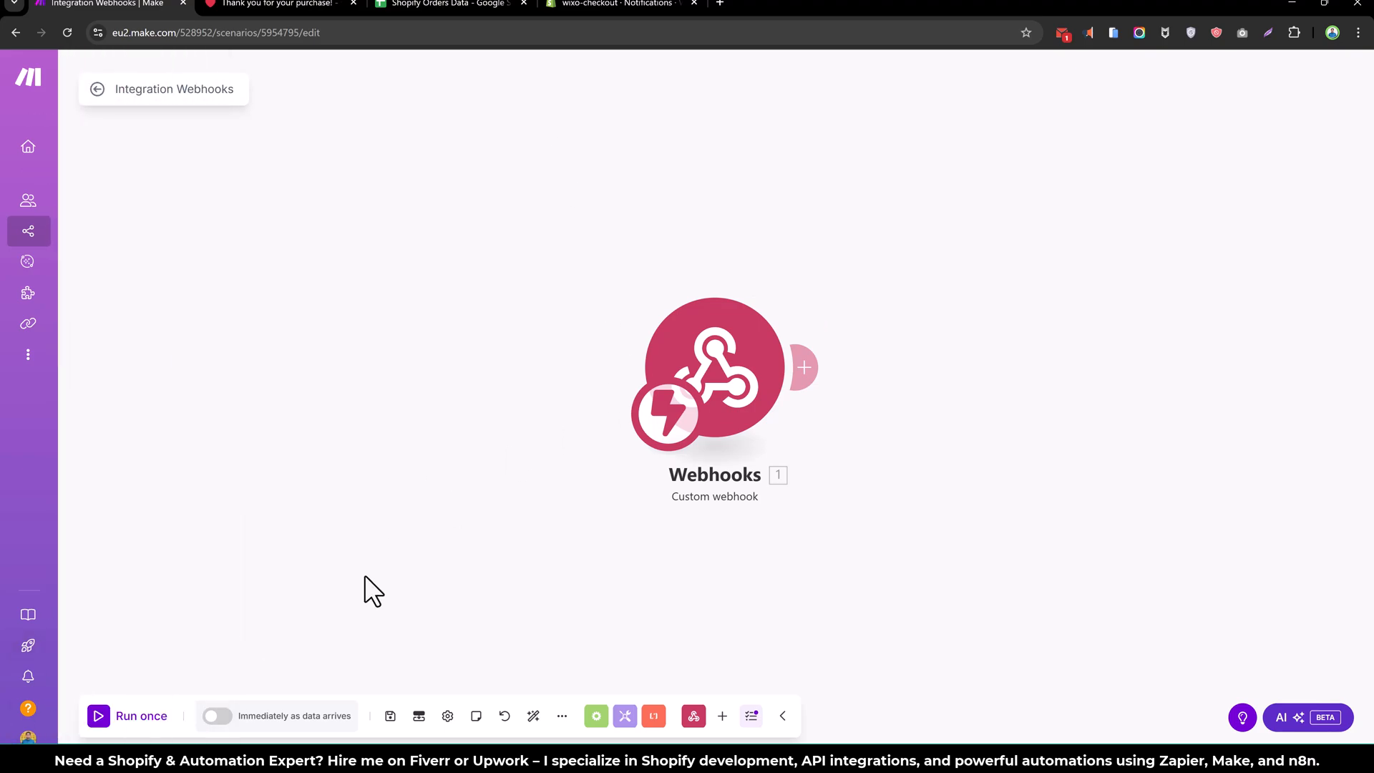
# Check the store's webhook settings and return to the storefront
pyautogui.click(618, 5)
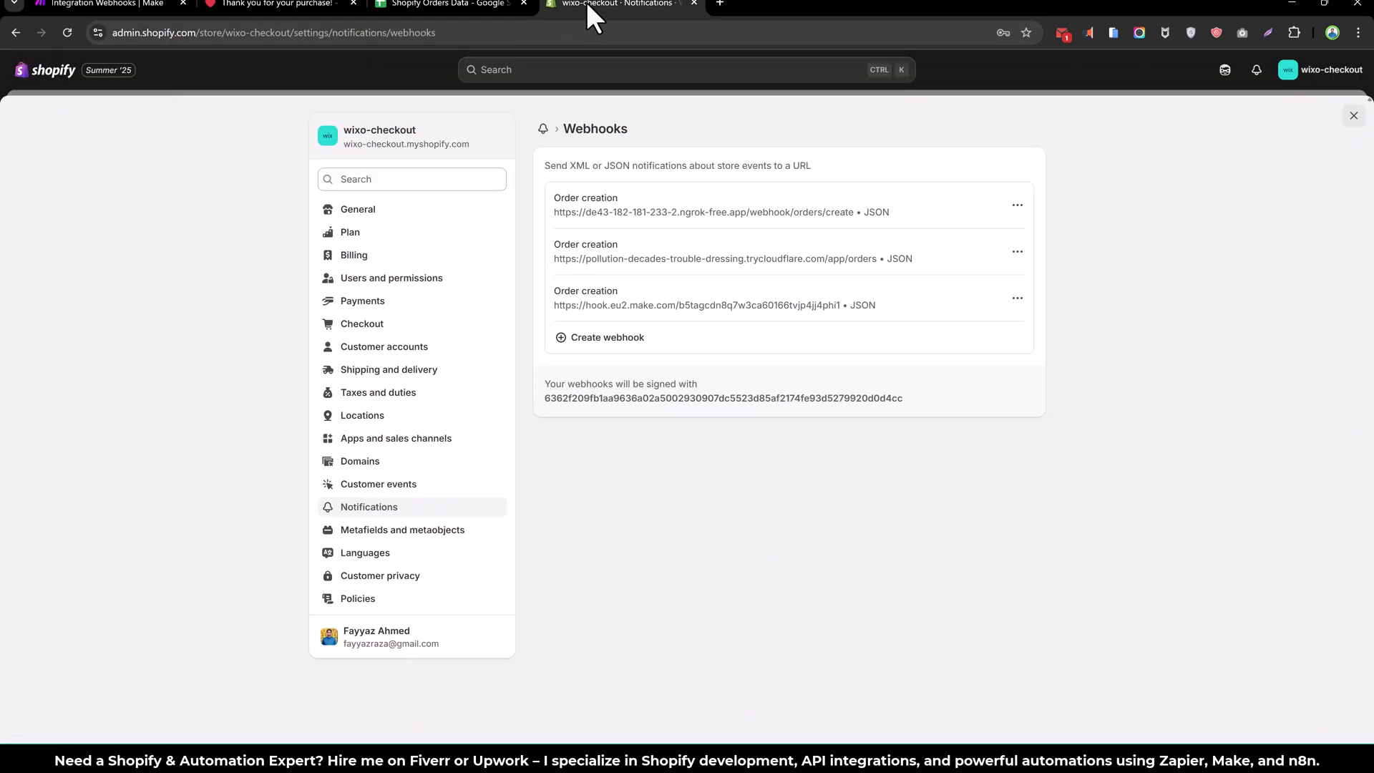
pyautogui.click(272, 3)
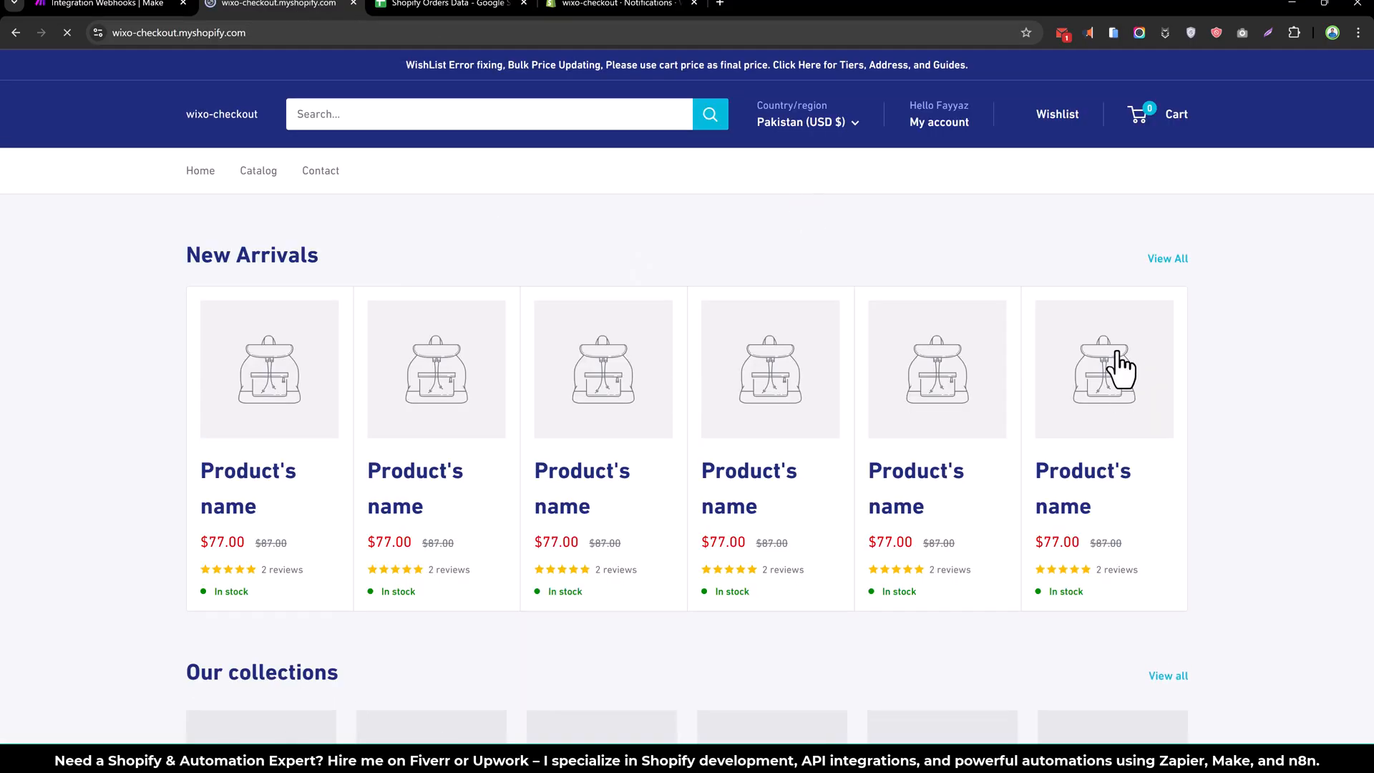
# Add the Antique Drawers to the cart and proceed to checkout
pyautogui.click(1177, 114)
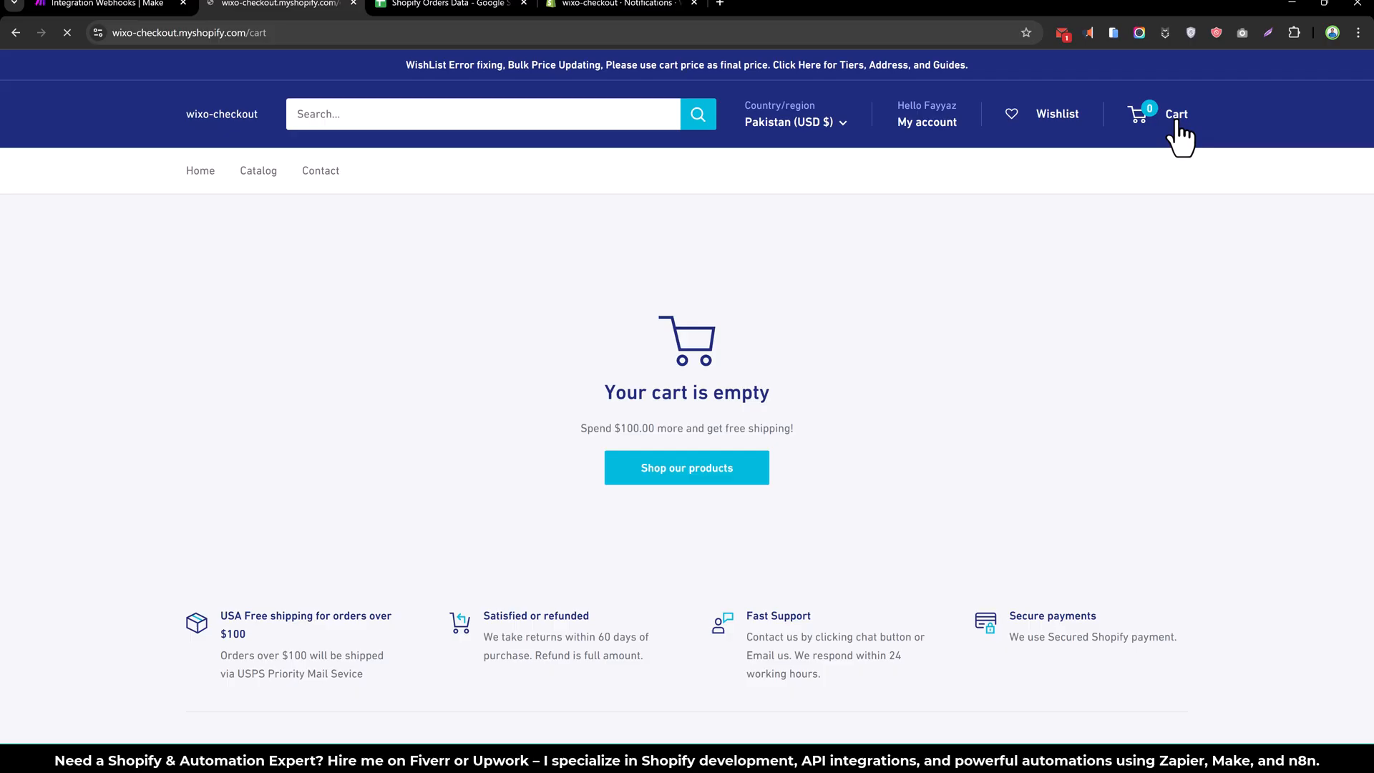
pyautogui.moveTo(705, 487)
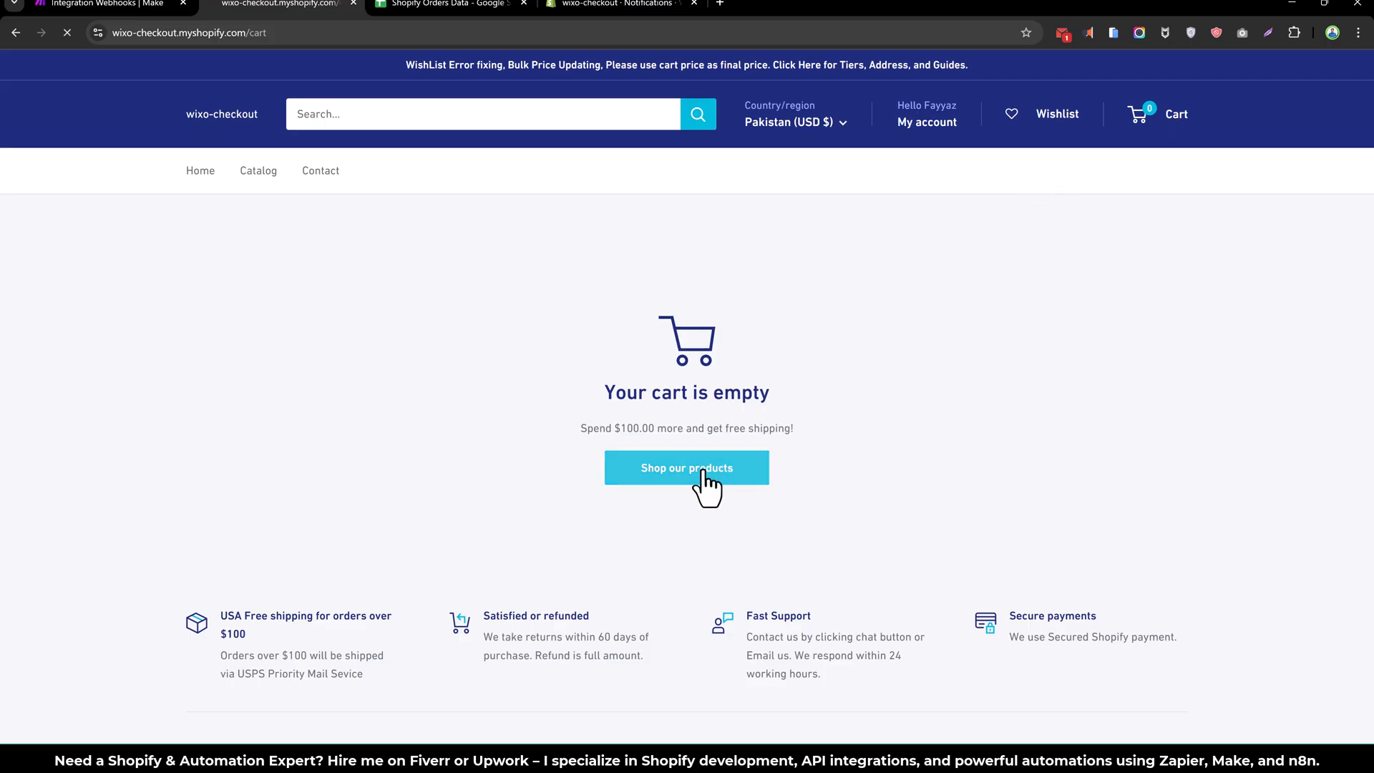
pyautogui.click(685, 467)
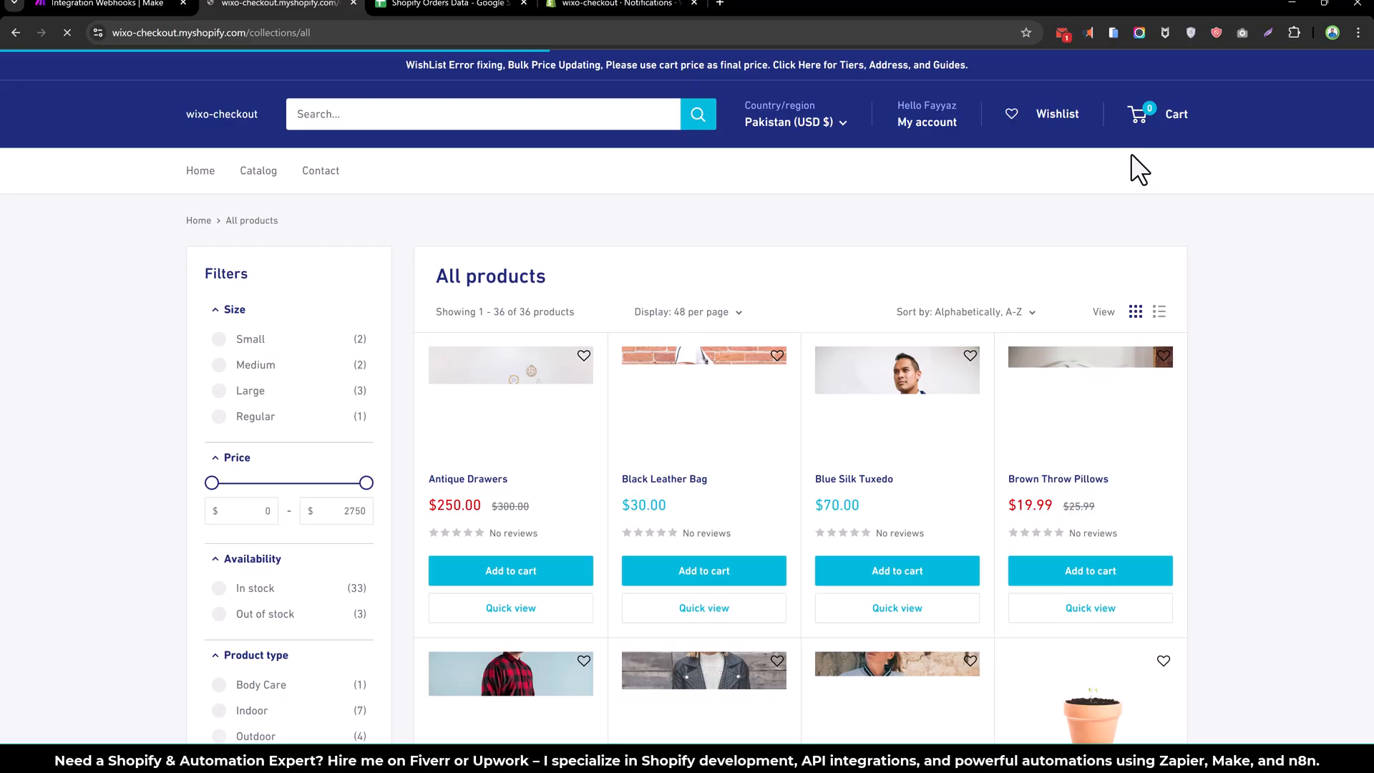
pyautogui.click(509, 571)
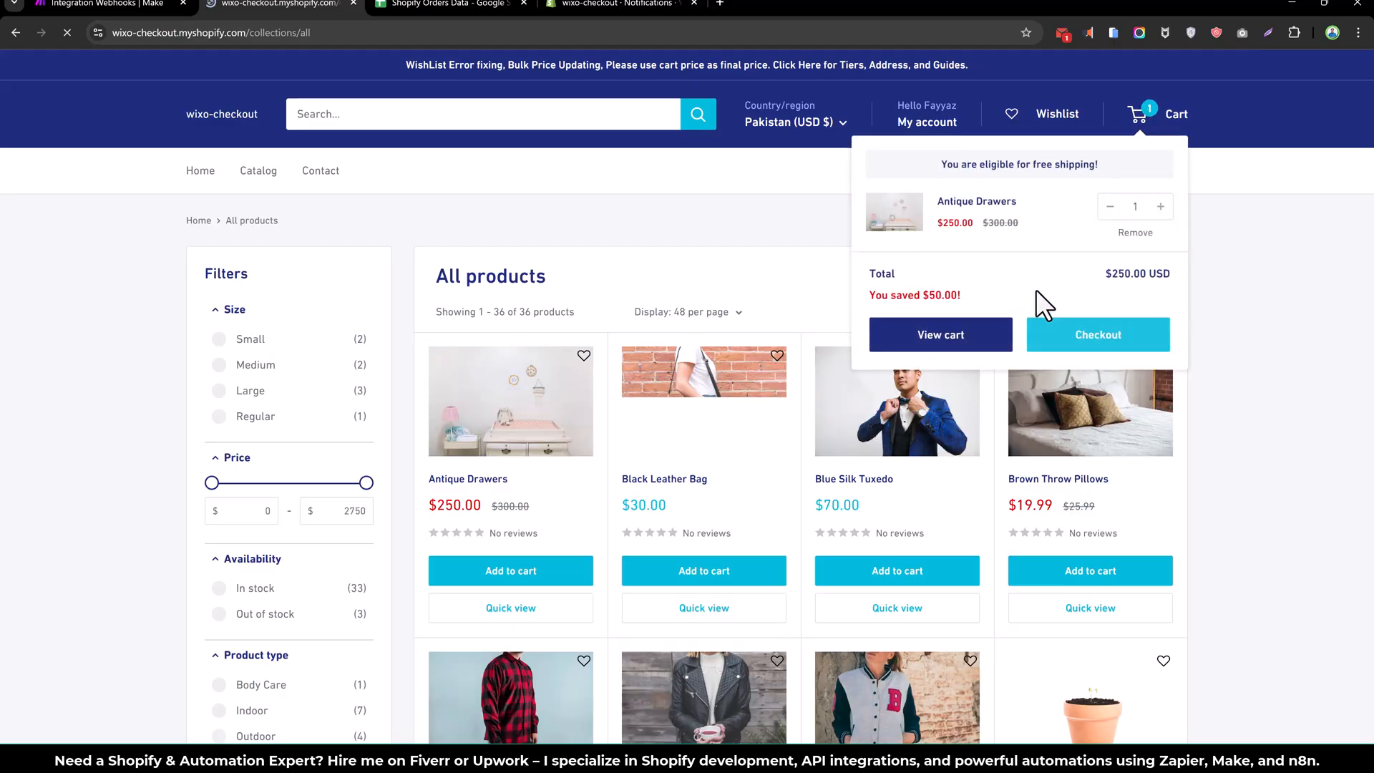
pyautogui.click(1098, 335)
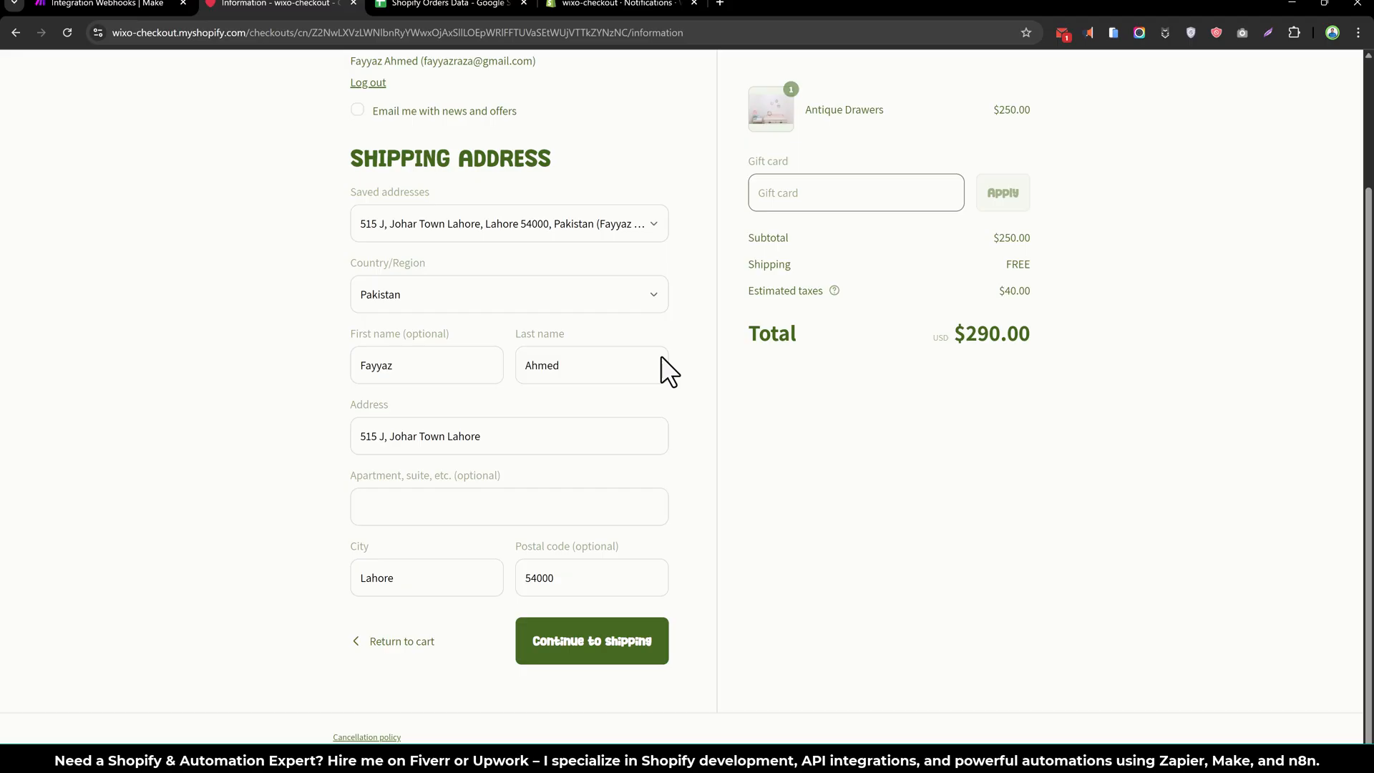
# Continue through shipping to the payment step with credit card payment chosen
pyautogui.click(591, 642)
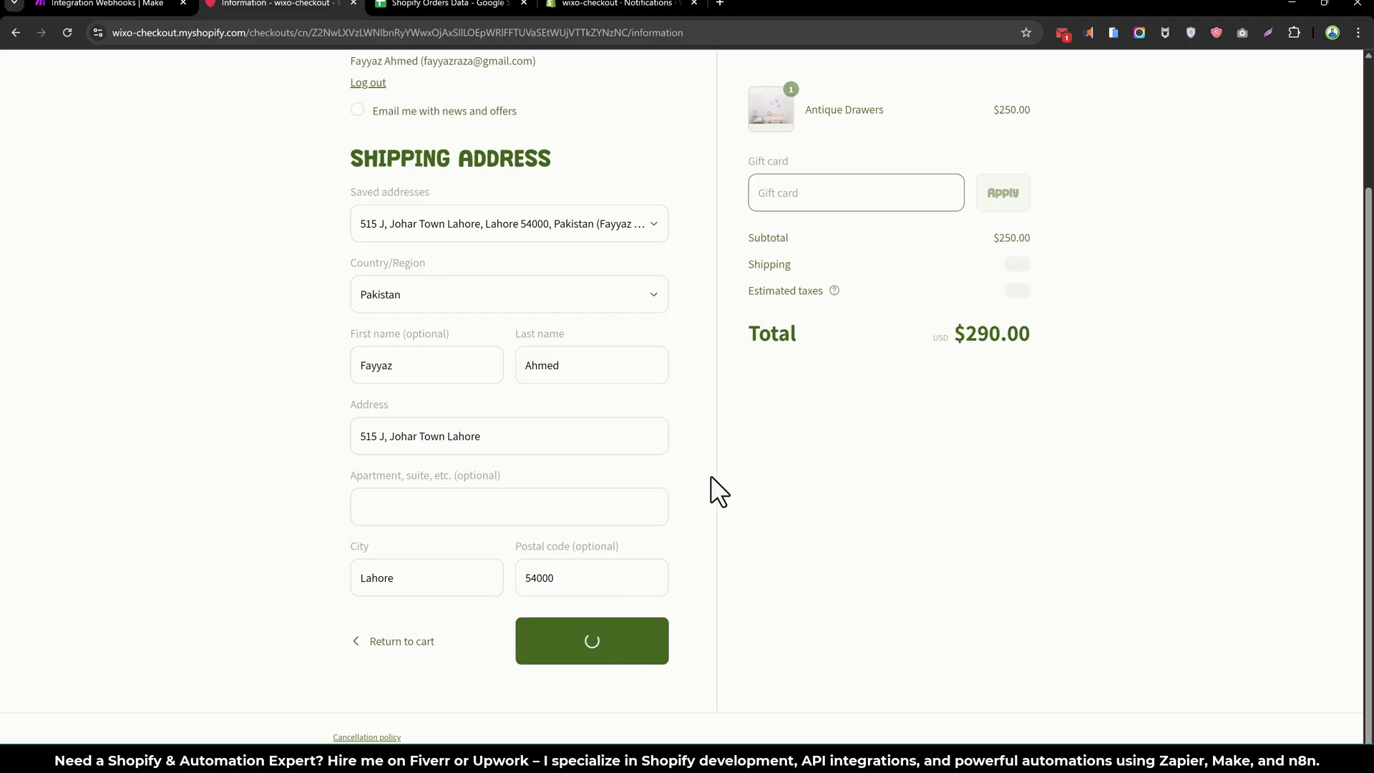
pyautogui.click(592, 640)
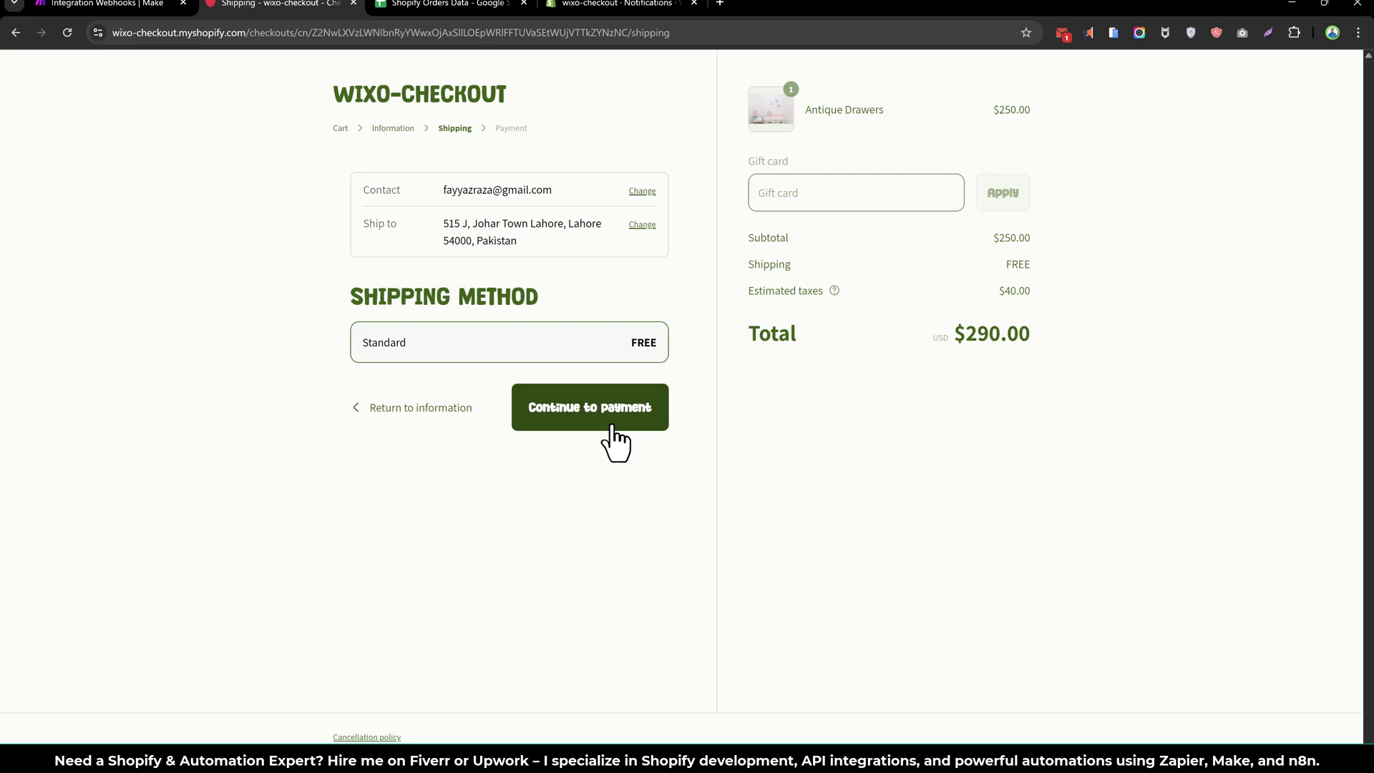
pyautogui.click(590, 406)
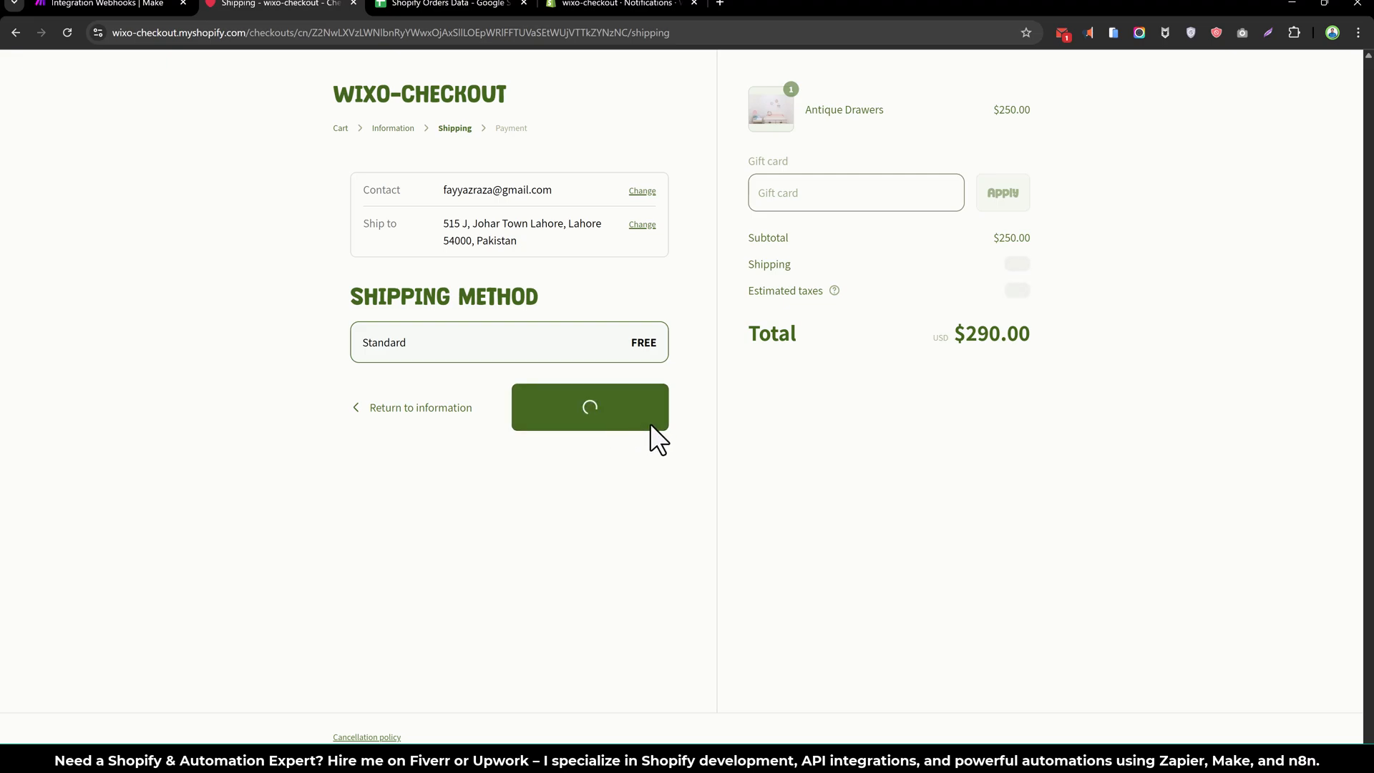
pyautogui.click(588, 407)
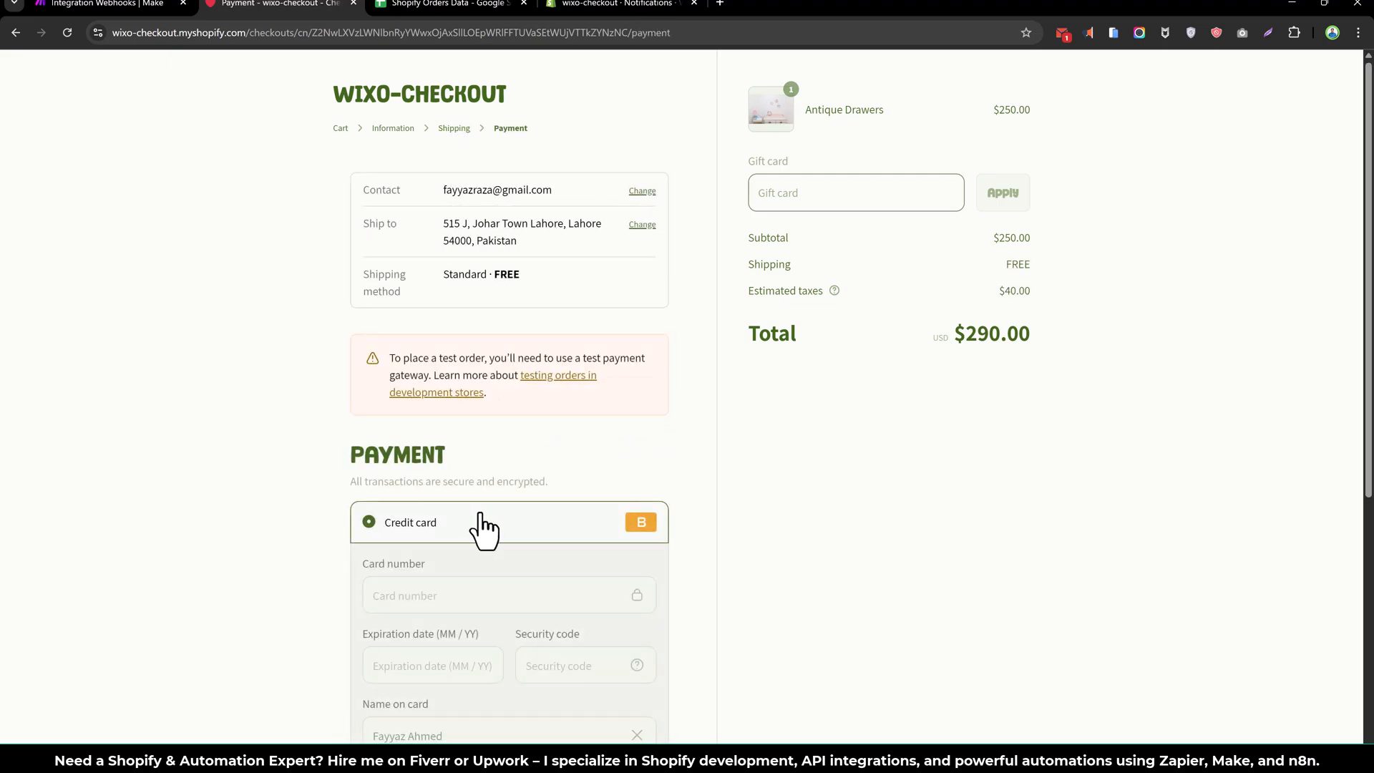
# Enter test card 1, expiry 02/30, code 123 and pay to place the order
pyautogui.write('1')
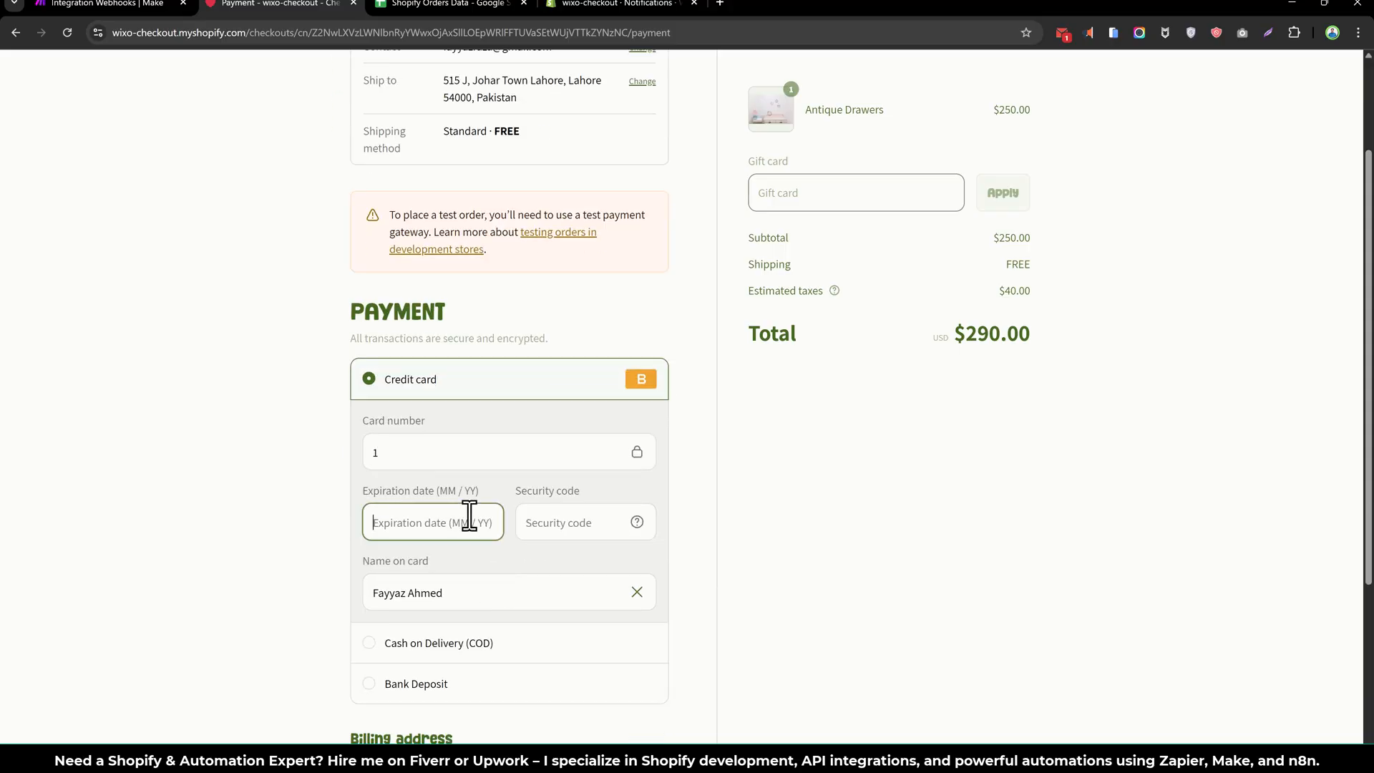
pyautogui.write('02301')
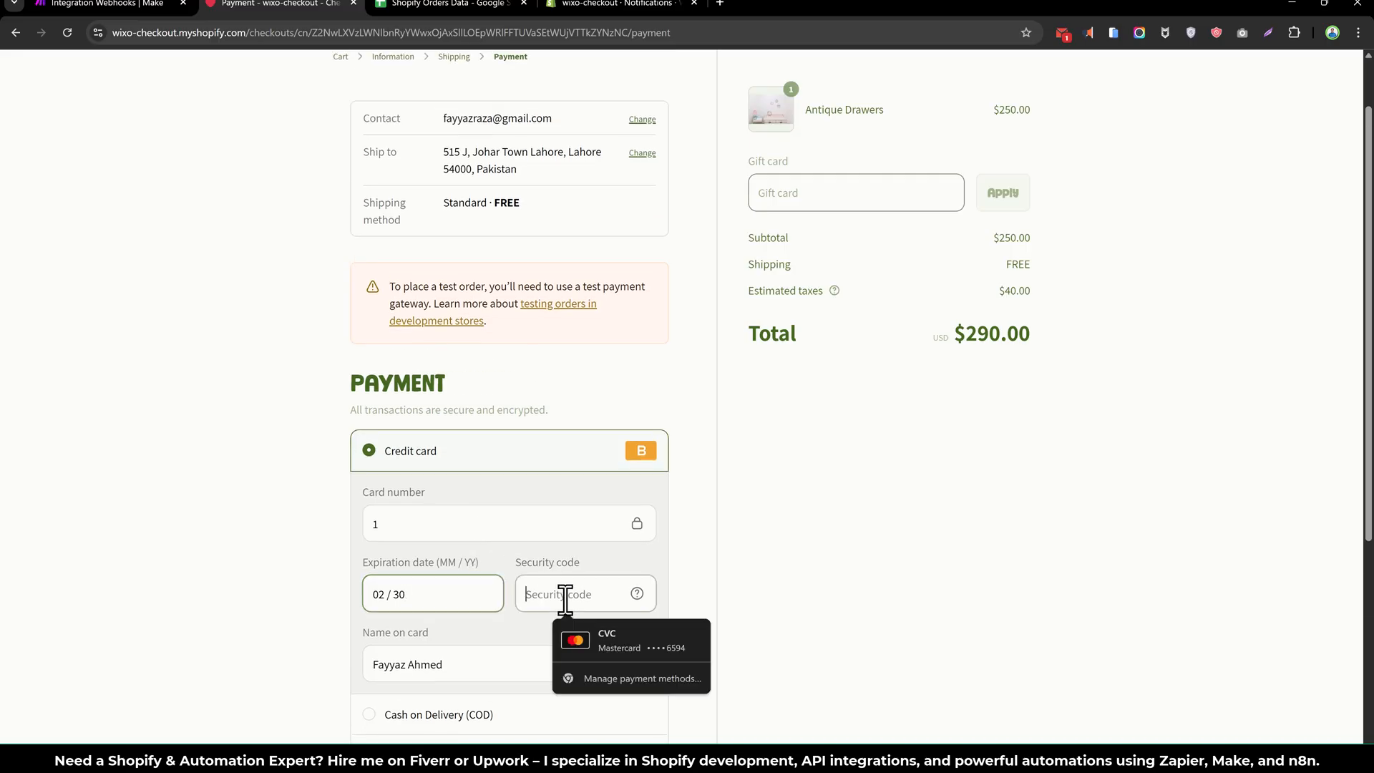
pyautogui.write('123')
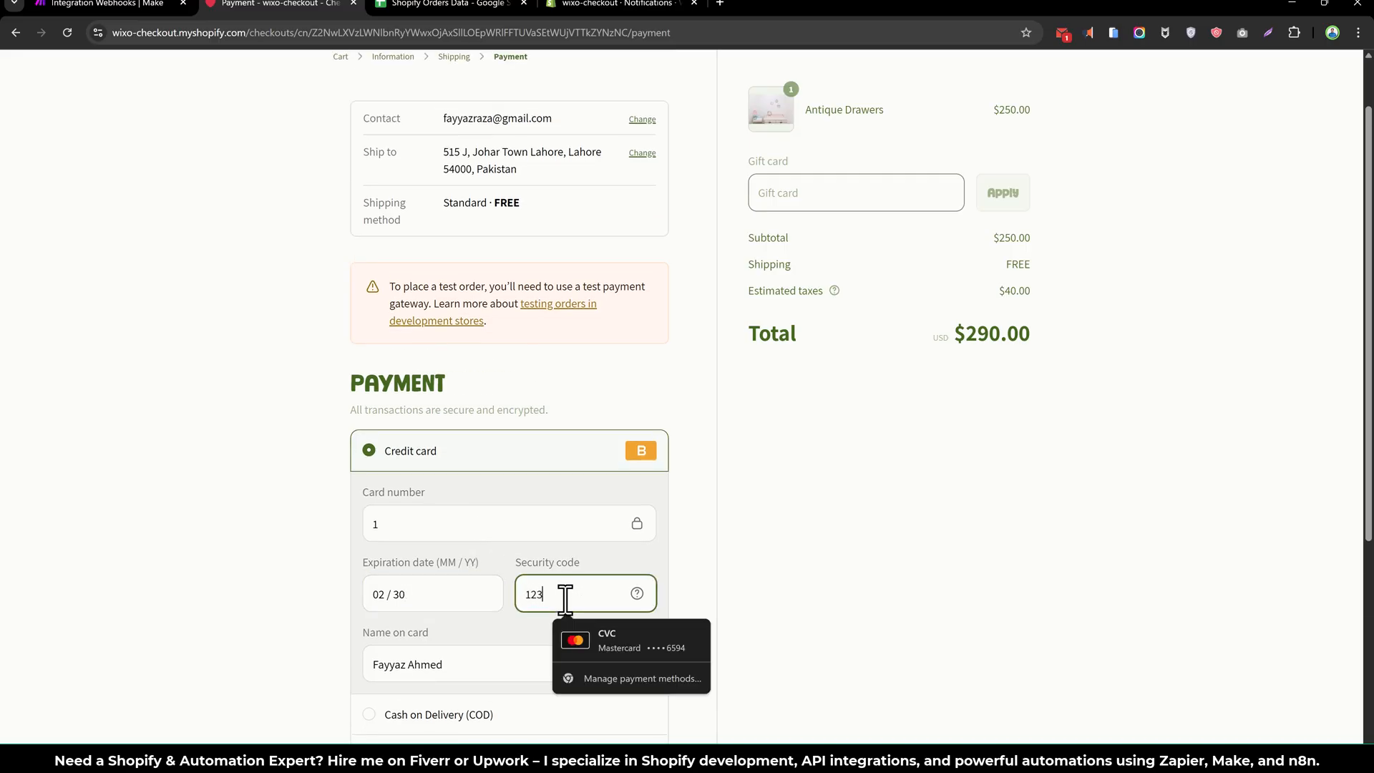
pyautogui.scroll(-3)
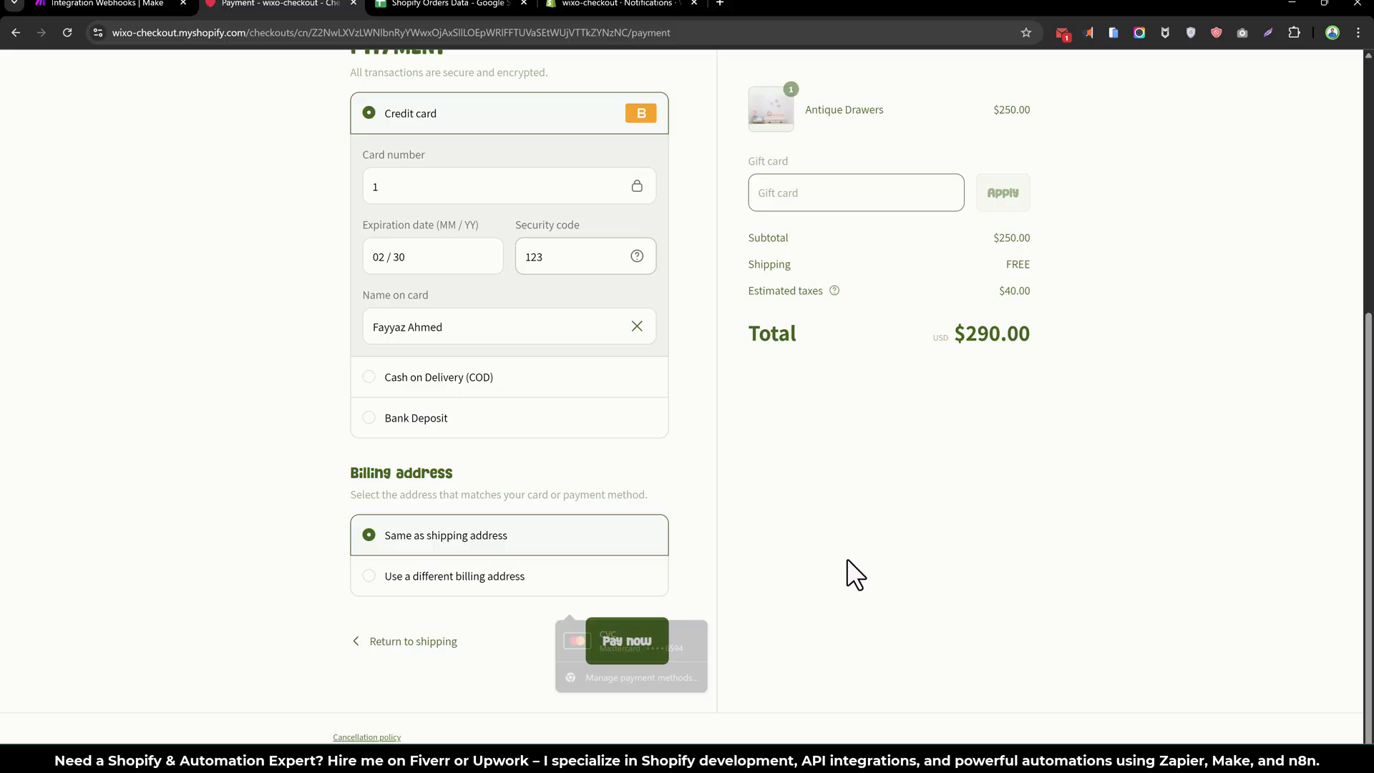
pyautogui.click(627, 641)
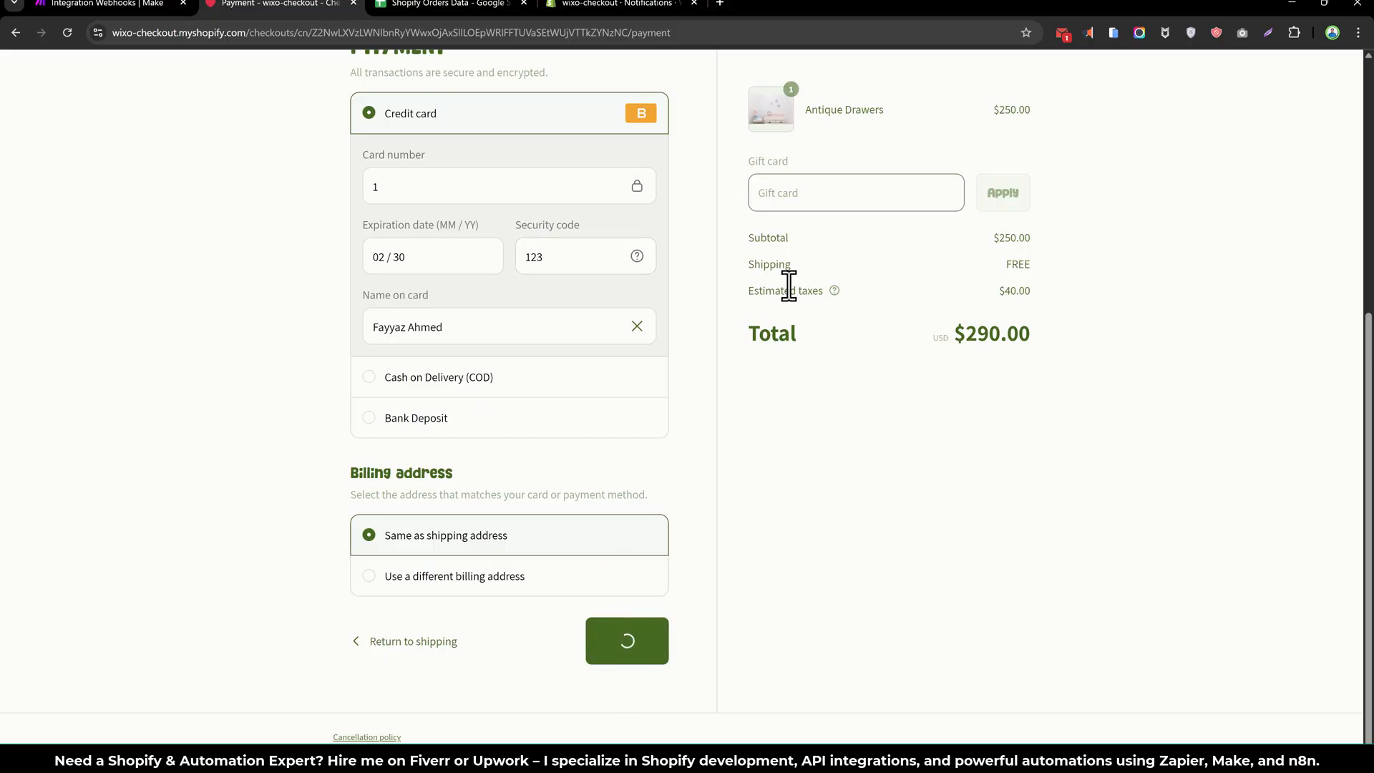
pyautogui.click(625, 642)
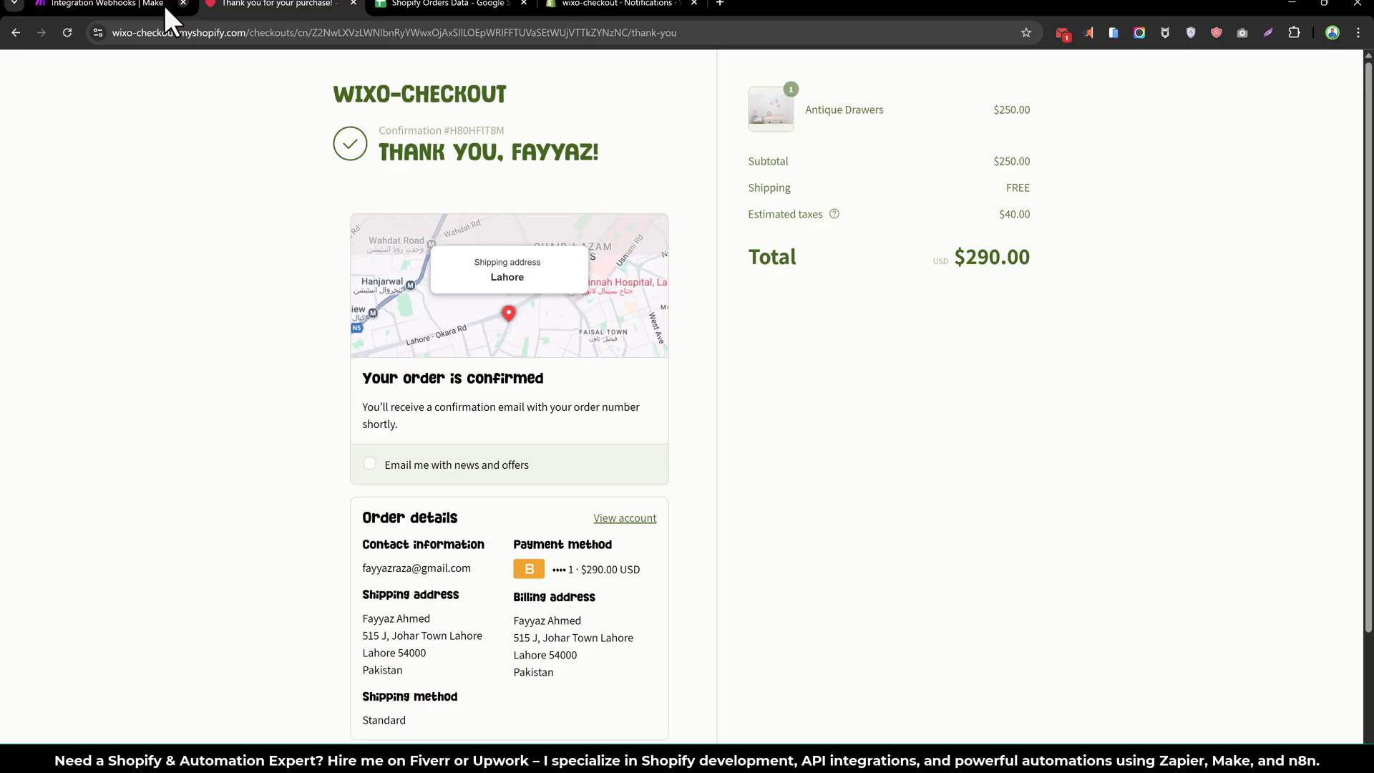
# Back in Make, run the scenario once using the already queued order data
pyautogui.click(105, 5)
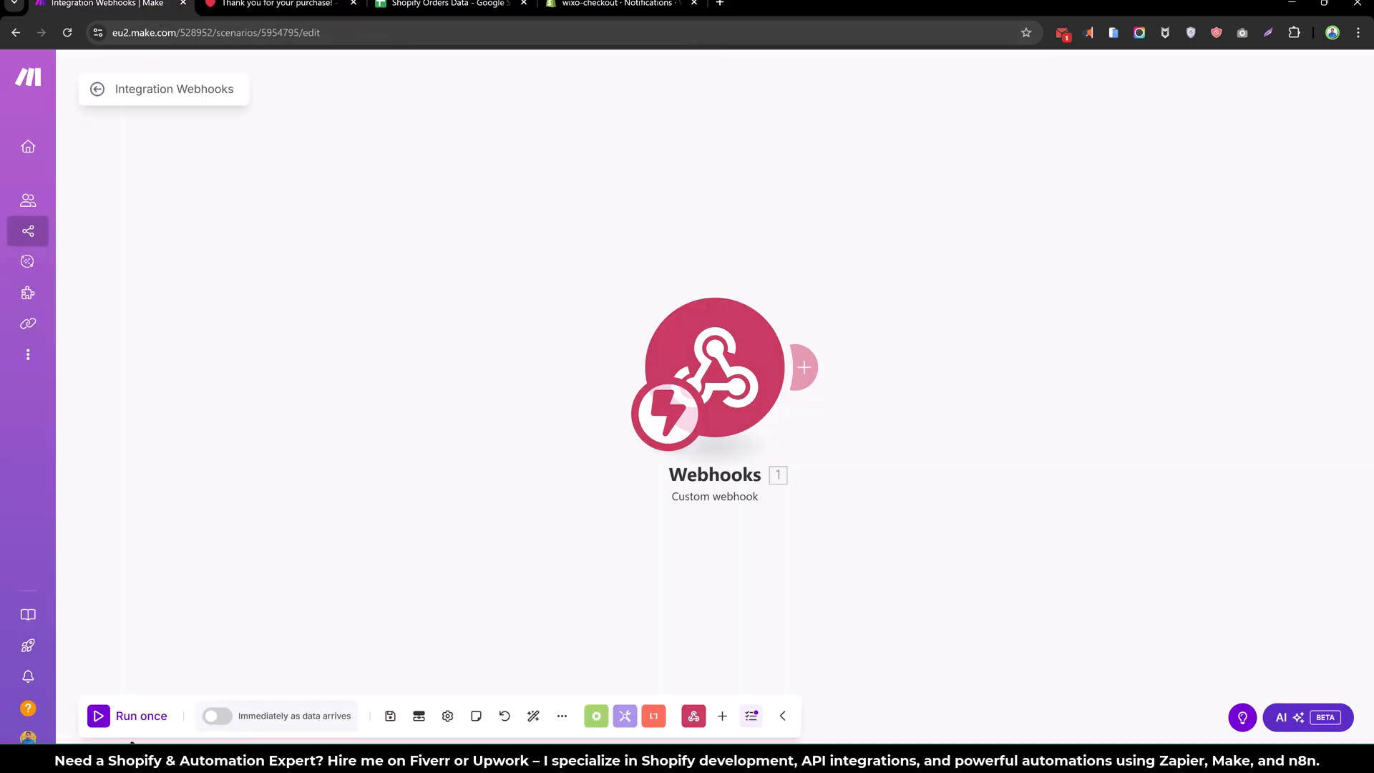
pyautogui.click(127, 715)
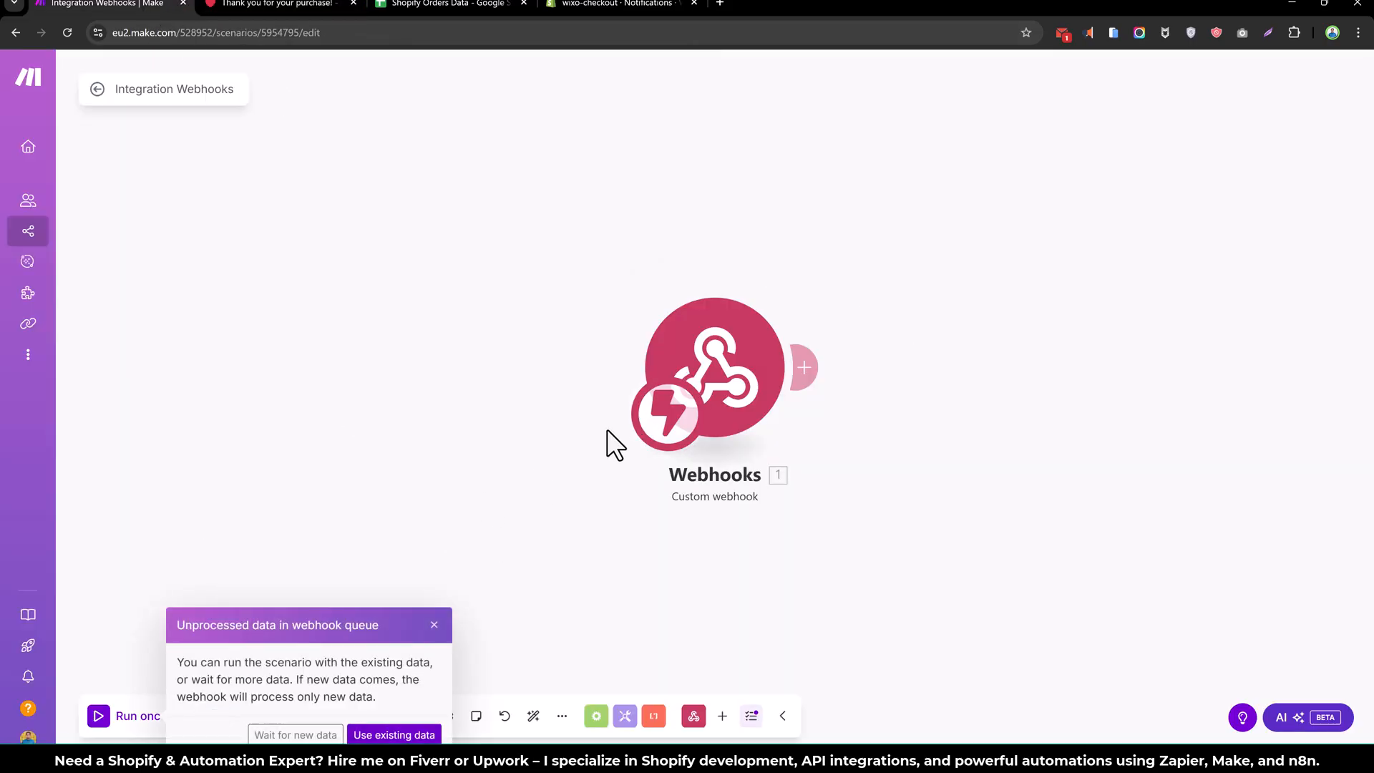
pyautogui.click(394, 735)
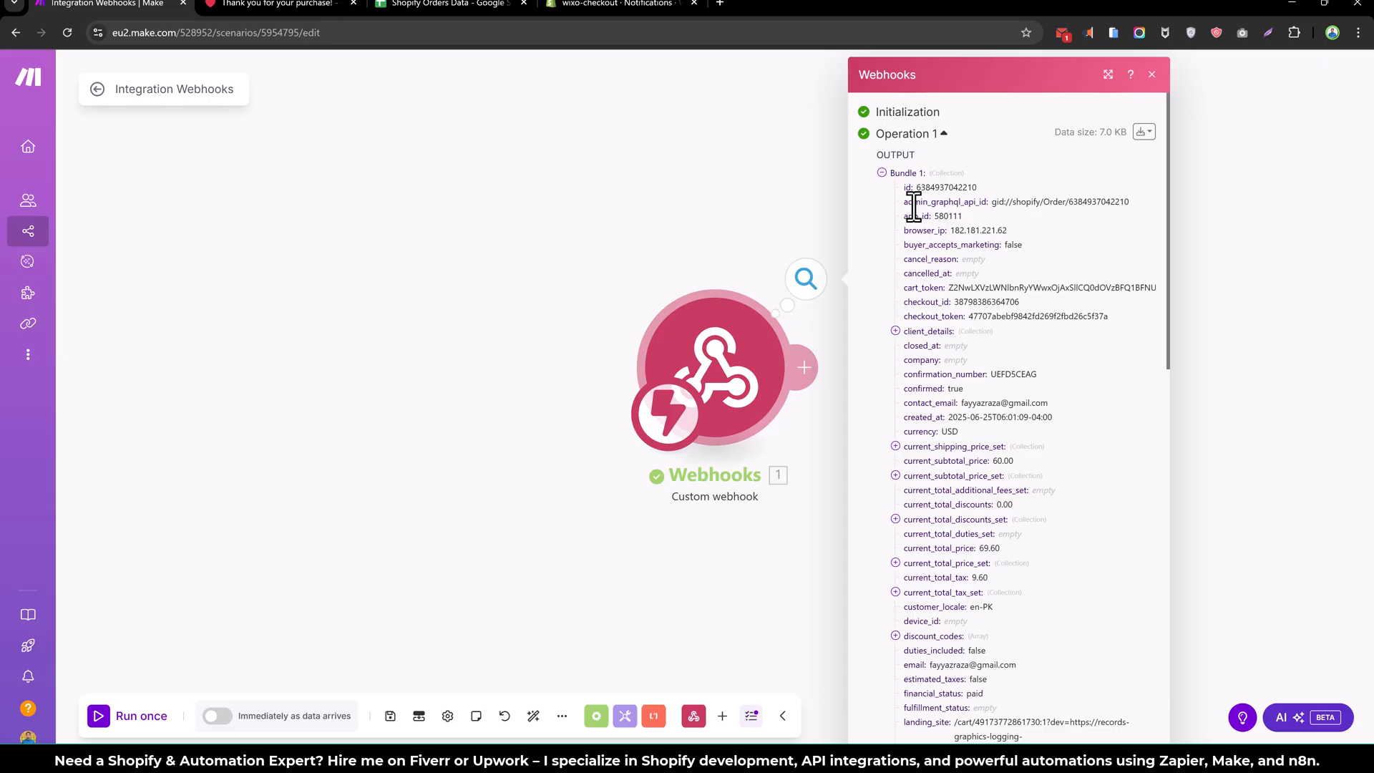
# Inspect the Webhooks output bundle, selecting the order id and scrolling through email, totals and details
pyautogui.moveTo(911, 201); pyautogui.dragTo(1061, 202)
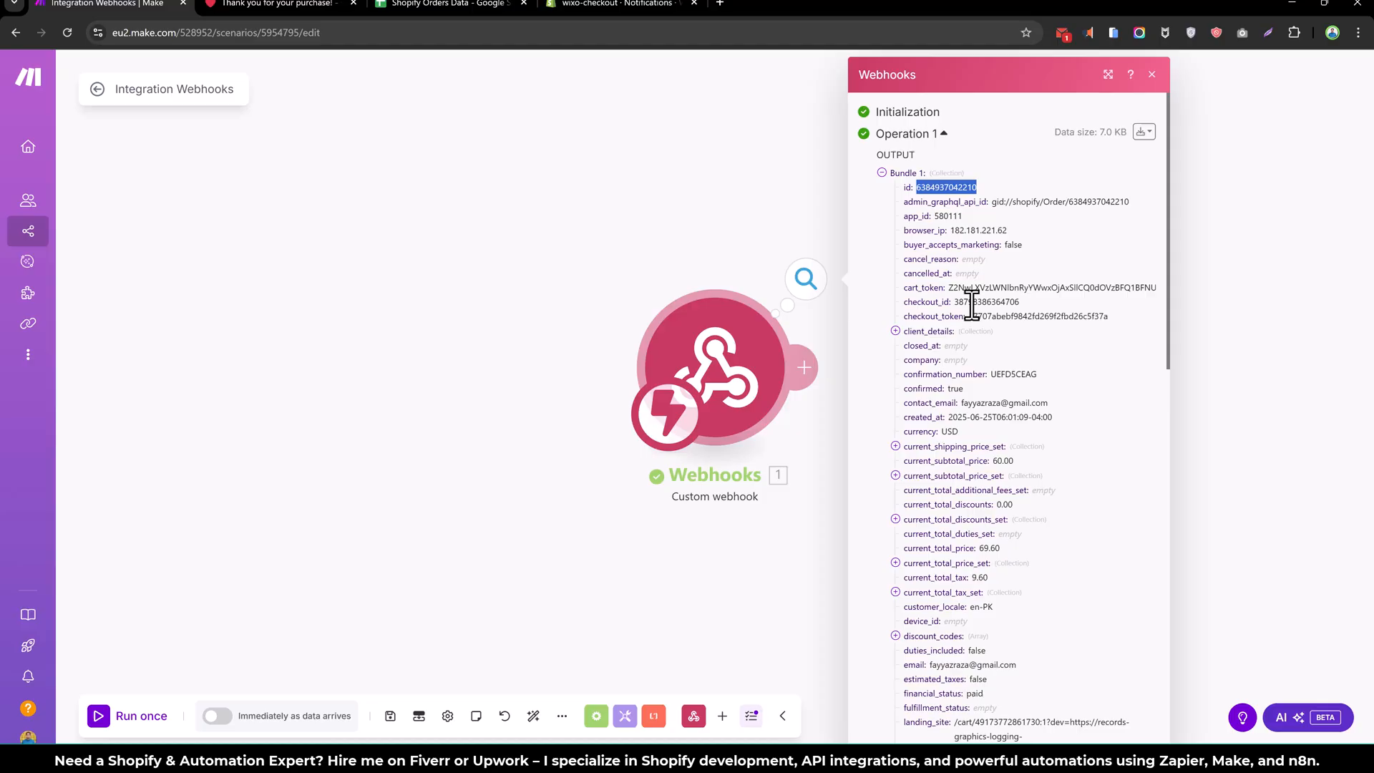
pyautogui.scroll(-3)
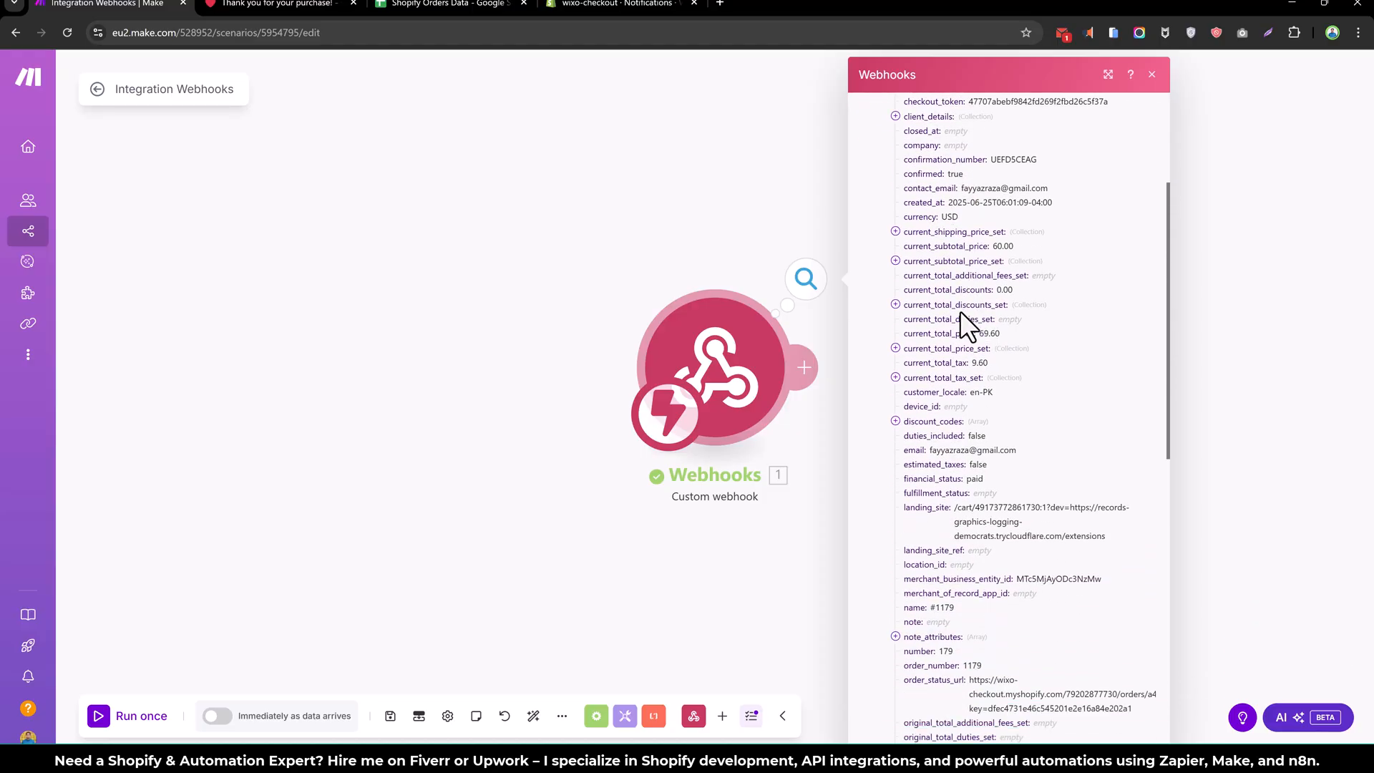
pyautogui.scroll(-3)
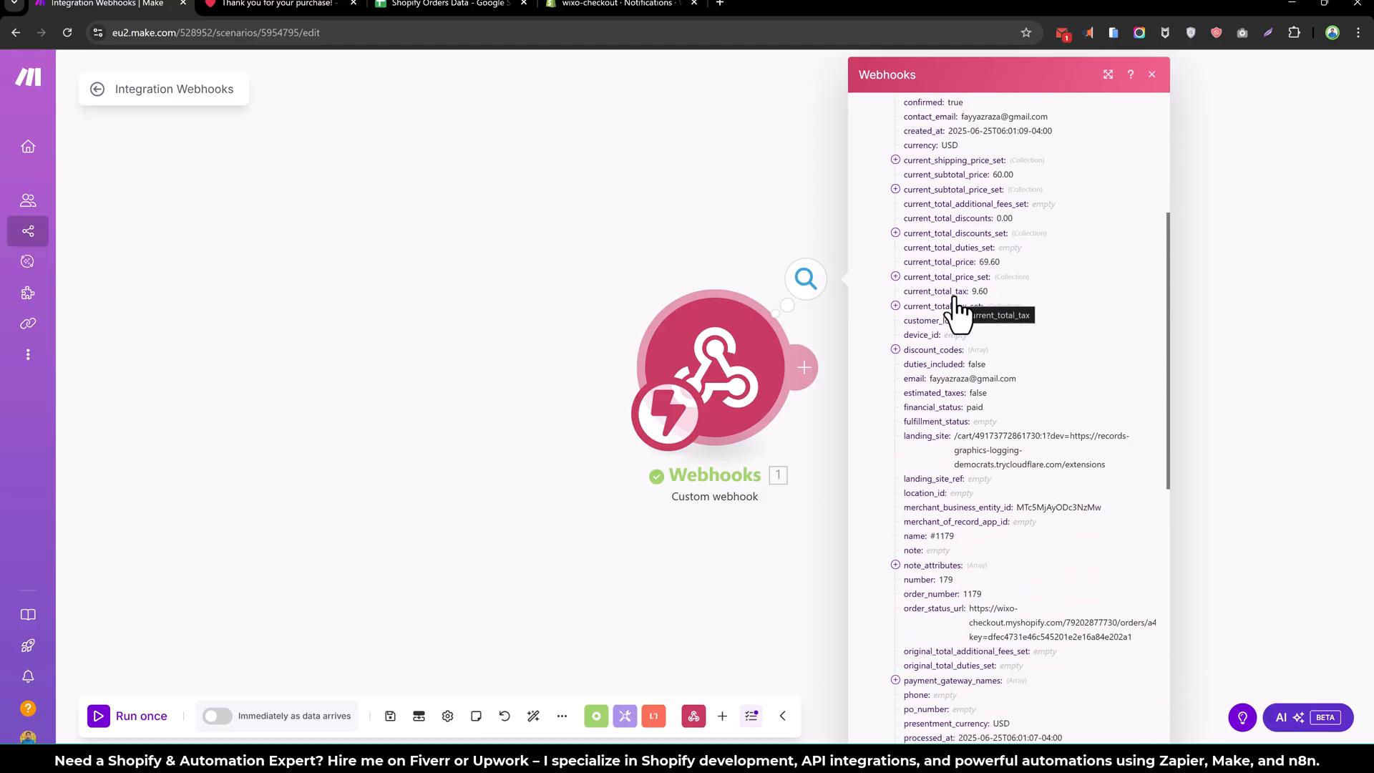
pyautogui.scroll(-3)
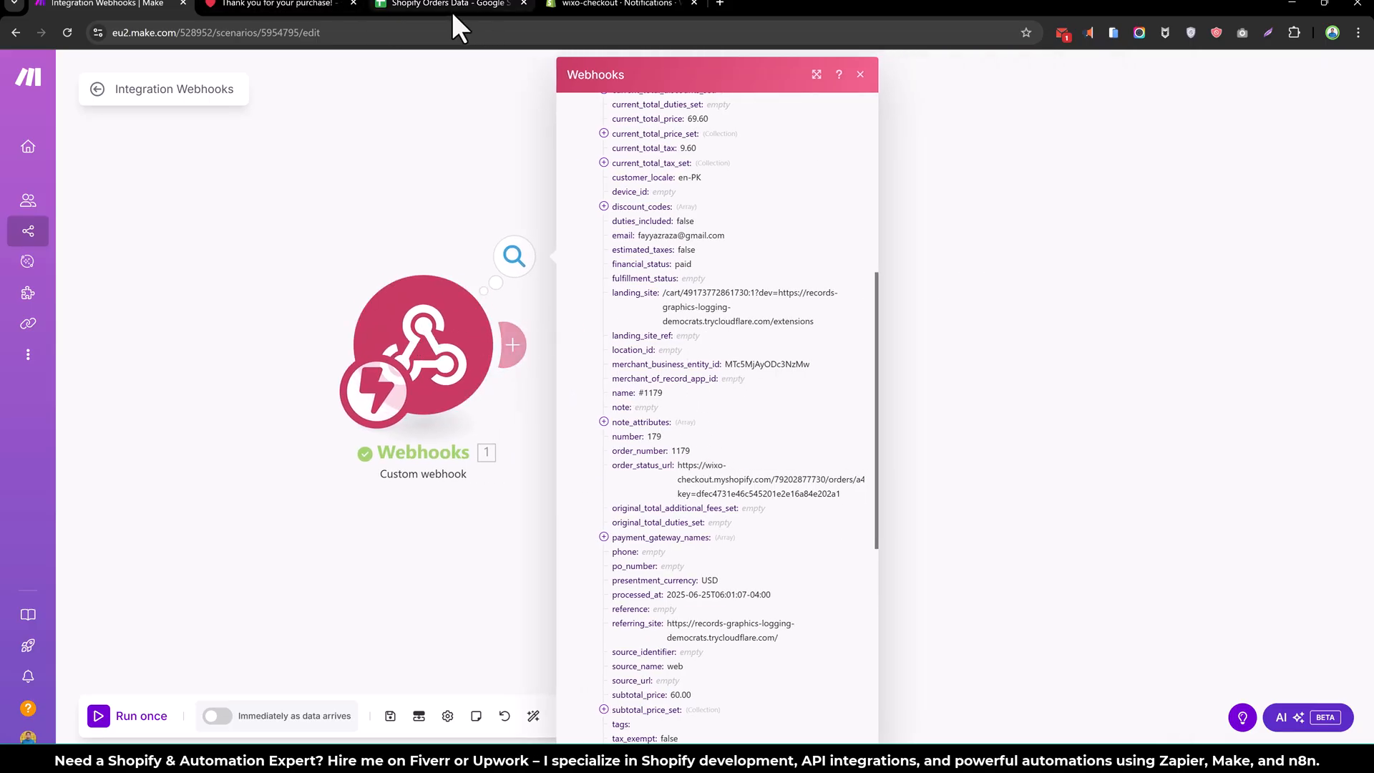
# Check the still-empty Shopify Orders Data sheet and return to the scenario editor
pyautogui.click(442, 4)
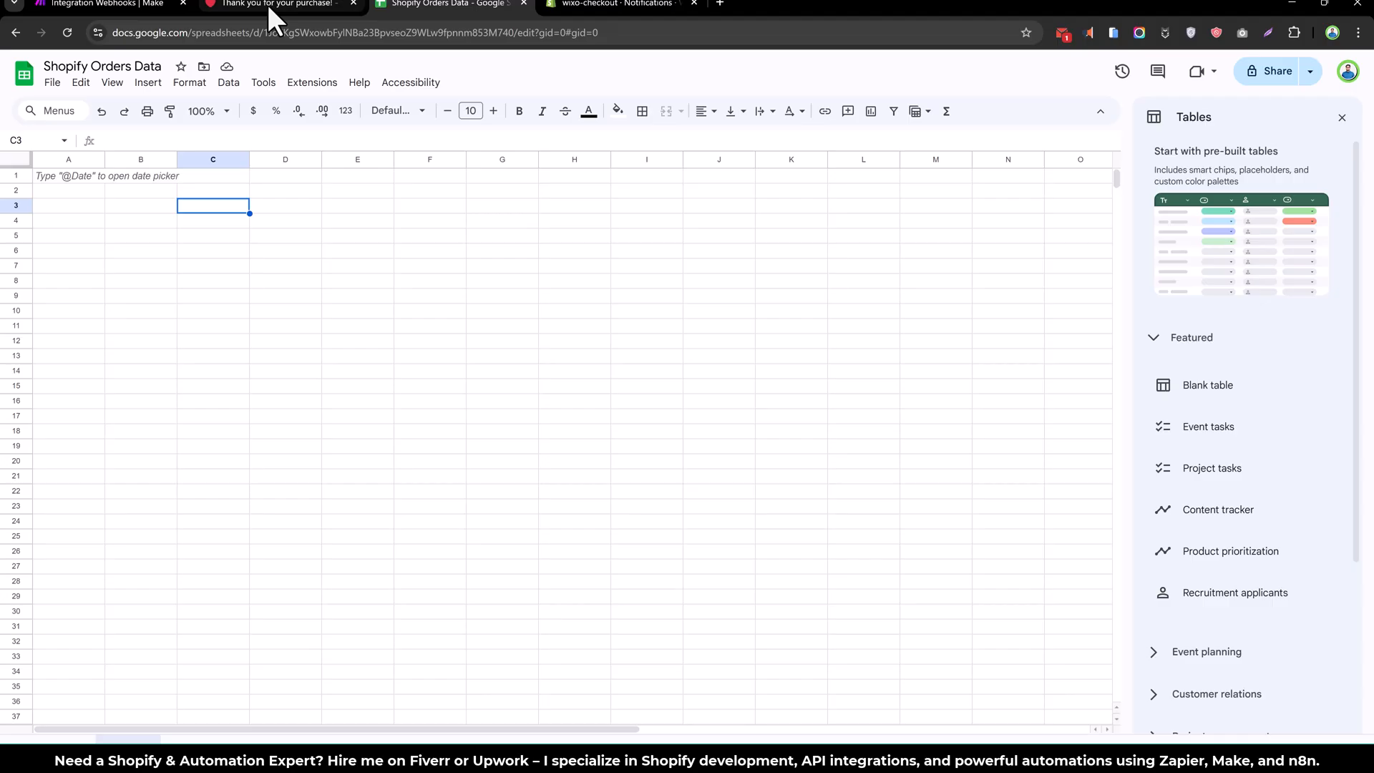
pyautogui.click(105, 4)
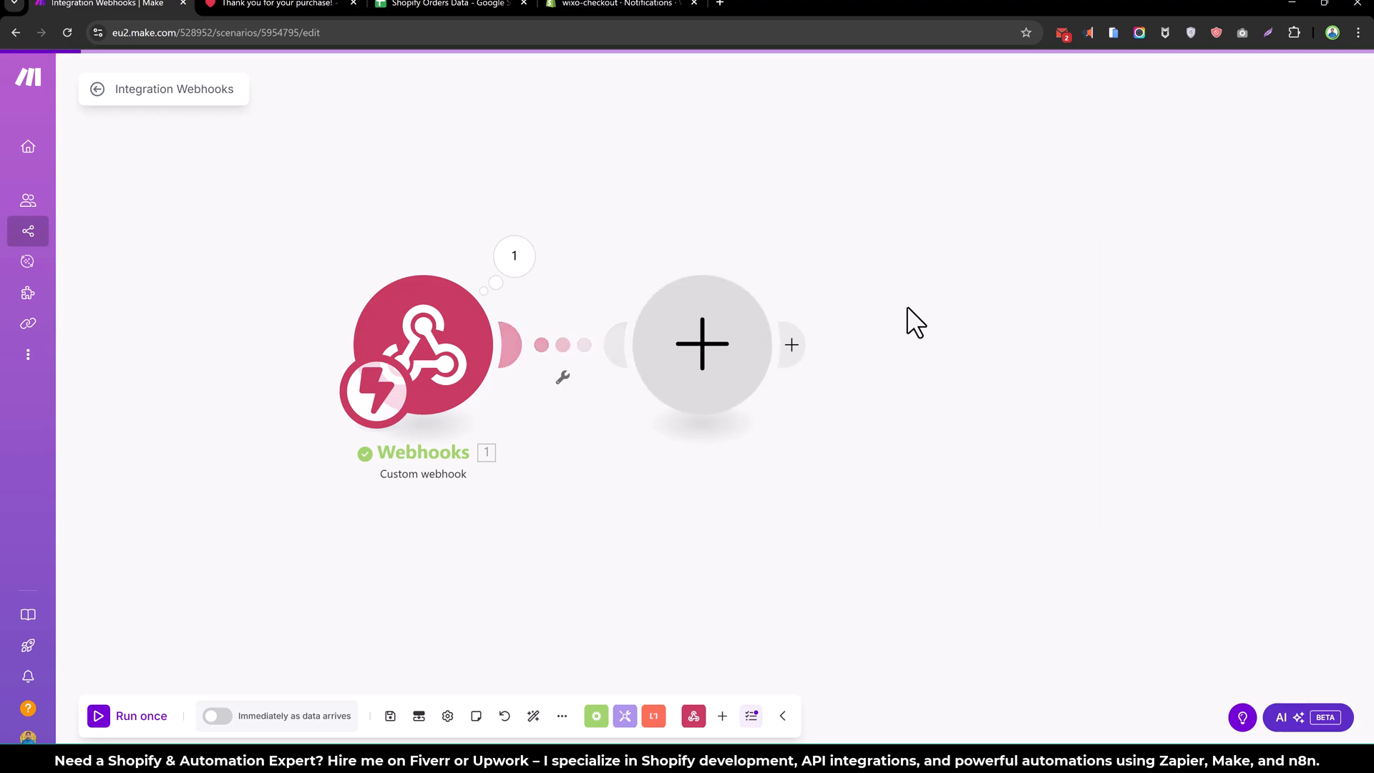
# Add a Google Sheets Add a Row module targeting the Shopify Orders Data spreadsheet
pyautogui.click(701, 343)
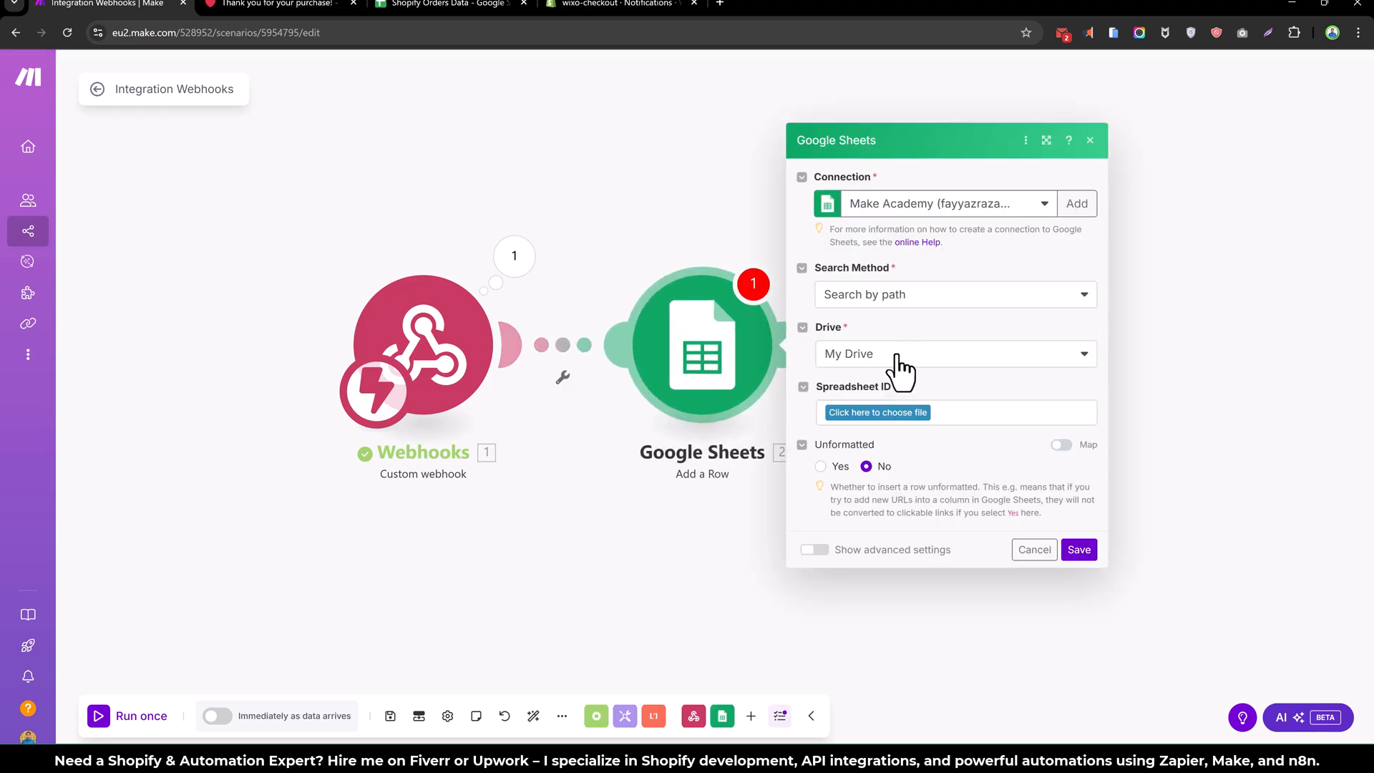
pyautogui.click(877, 412)
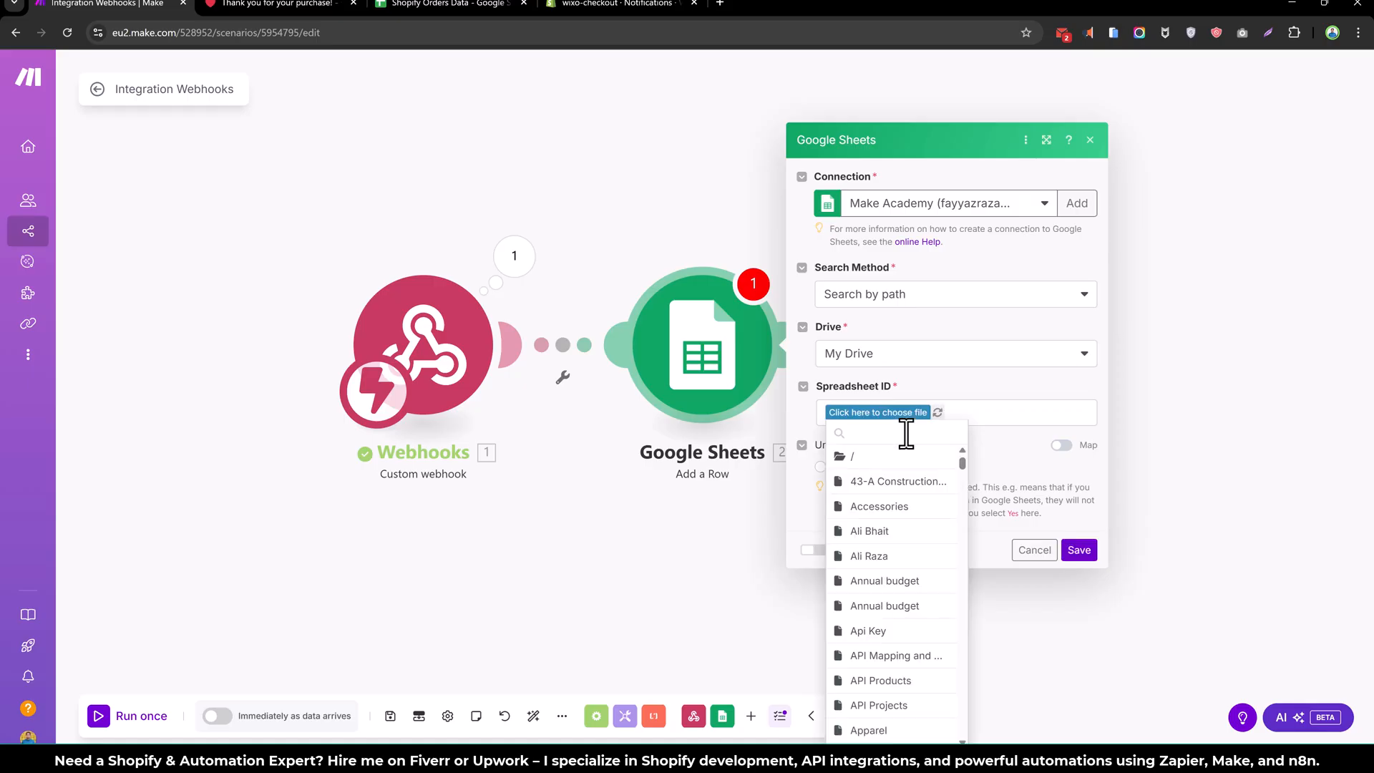
pyautogui.write('shopoify')
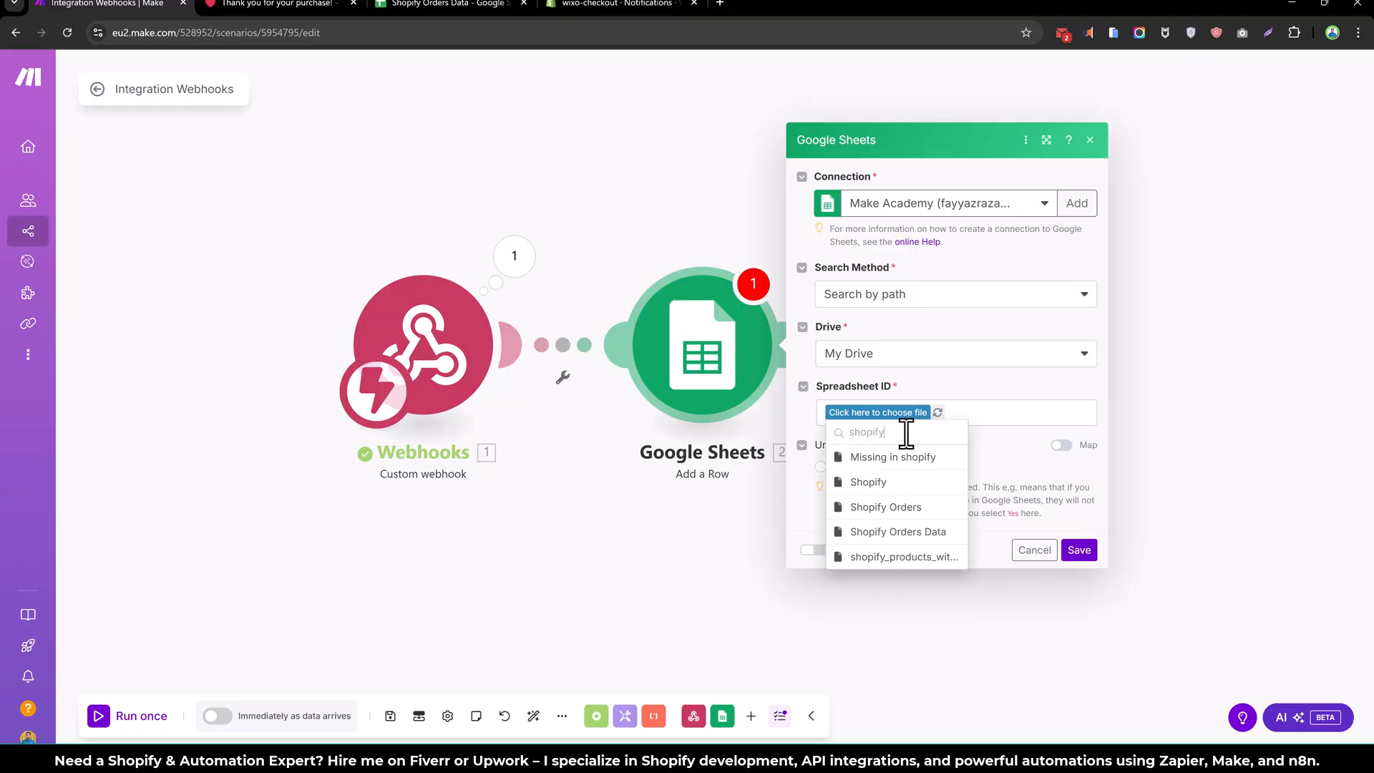
pyautogui.click(898, 531)
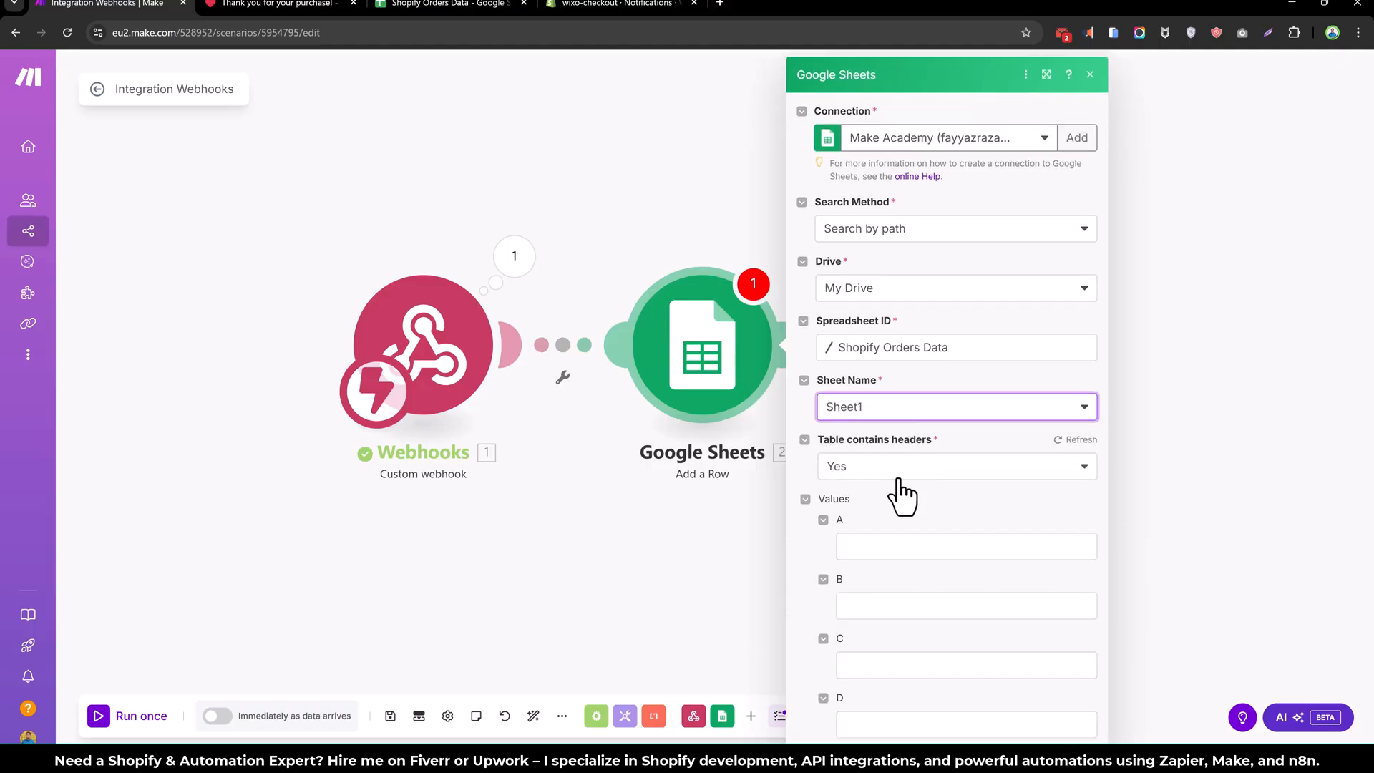
# Map the webhook's email, financial_status and name into columns A–C
pyautogui.click(955, 545)
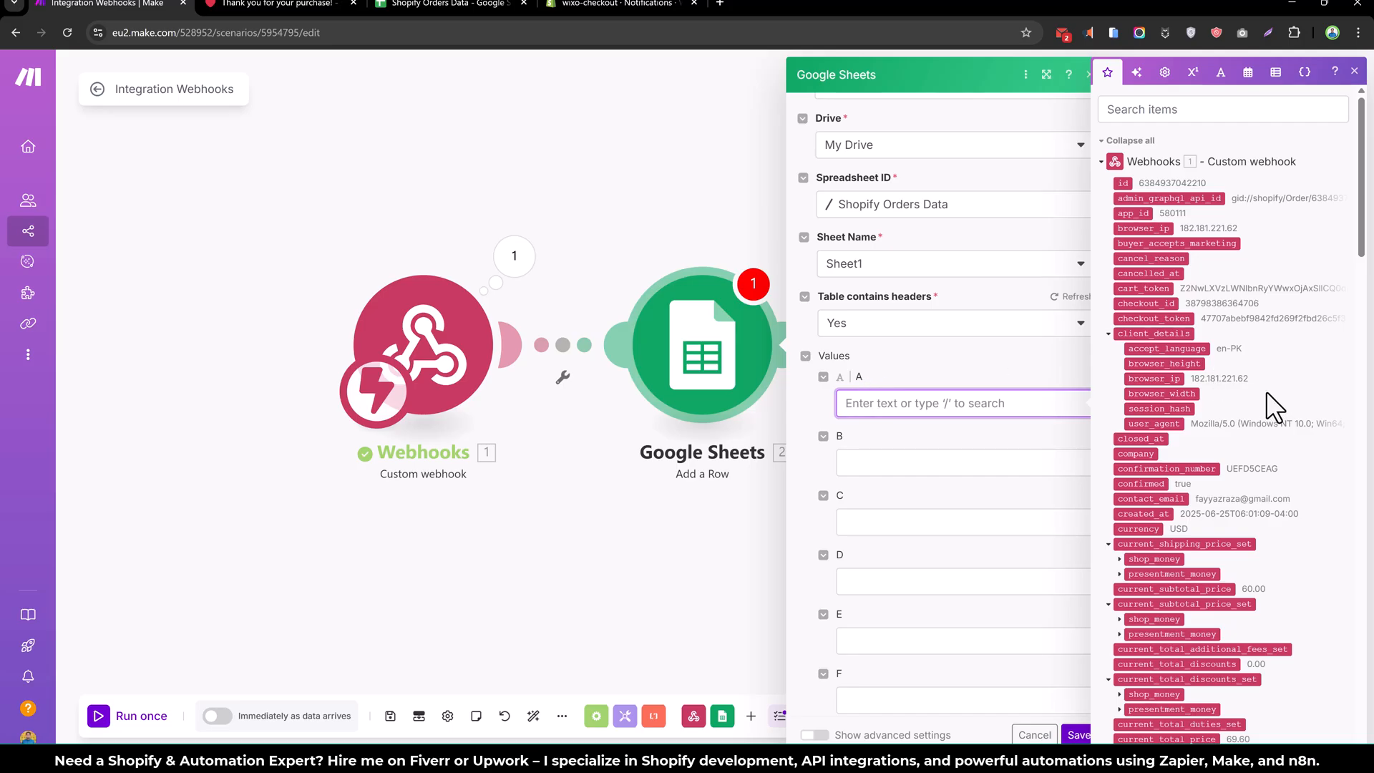
pyautogui.scroll(-3)
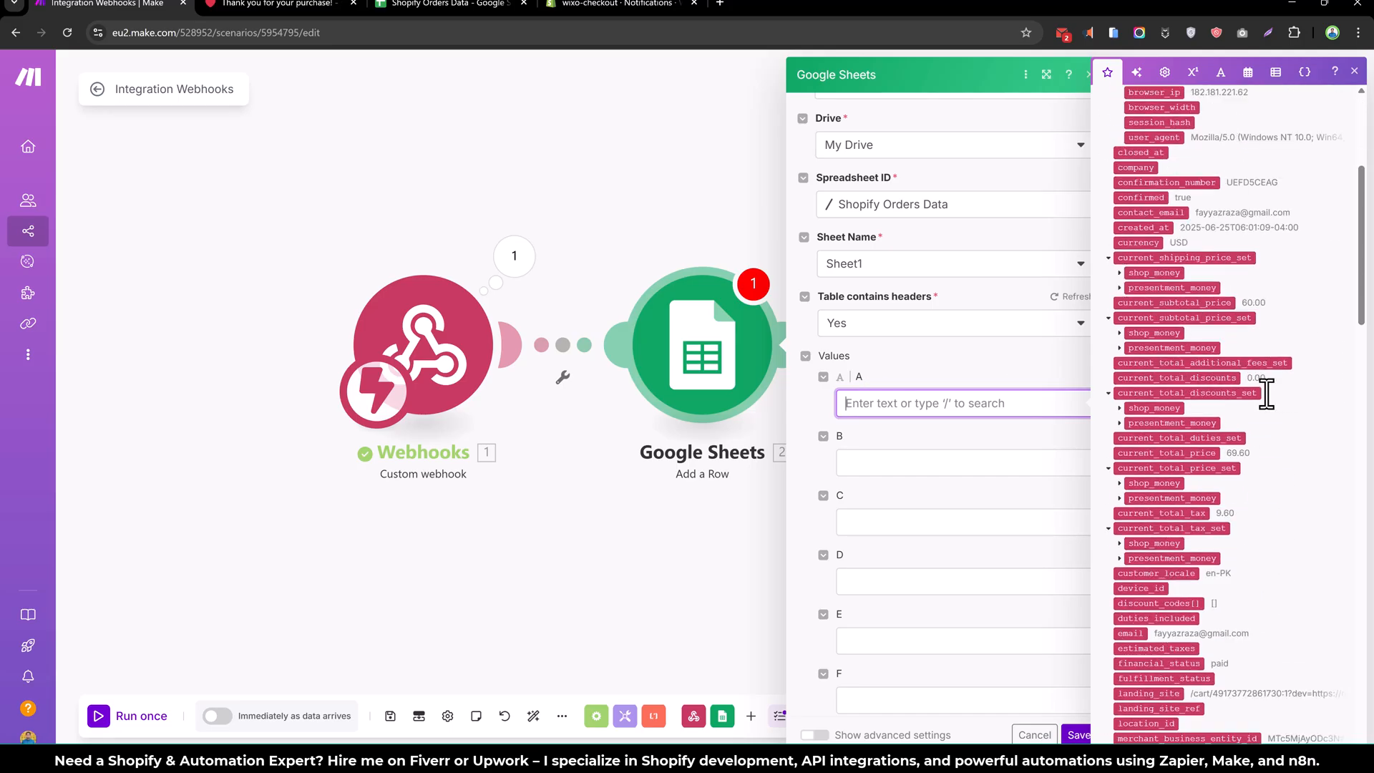
pyautogui.moveTo(1183, 632)
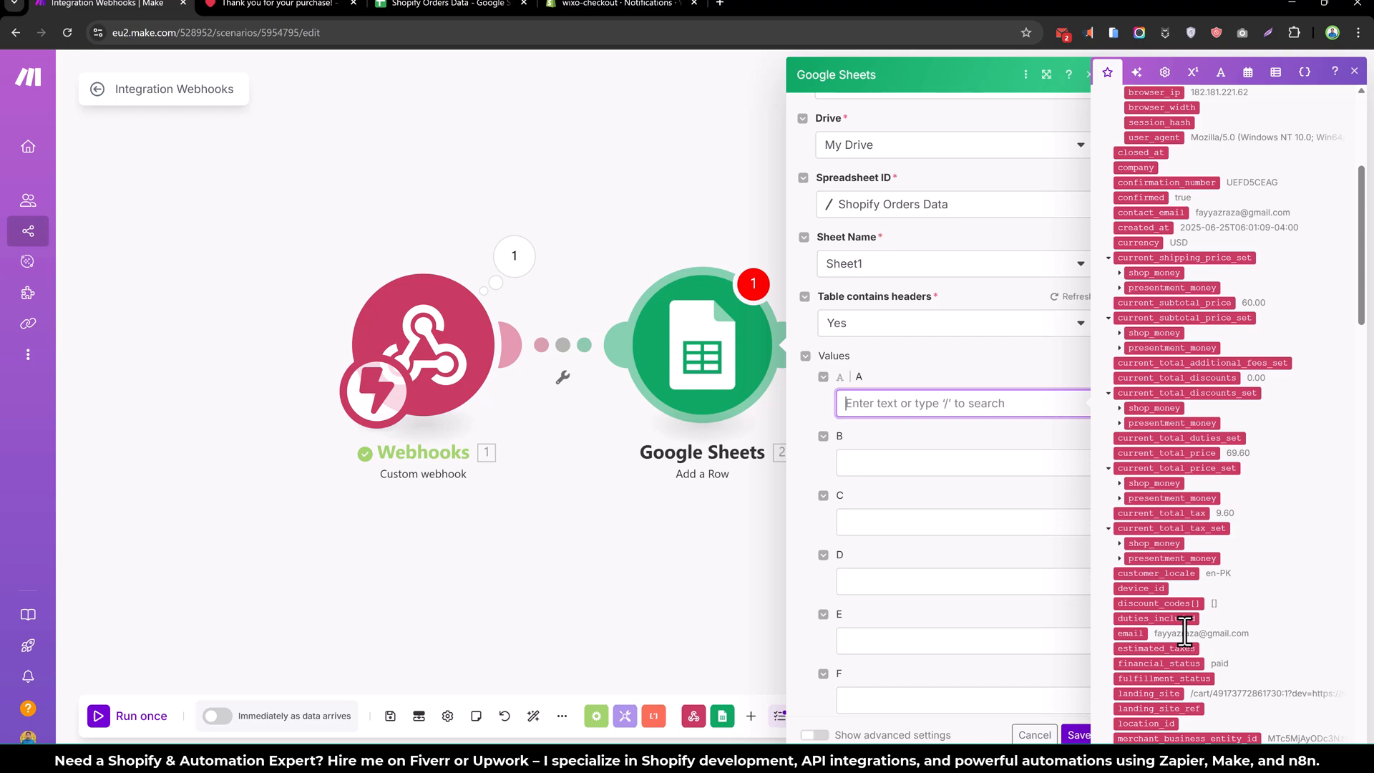
pyautogui.click(1131, 633)
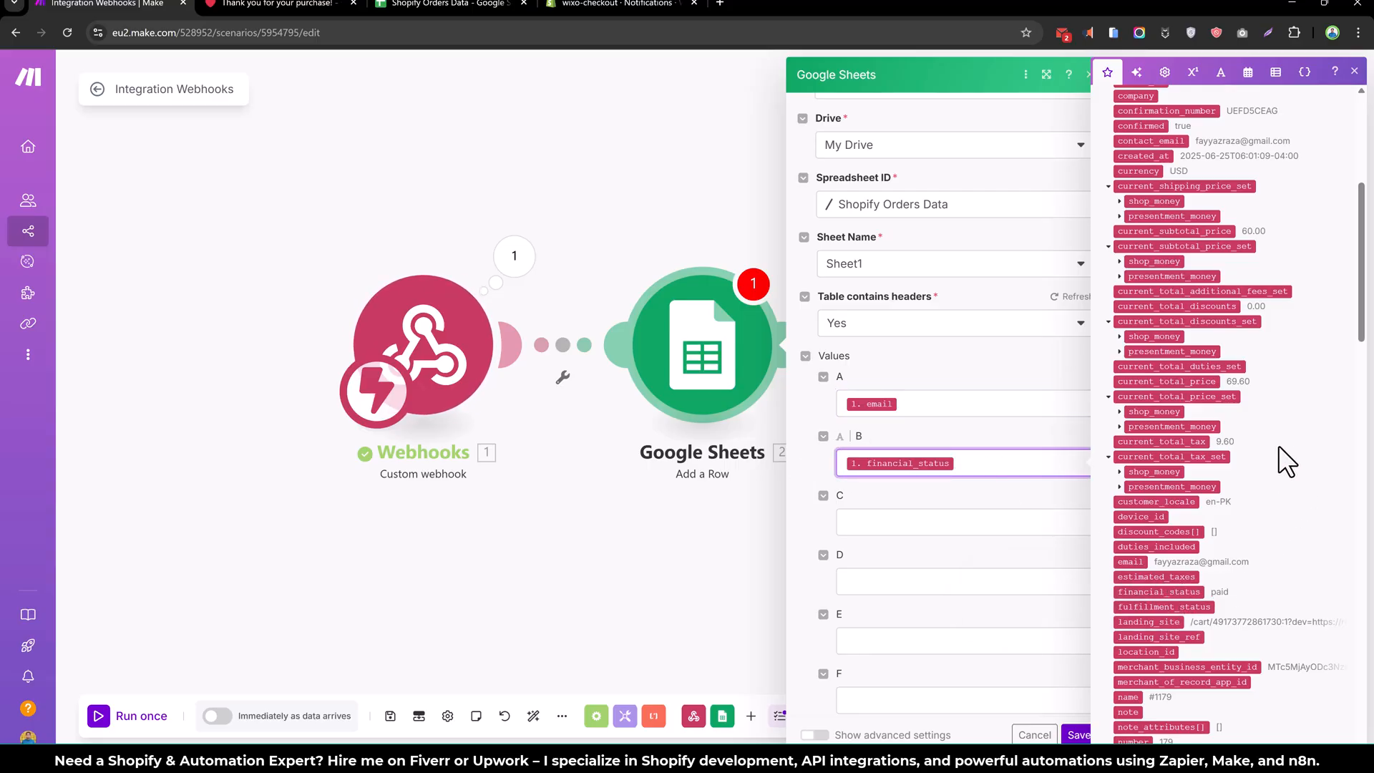
pyautogui.scroll(-3)
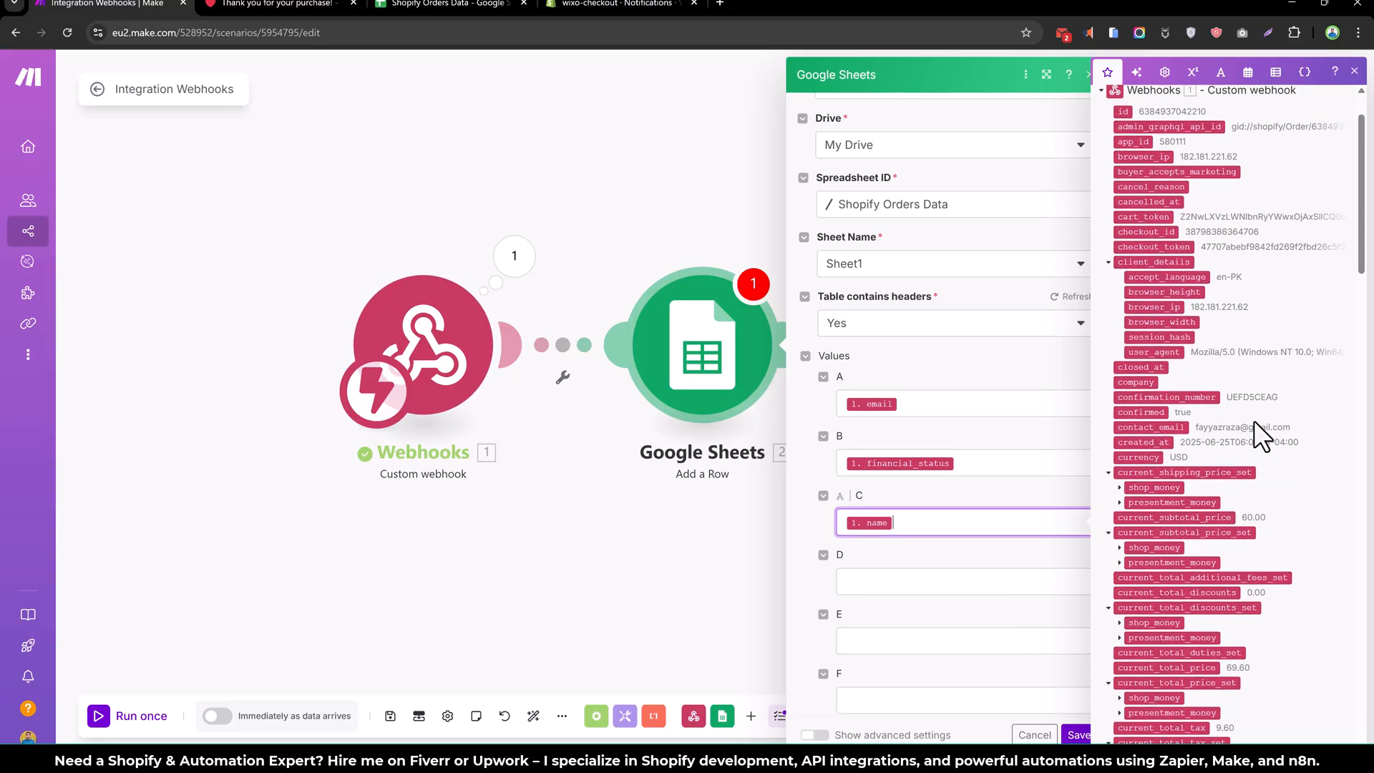
pyautogui.scroll(-3)
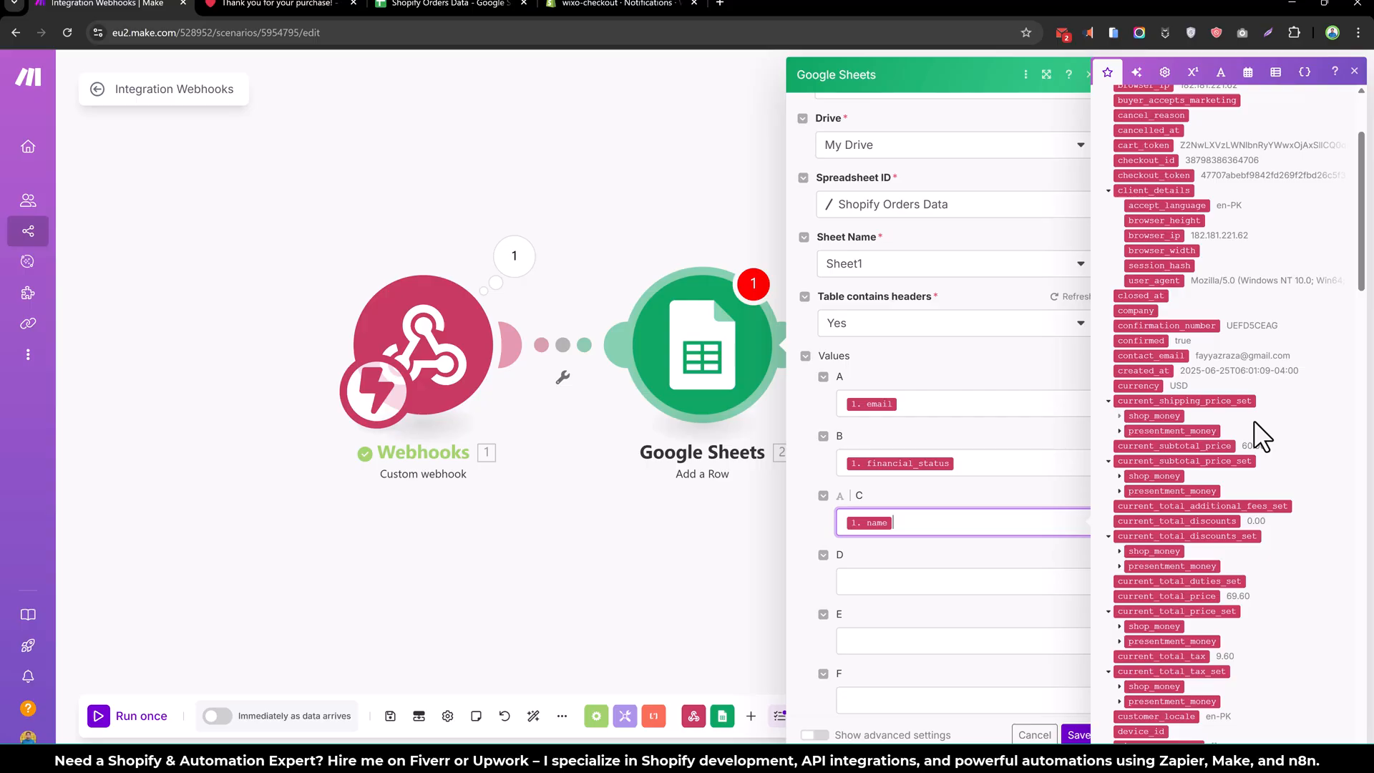
pyautogui.scroll(-3)
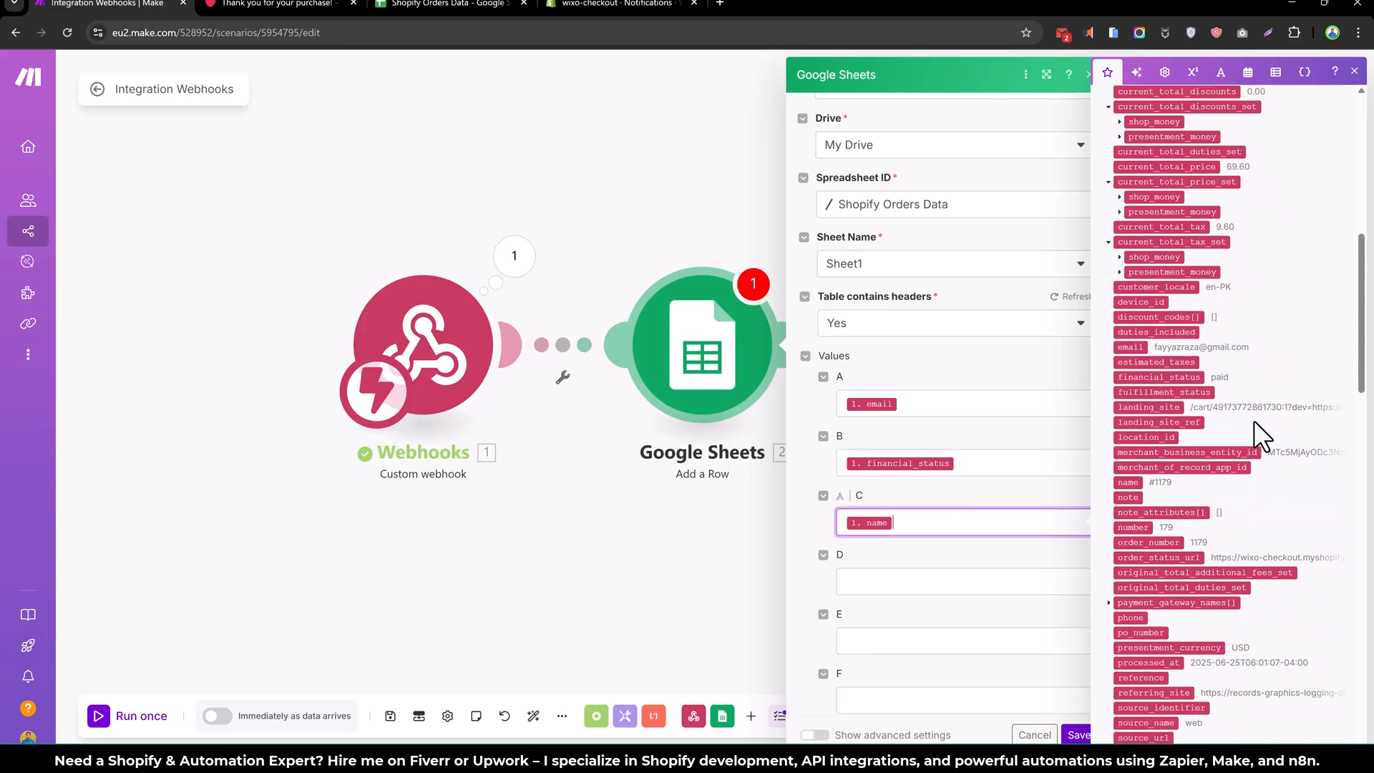
pyautogui.scroll(-3)
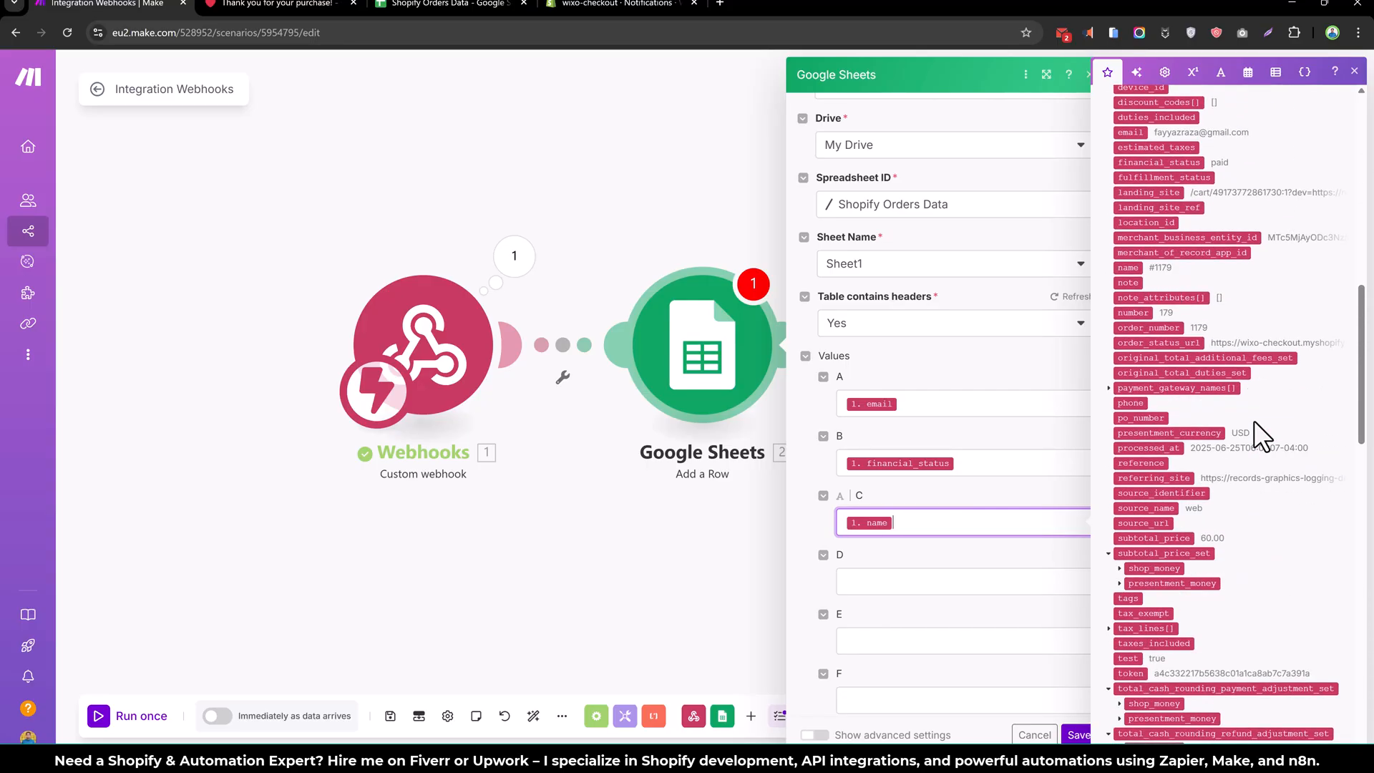
pyautogui.scroll(-3)
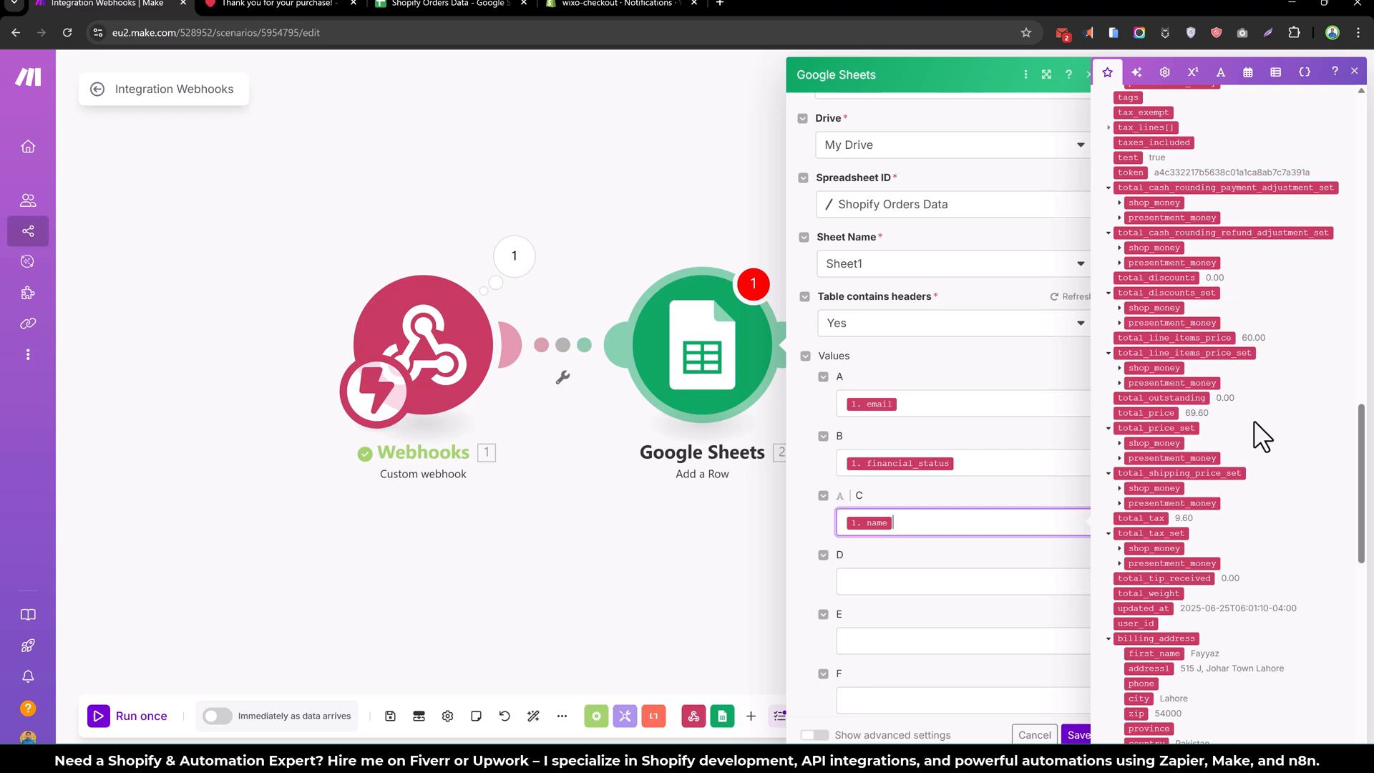
pyautogui.scroll(-3)
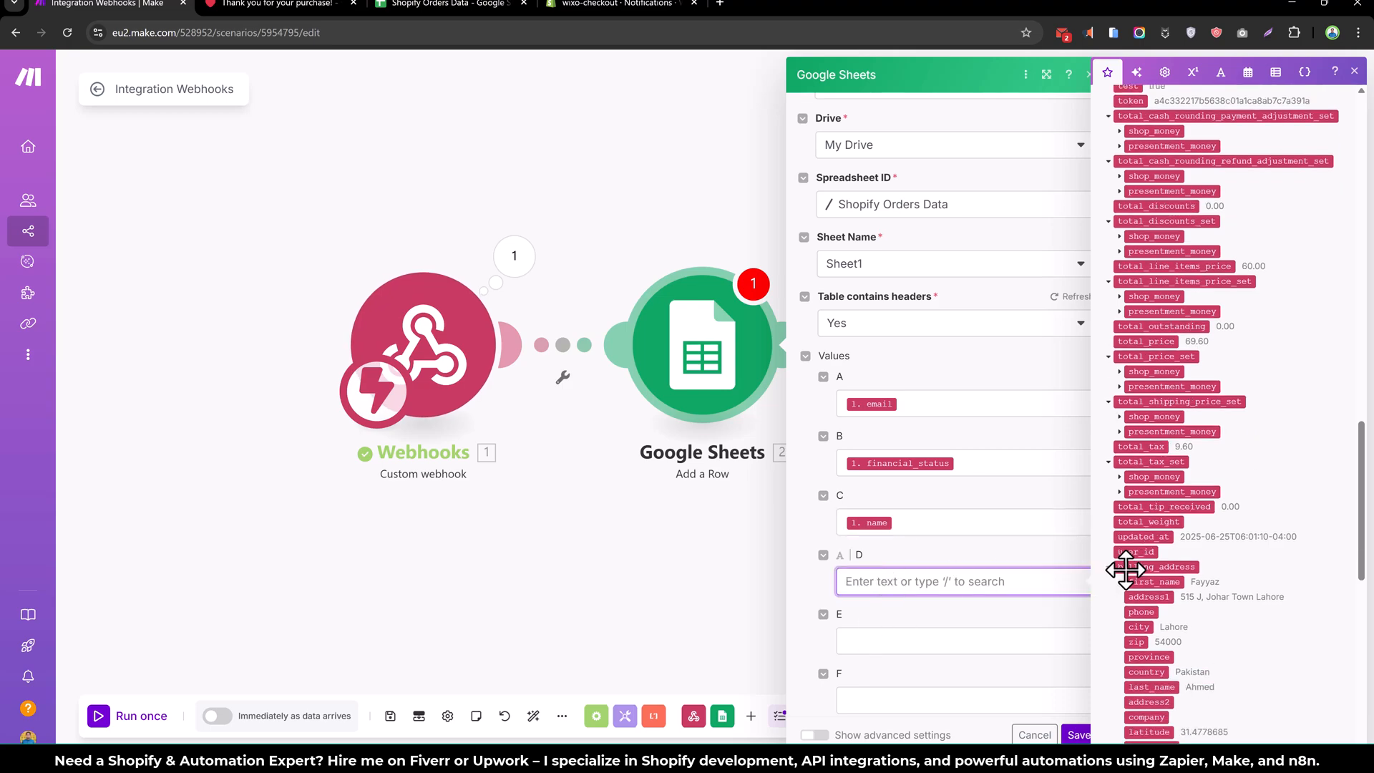
# Map billing first name, address1, city, zip and country into columns D–H
pyautogui.click(1155, 581)
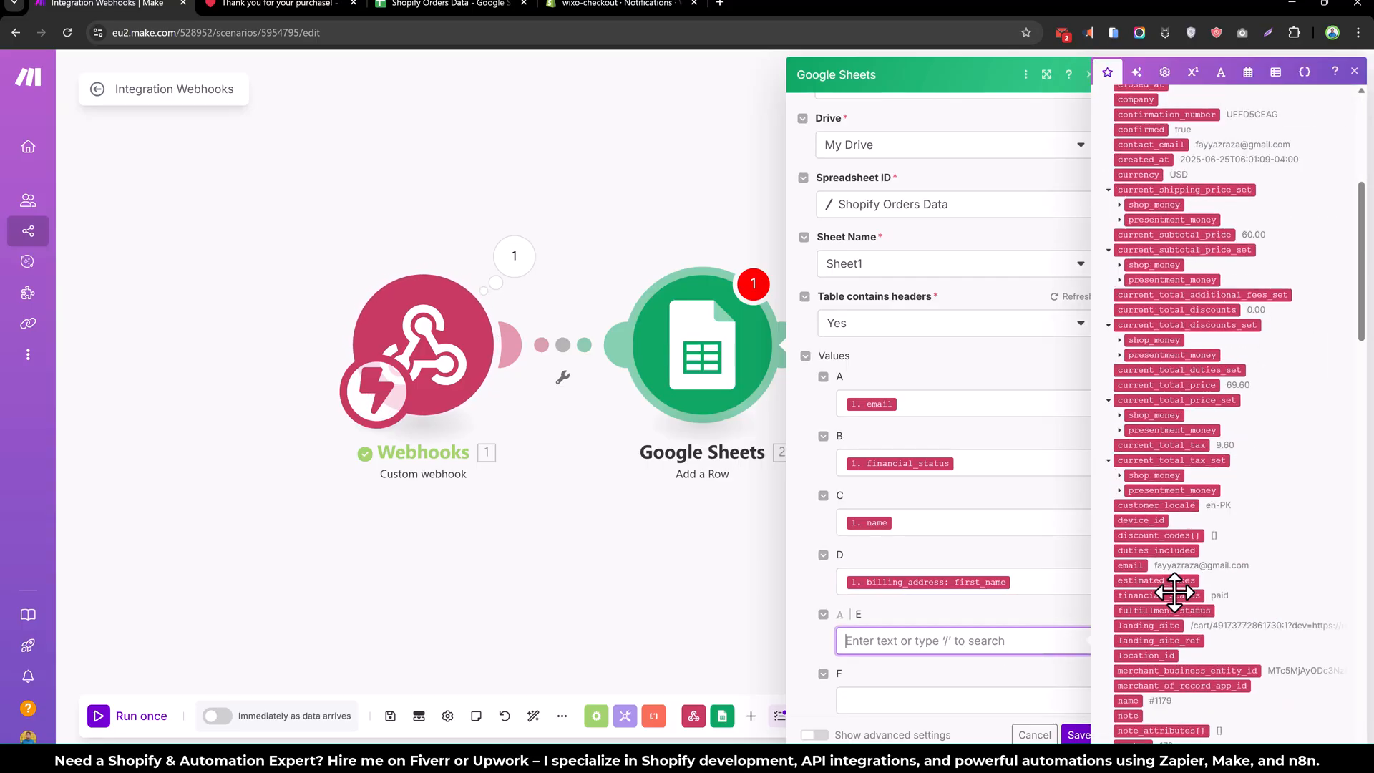
pyautogui.scroll(-3)
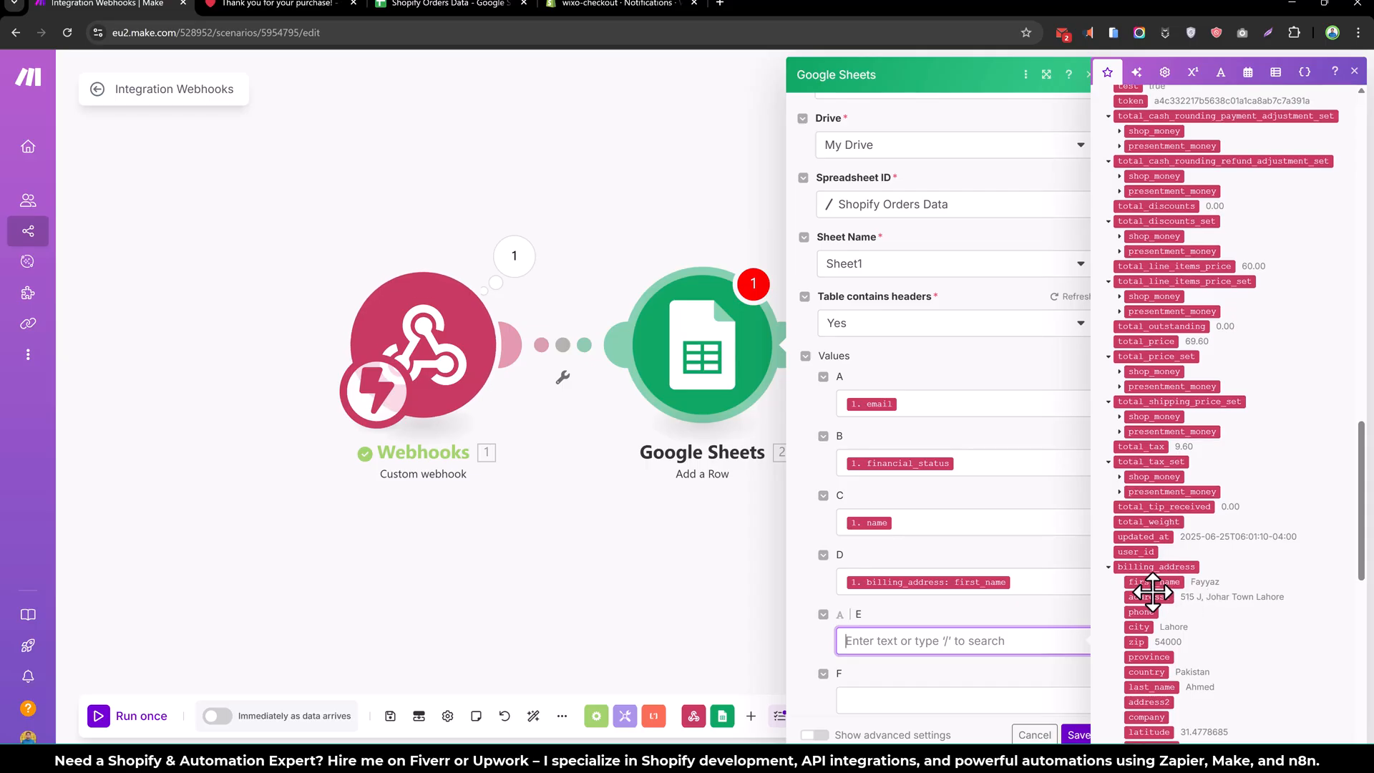
pyautogui.click(1148, 526)
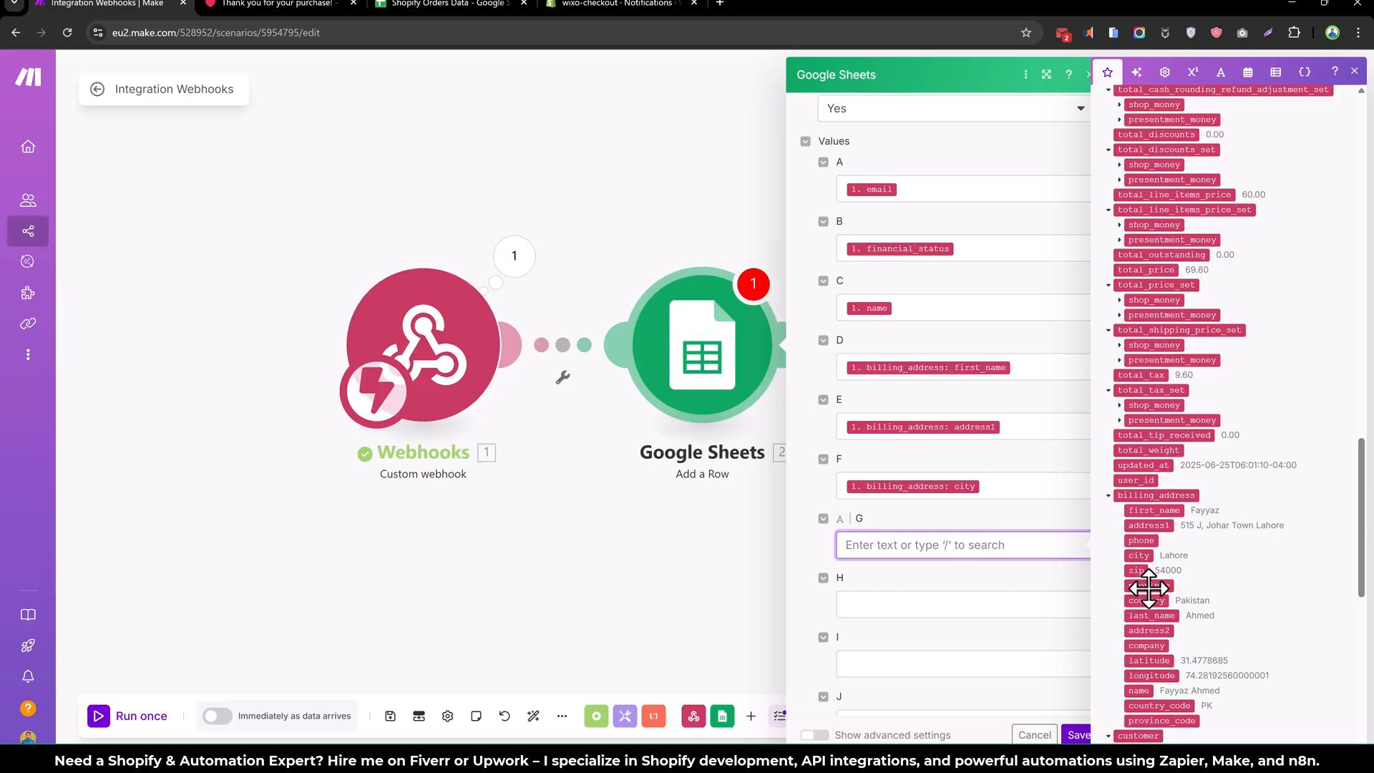
pyautogui.click(1135, 569)
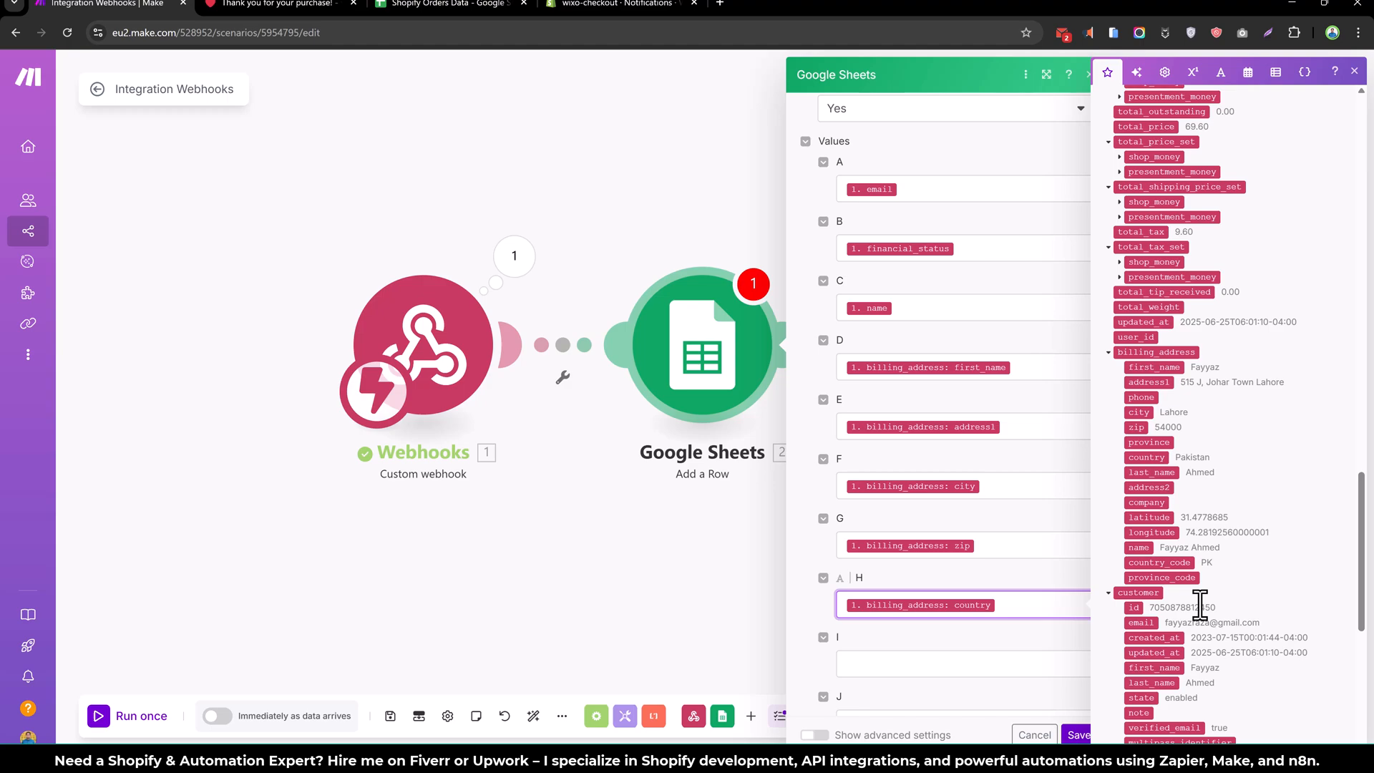
pyautogui.scroll(-3)
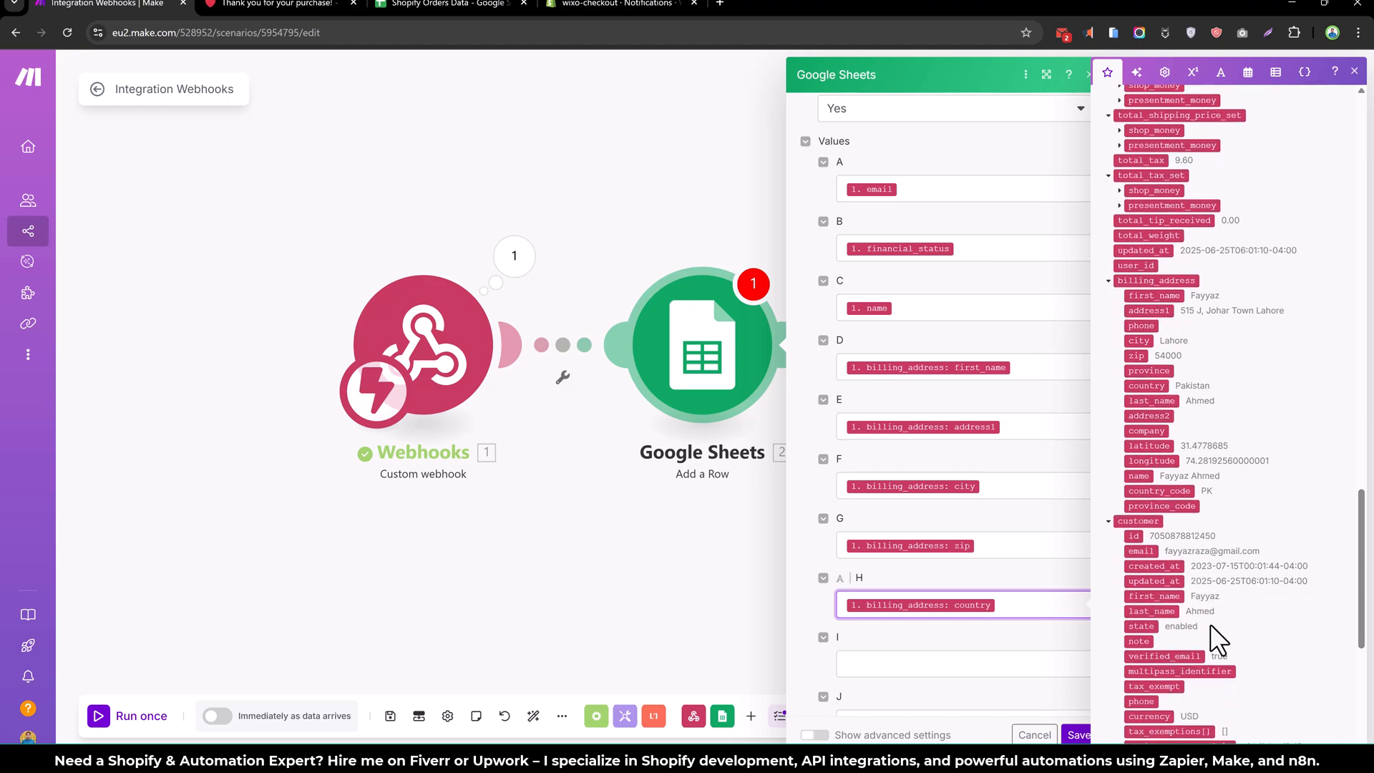
pyautogui.scroll(-3)
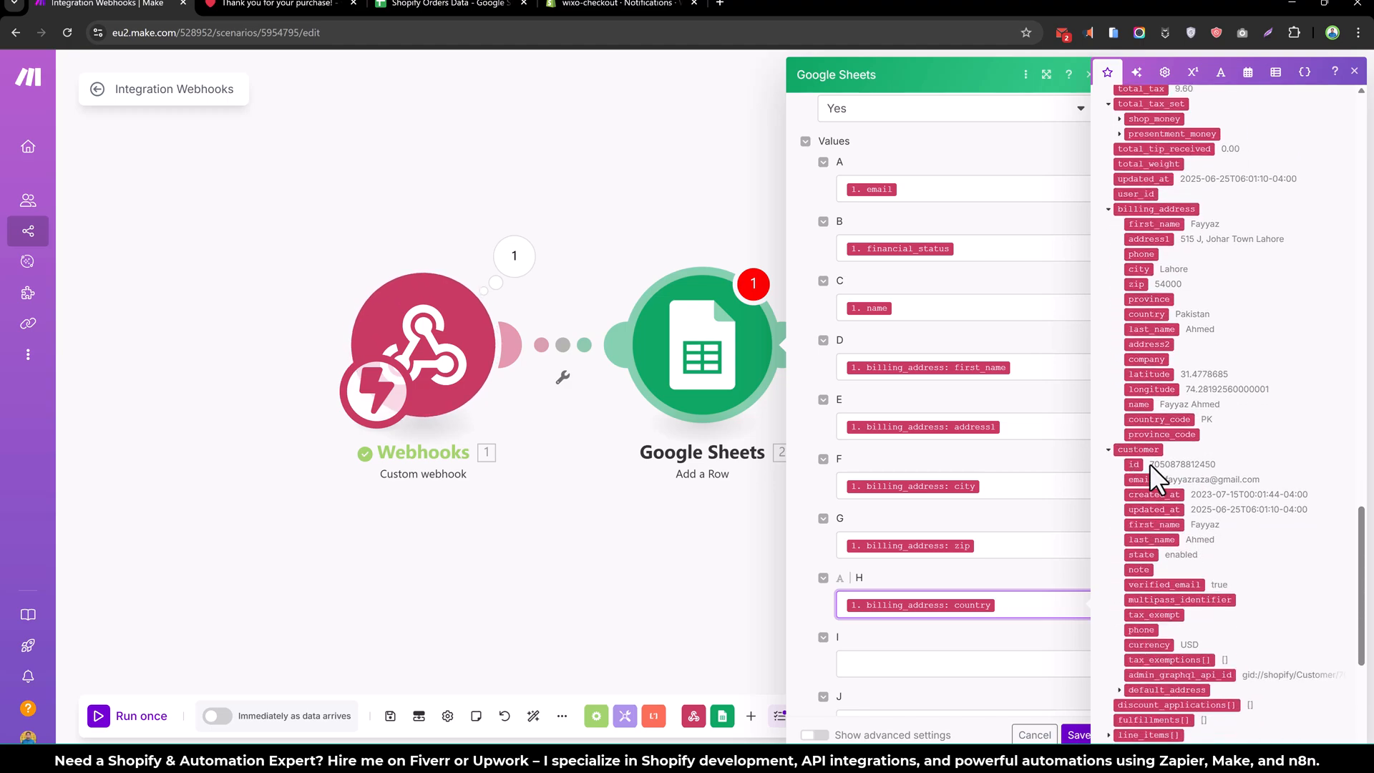
pyautogui.moveTo(1192, 561)
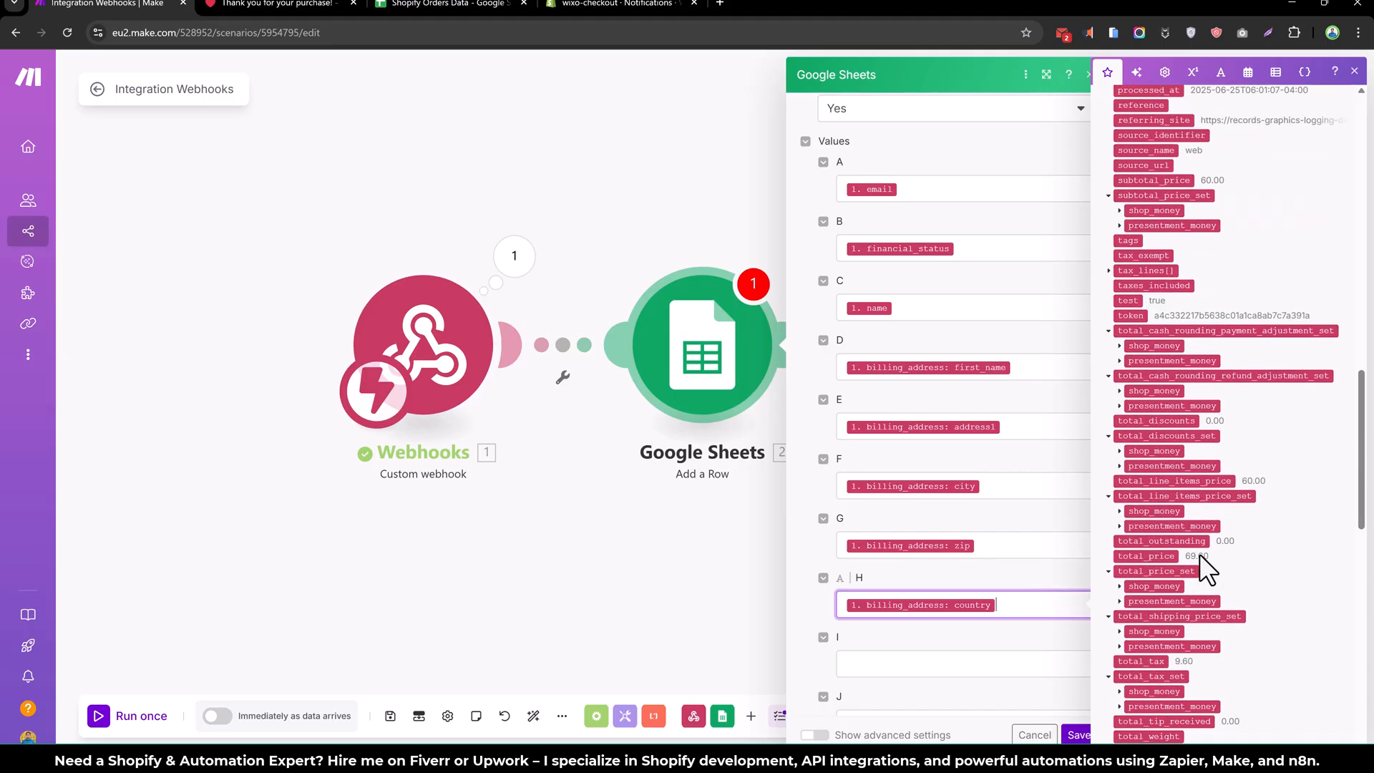
# Scroll the webhook data picker down to the line item fields for the remaining columns
pyautogui.scroll(-3)
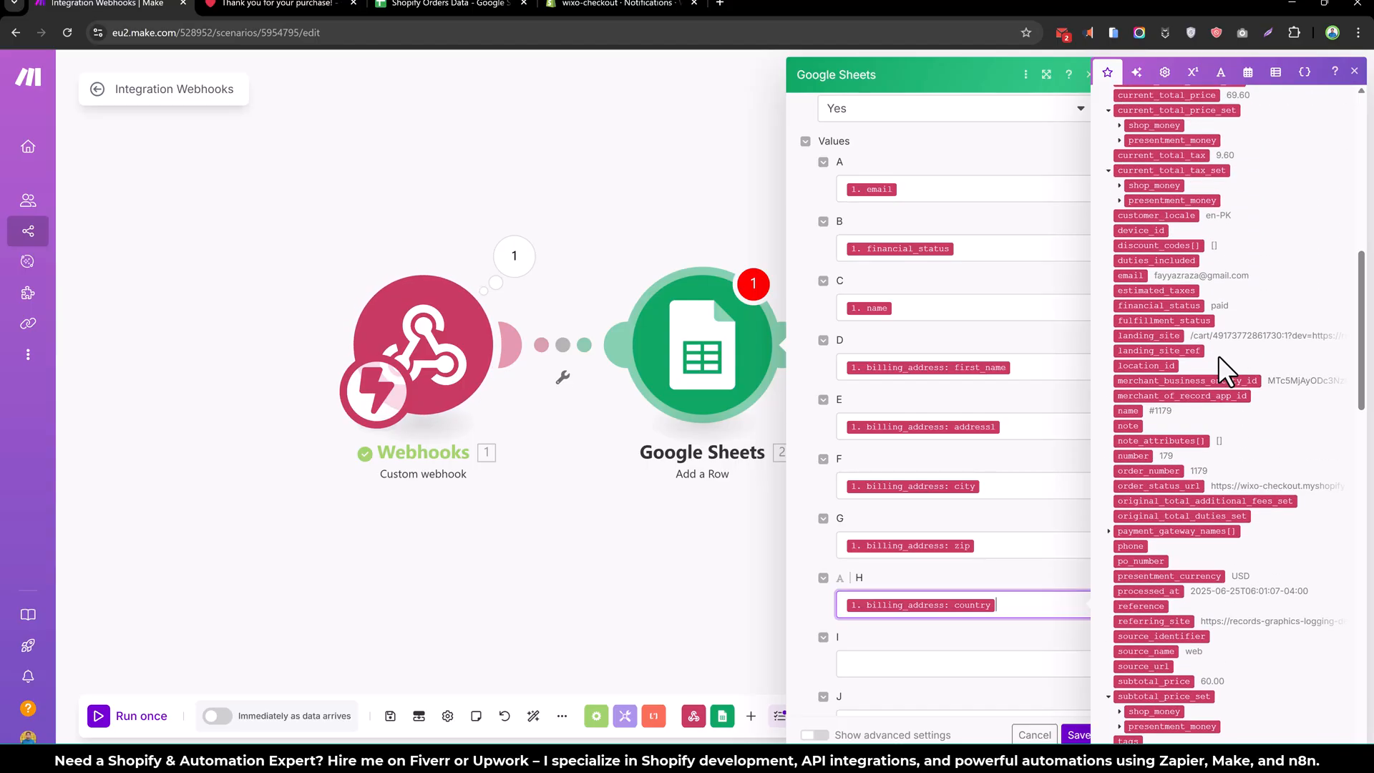
pyautogui.scroll(-3)
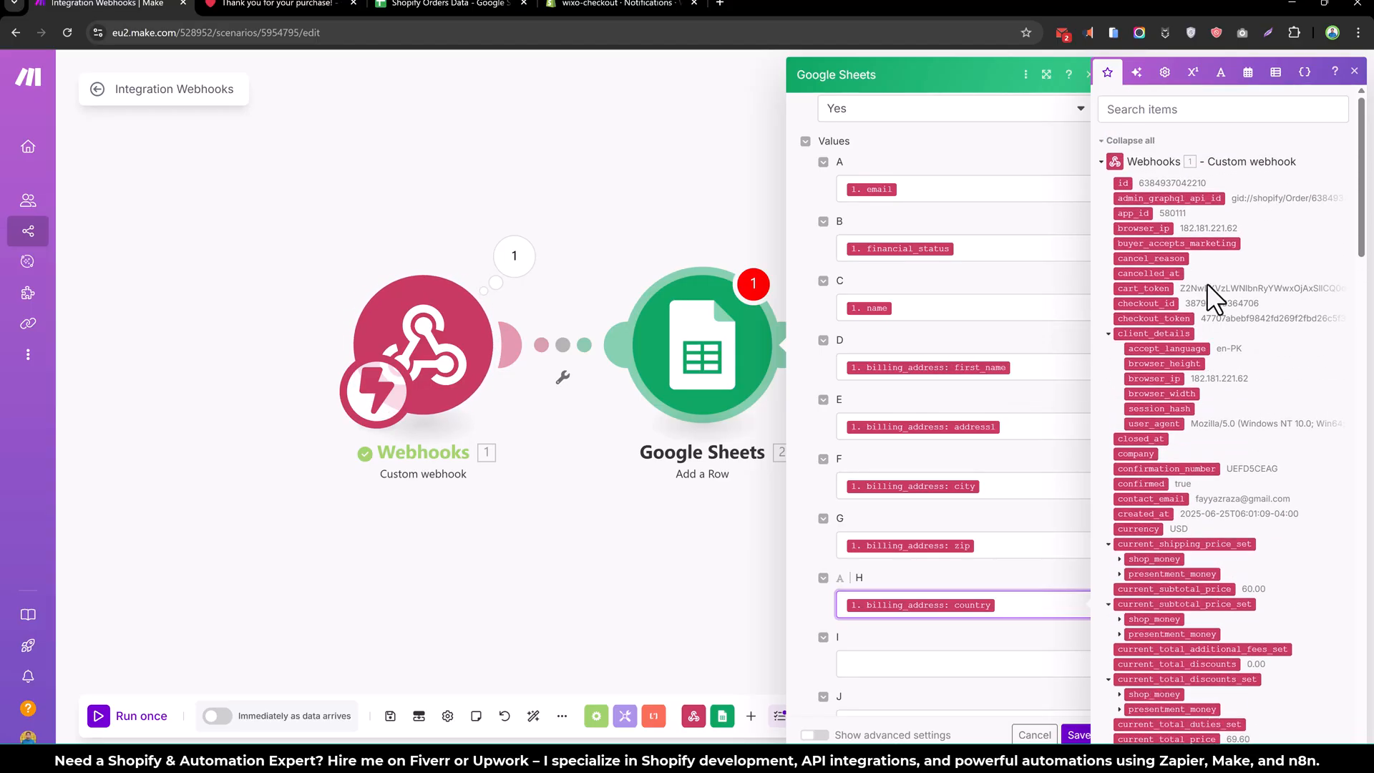
pyautogui.scroll(-3)
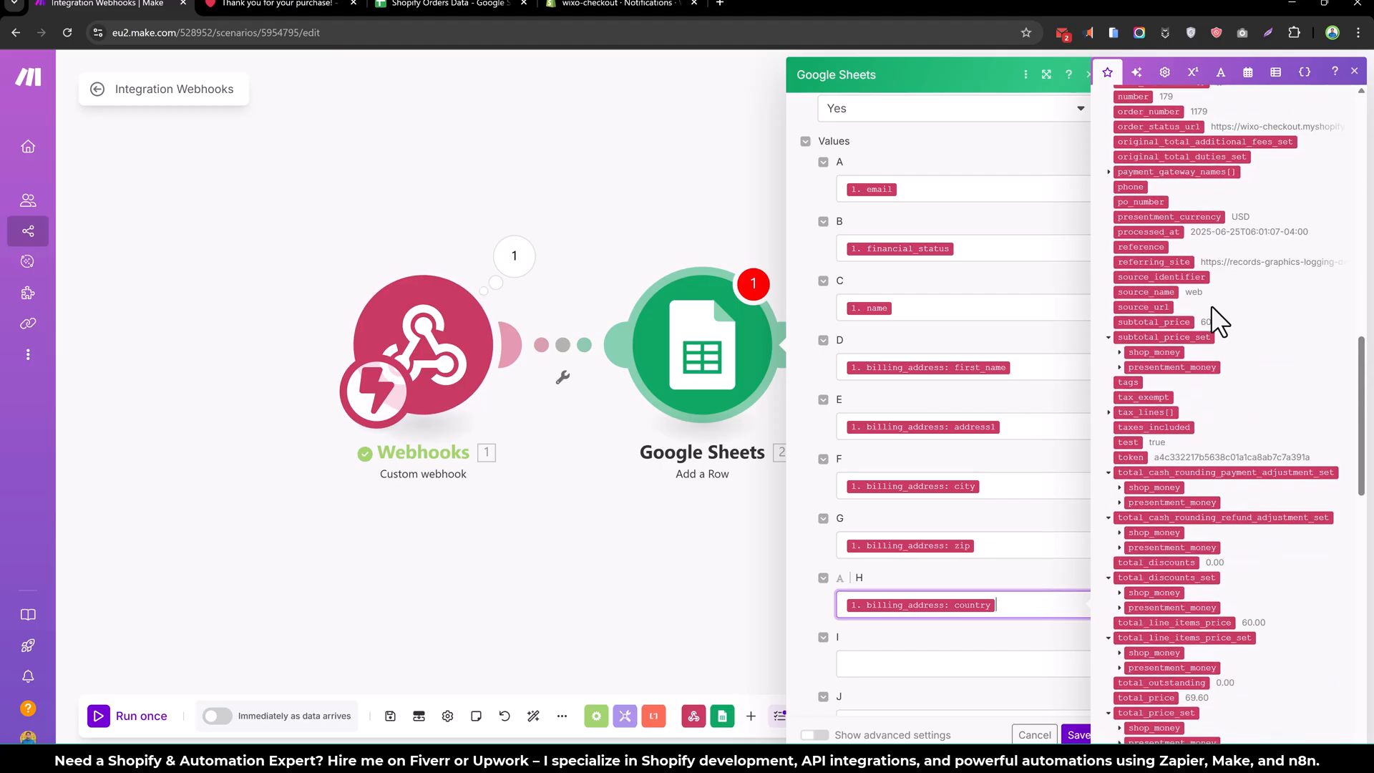
pyautogui.scroll(-3)
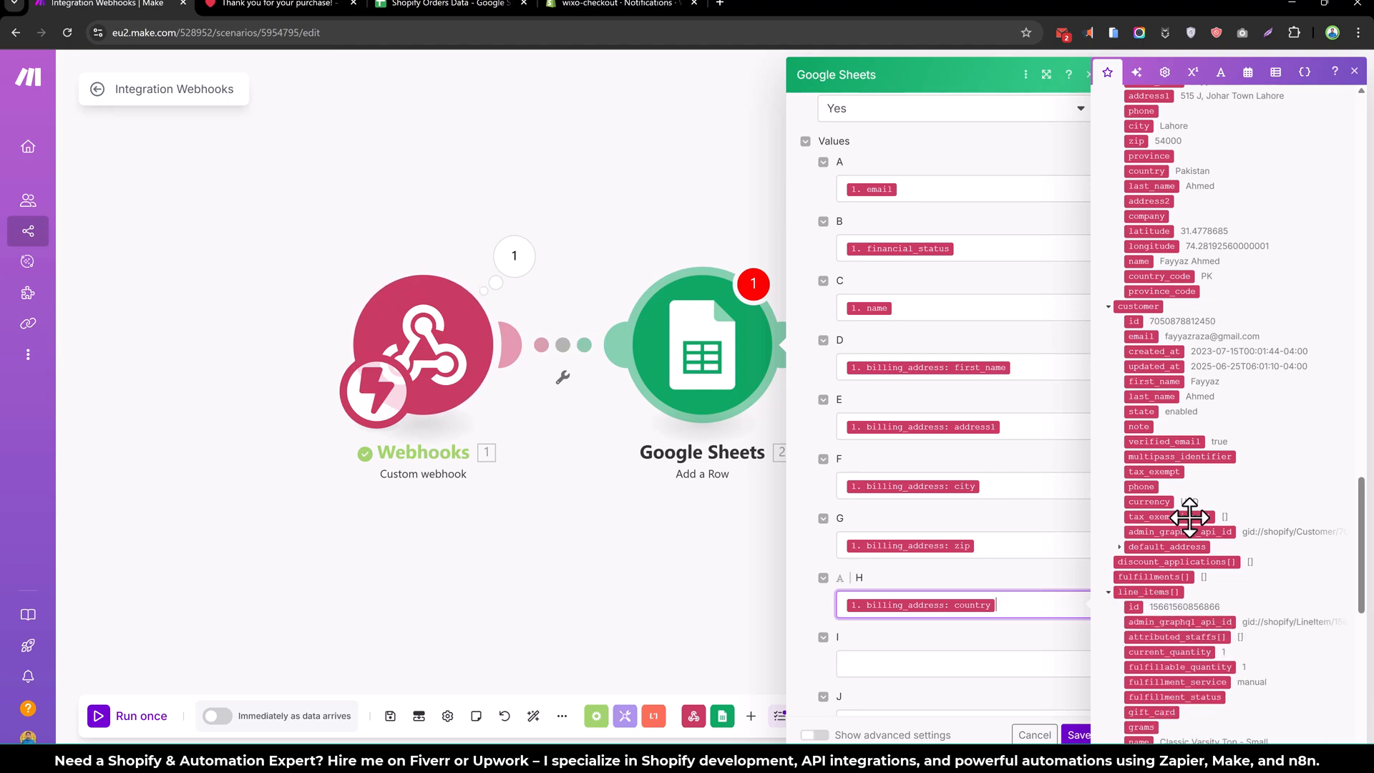
pyautogui.scroll(-3)
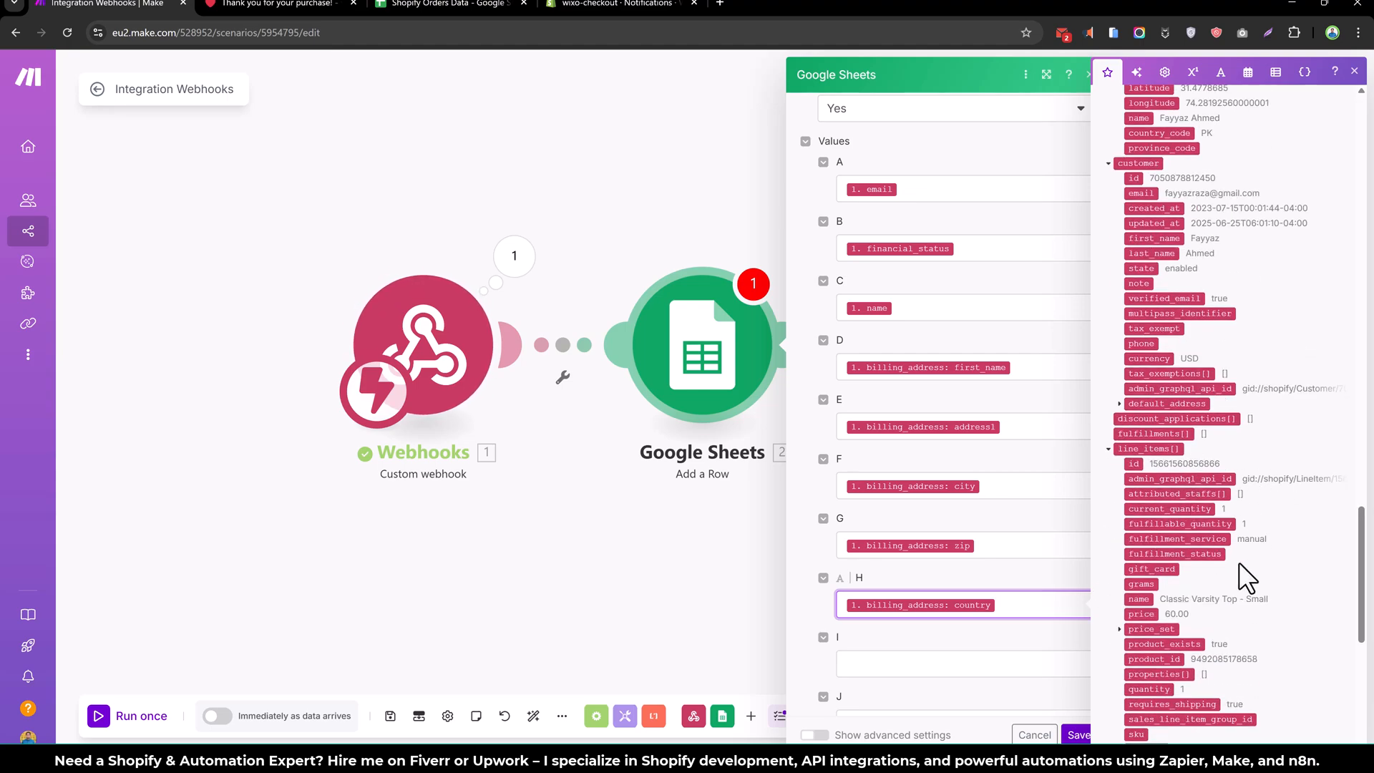
pyautogui.moveTo(1248, 620)
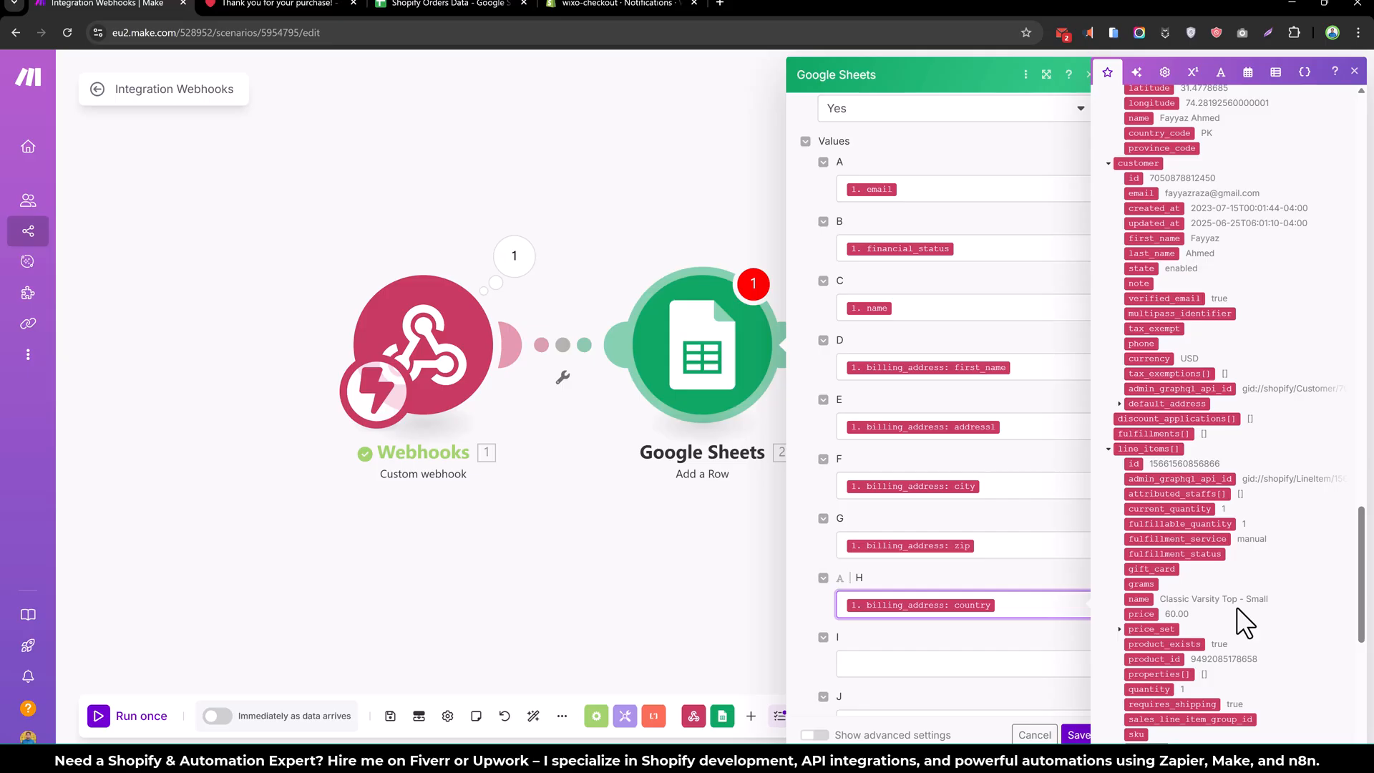
pyautogui.scroll(-3)
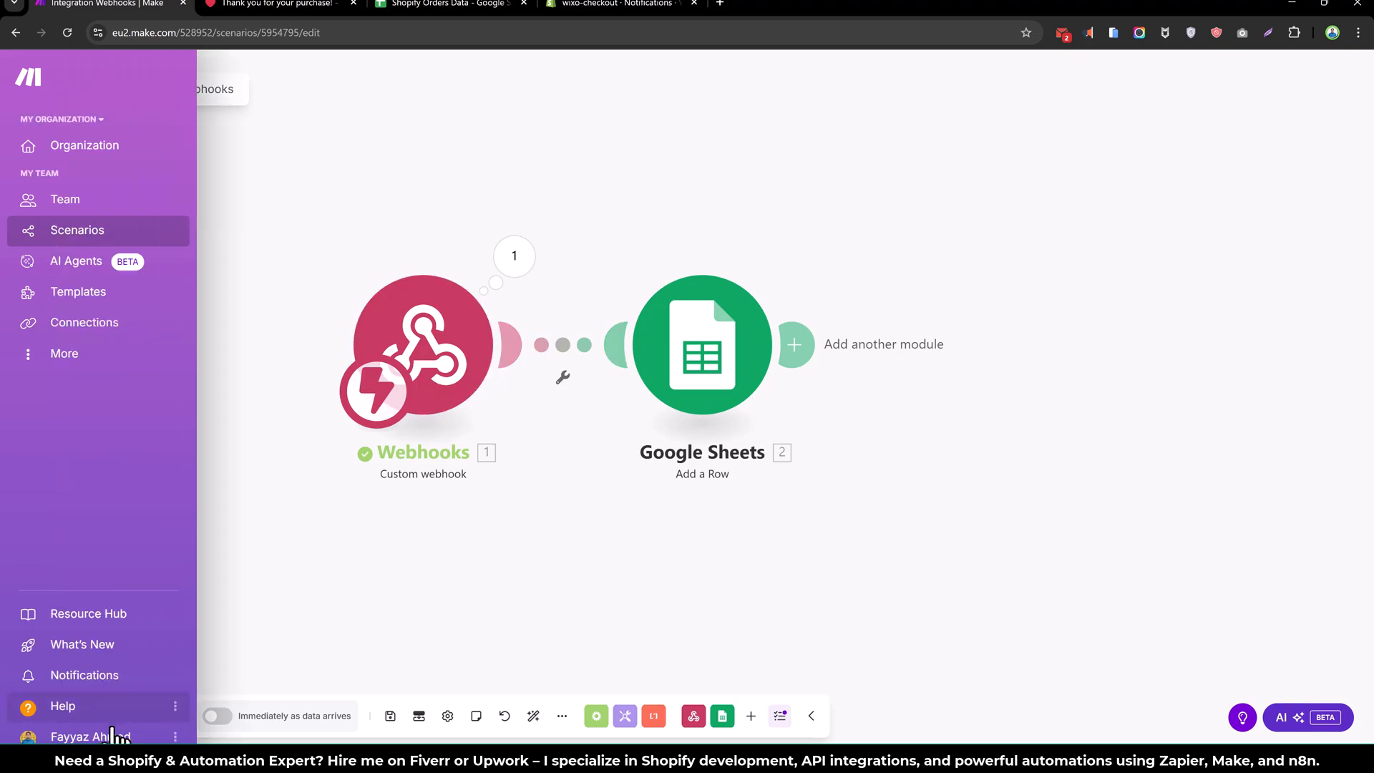
# Run the scenario once on the existing webhook data and inspect the Google Sheets result
pyautogui.click(138, 715)
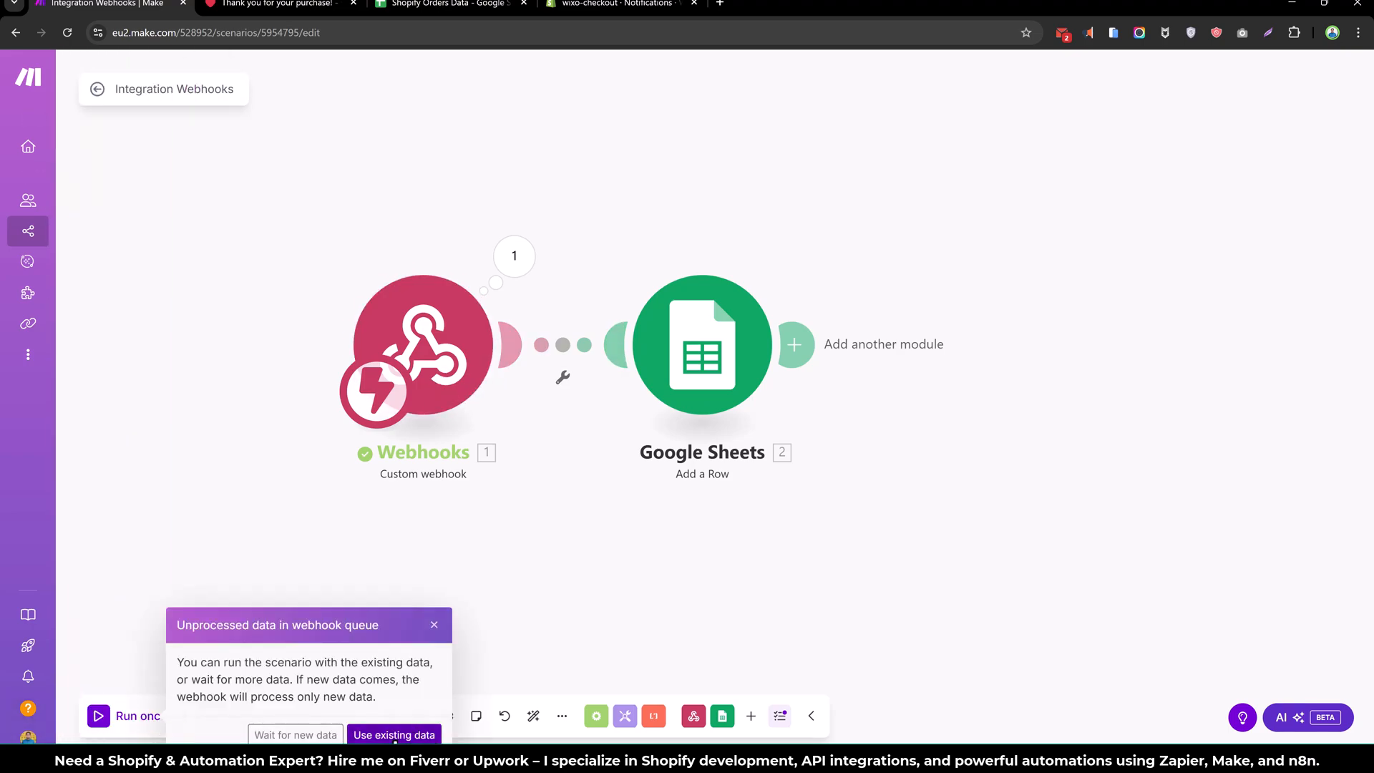
pyautogui.click(393, 734)
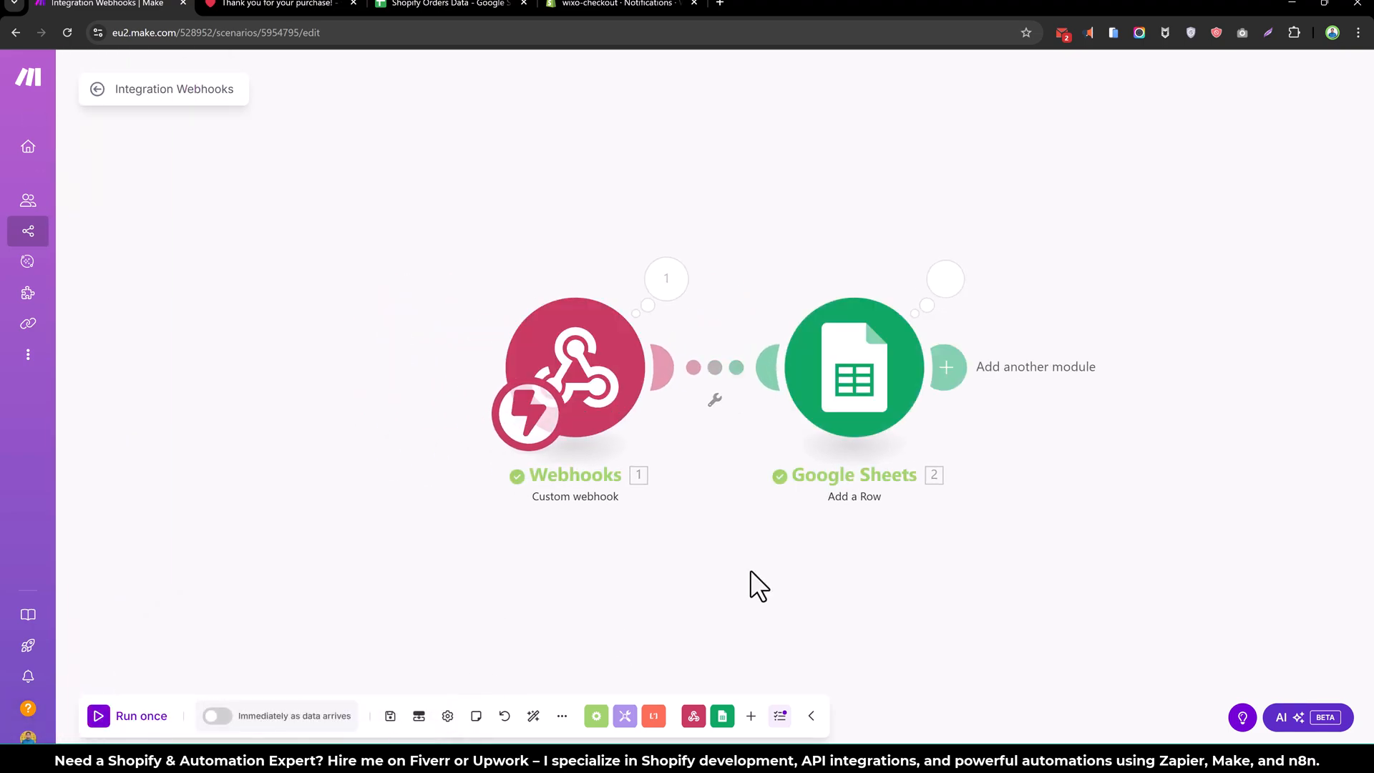
pyautogui.moveTo(945, 279)
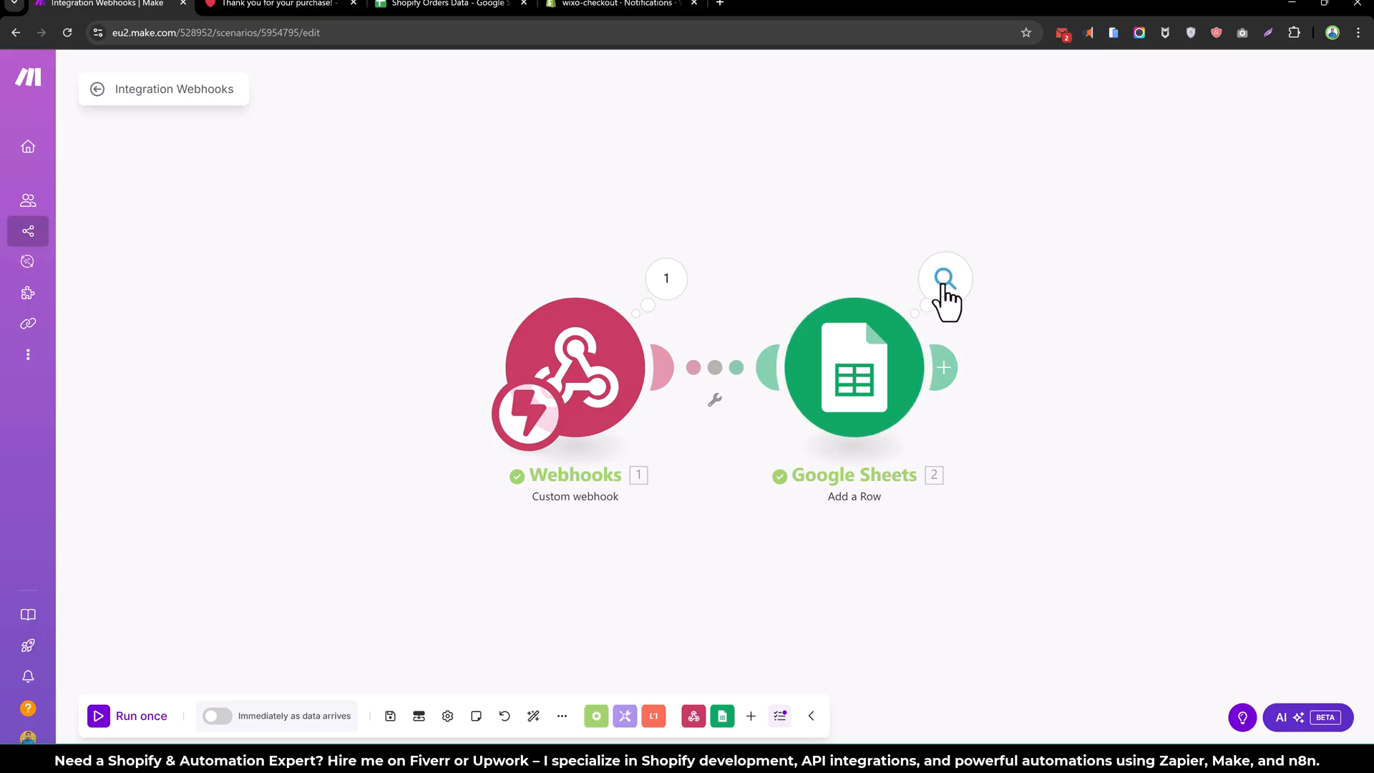
pyautogui.click(945, 279)
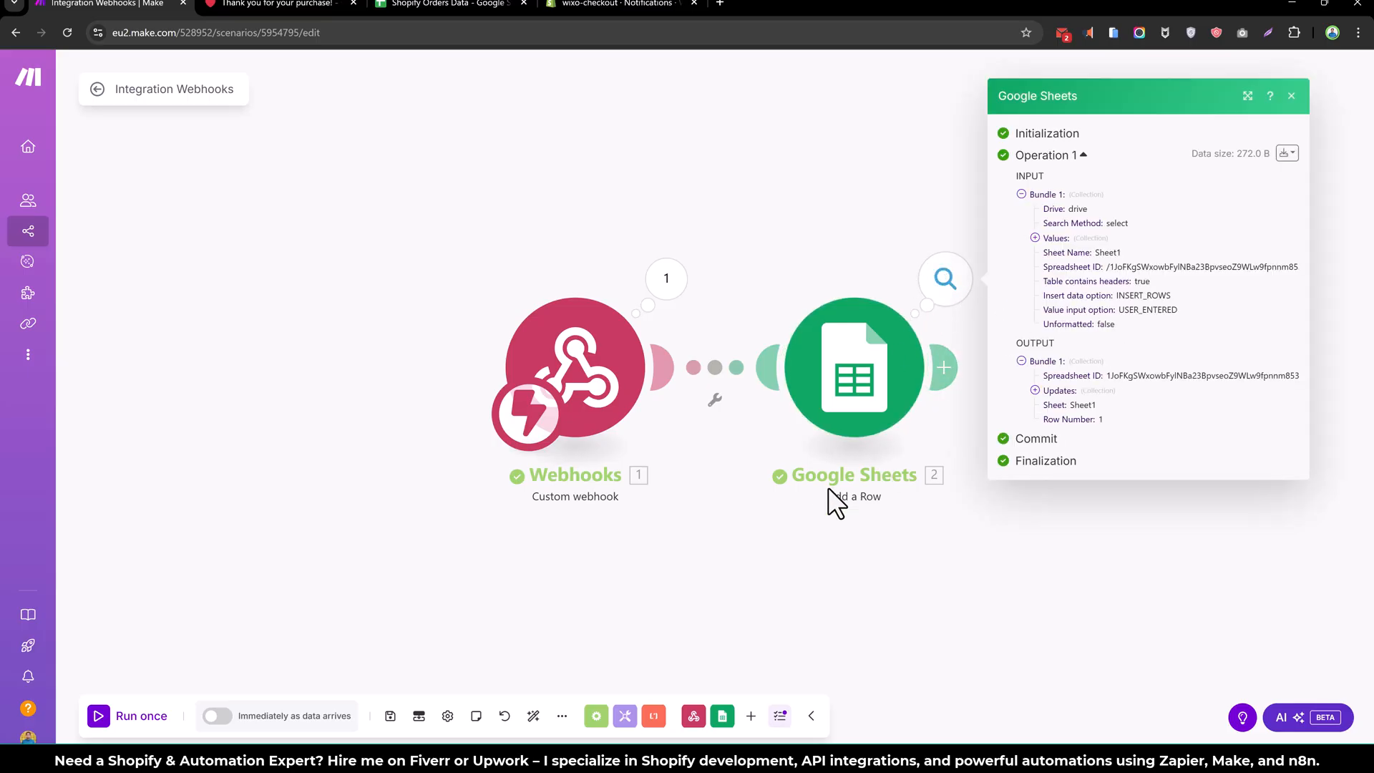
pyautogui.click(442, 6)
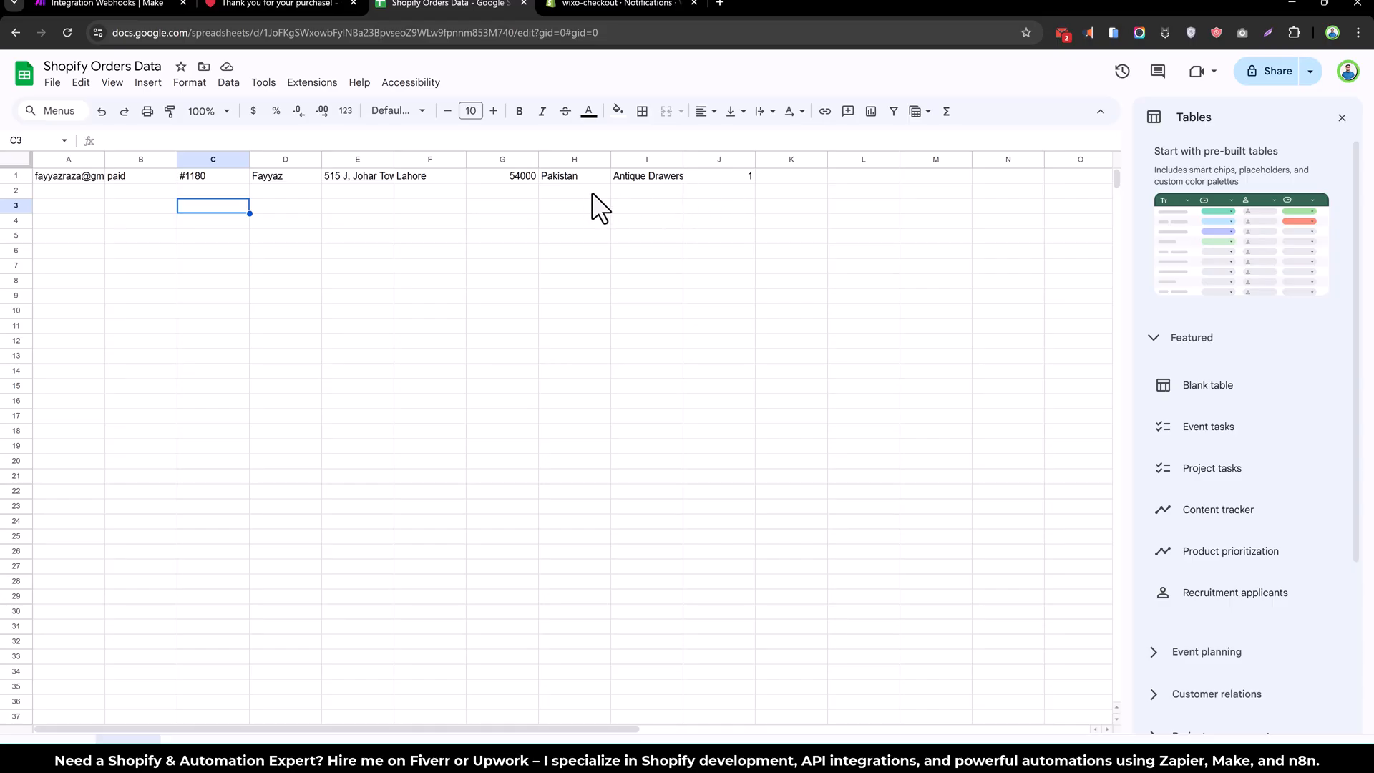
pyautogui.moveTo(597, 224)
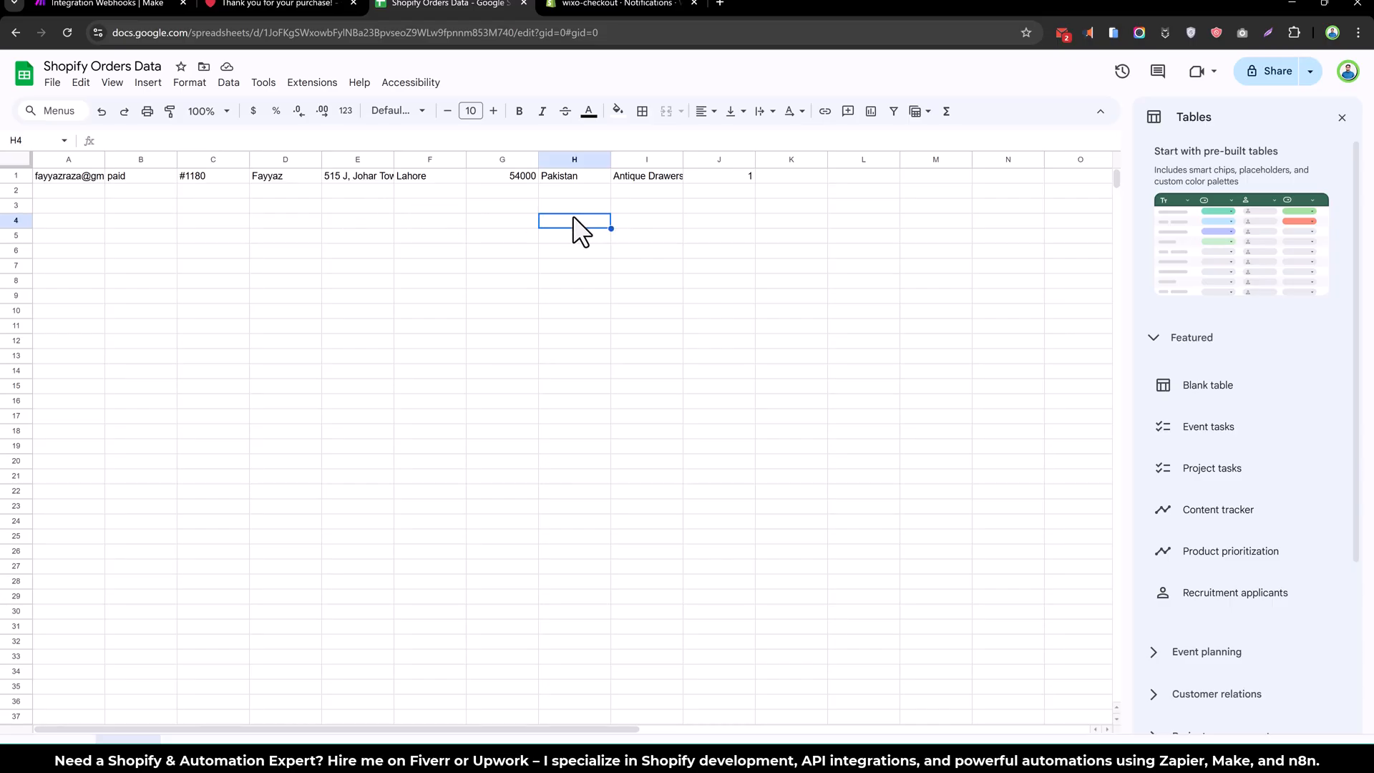
# Check the order #1180 row in the sheet, then return to the Make scenario editor
pyautogui.click(103, 4)
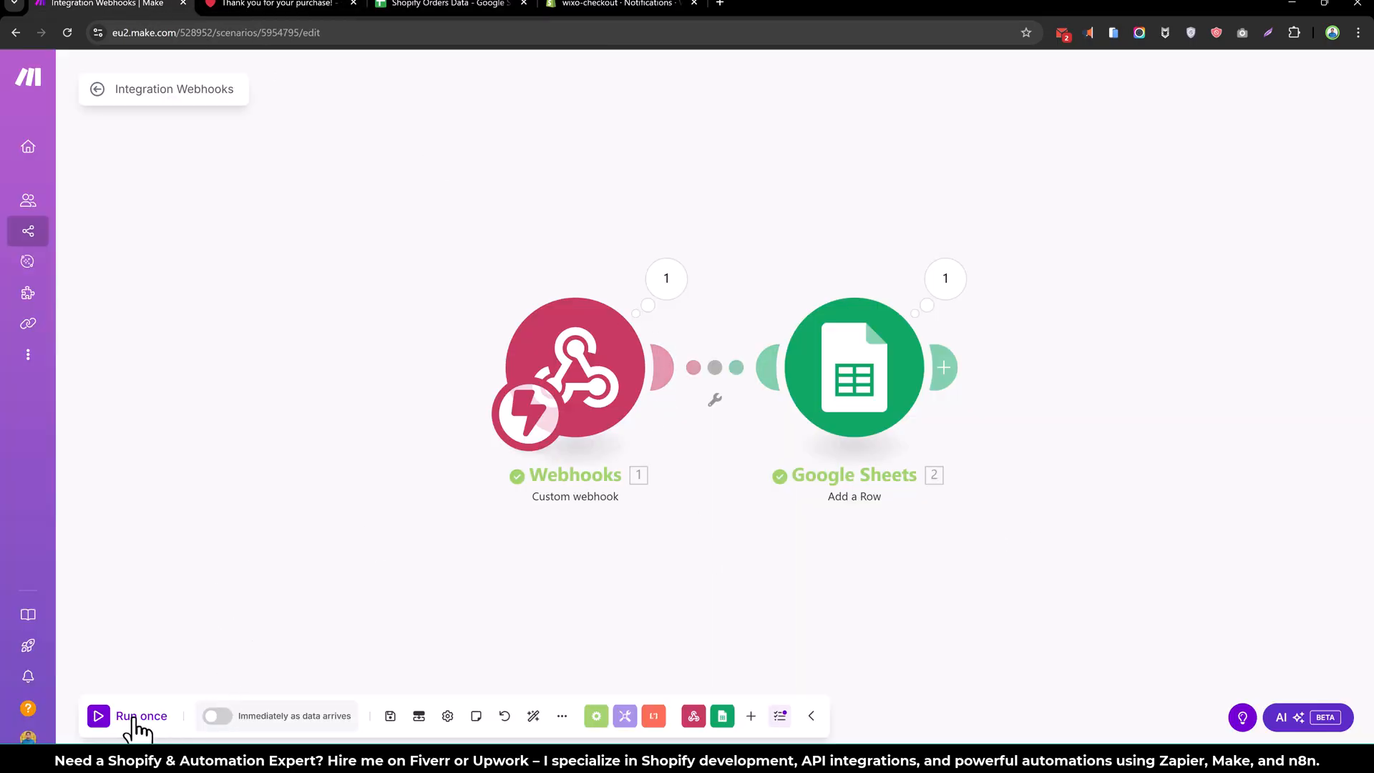
pyautogui.moveTo(419, 716)
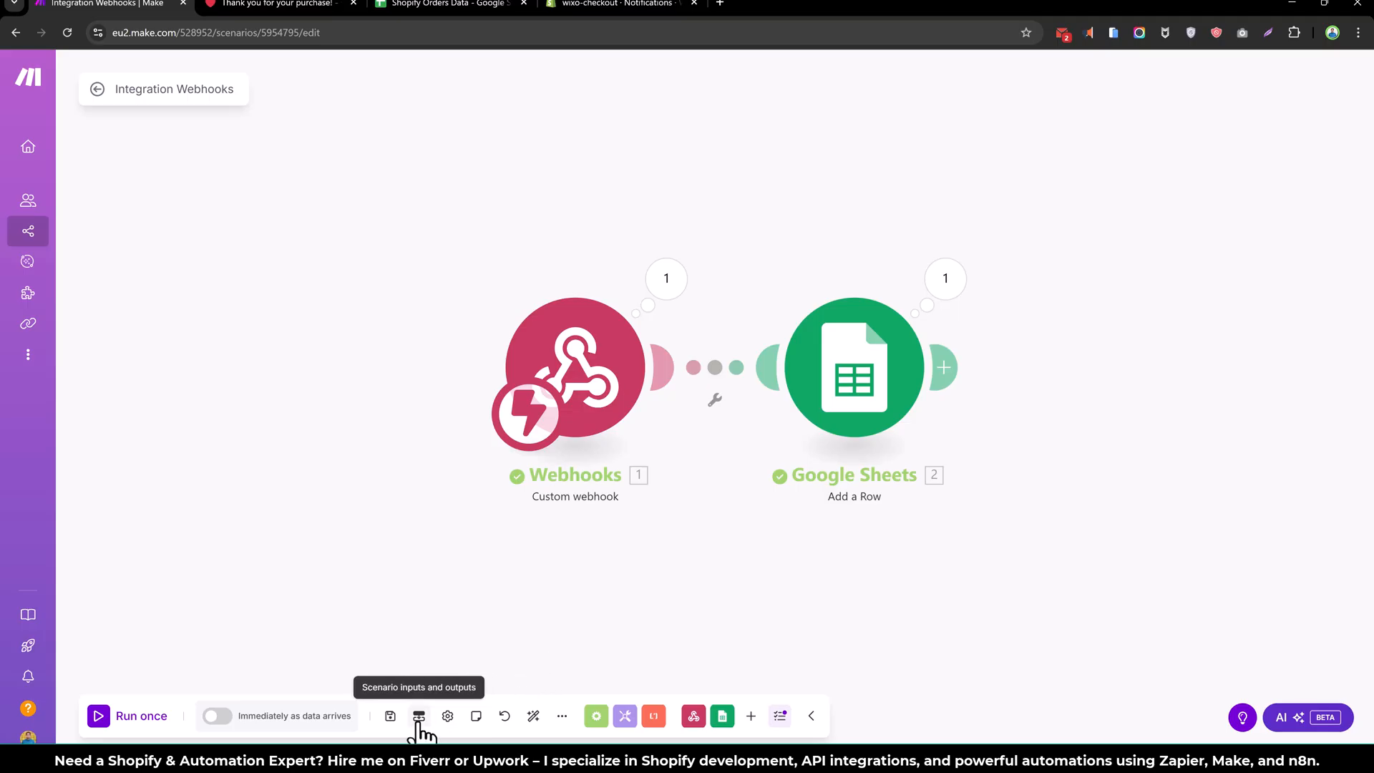
# Save the scenario and schedule it to run immediately as data arrives
pyautogui.click(389, 716)
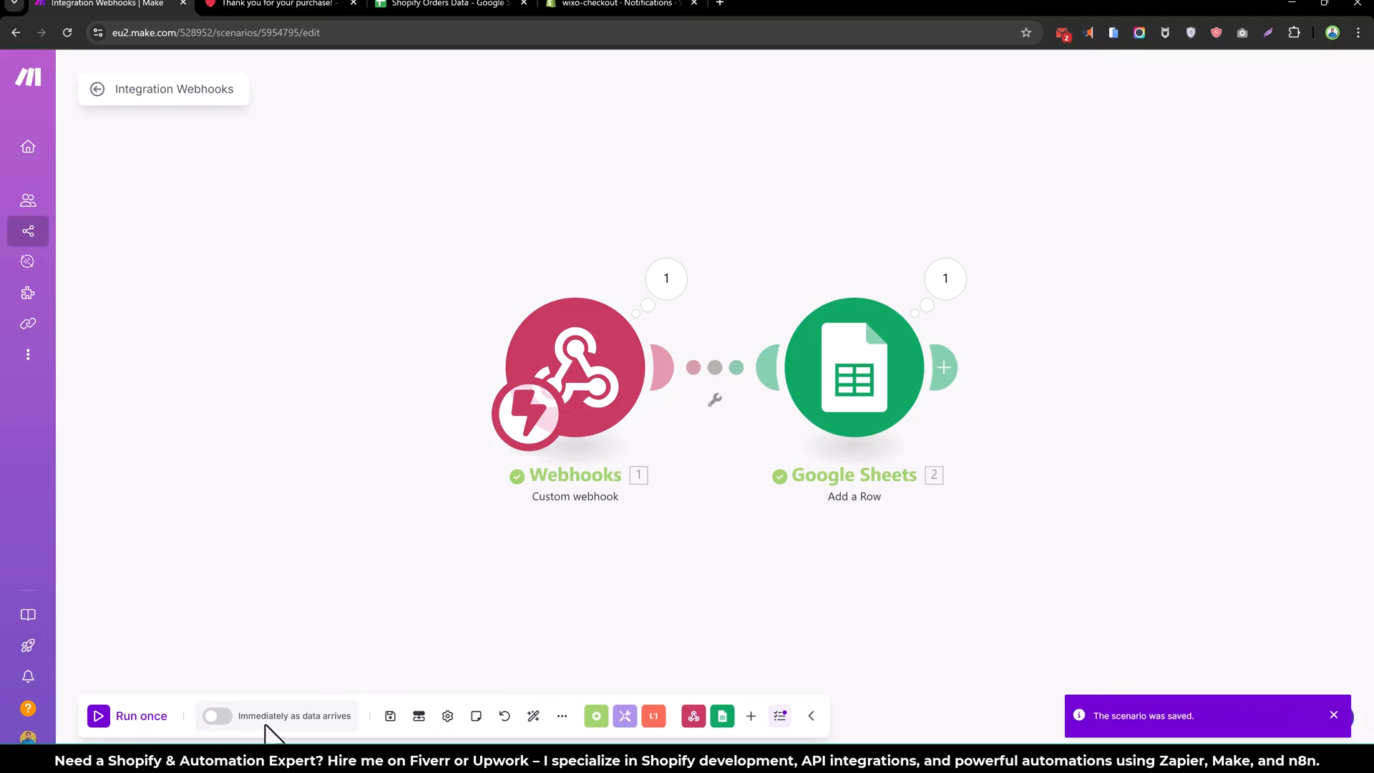
pyautogui.click(216, 716)
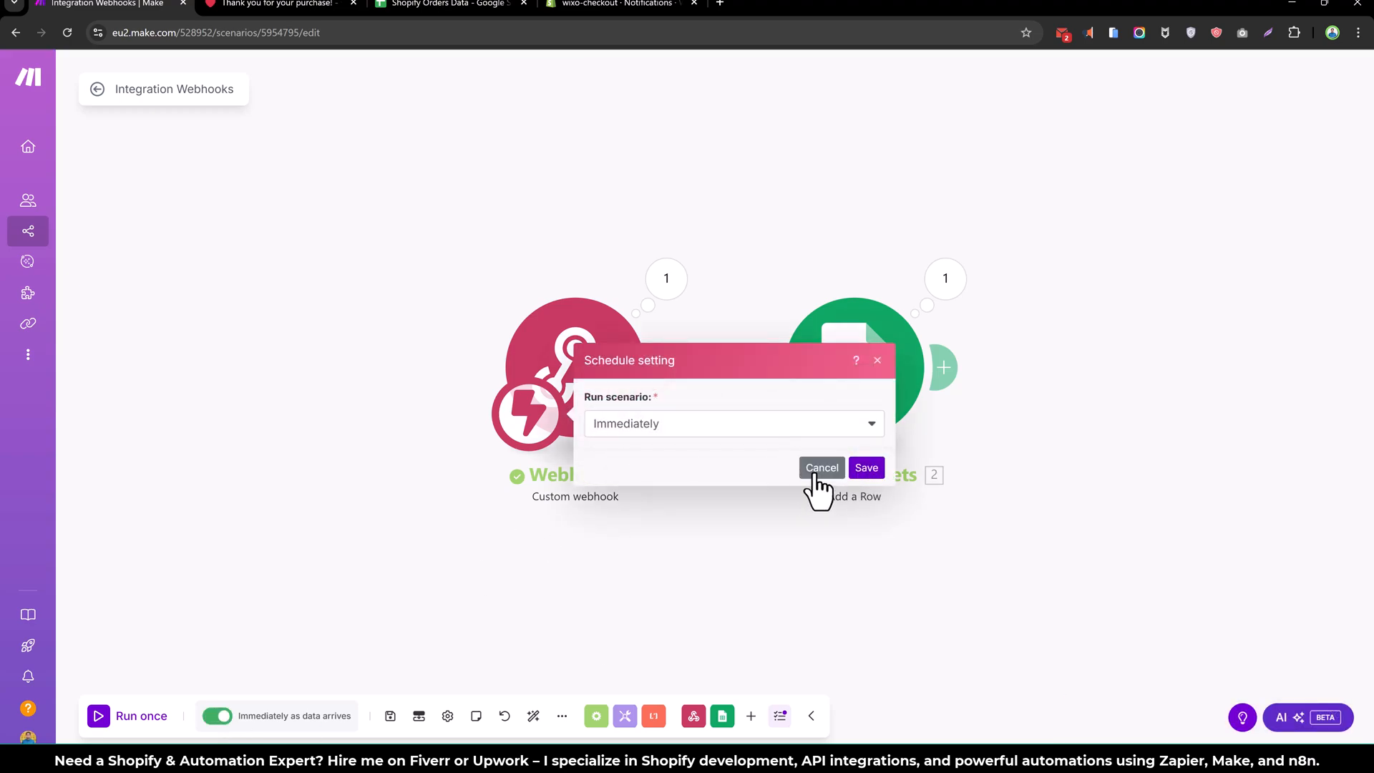
pyautogui.click(864, 467)
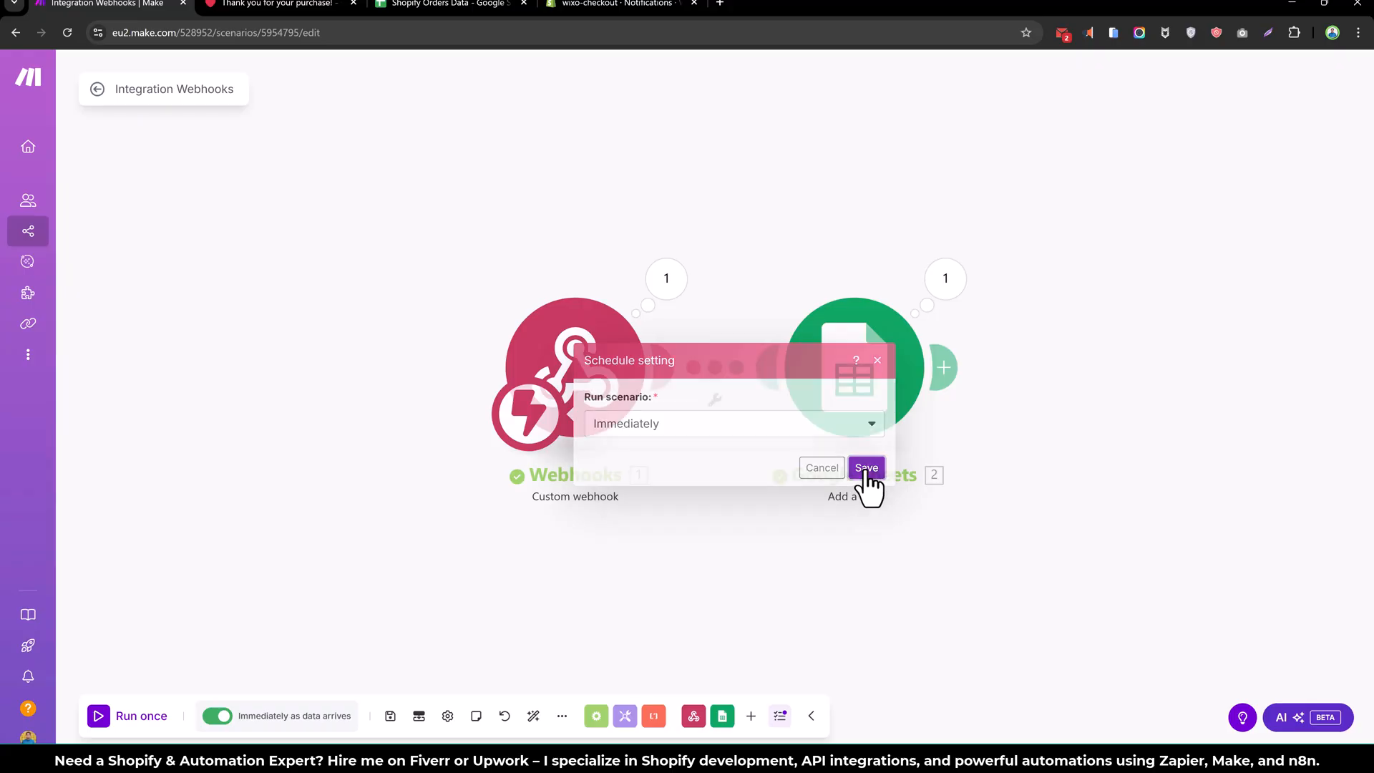
pyautogui.click(864, 466)
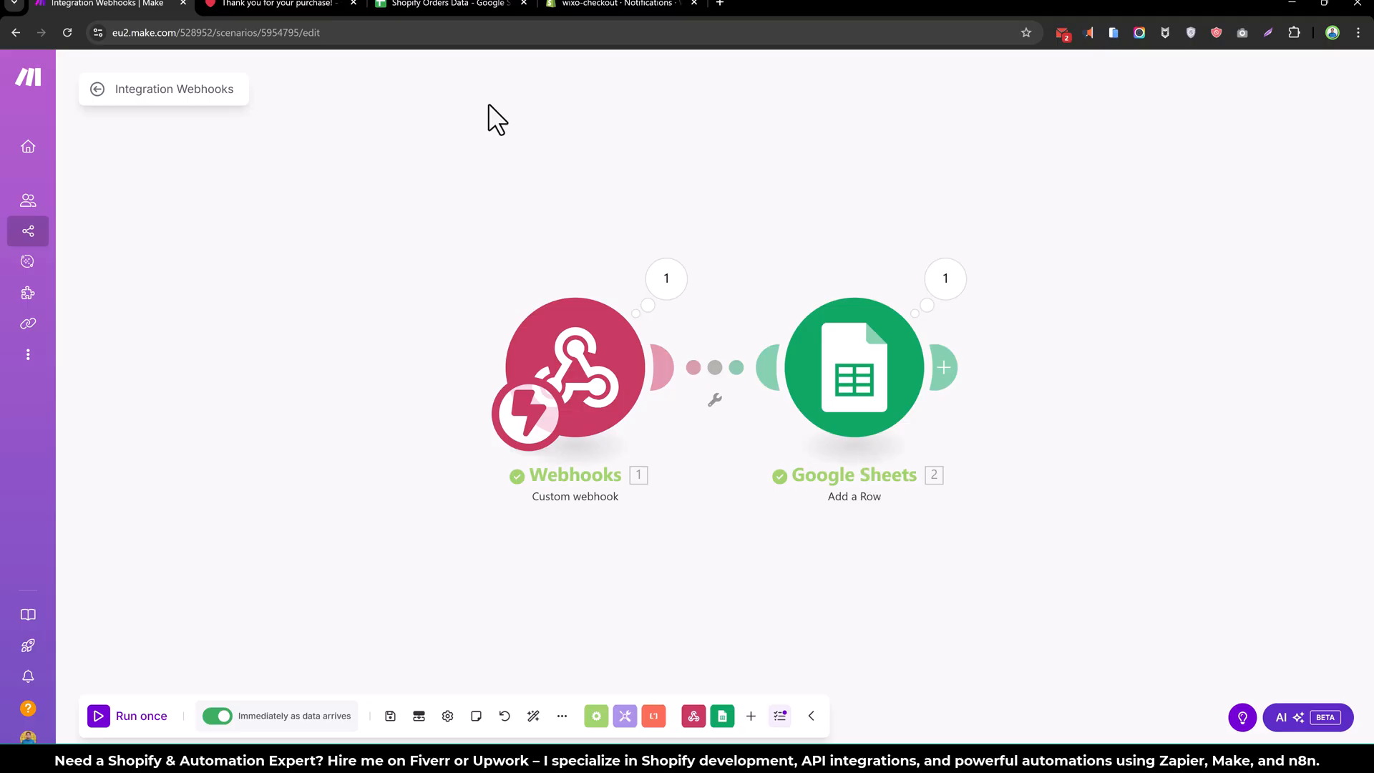
# From the storefront, add one Blue Silk Tuxedo to the cart and start checkout
pyautogui.click(272, 3)
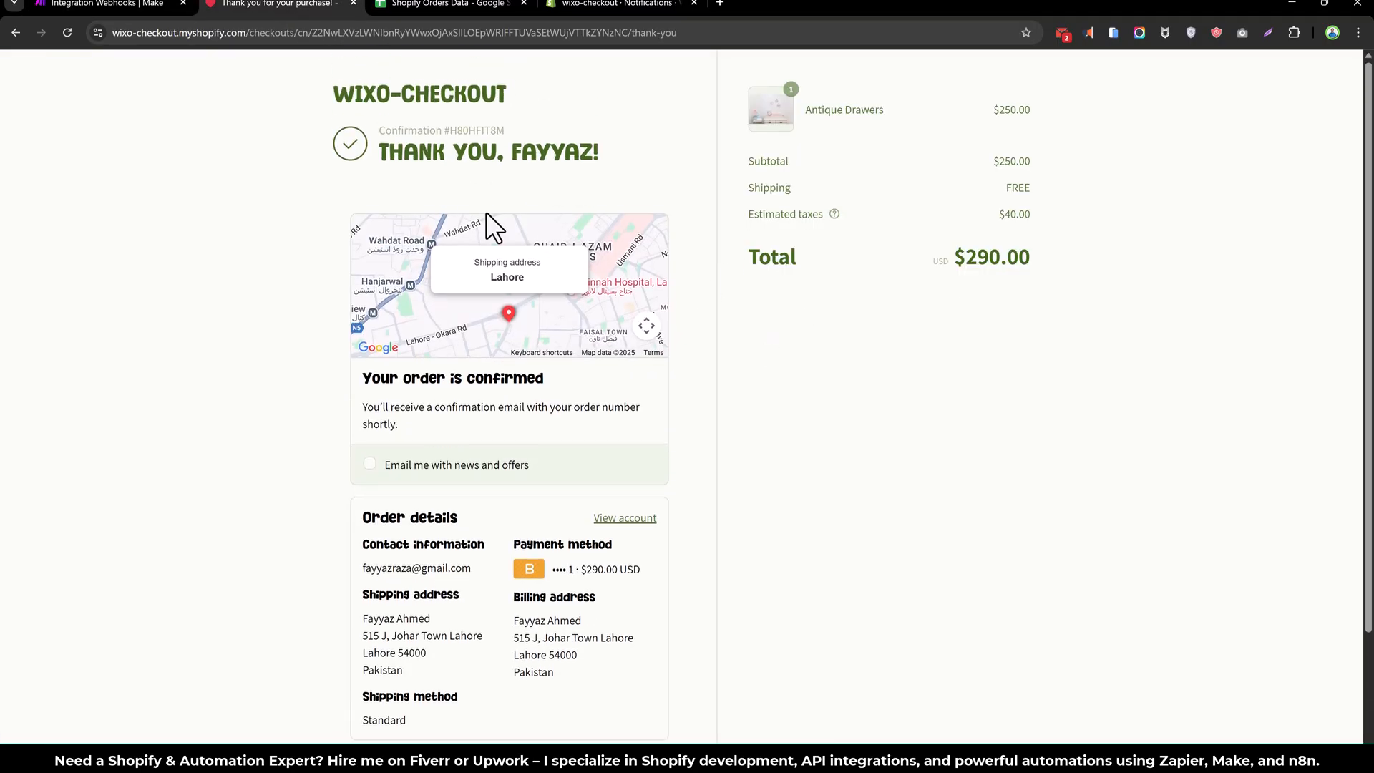
pyautogui.moveTo(389, 110)
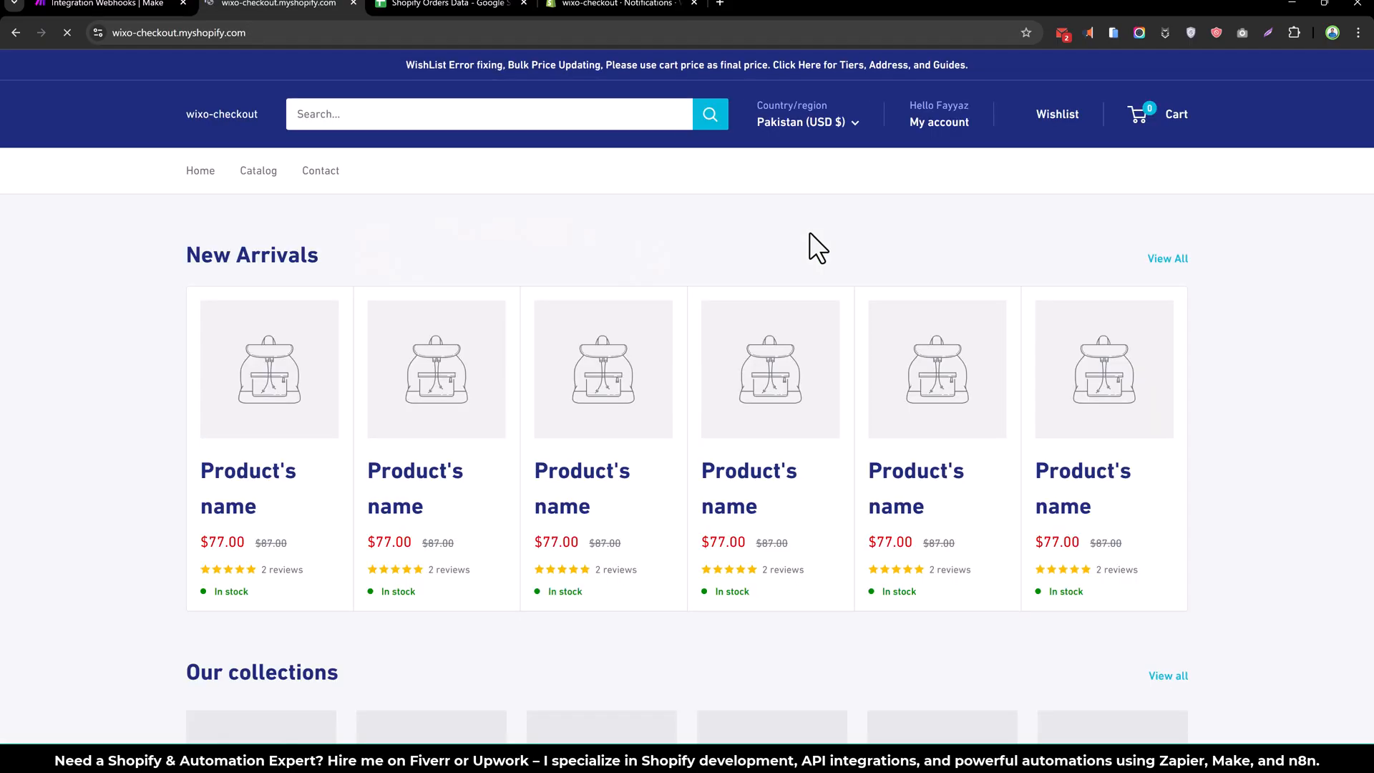
pyautogui.click(1136, 114)
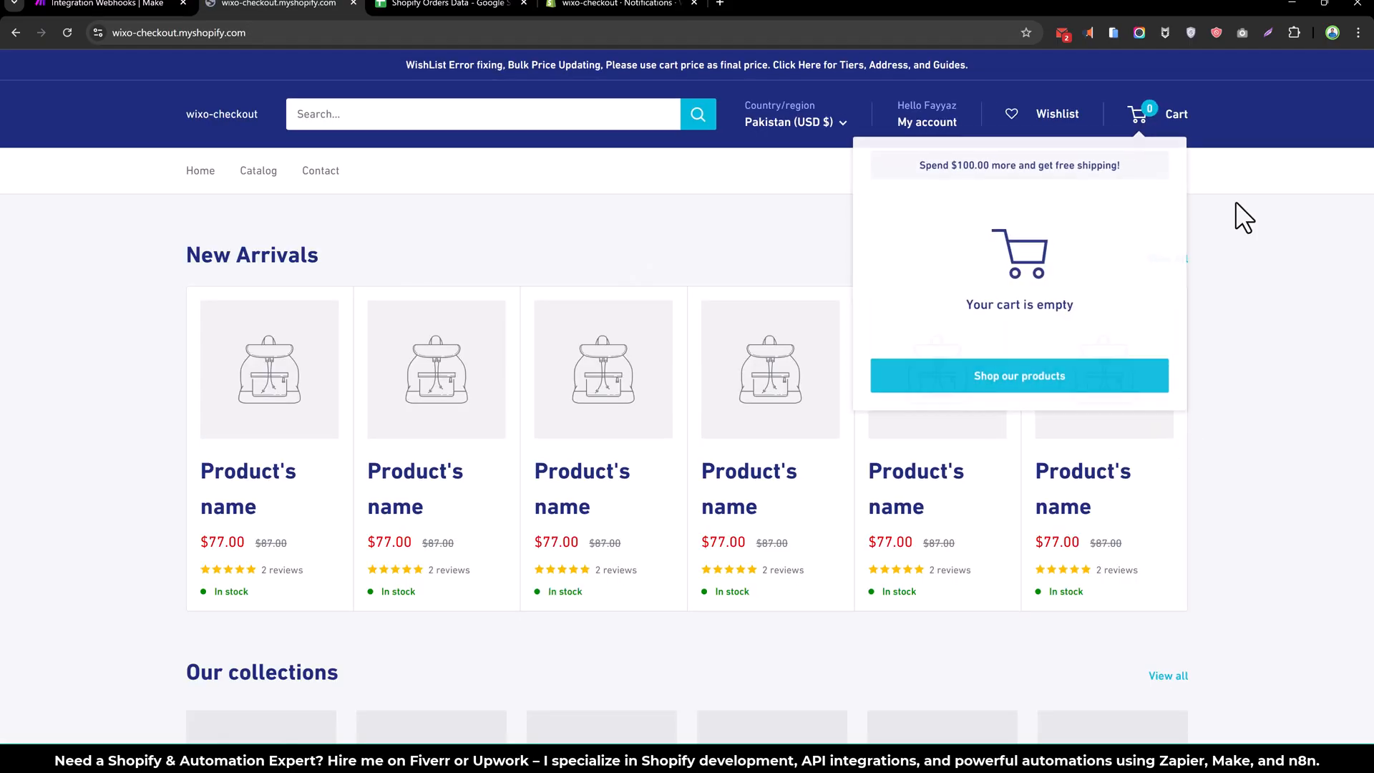
pyautogui.click(1137, 114)
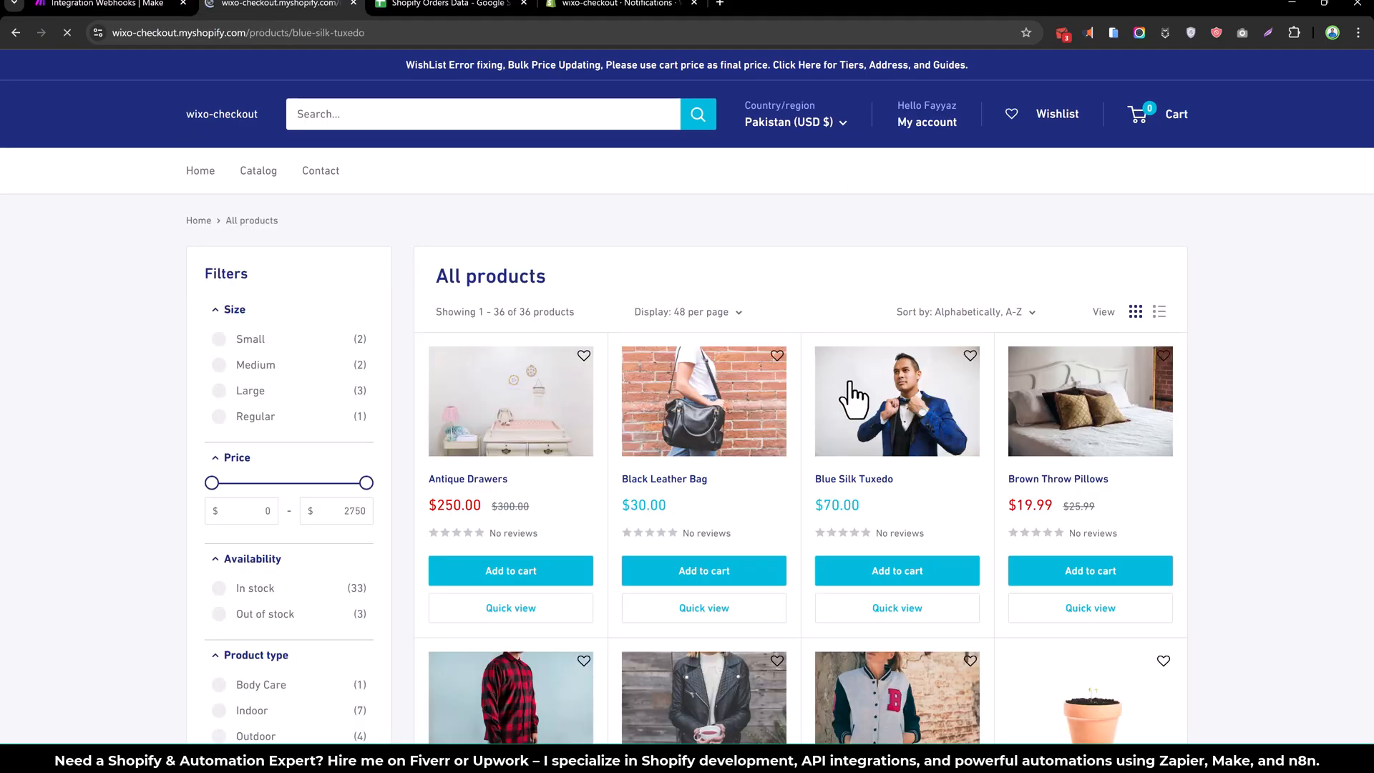
pyautogui.click(896, 400)
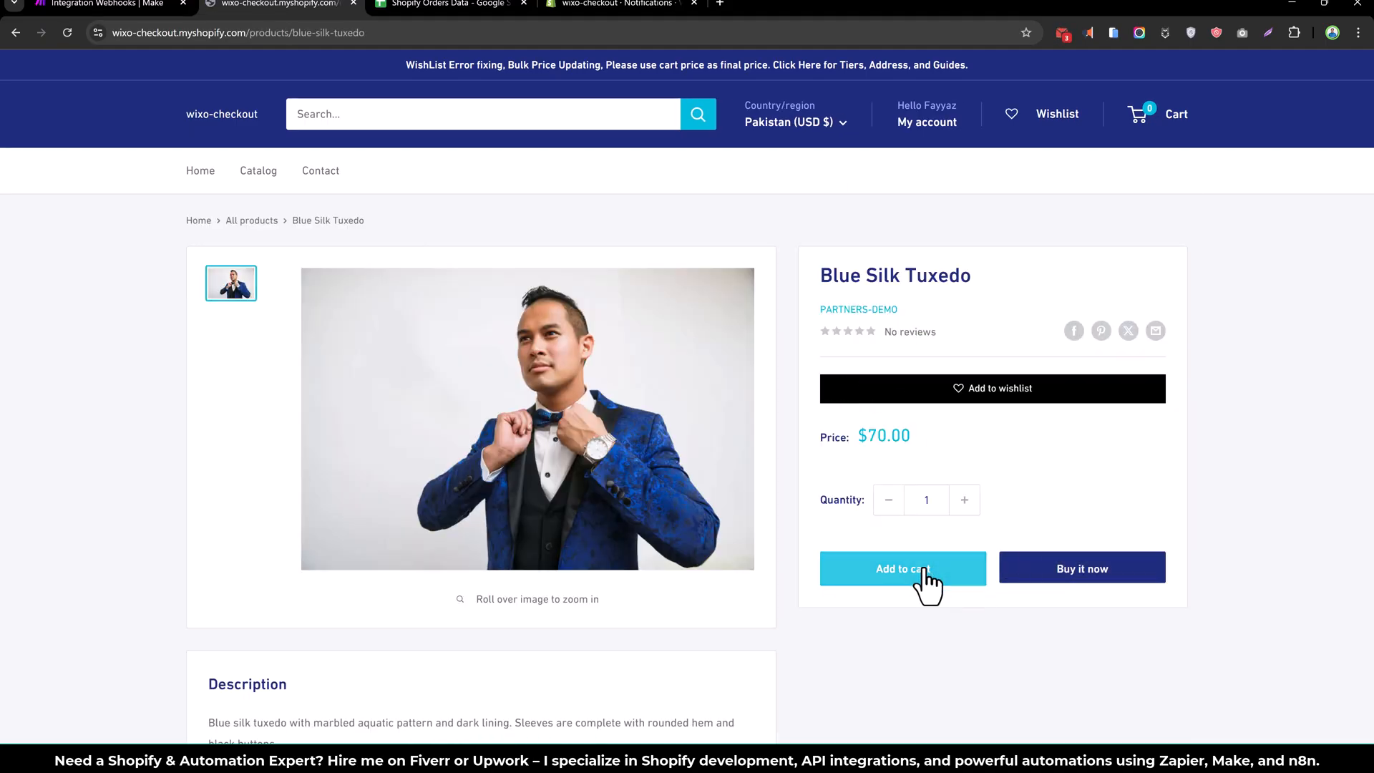
pyautogui.click(902, 568)
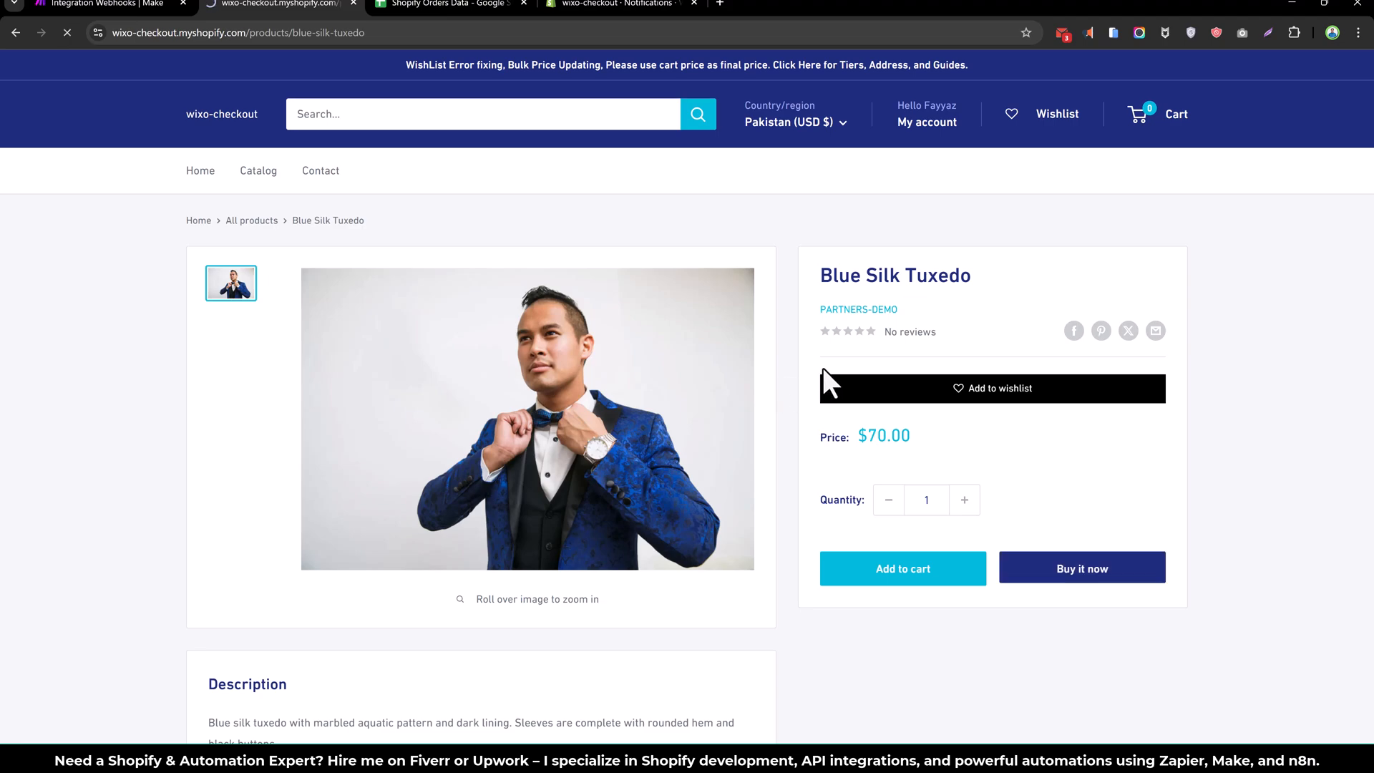
pyautogui.click(1082, 566)
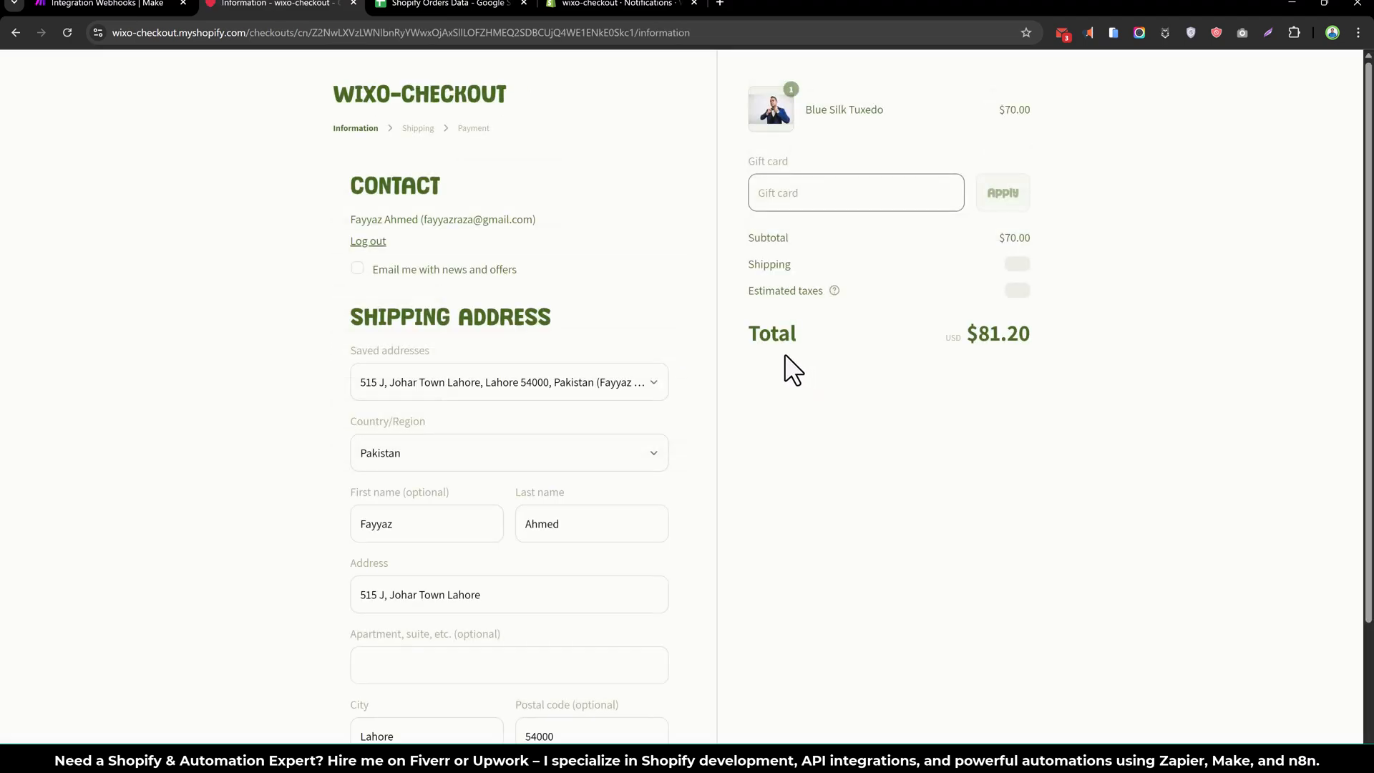
# Enter first name Ali and address Wapda Town Lahore, then continue to shipping
pyautogui.scroll(-3)
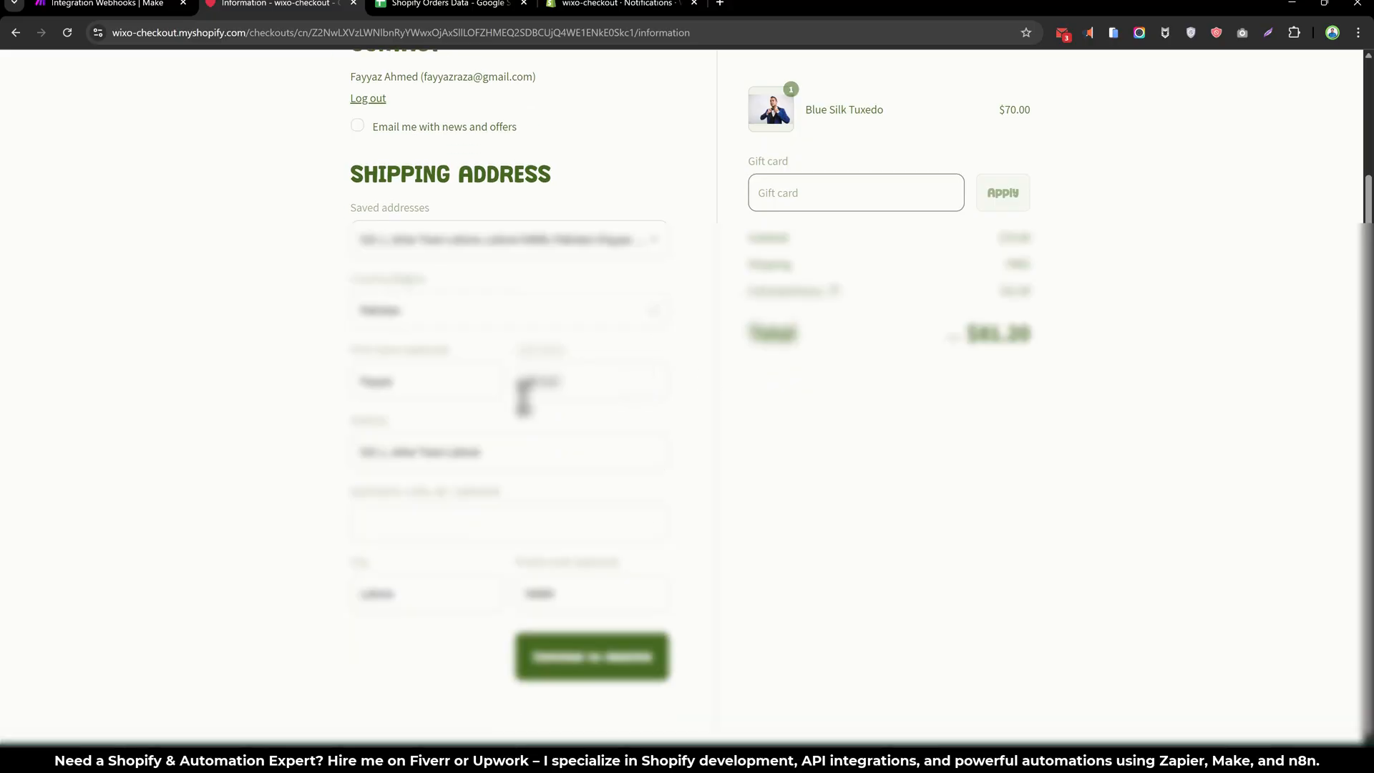
pyautogui.click(424, 381)
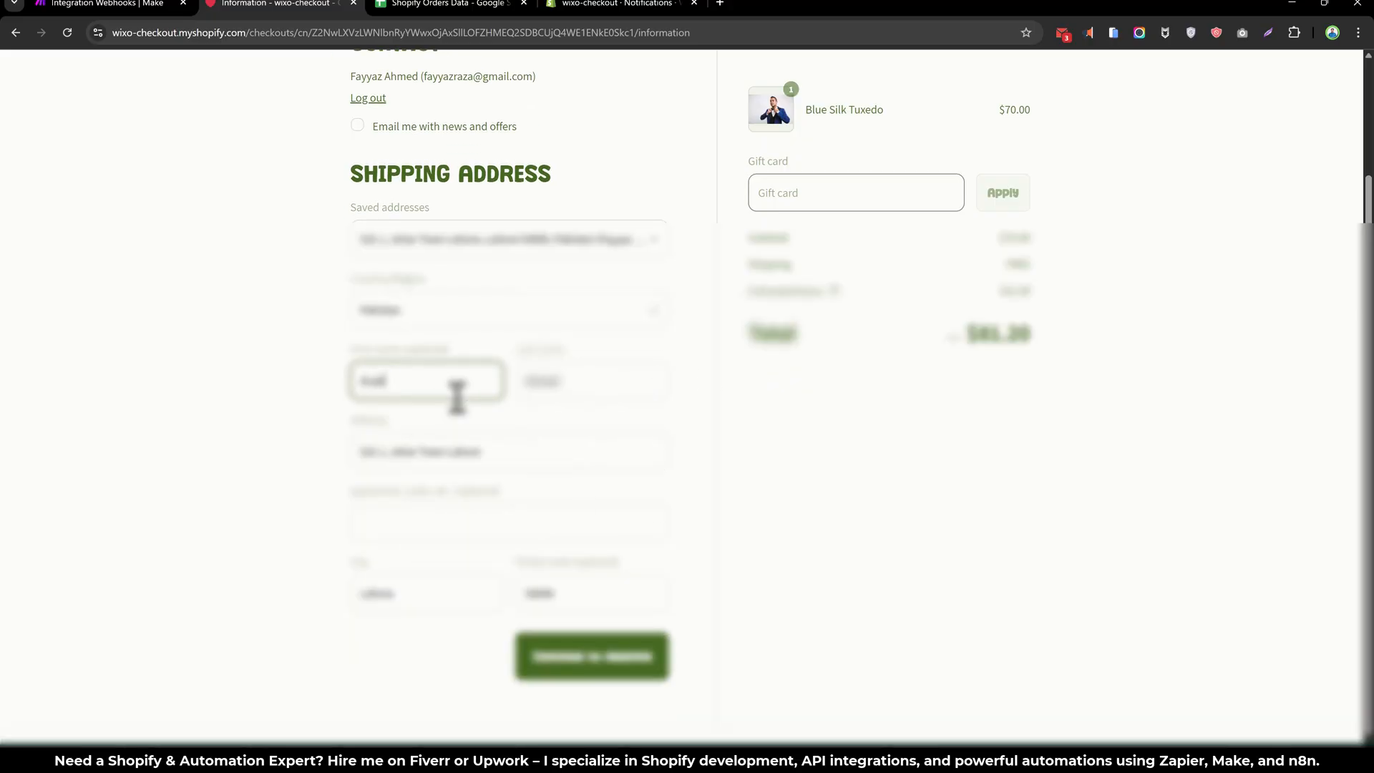
pyautogui.write('Ali')
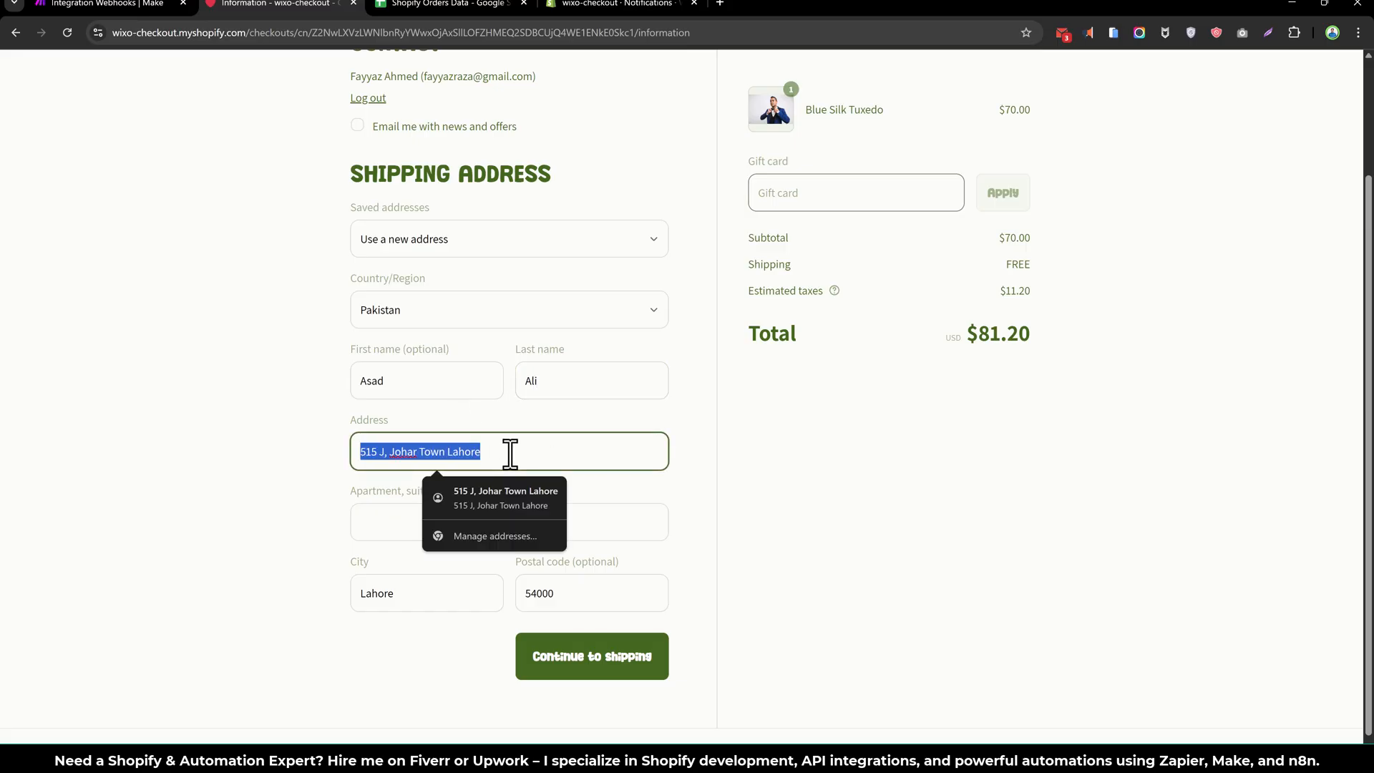
pyautogui.write('Wapda Town')
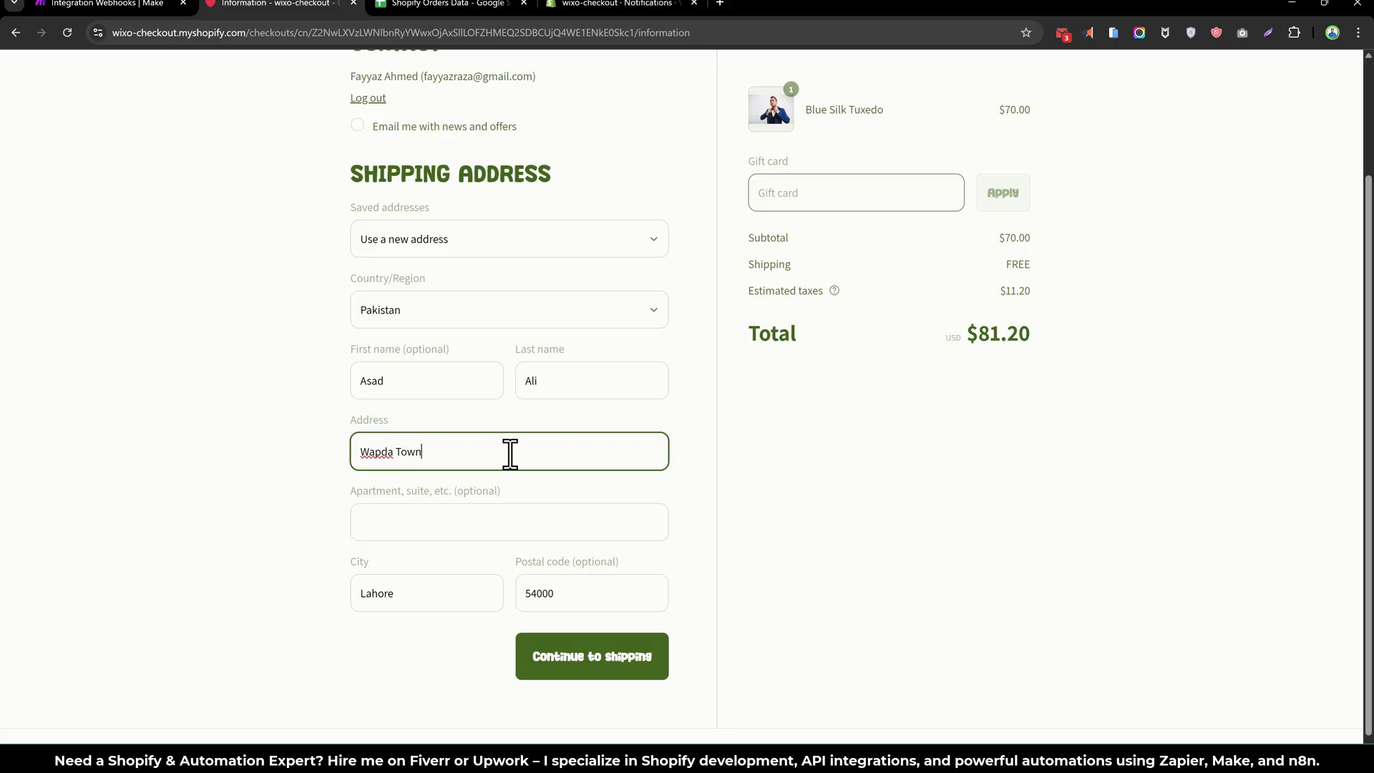
pyautogui.write('Lahore')
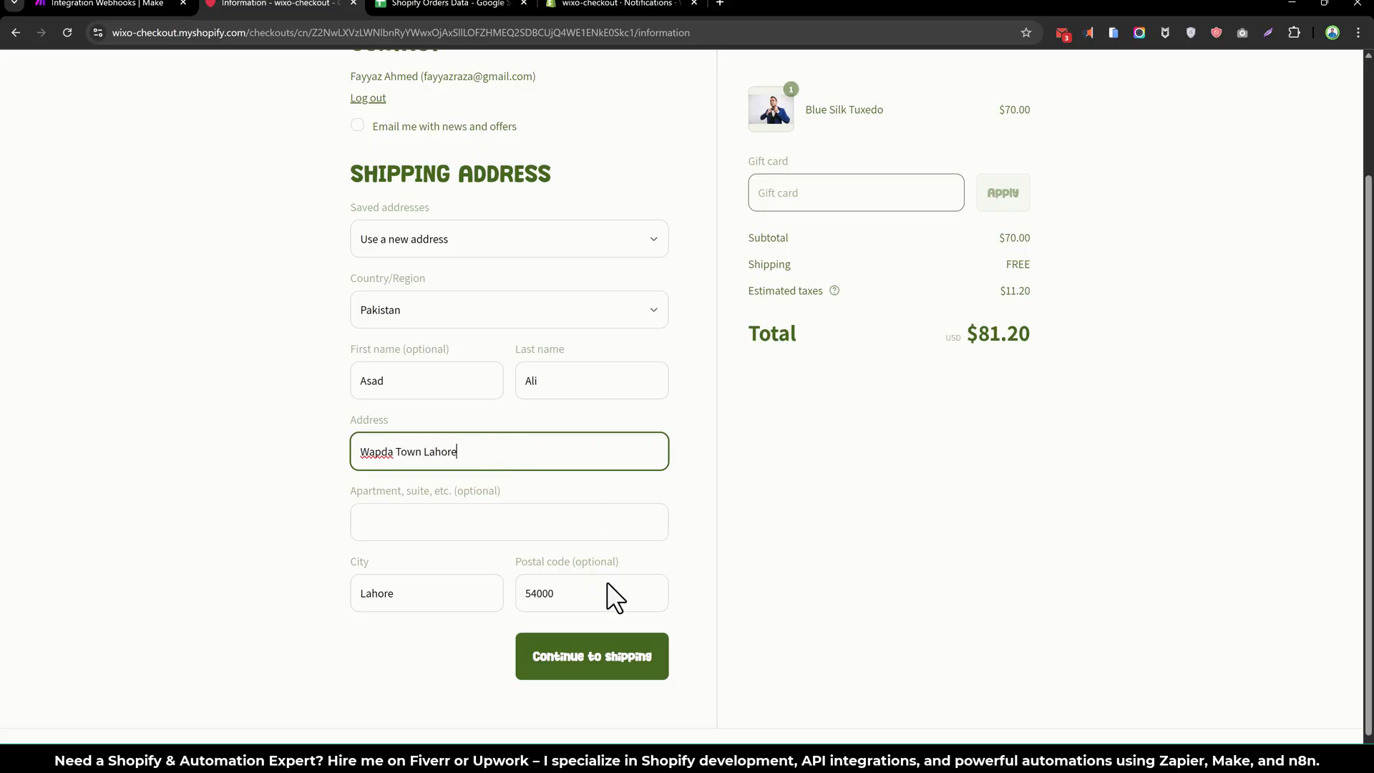
pyautogui.click(591, 656)
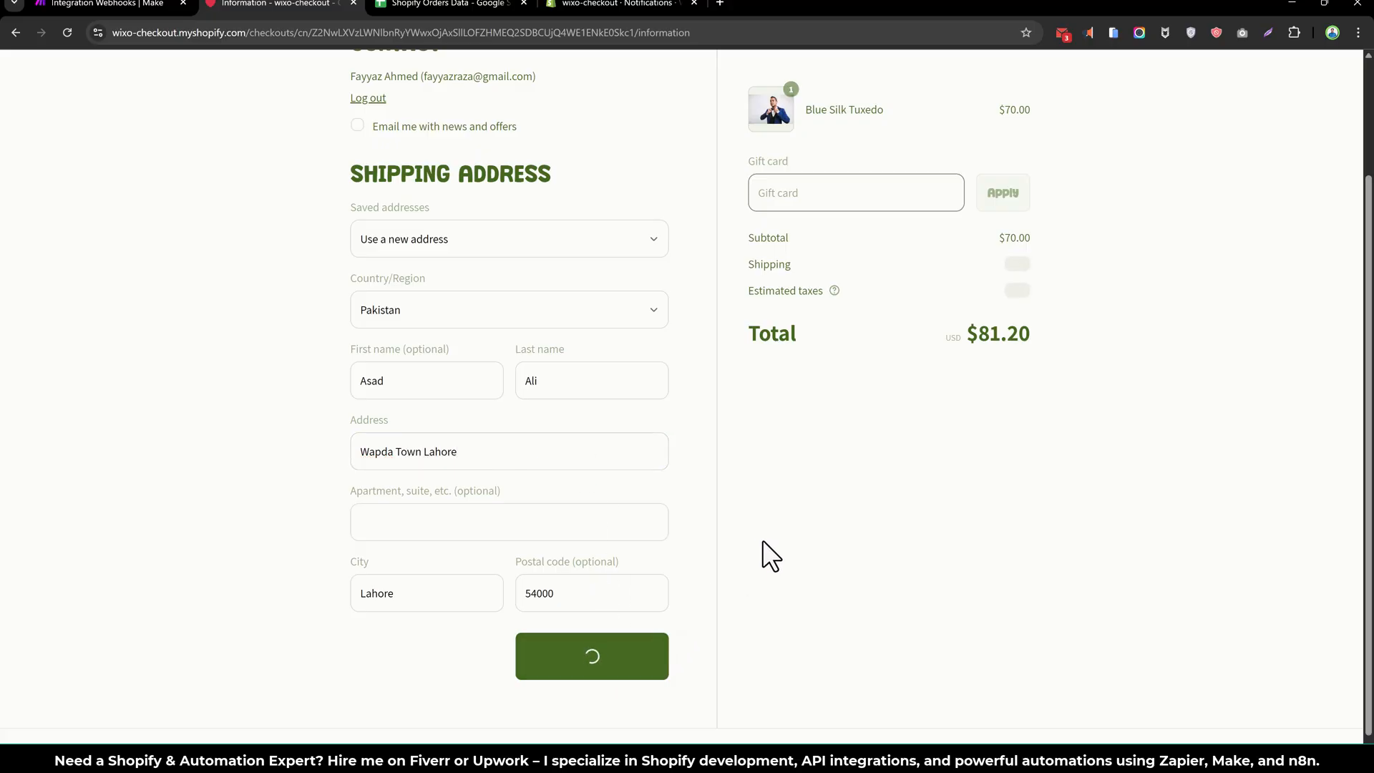
pyautogui.click(591, 656)
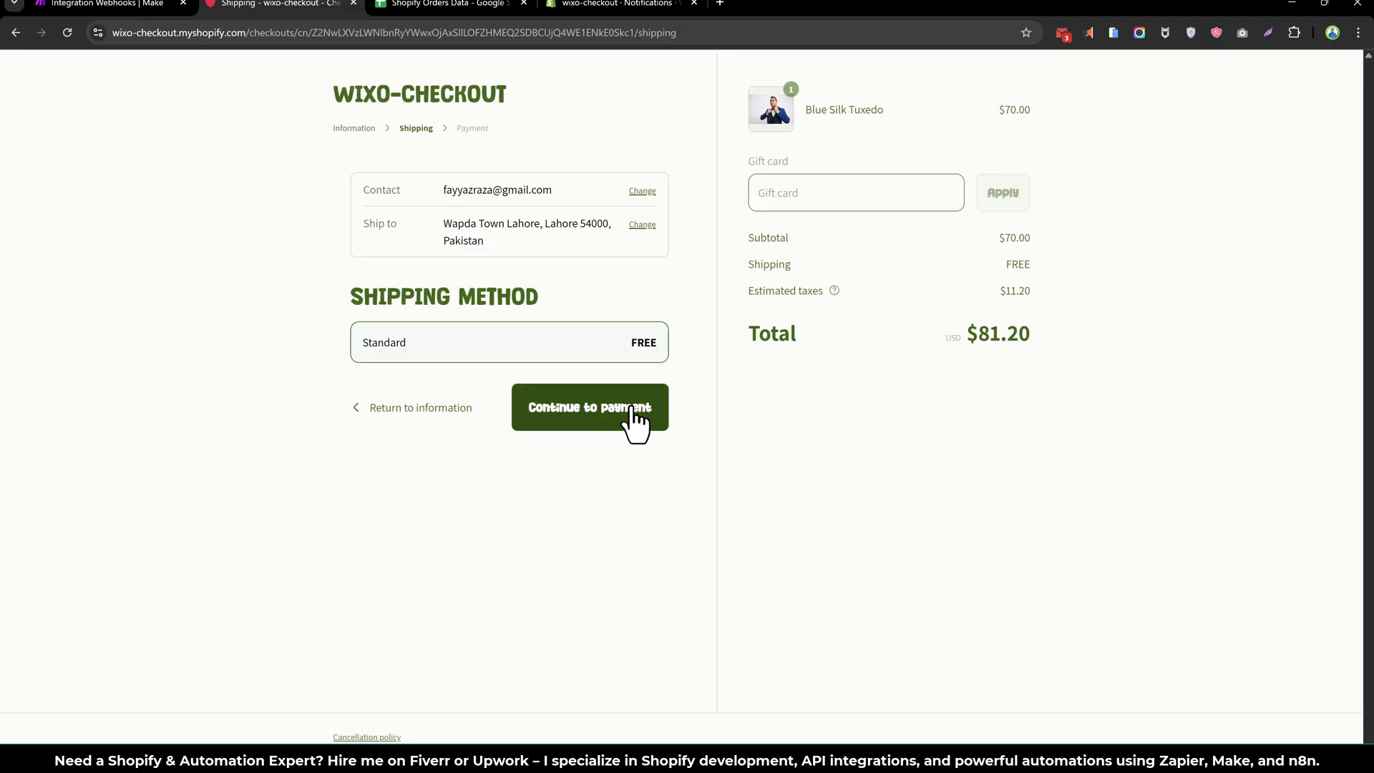
# Enter test card details with security code 125 and pay to place the $81.20 order
pyautogui.click(589, 406)
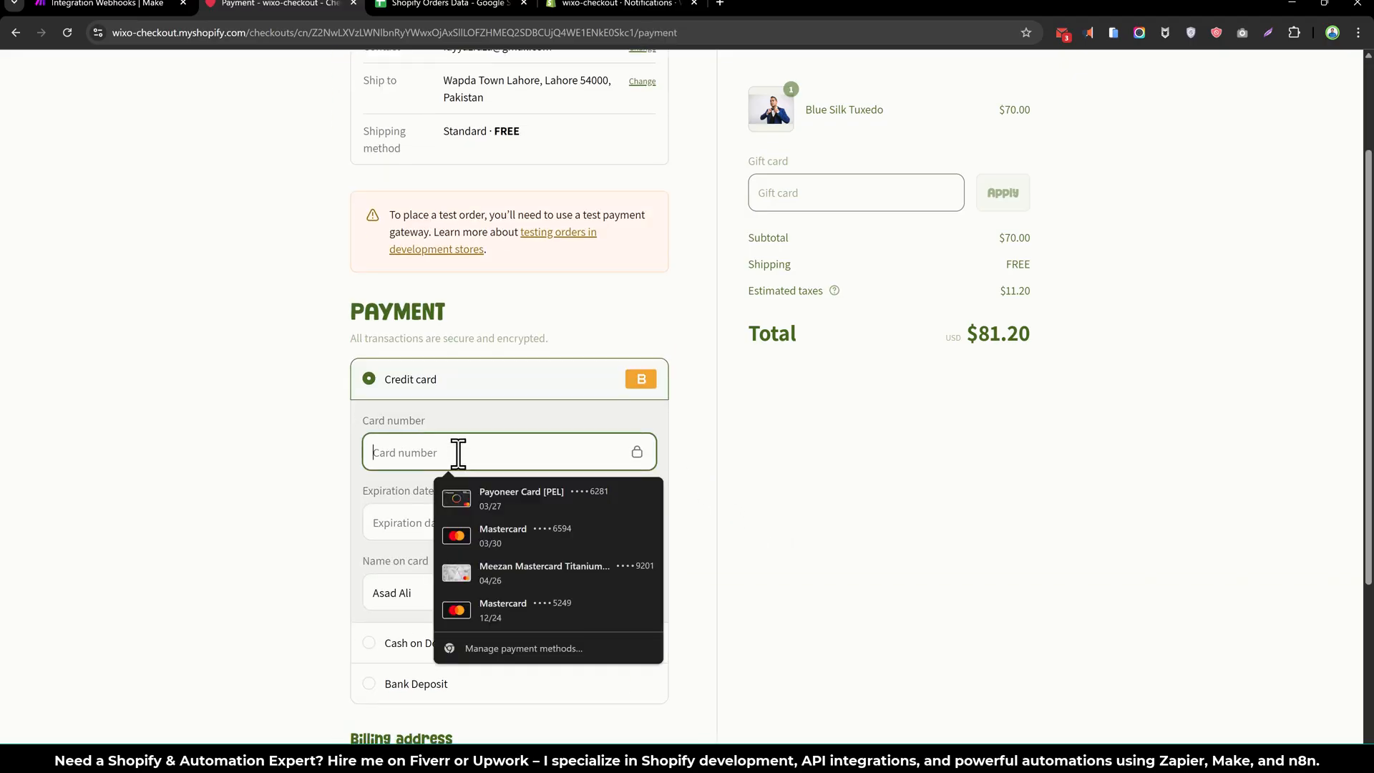
pyautogui.write('1')
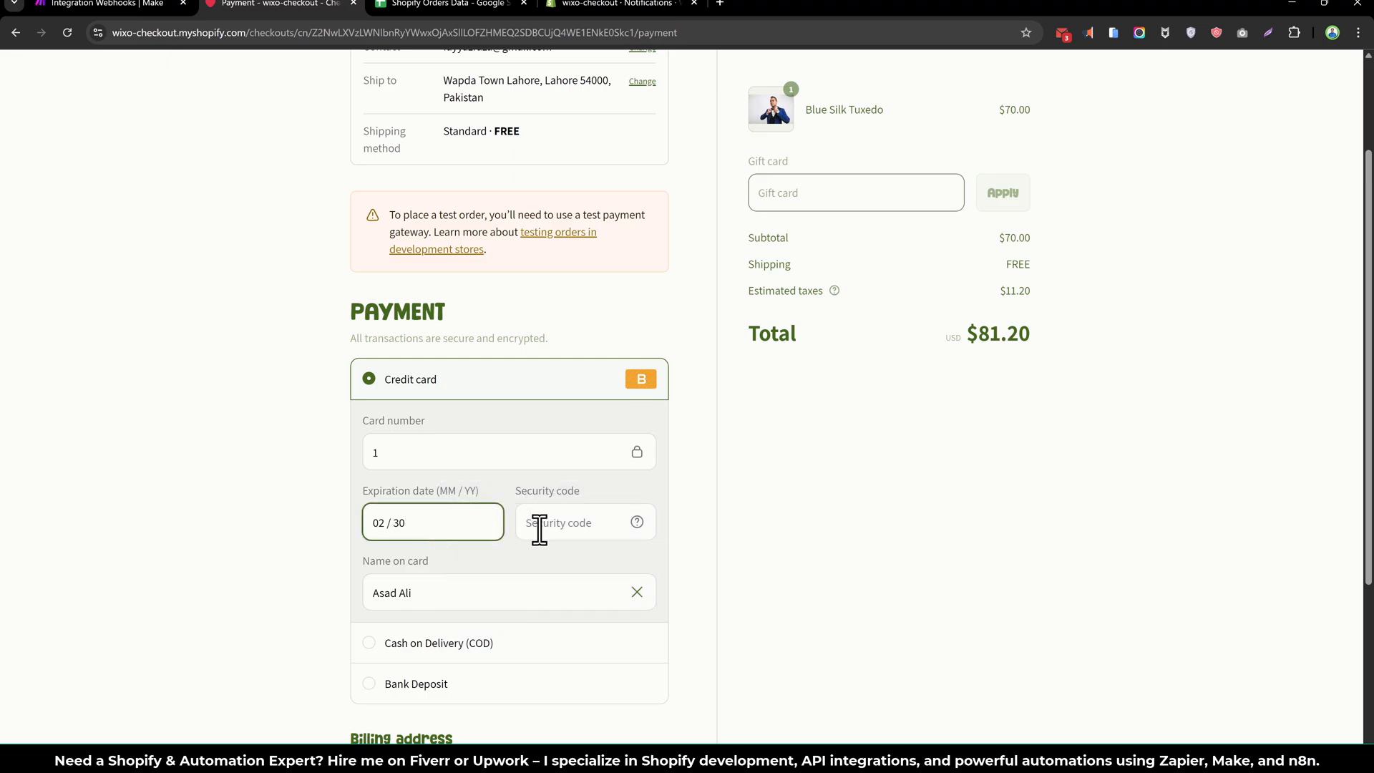
pyautogui.write('125')
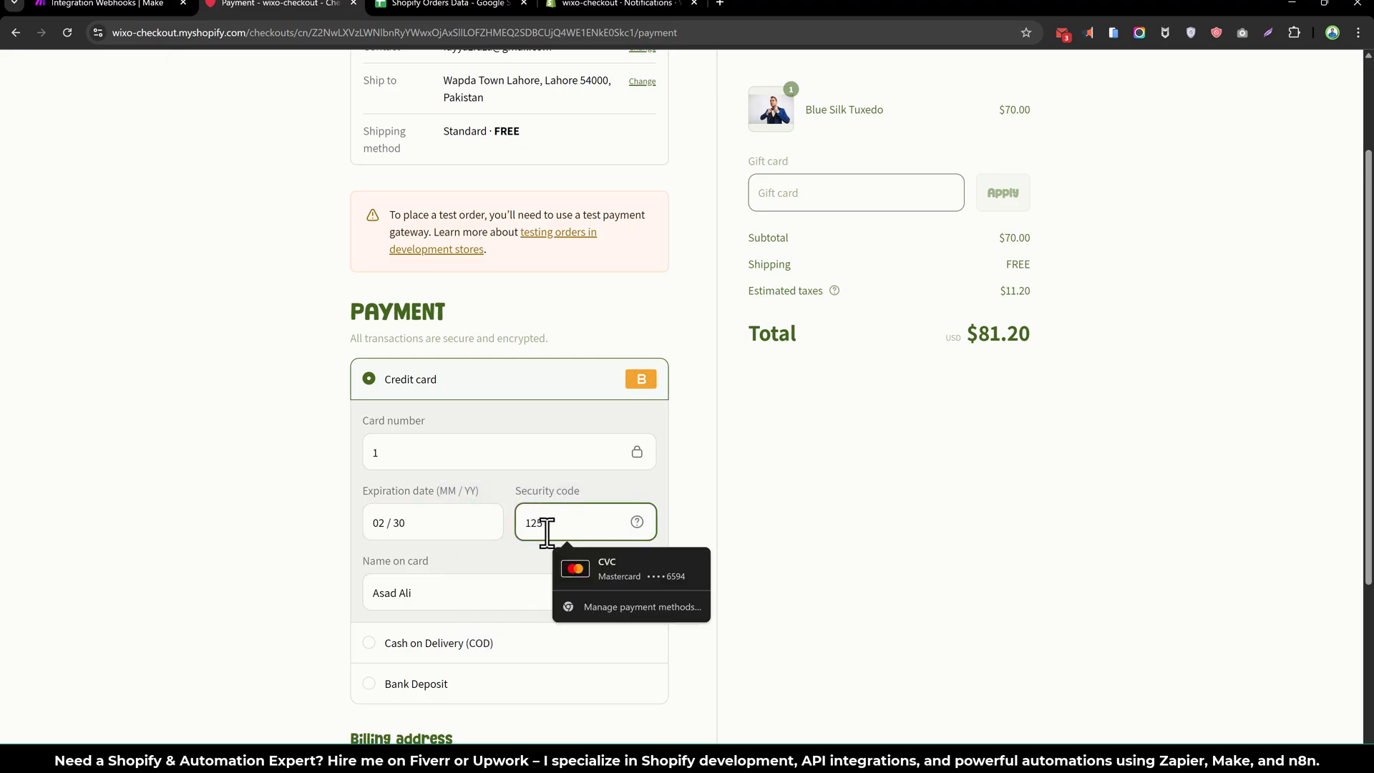
pyautogui.scroll(-3)
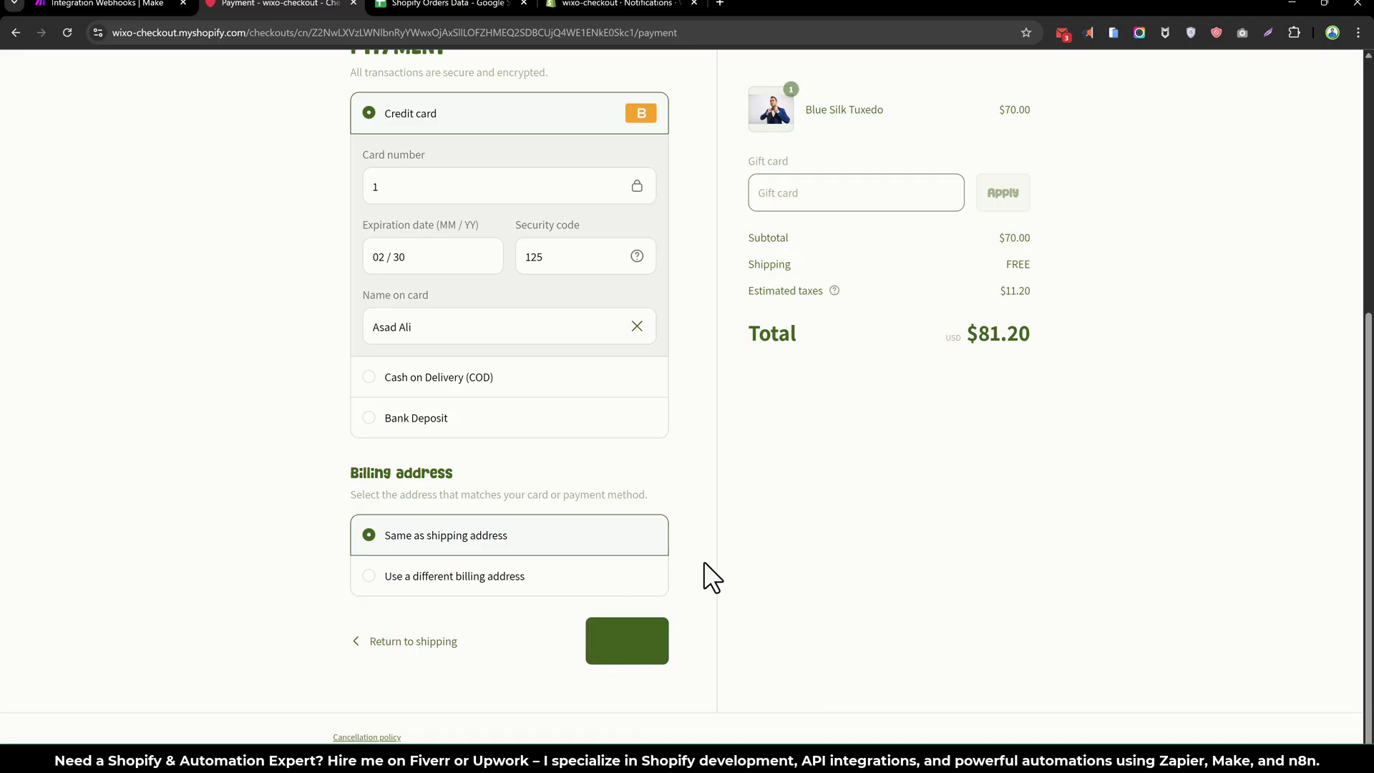
pyautogui.click(625, 641)
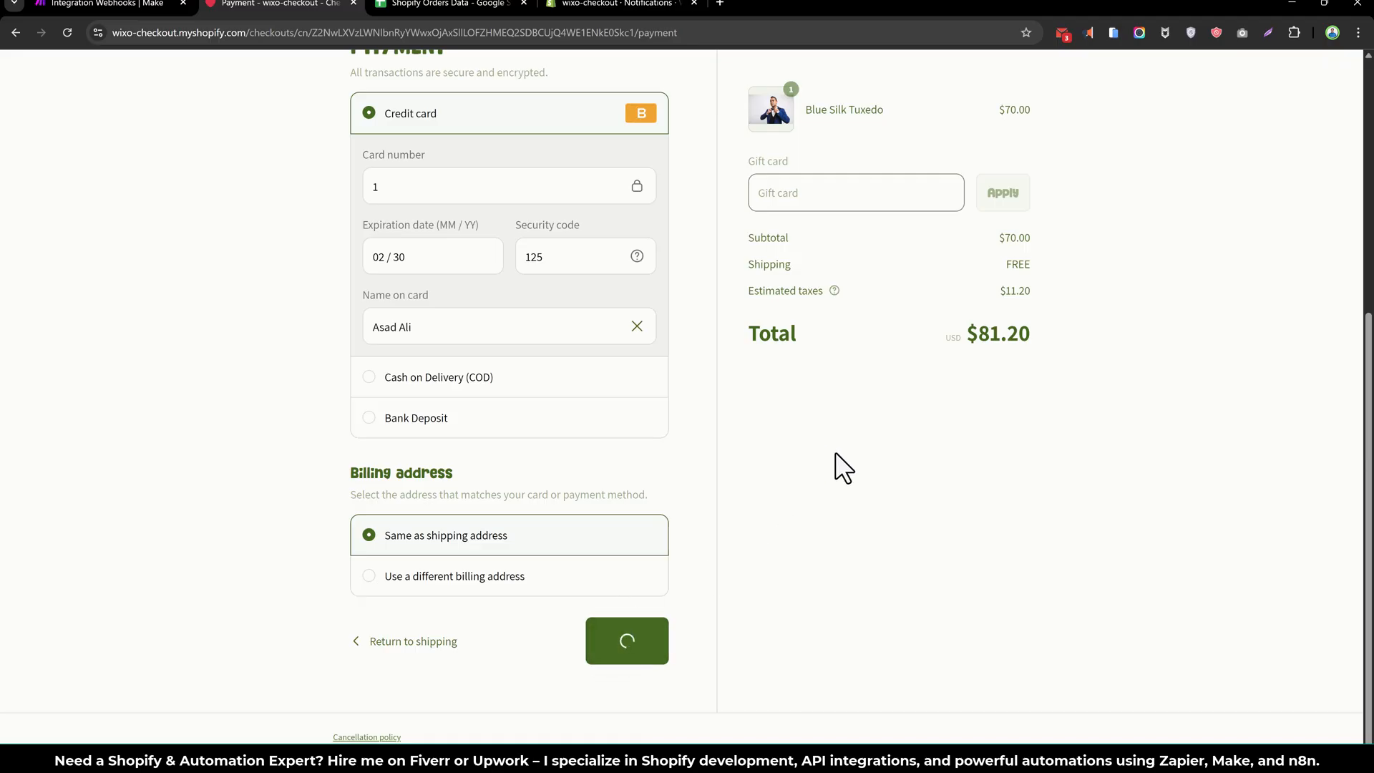
pyautogui.click(625, 641)
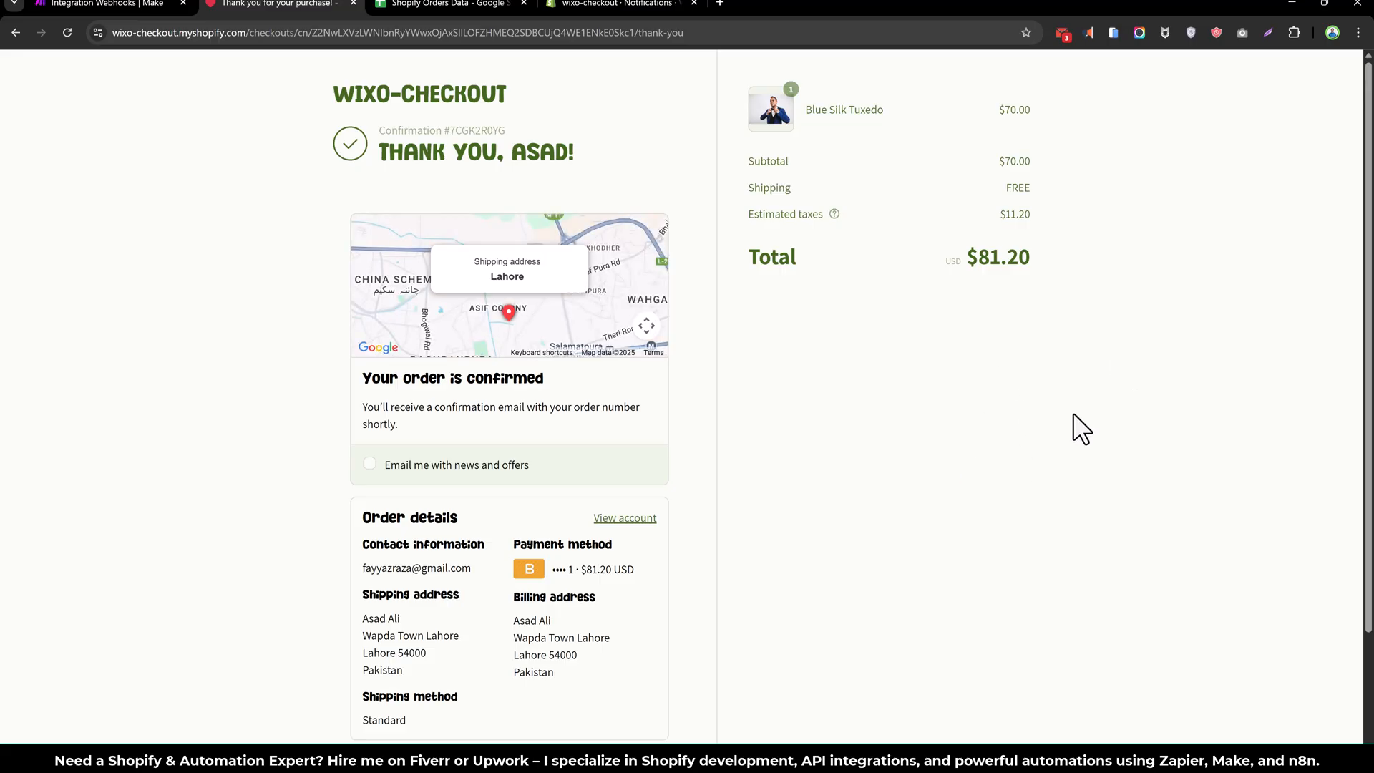
pyautogui.click(443, 3)
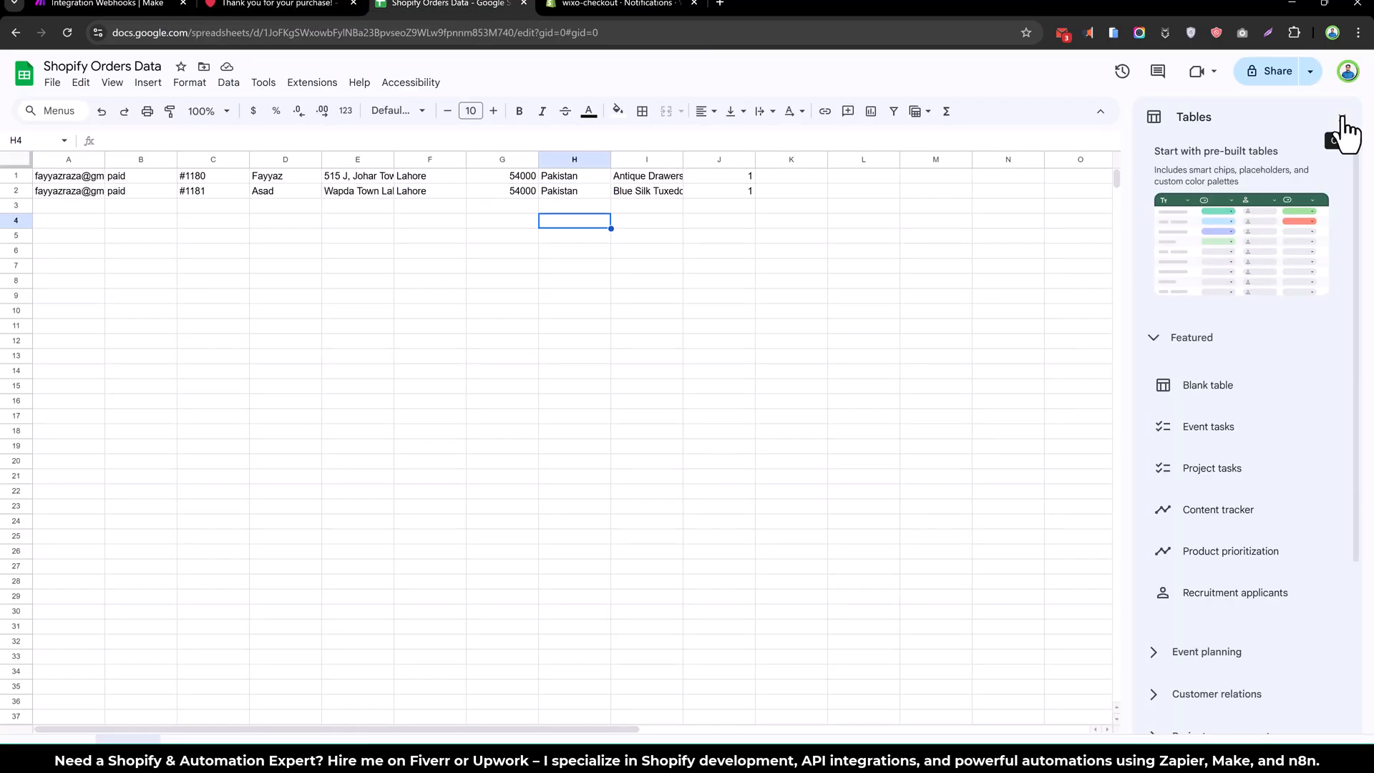
pyautogui.click(1348, 116)
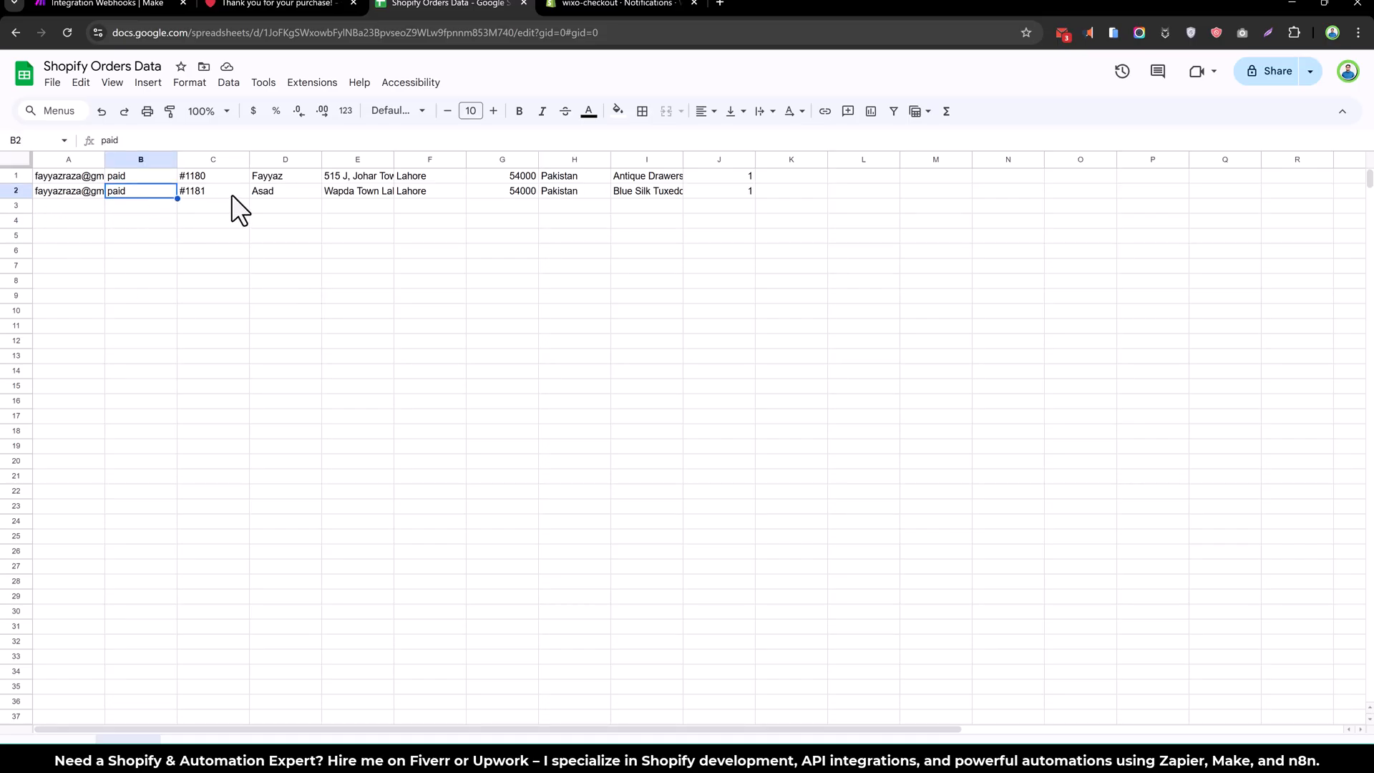
pyautogui.click(285, 191)
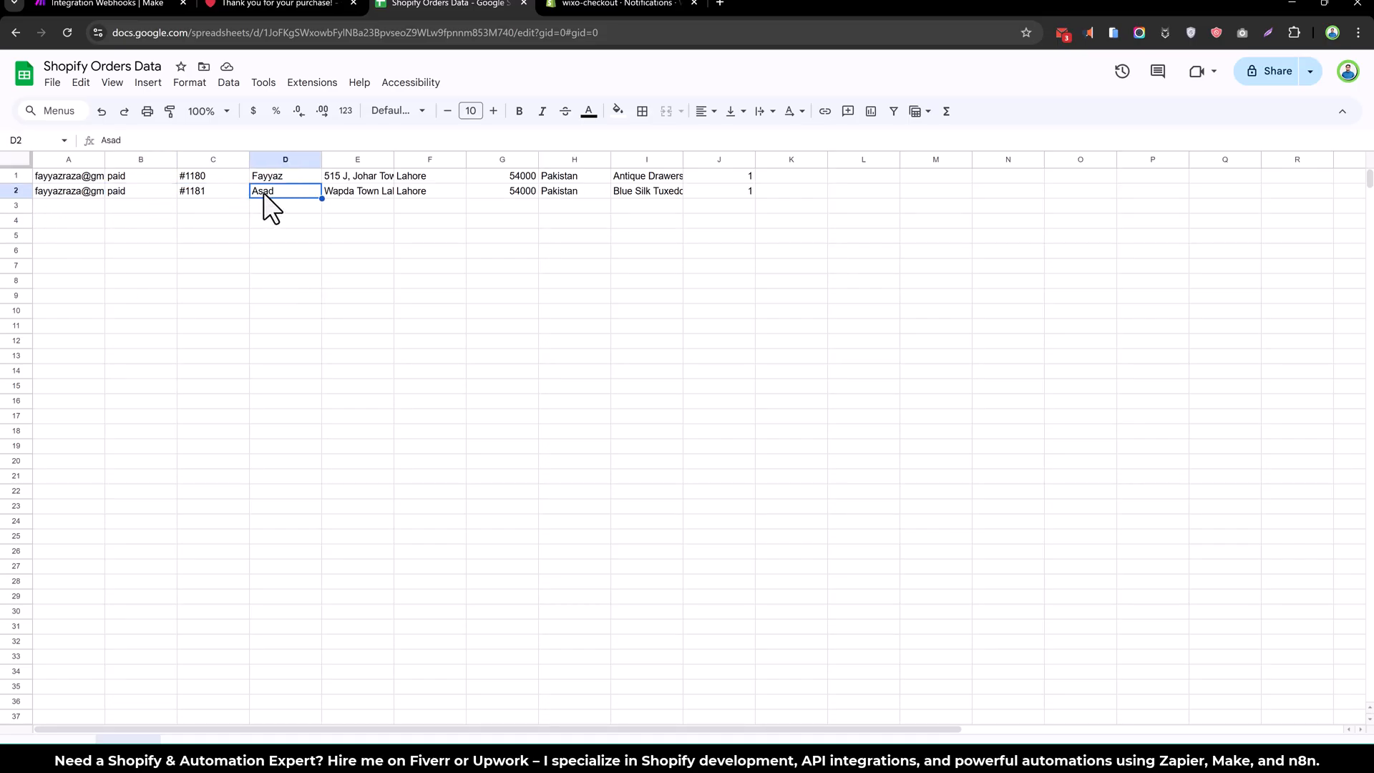
pyautogui.click(356, 191)
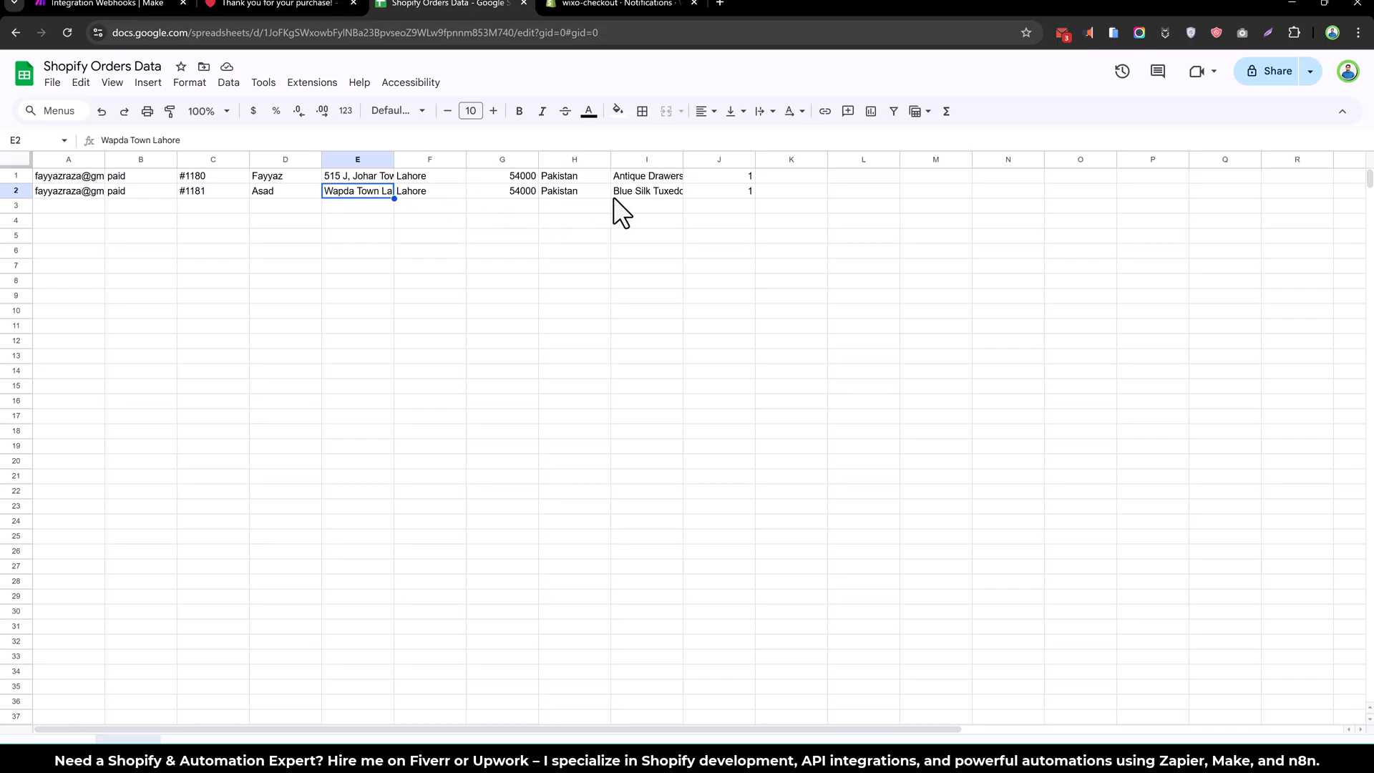
pyautogui.click(647, 191)
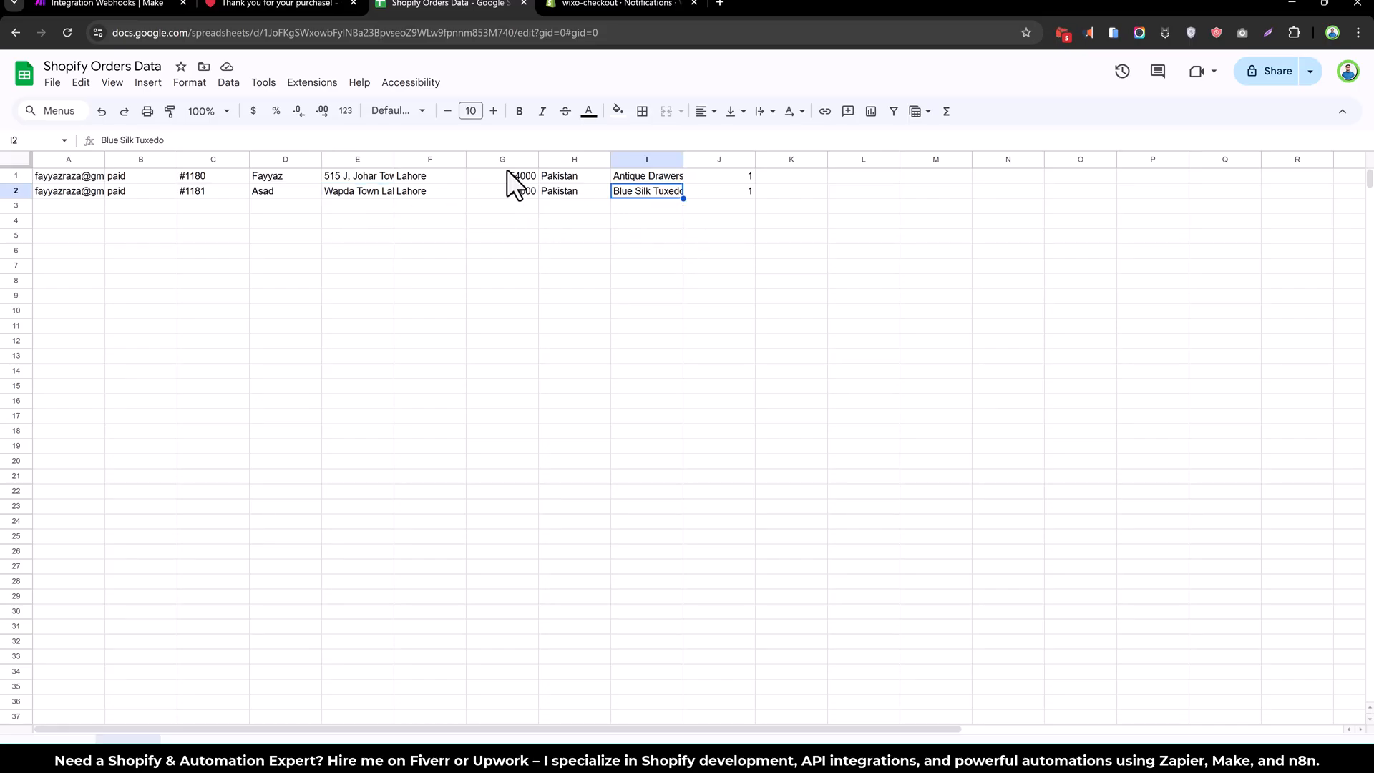
pyautogui.click(611, 4)
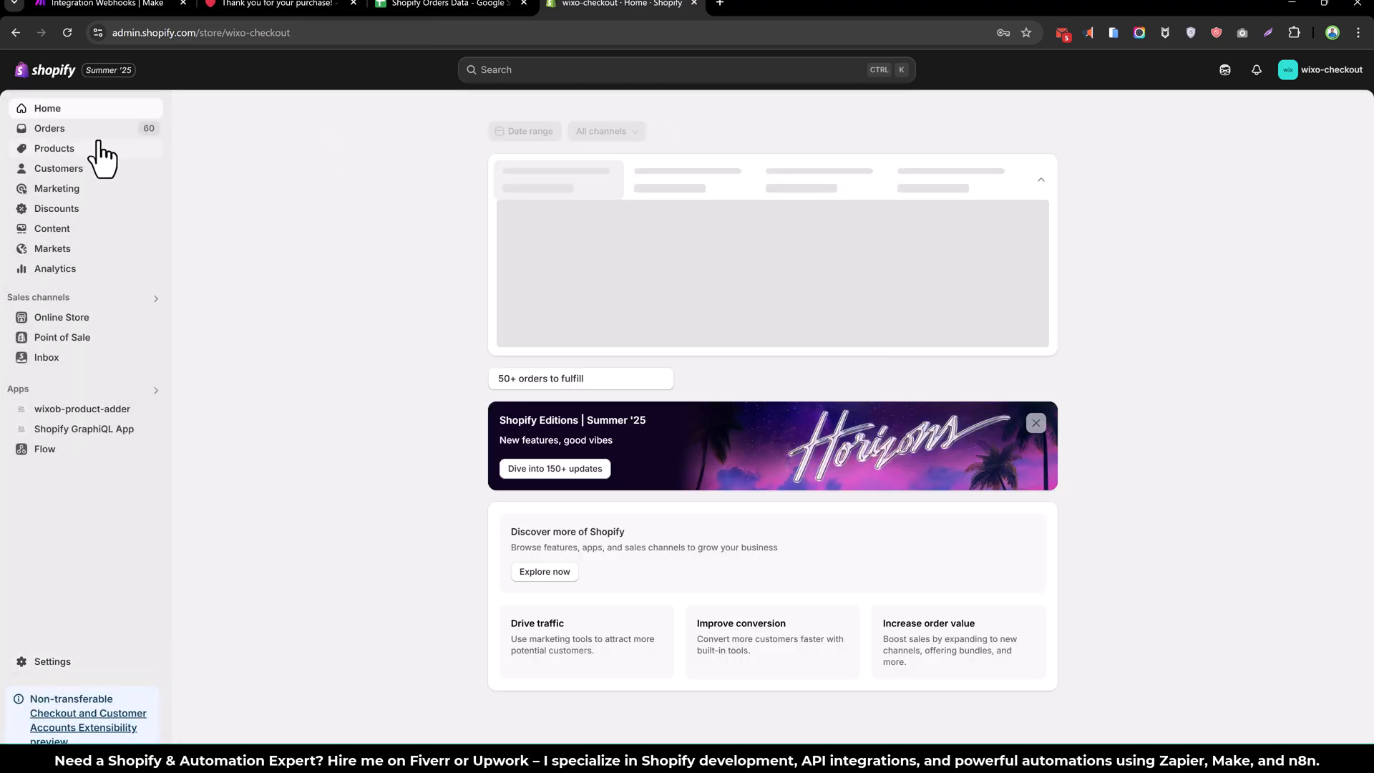
# Check the Shopify Orders list for order #1181, compare with the sheet row, and return to Make
pyautogui.click(51, 128)
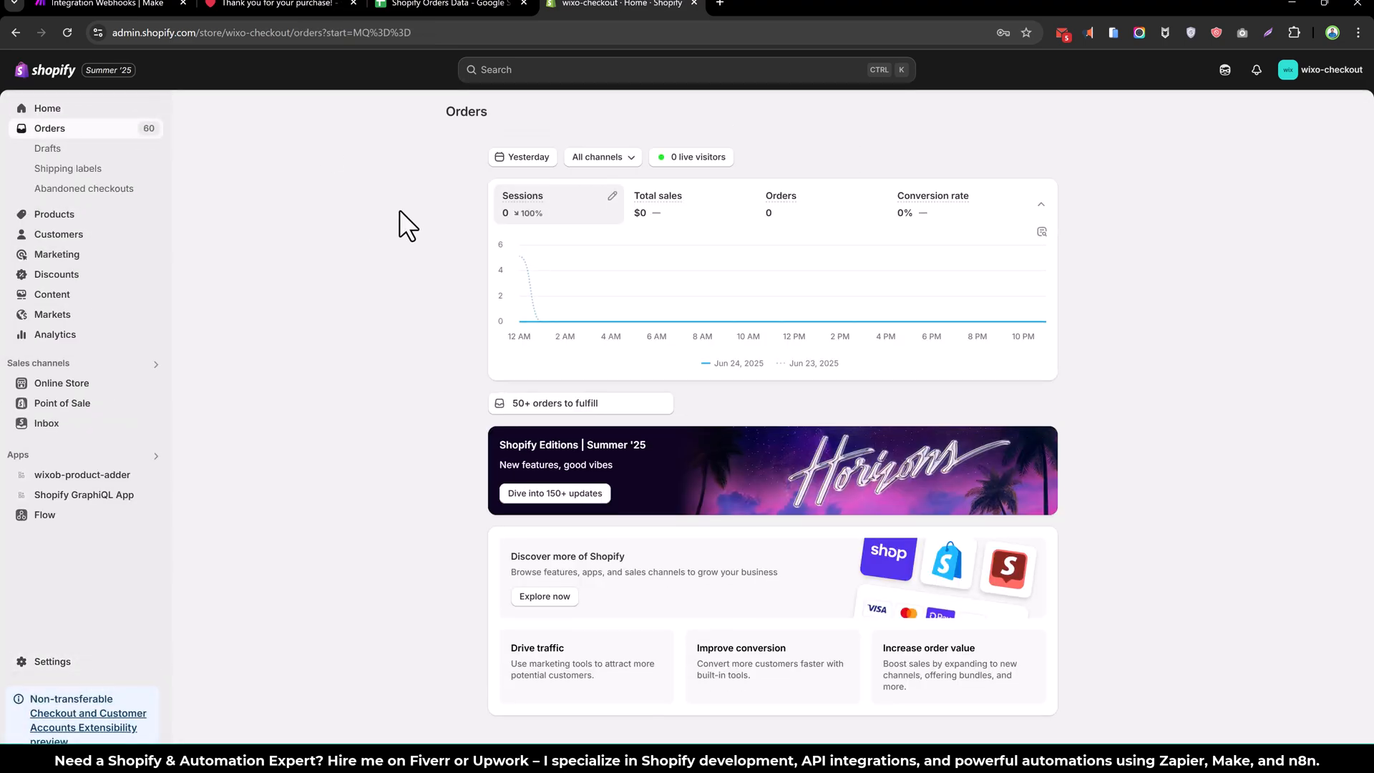
pyautogui.click(48, 128)
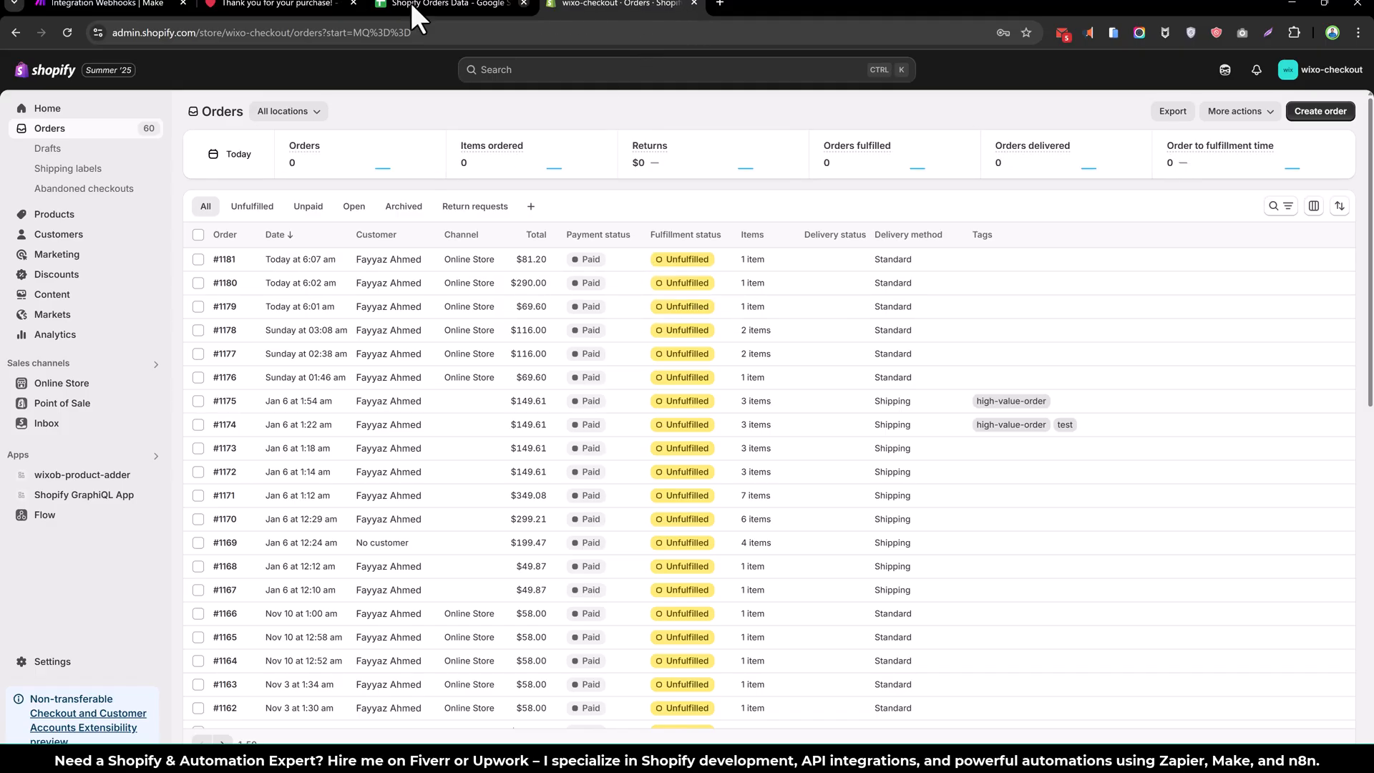
pyautogui.click(442, 5)
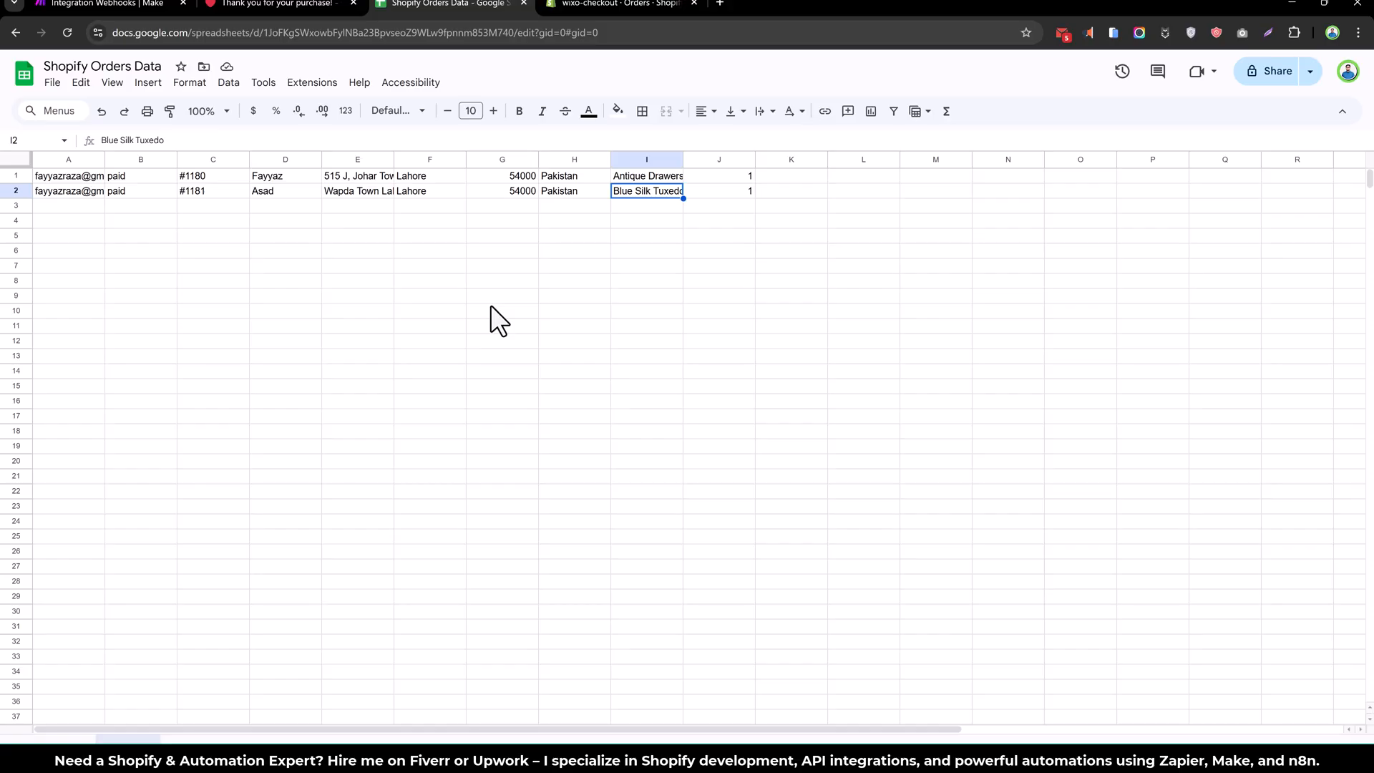
pyautogui.click(105, 4)
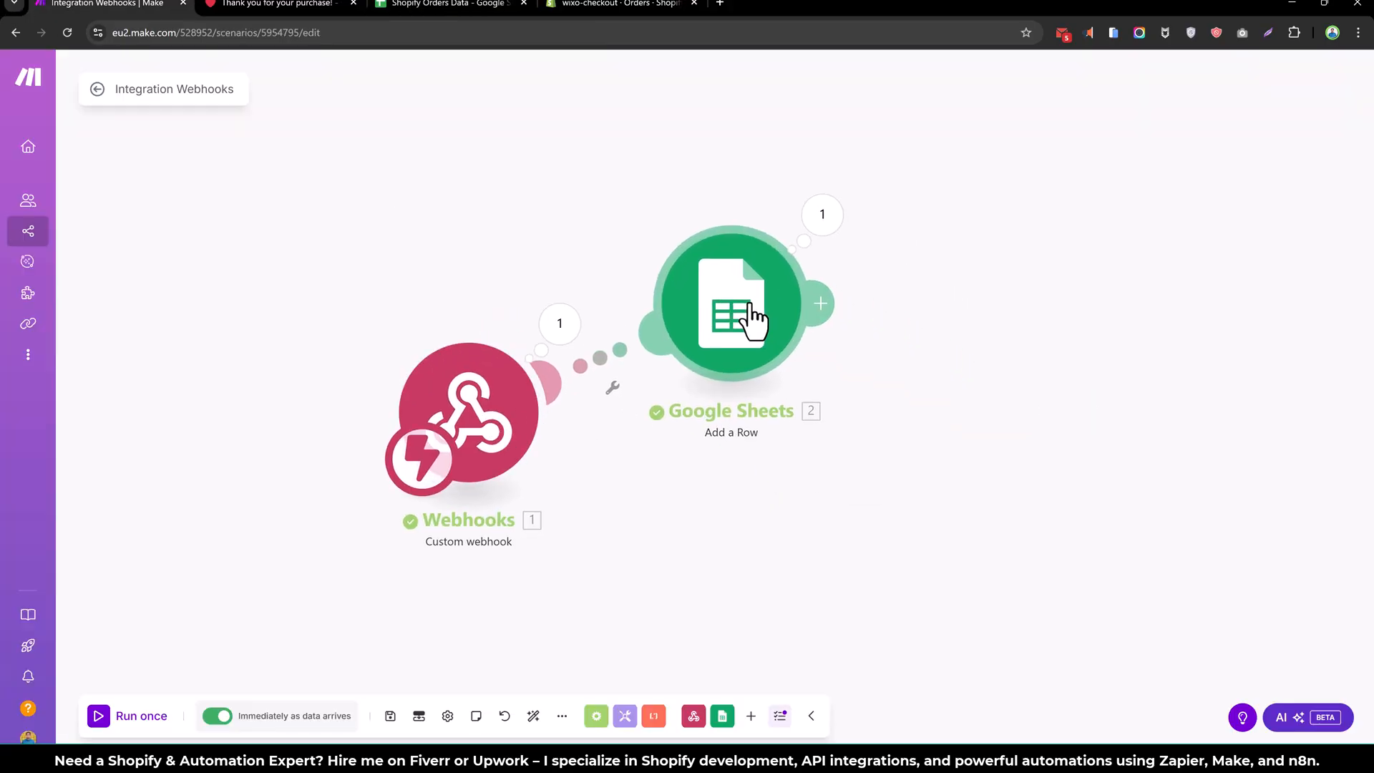
# Add an HTTP 'Make a request' module after the Google Sheets step with POST method
pyautogui.click(819, 303)
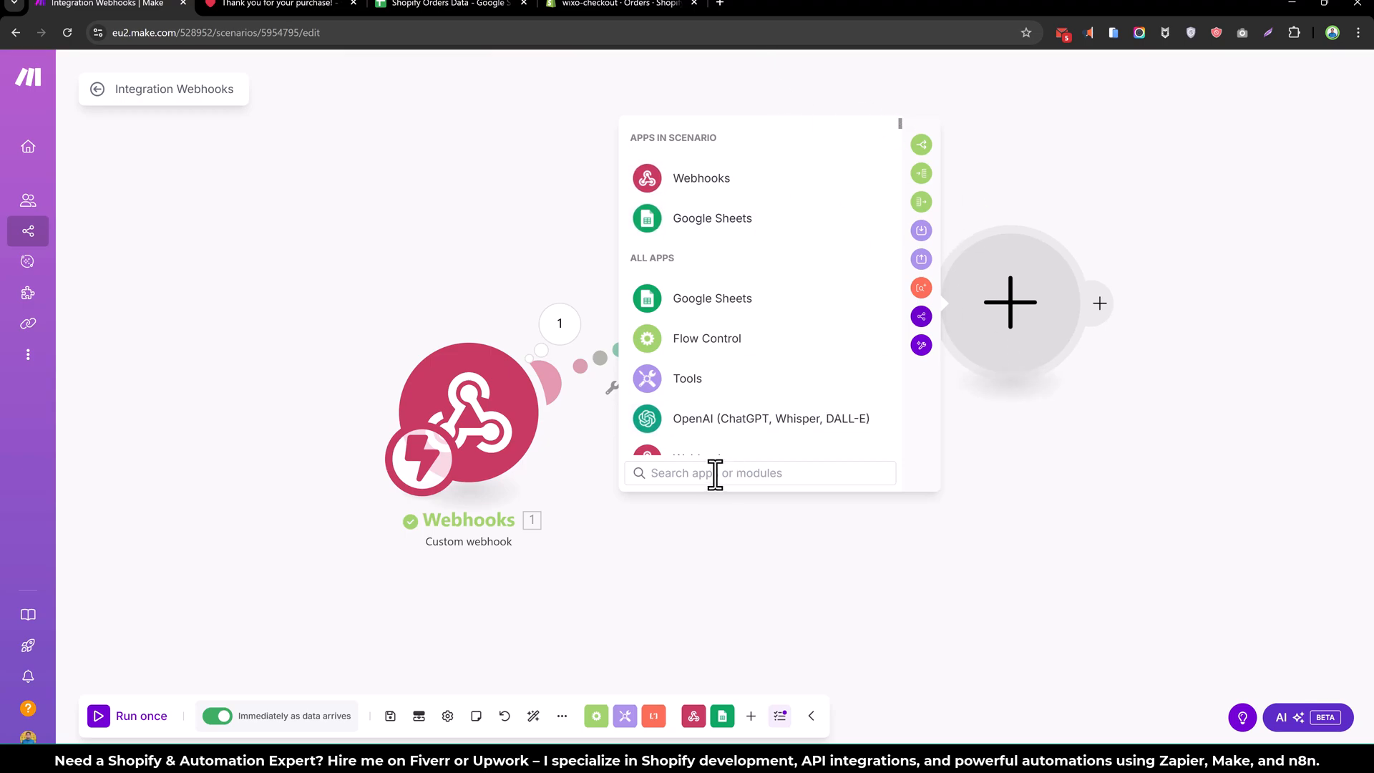
pyautogui.write('http')
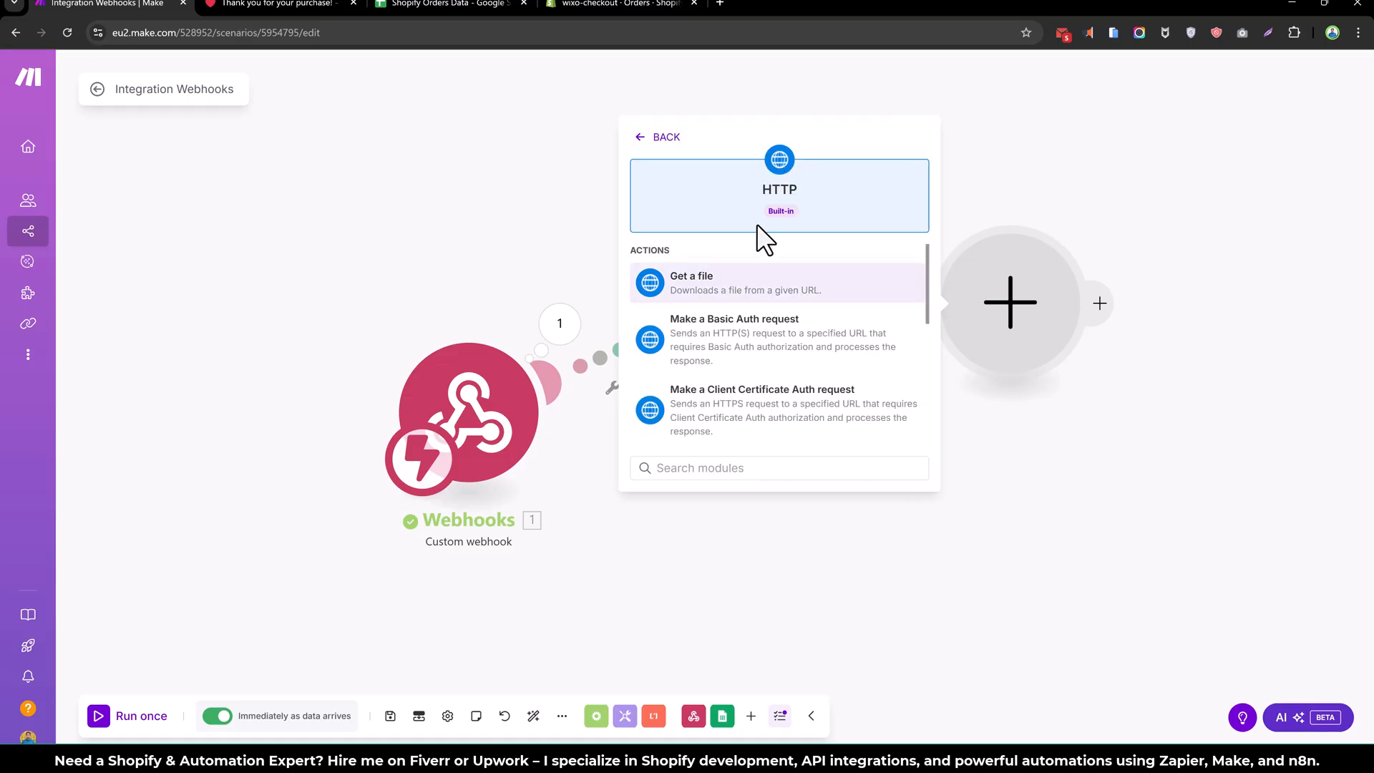
pyautogui.scroll(-3)
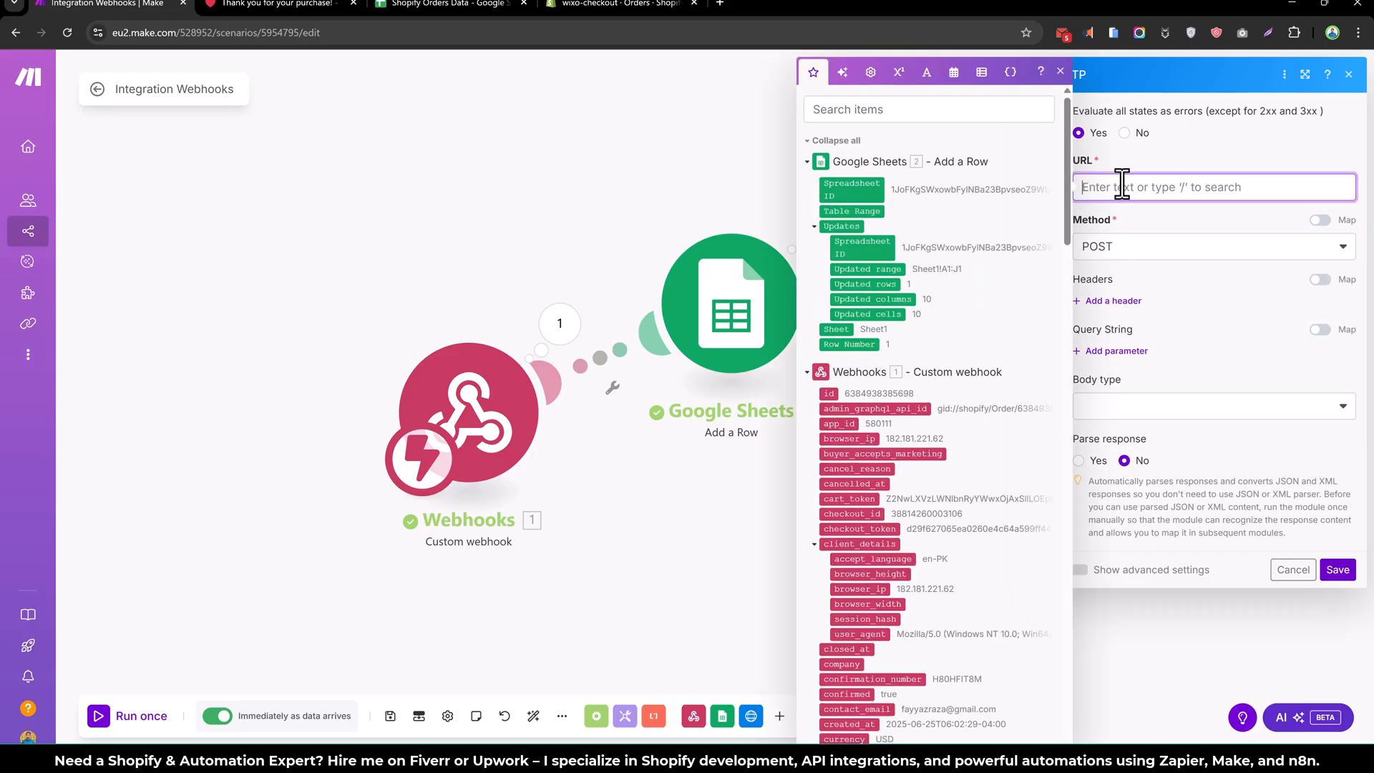
pyautogui.click(1059, 73)
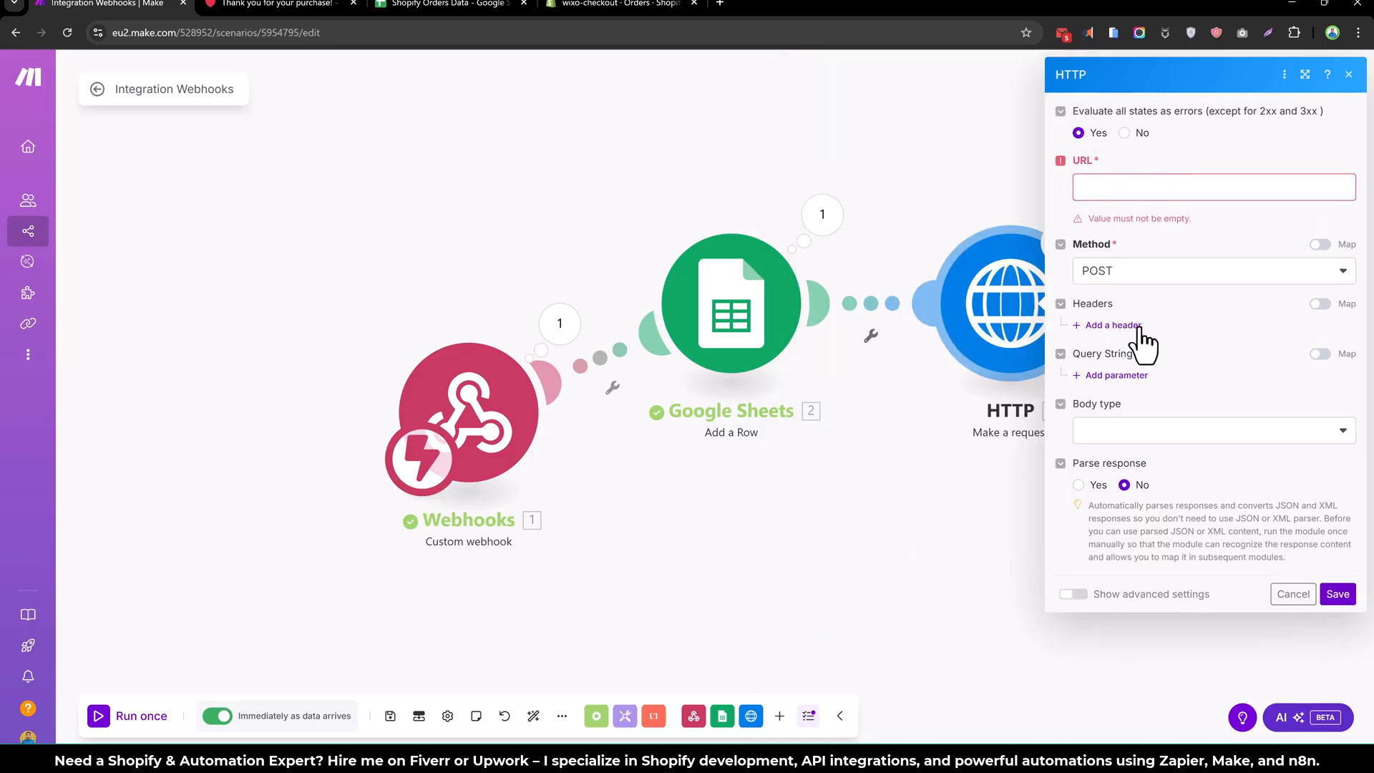
pyautogui.click(1212, 429)
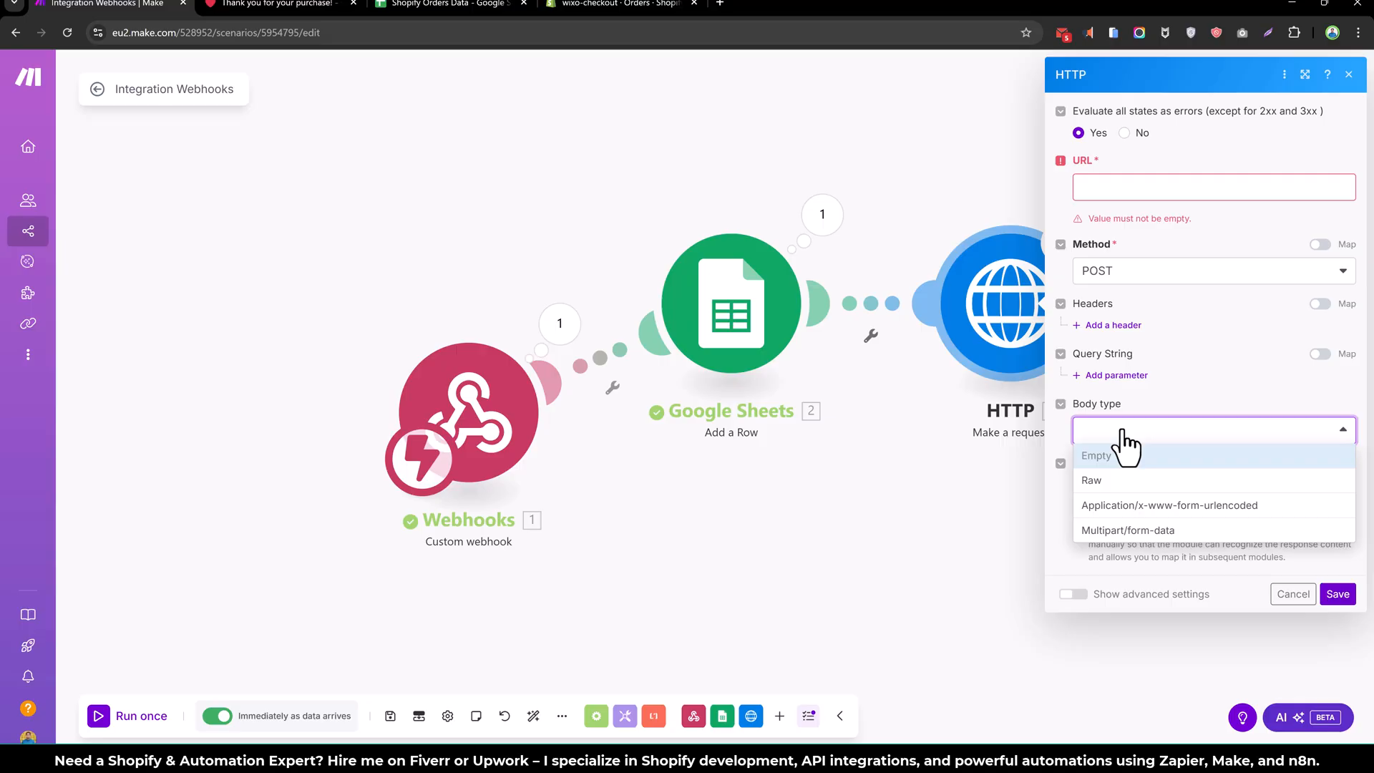
pyautogui.moveTo(1119, 403)
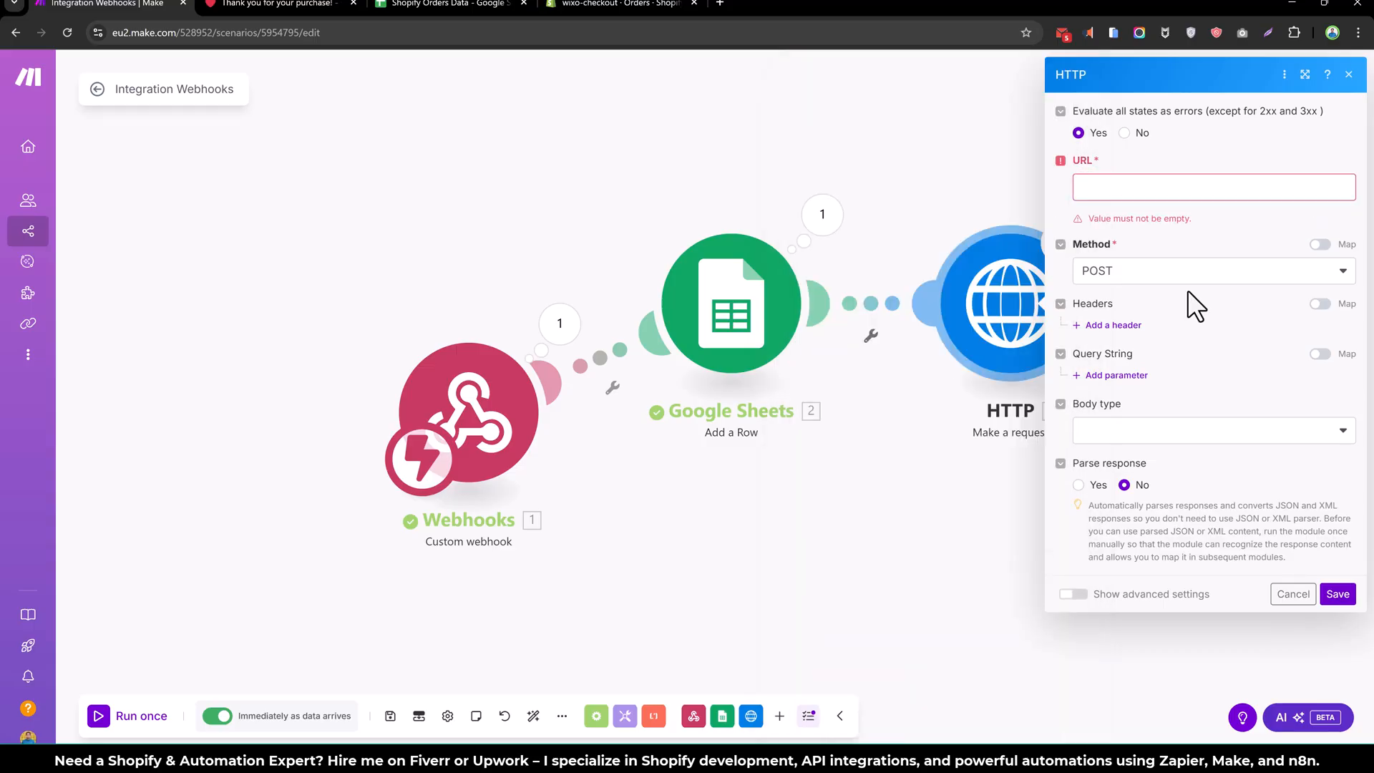
pyautogui.moveTo(1156, 395)
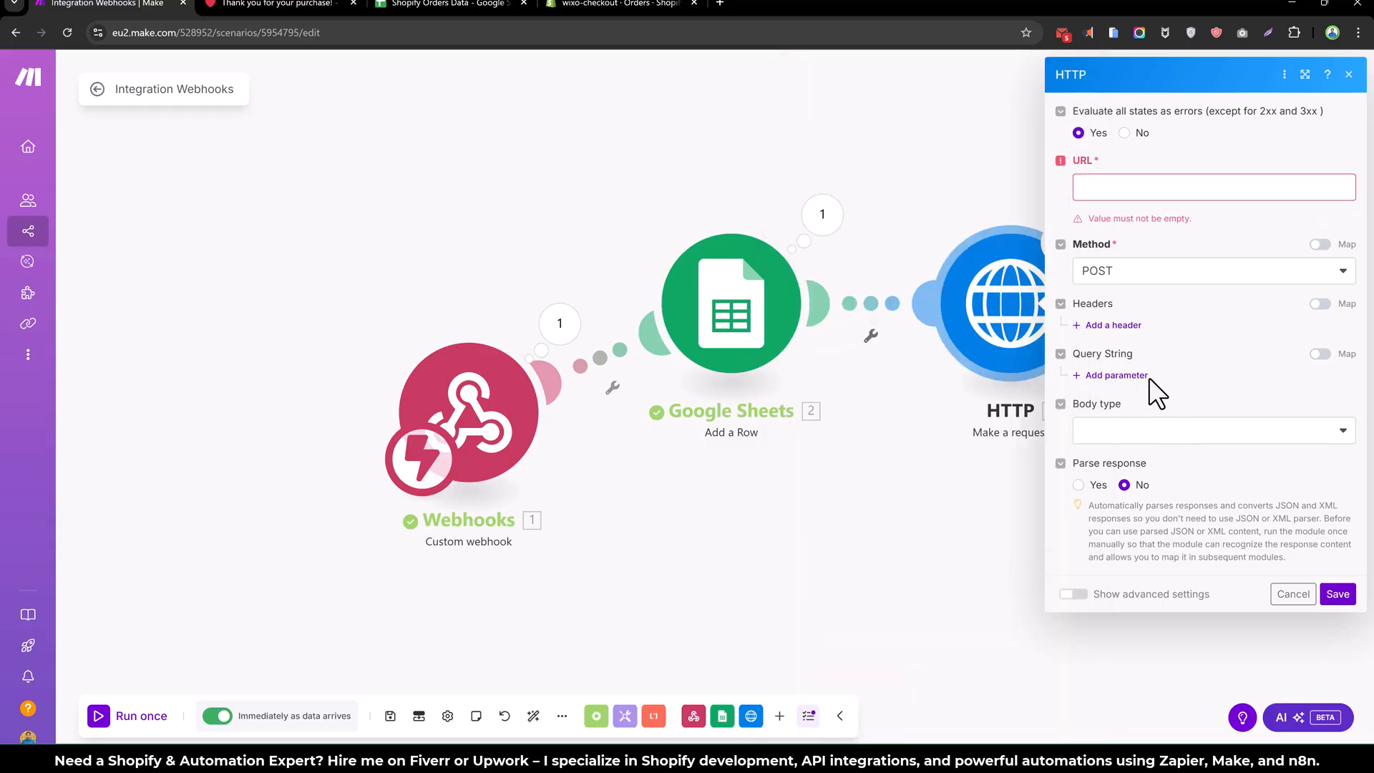
pyautogui.moveTo(207, 708)
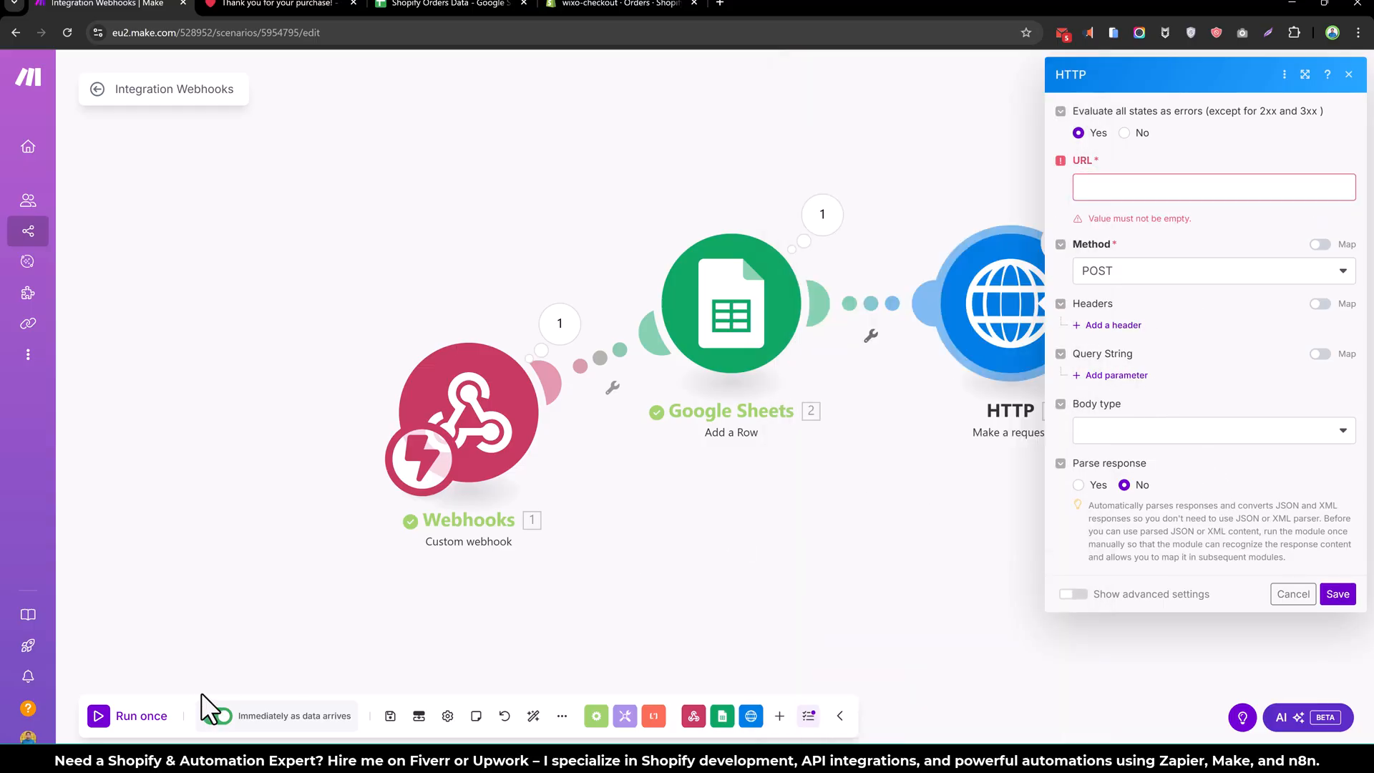
pyautogui.click(216, 716)
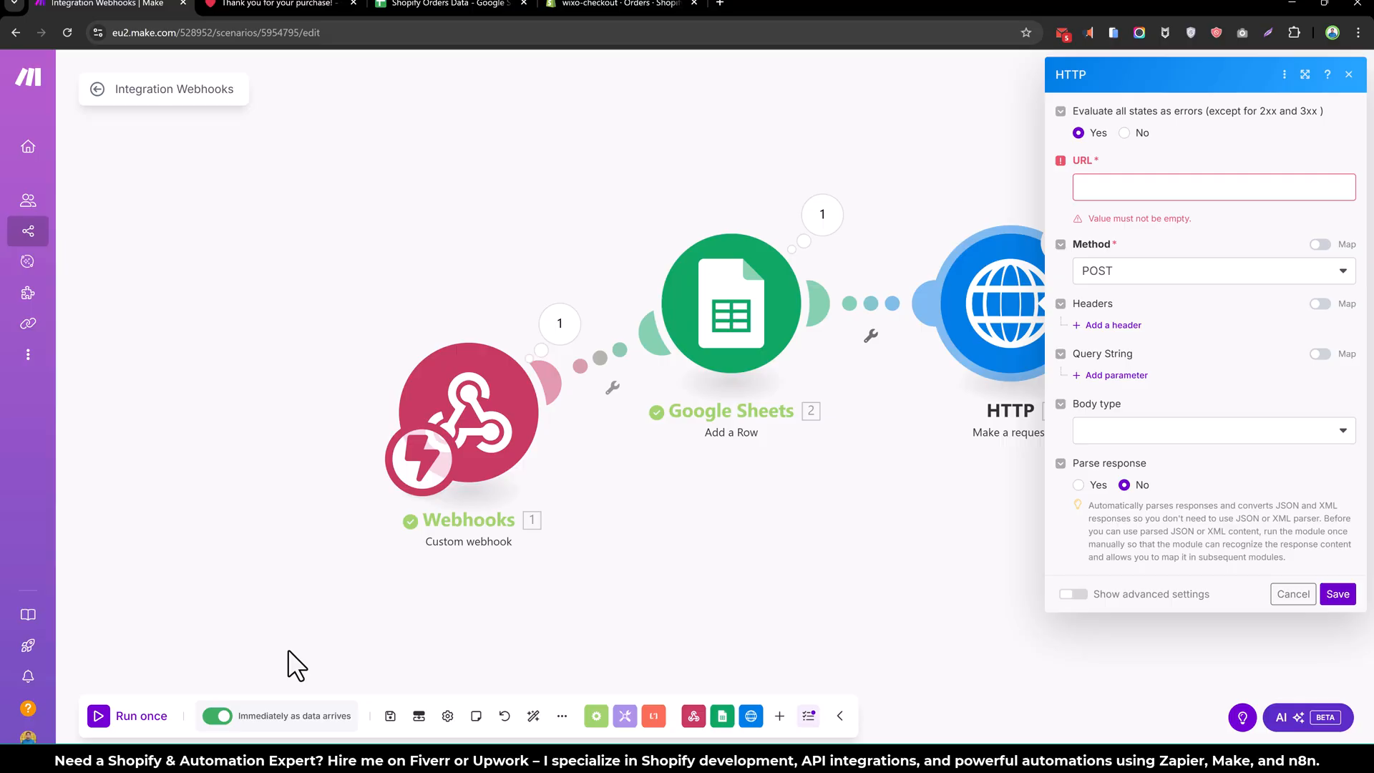